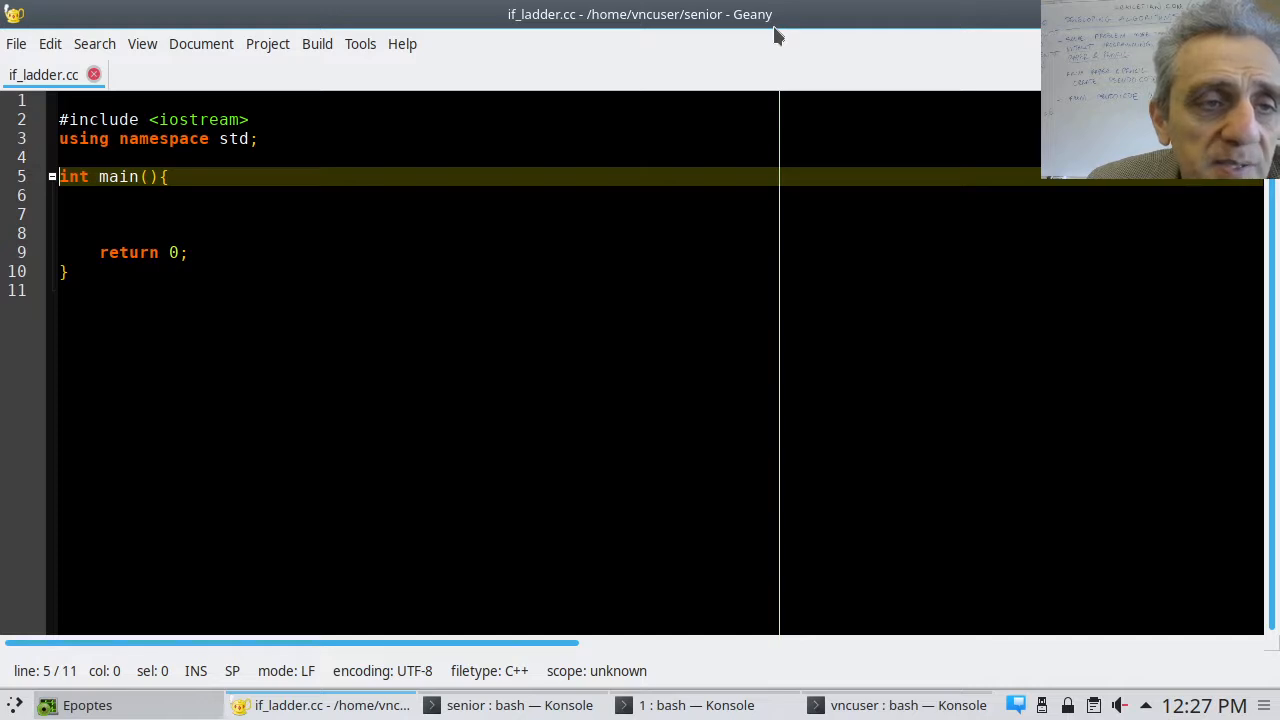
Add the declarations int x; x=1; int y=2; int z(3); inside main
left_click(65, 195)
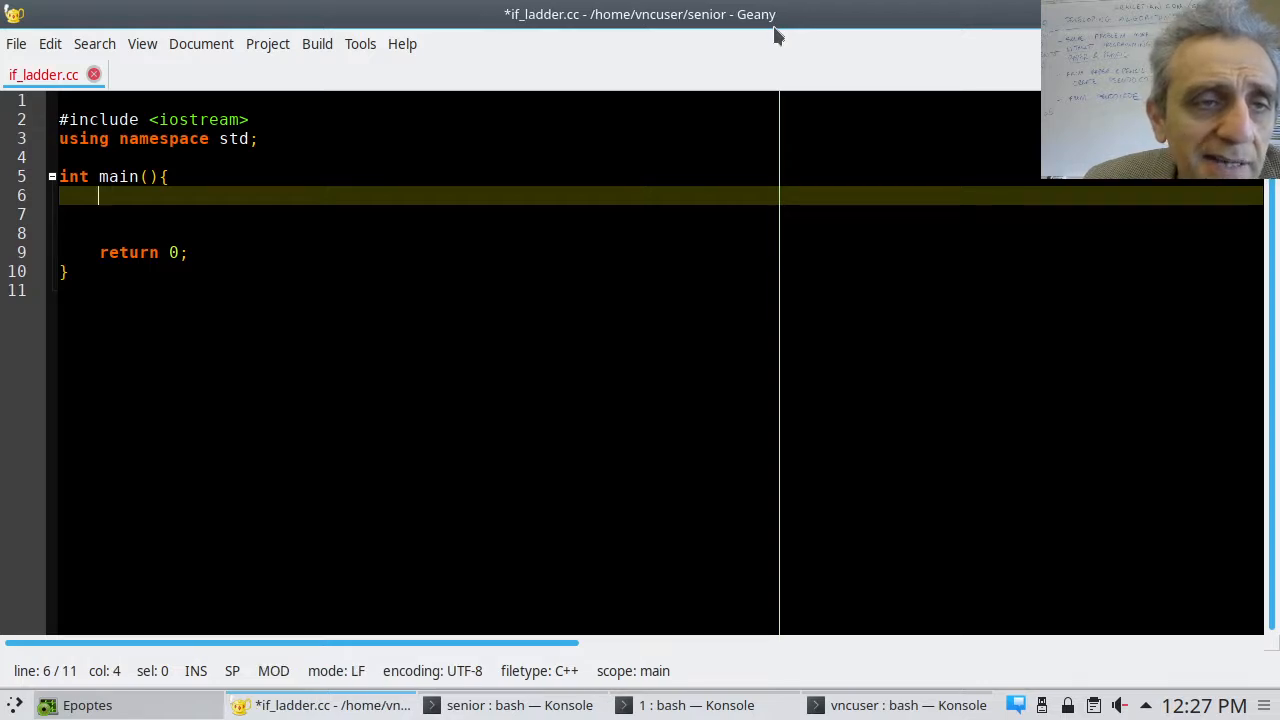
type("in")
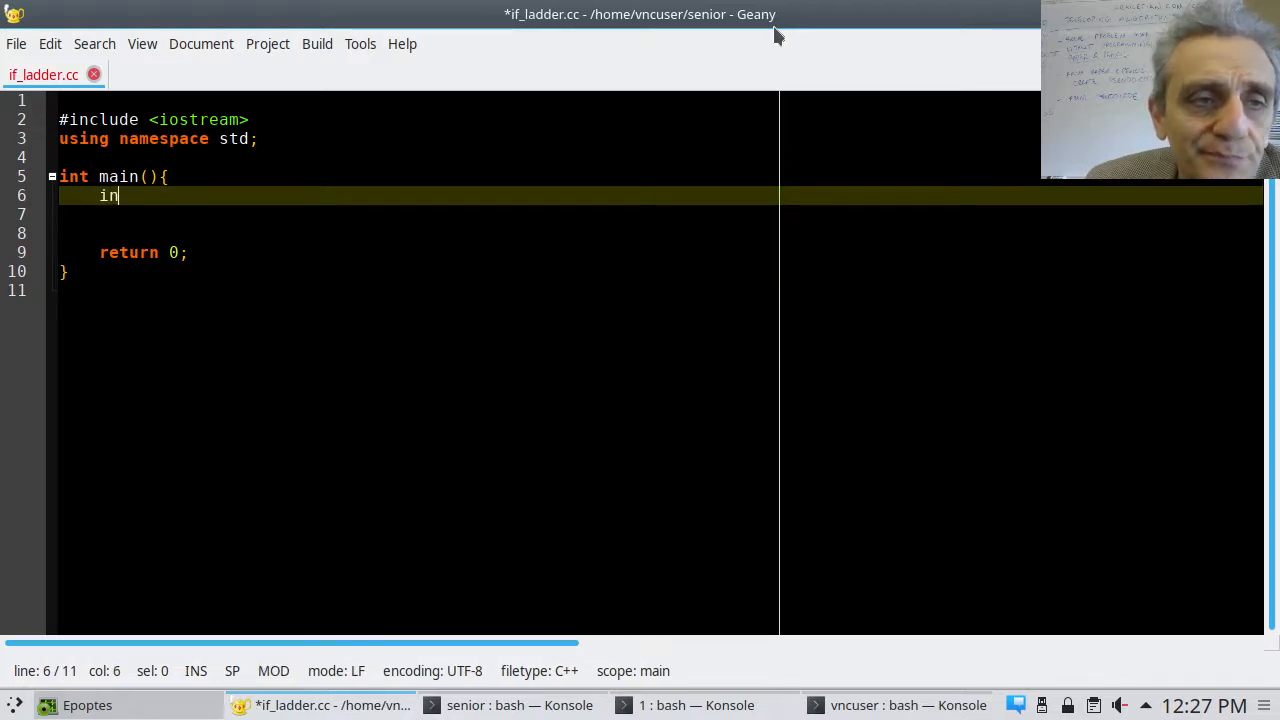
type("t")
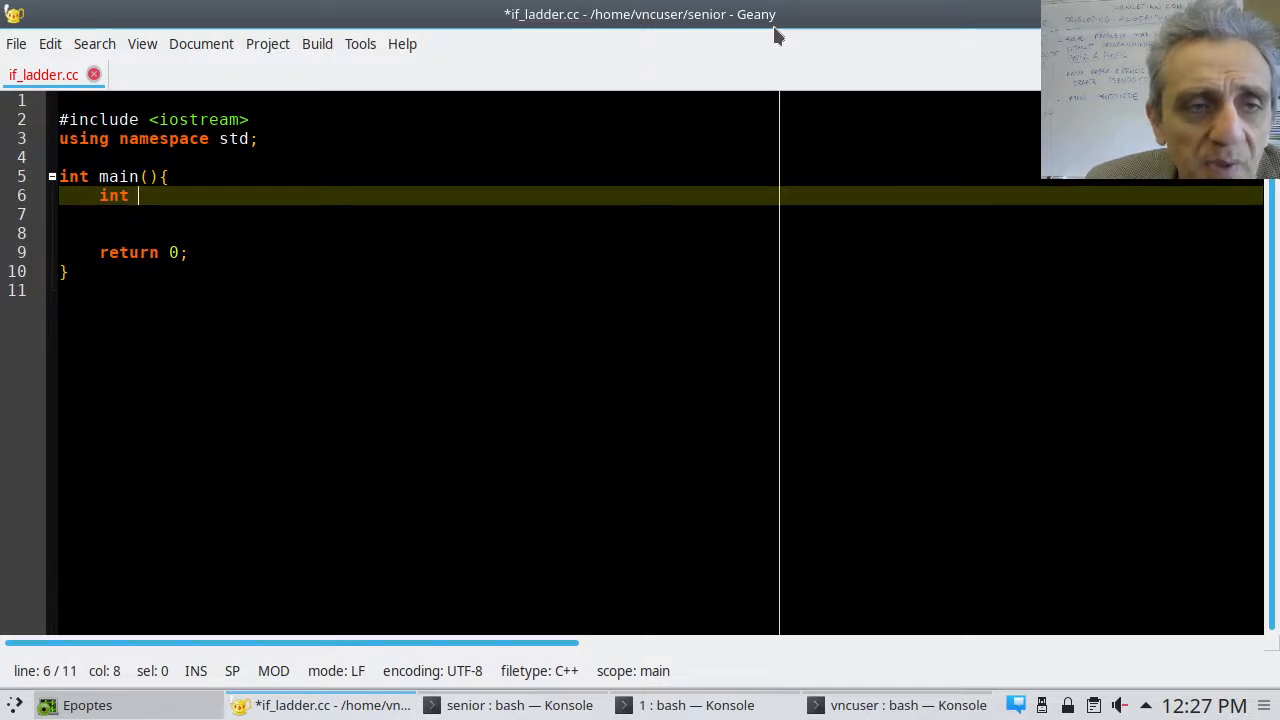
type("x;")
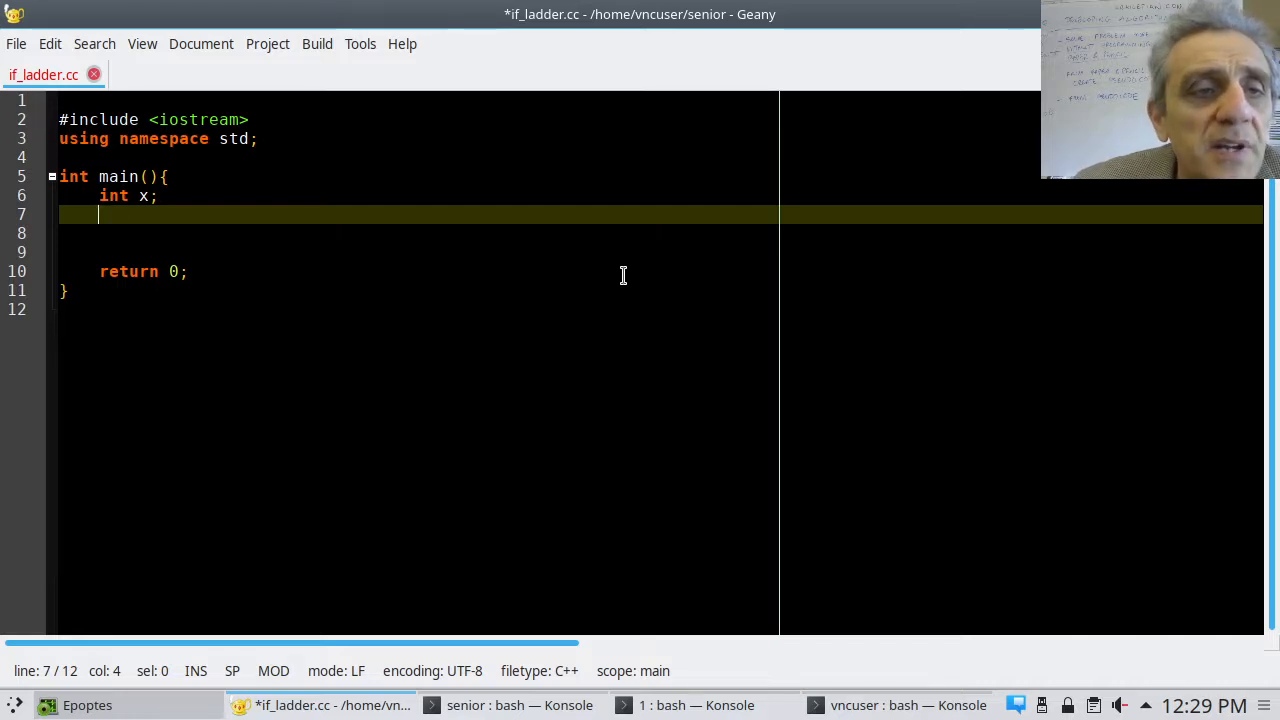
type("x")
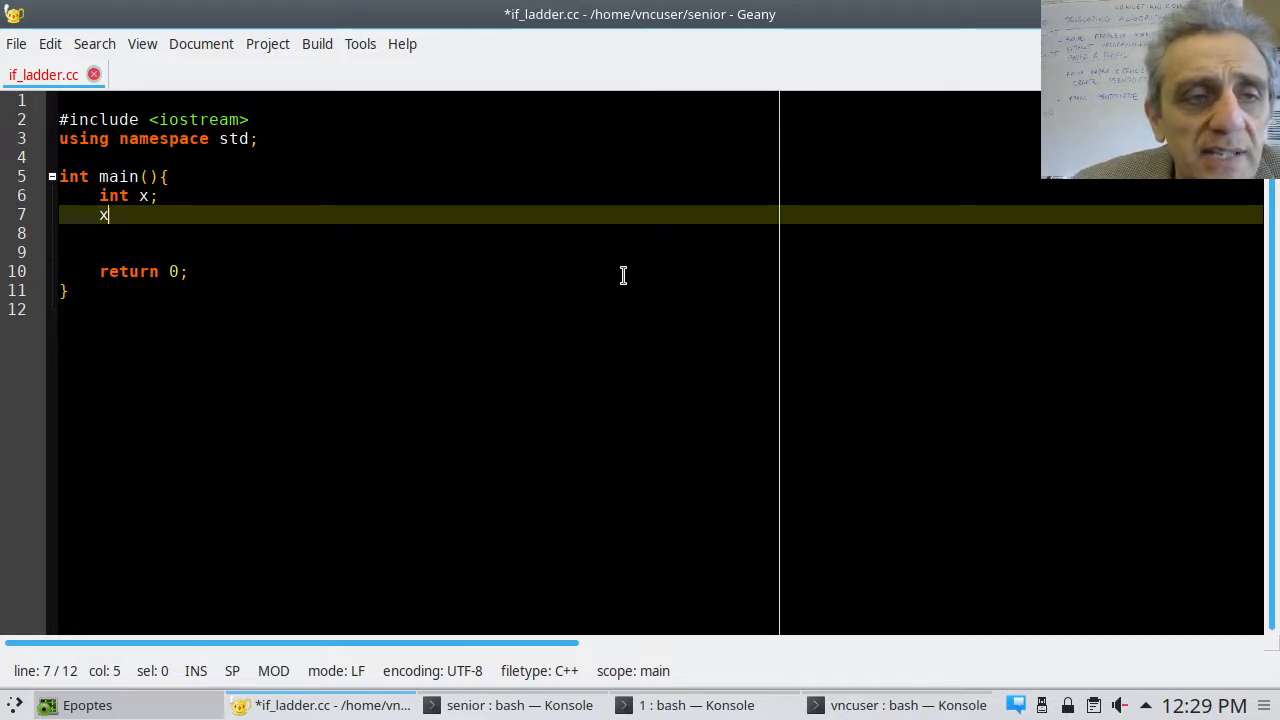
type("=1;")
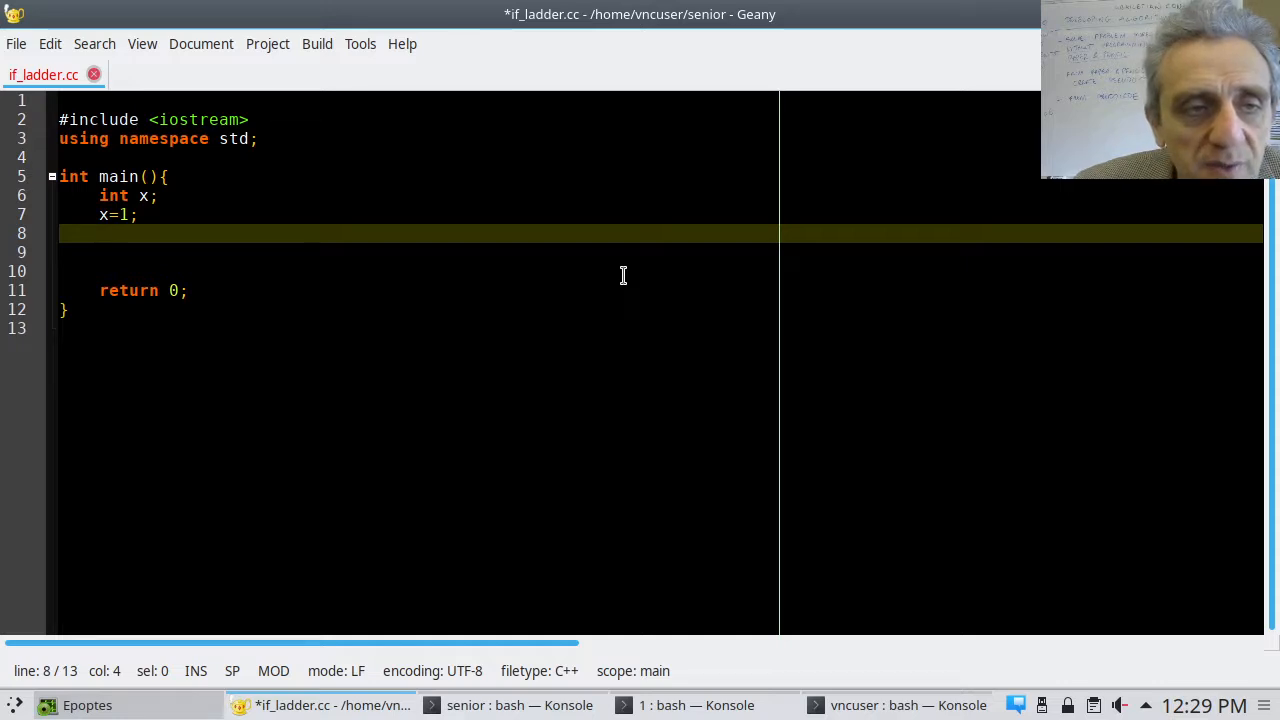
type("int")
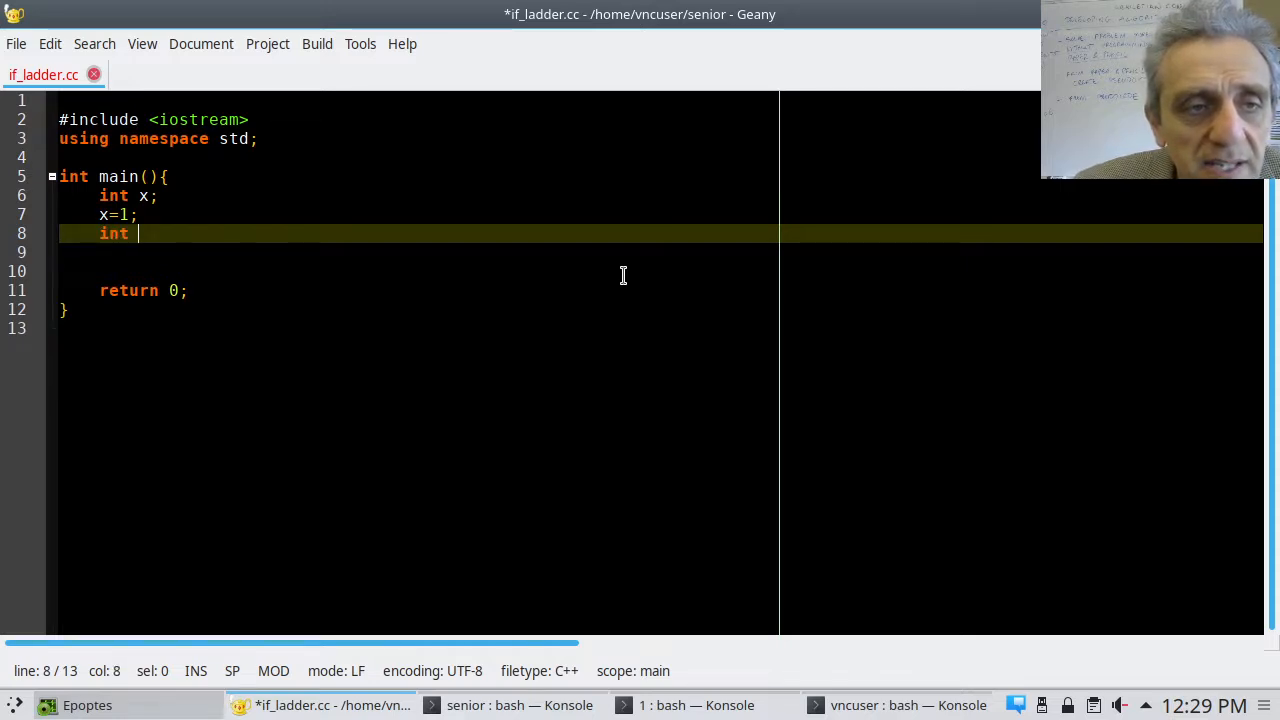
type("y")
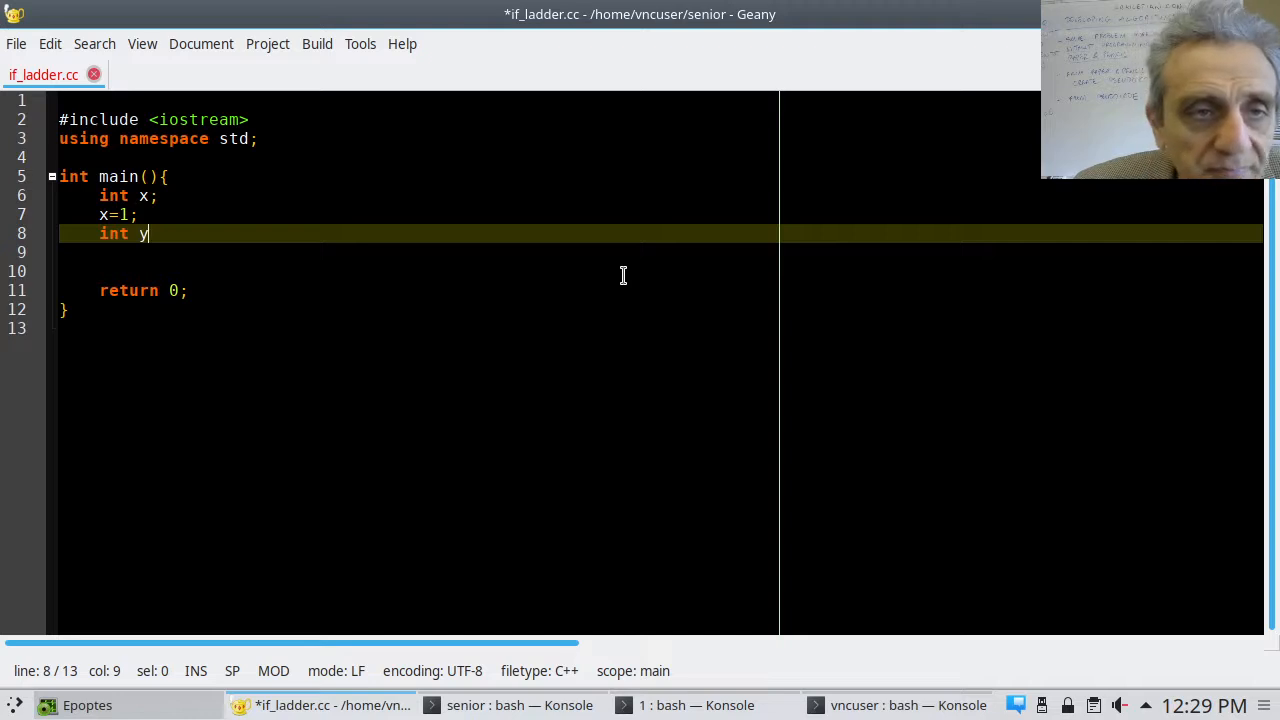
type("=2;")
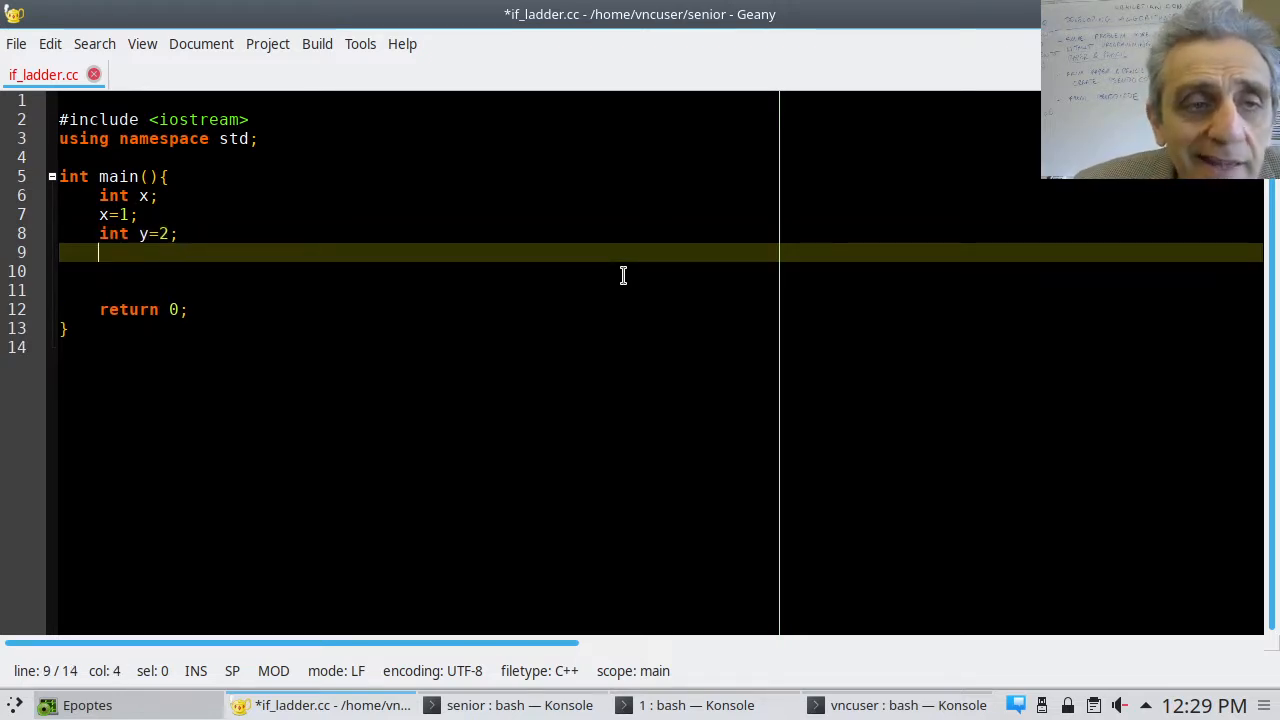
type("int")
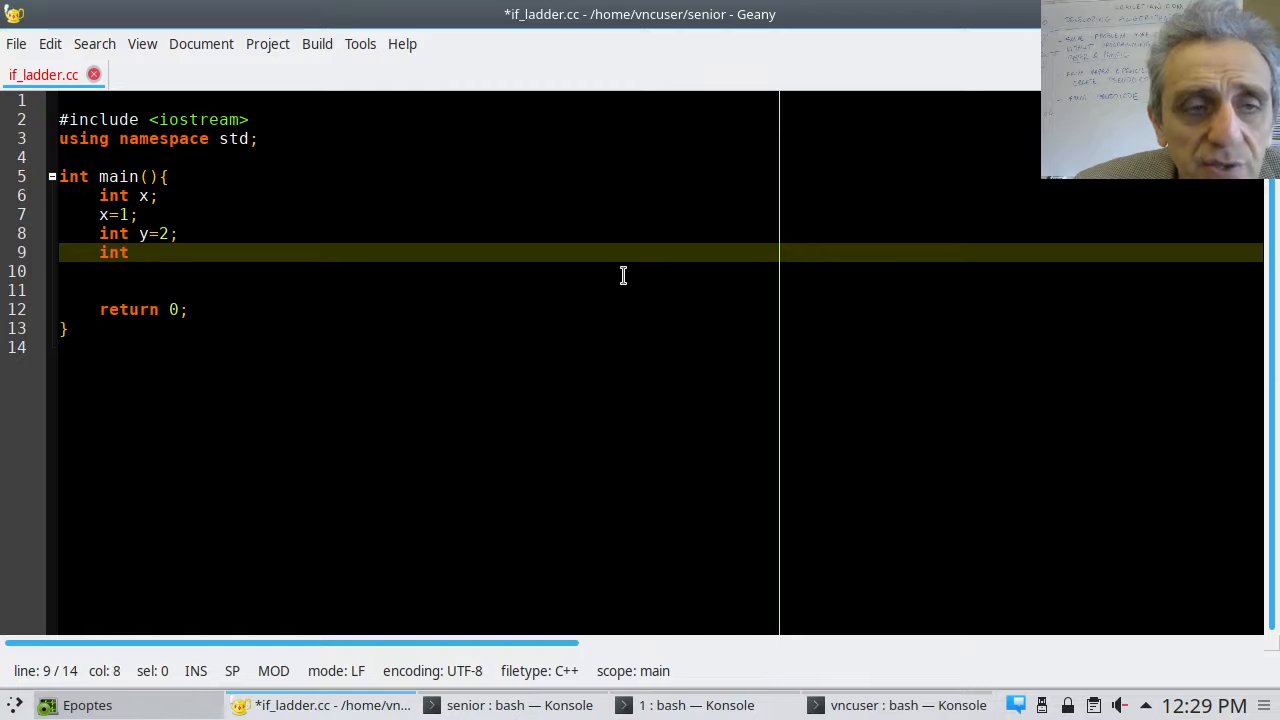
type("z(")
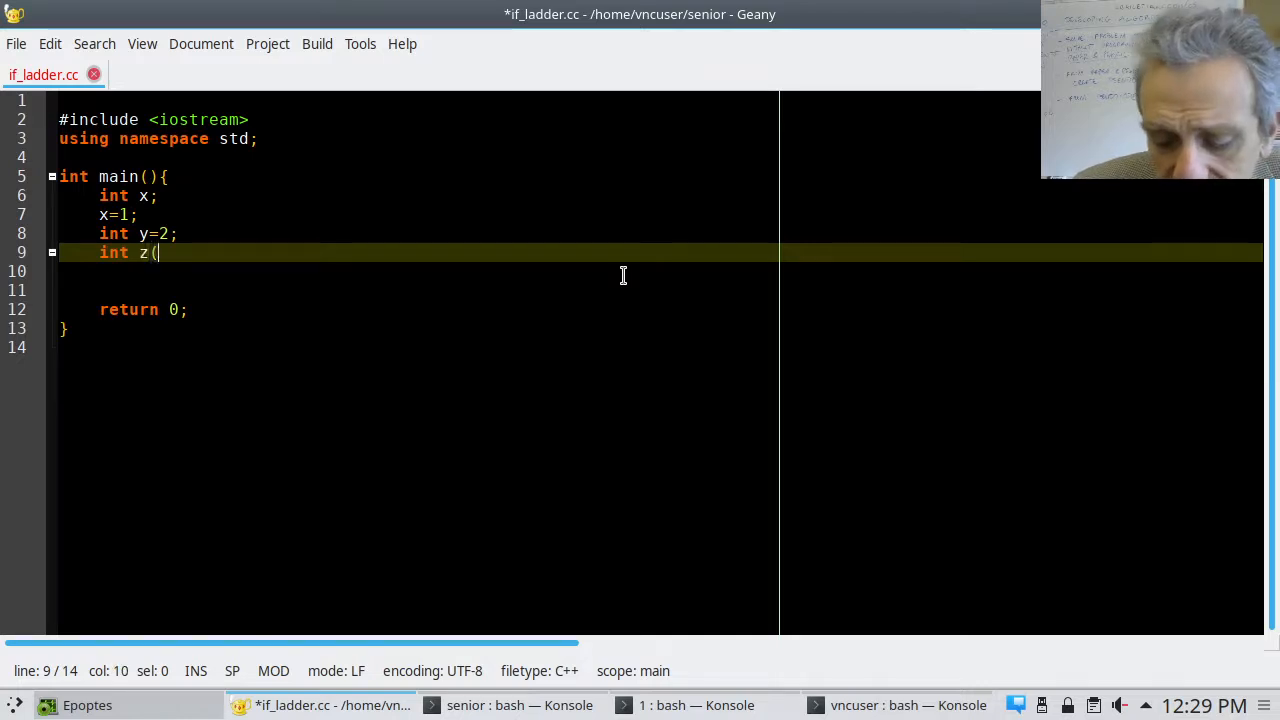
type("3);")
left_click(660, 271)
type("auto")
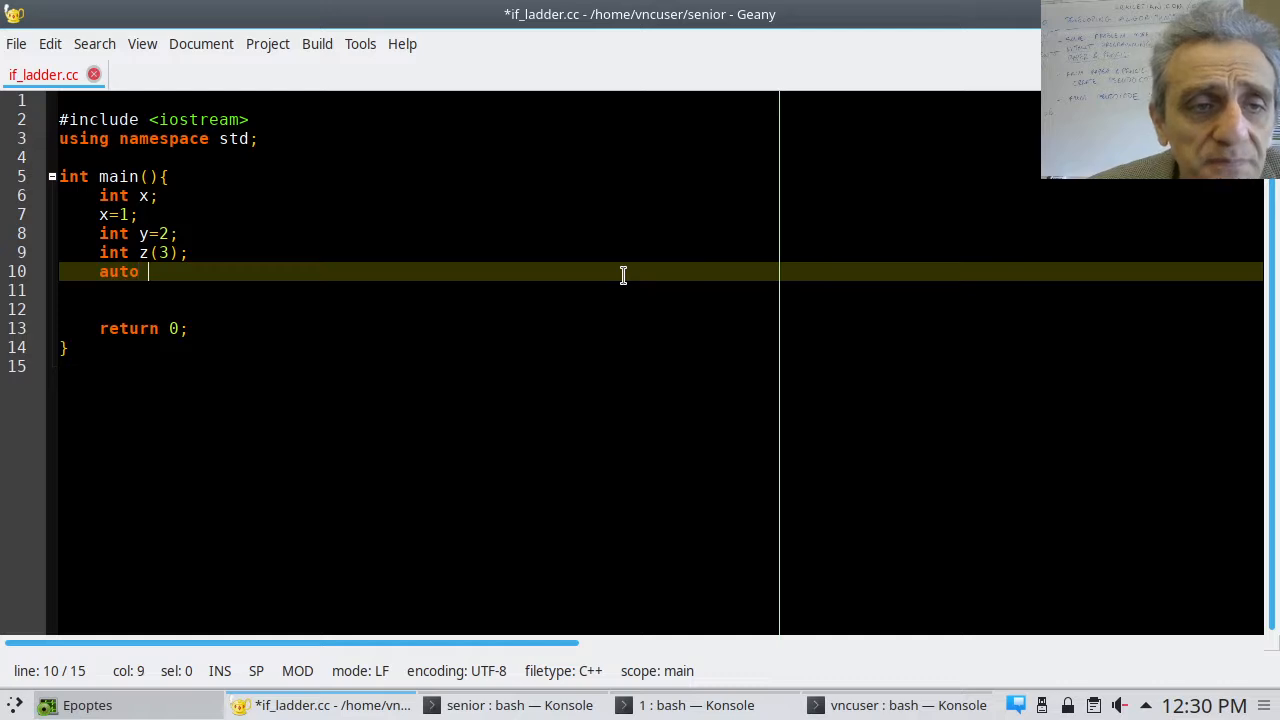
Declare auto a=8 and auto b=3.14, each with an inference comment
type("a")
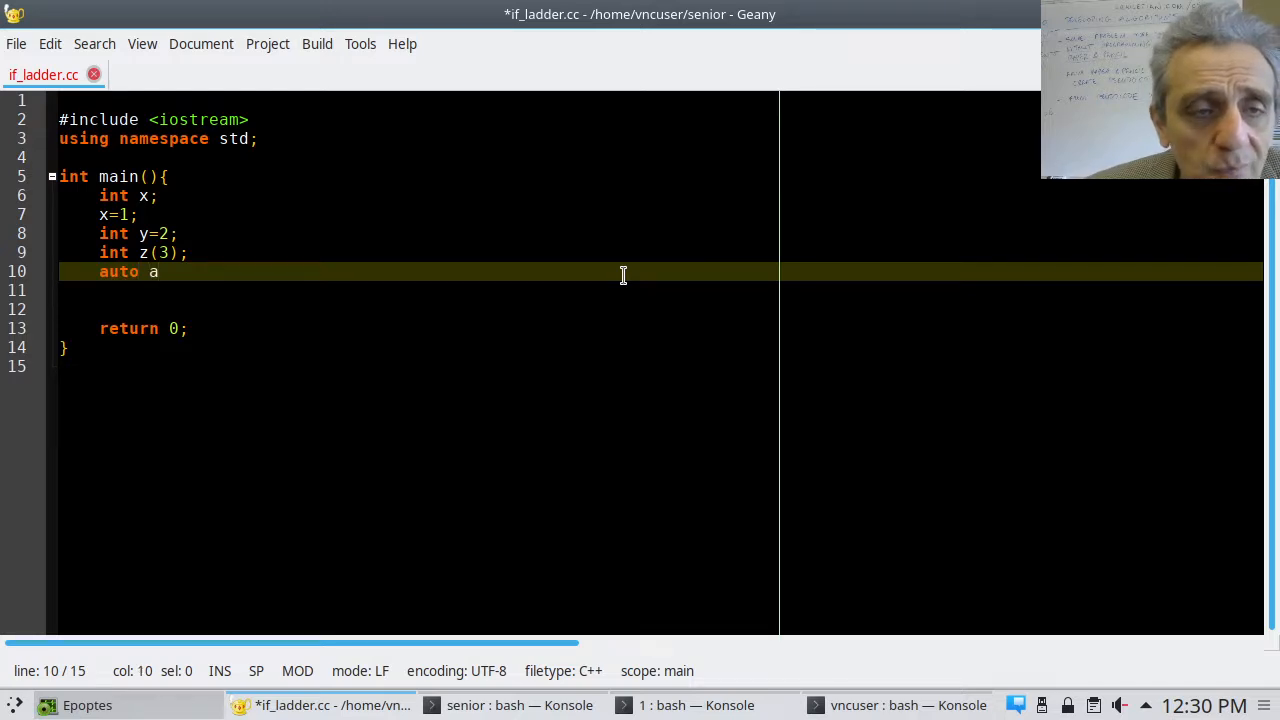
type("=")
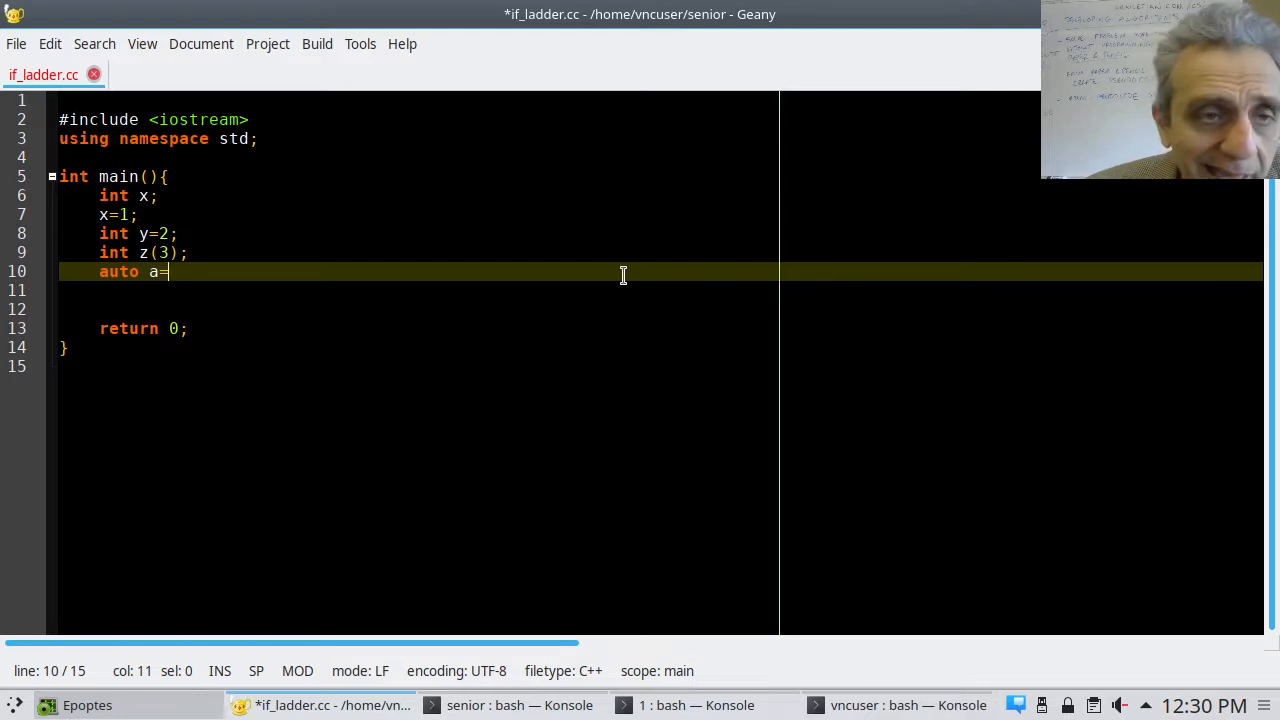
type("8;")
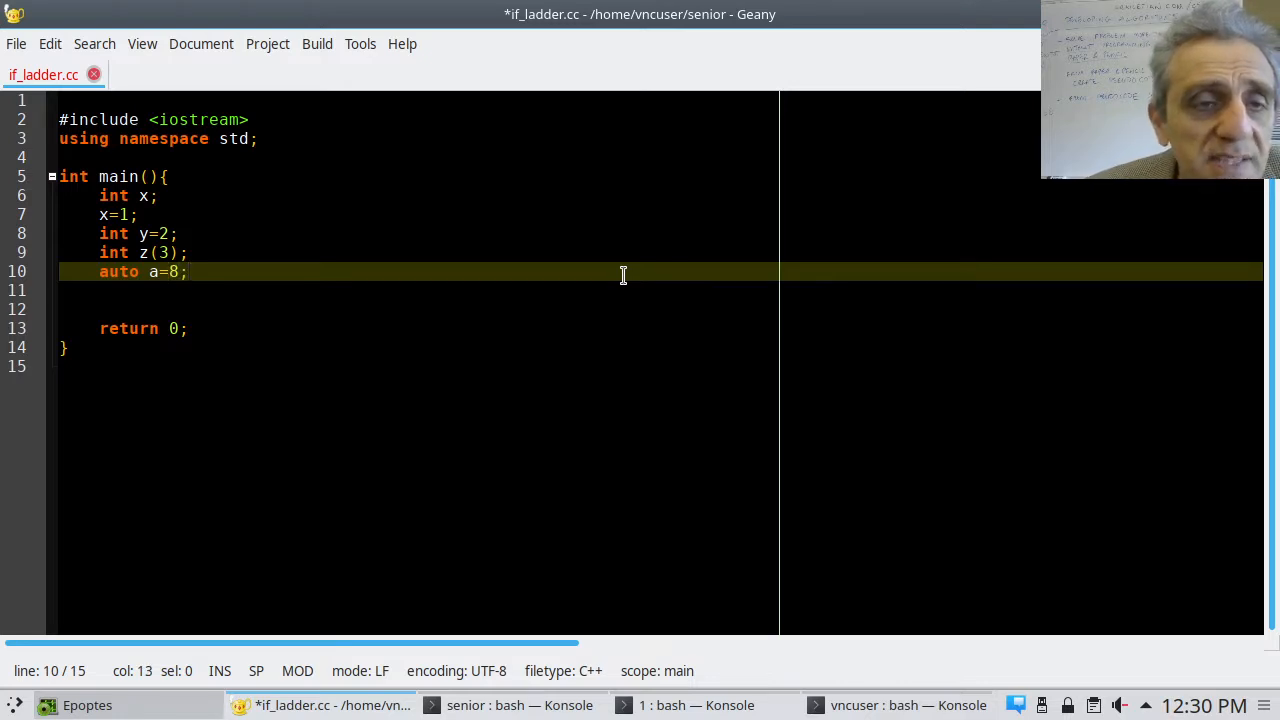
type("//")
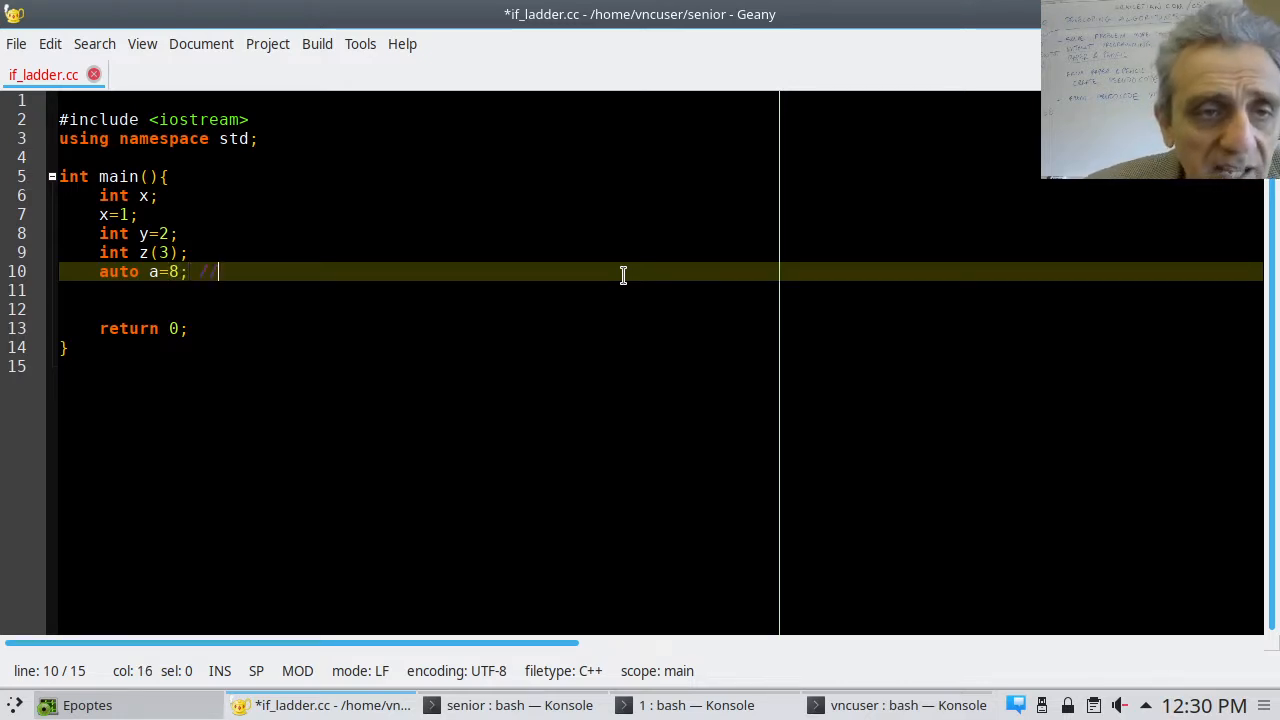
type("infers that a is an int")
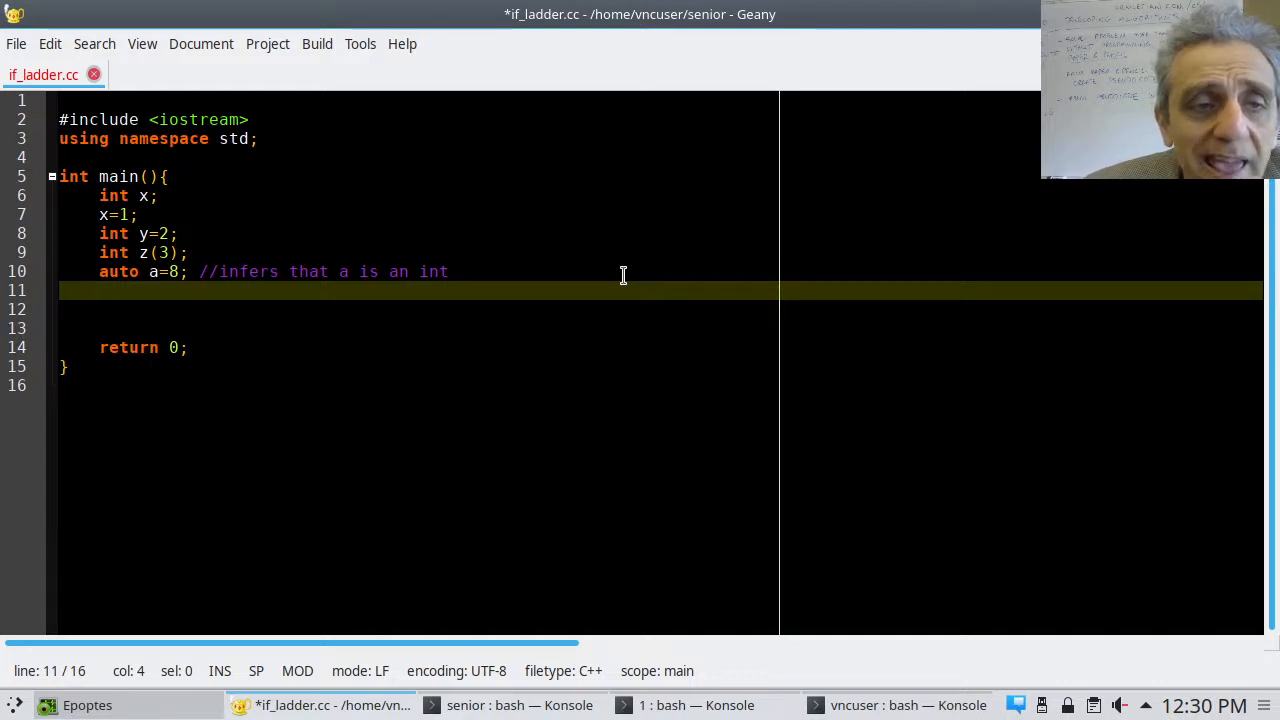
type("au")
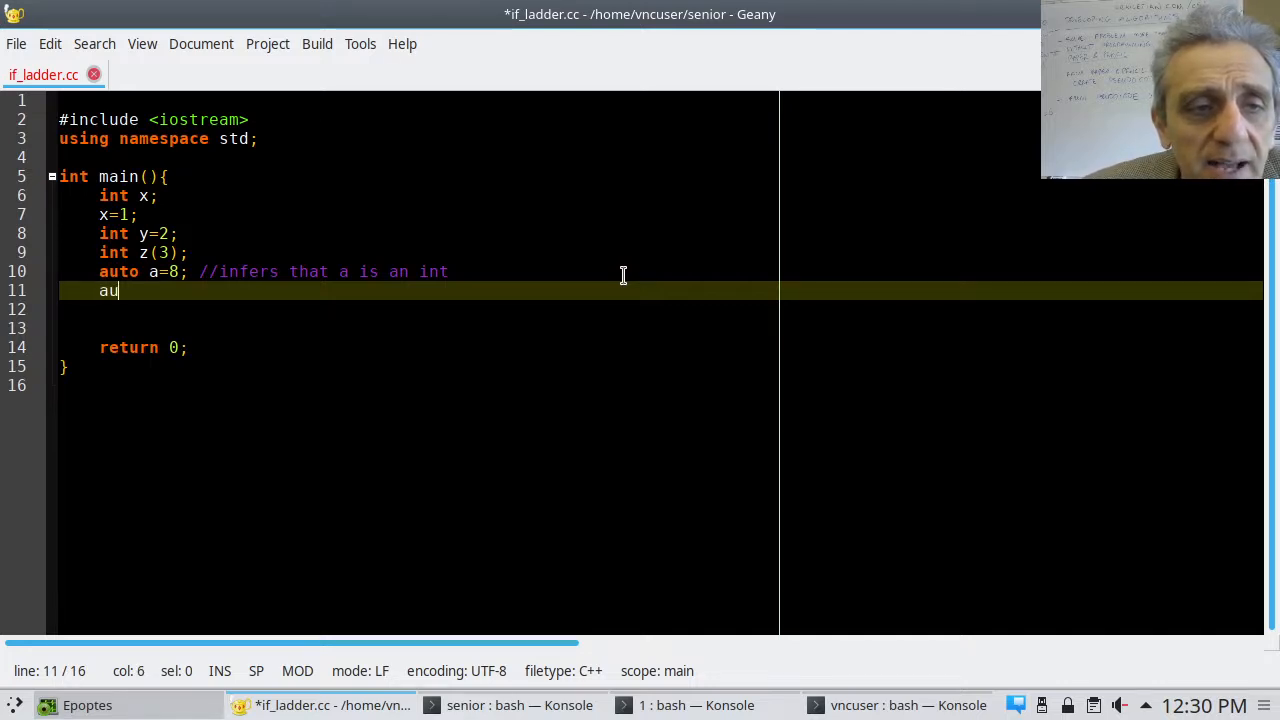
type("to")
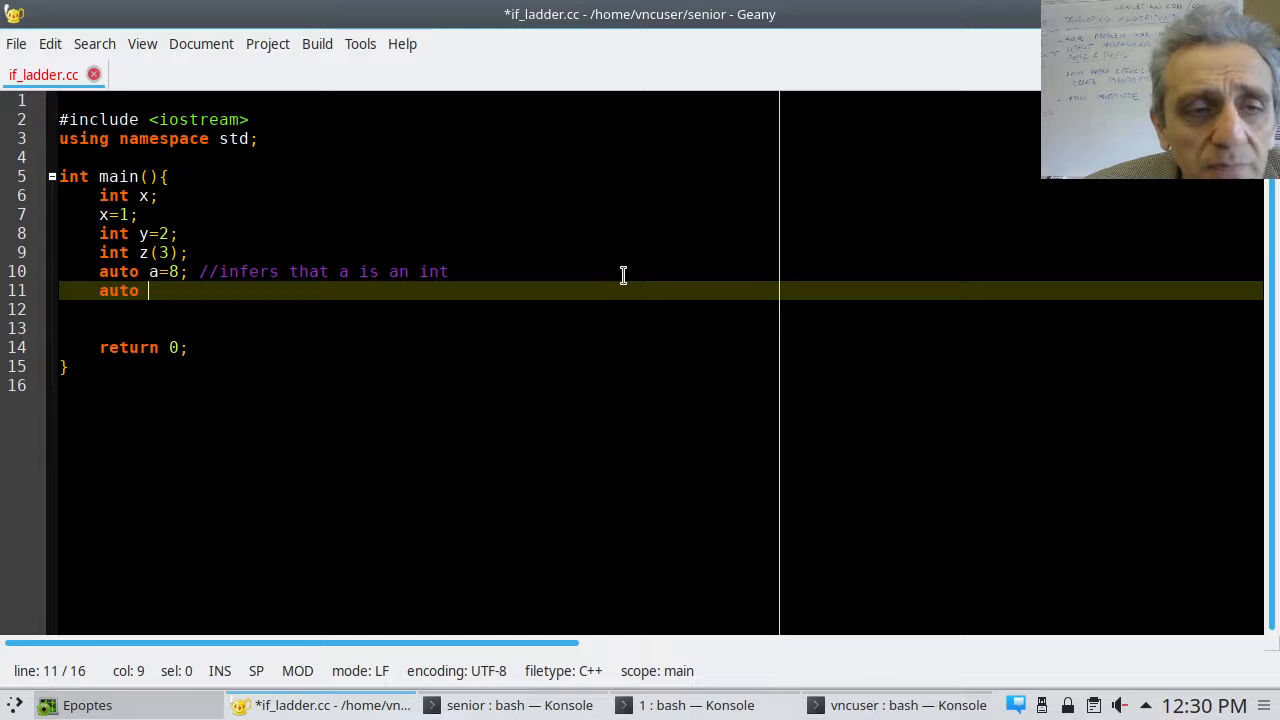
type("b=")
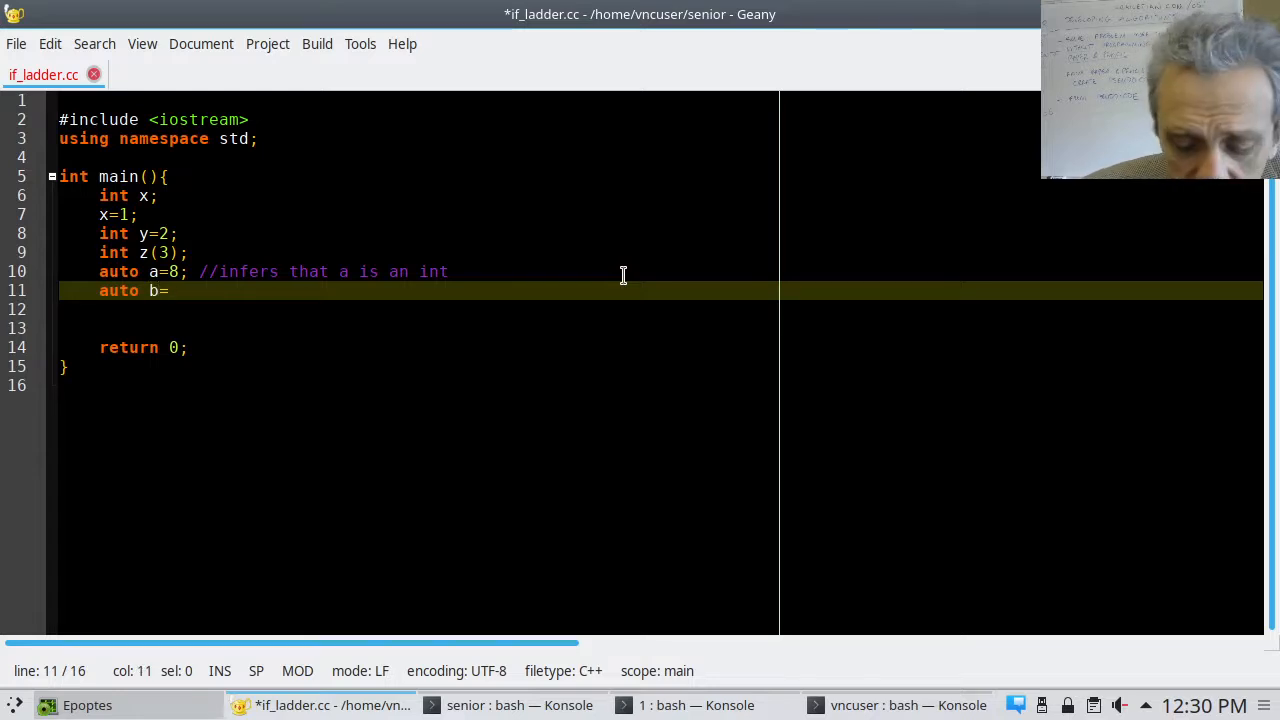
type("3.14")
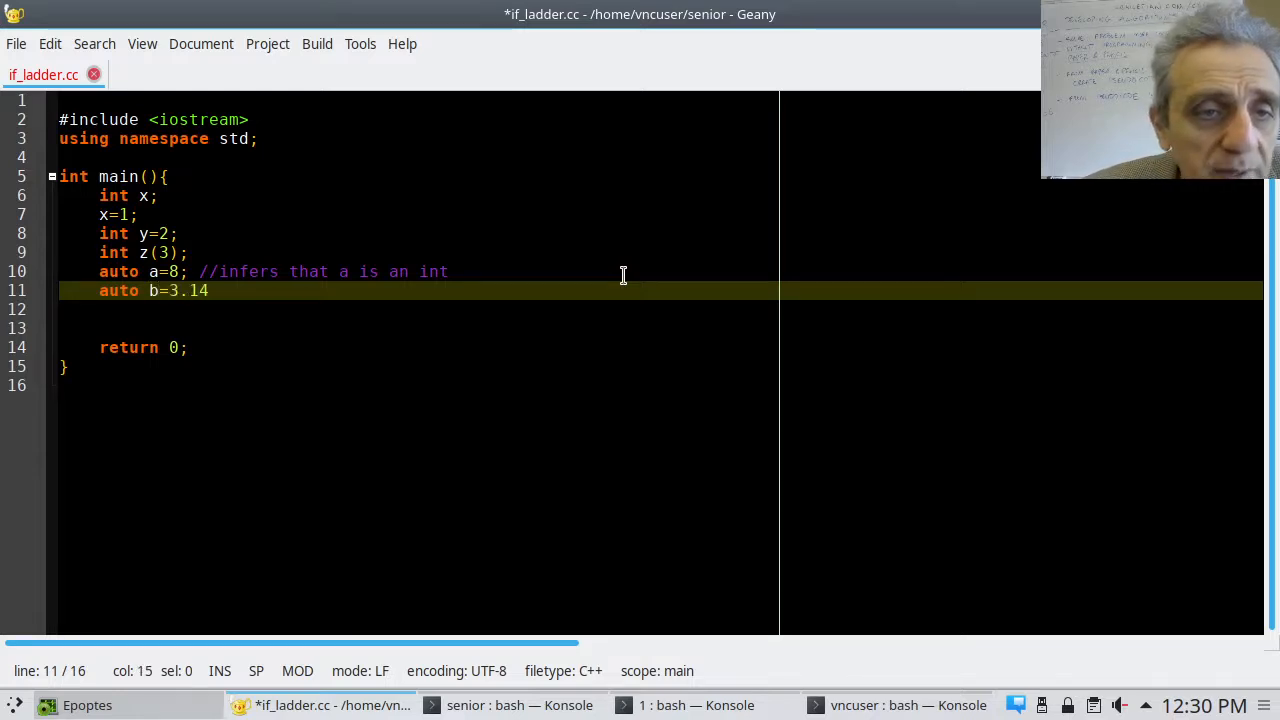
type(";")
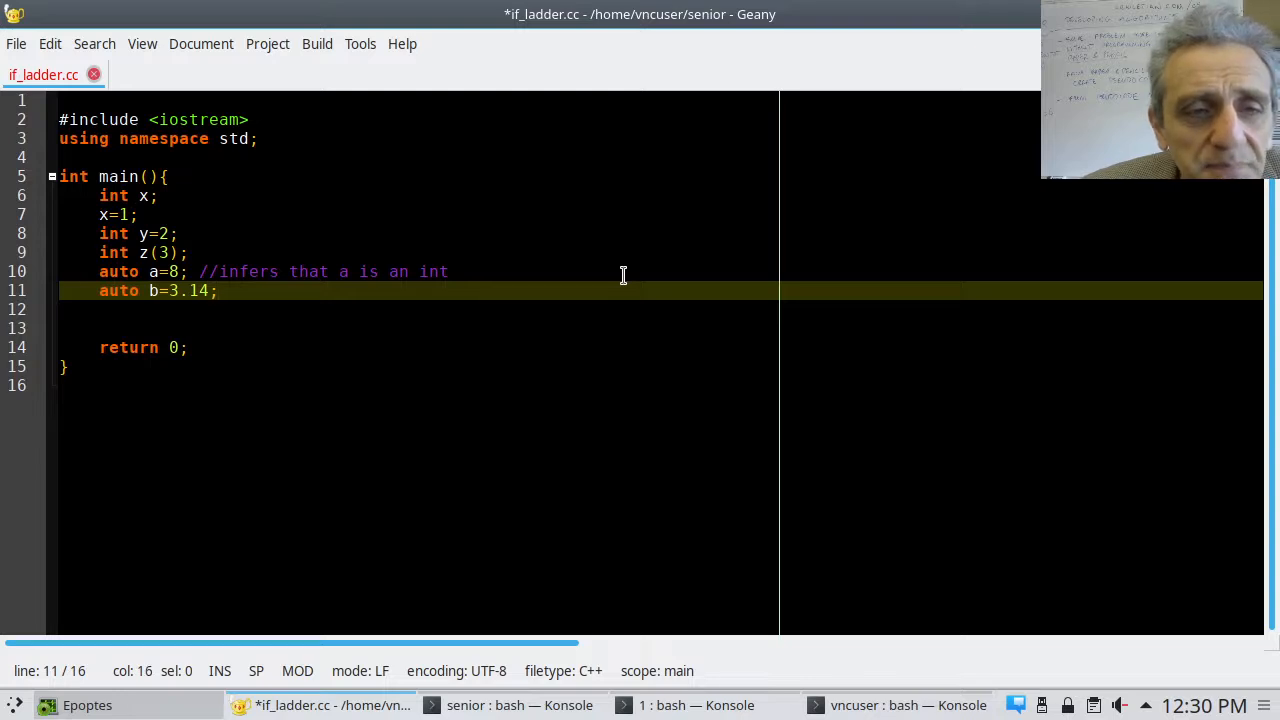
type("//b doubl")
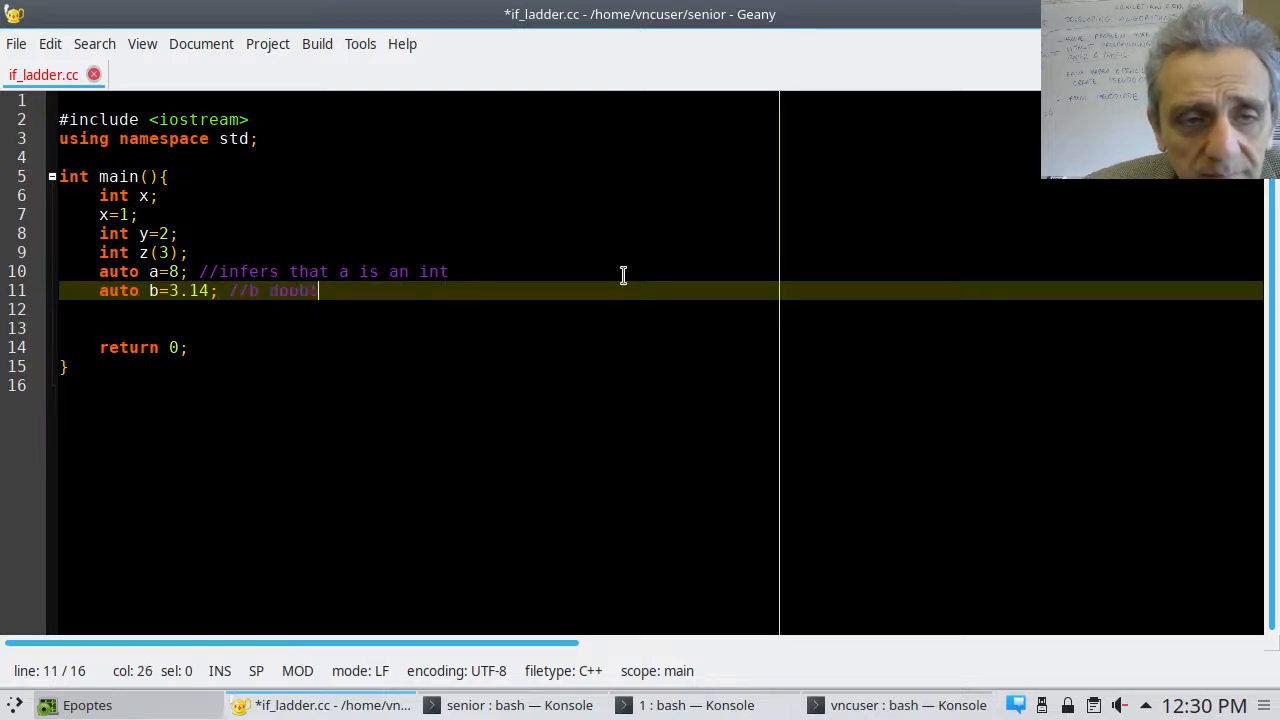
type("e")
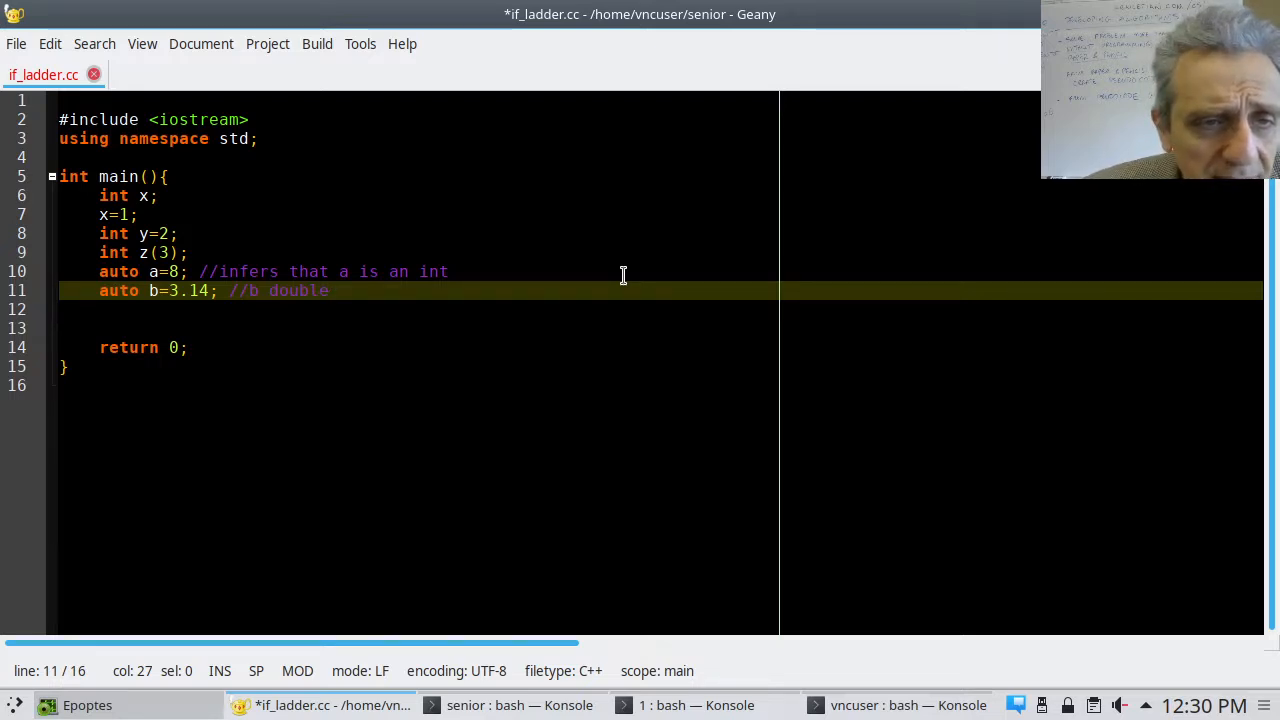
Declare auto c("Hello"); and auto d='A'; on the following lines
type("auto c")
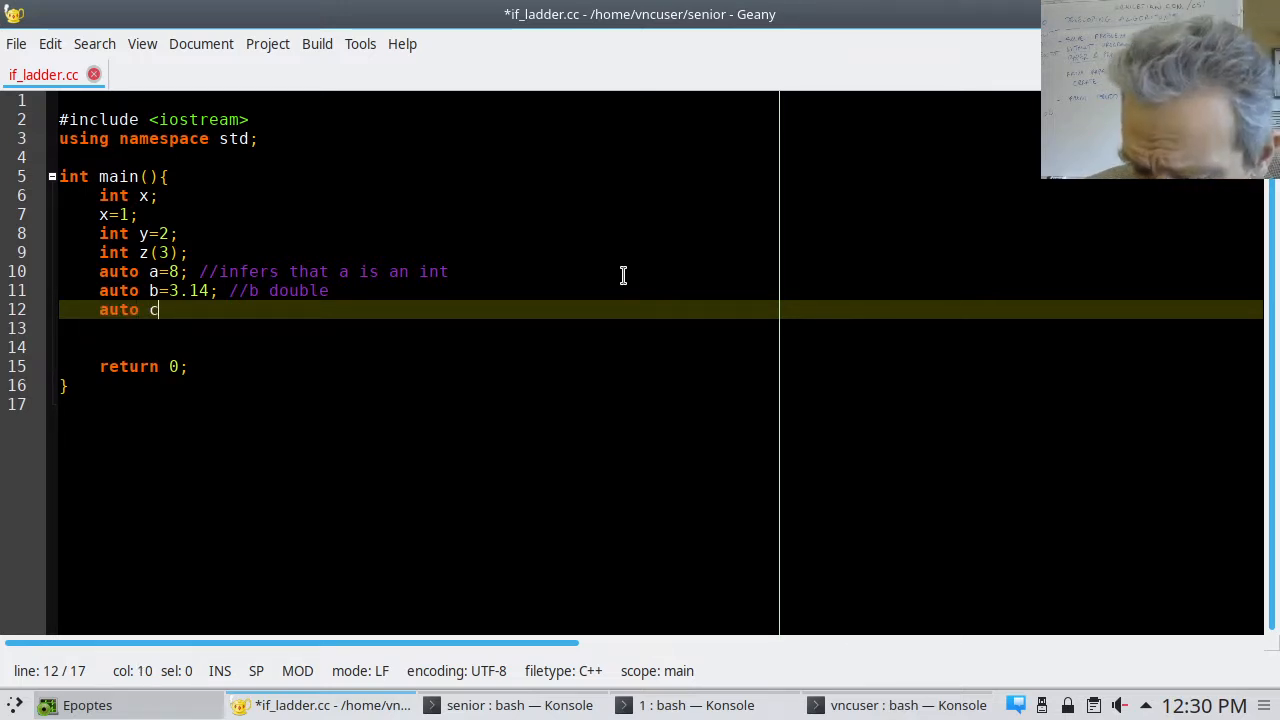
type("(")
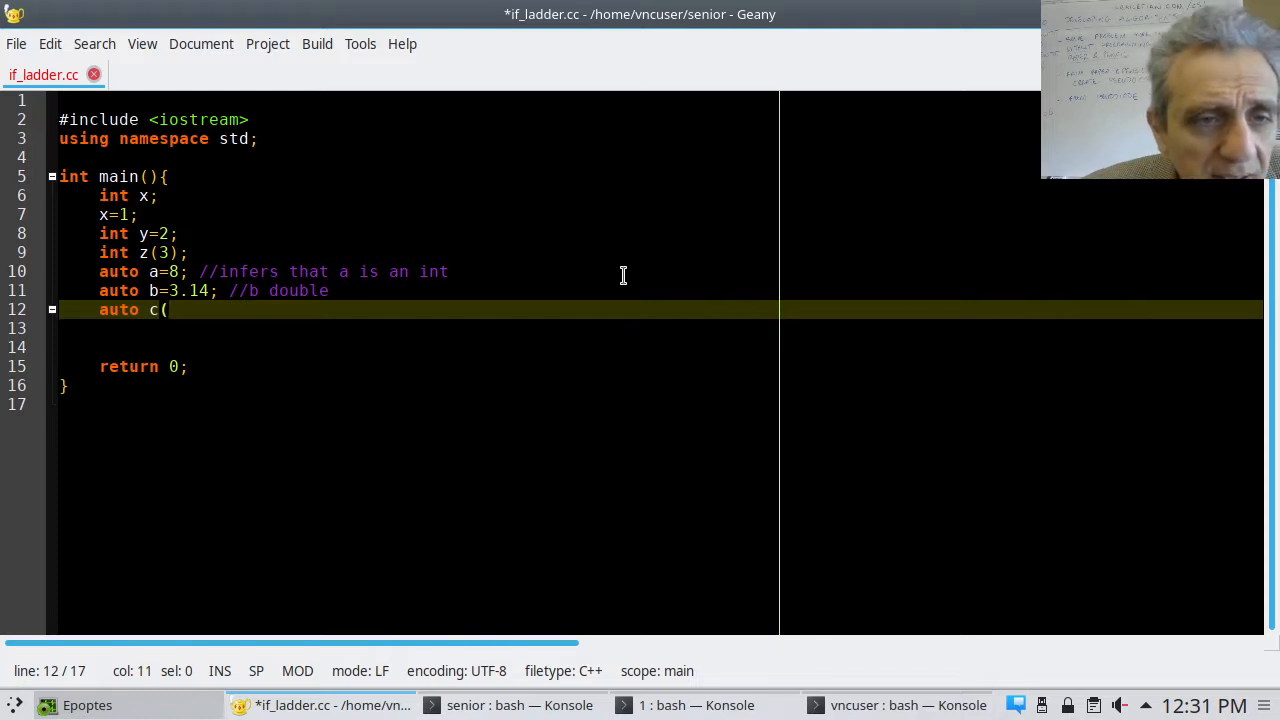
type("\"")
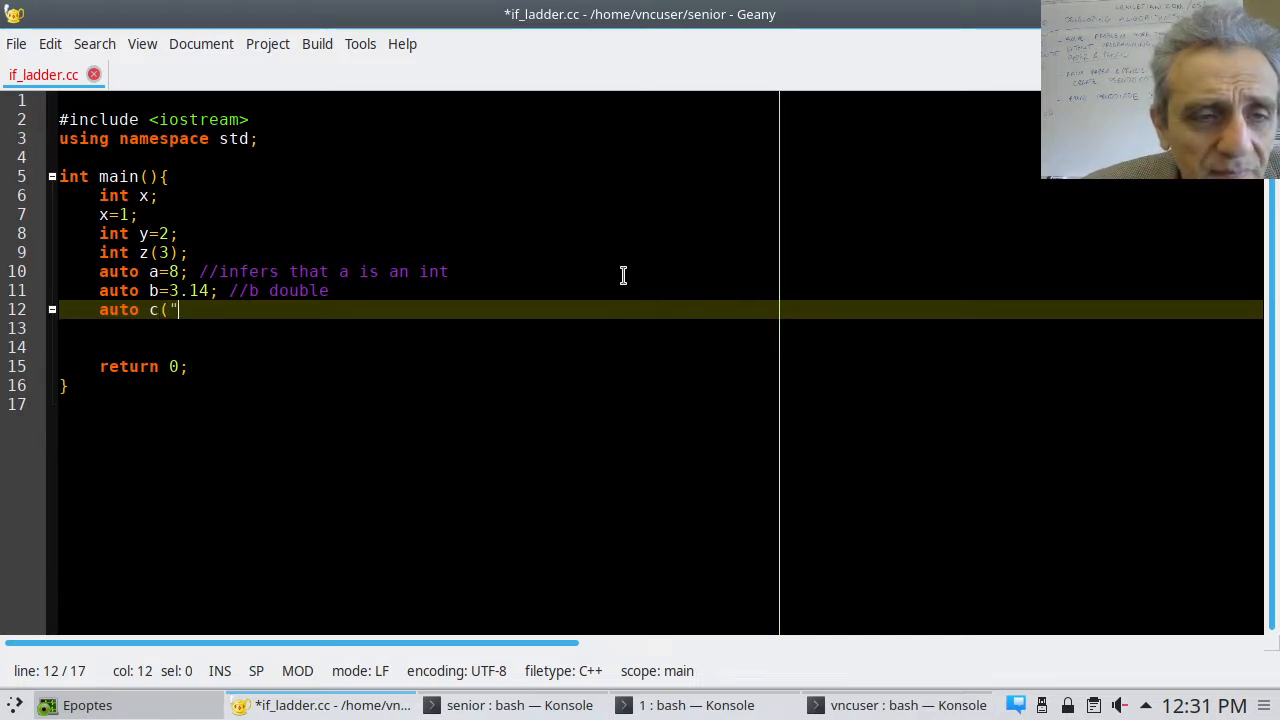
type("Hello\"")
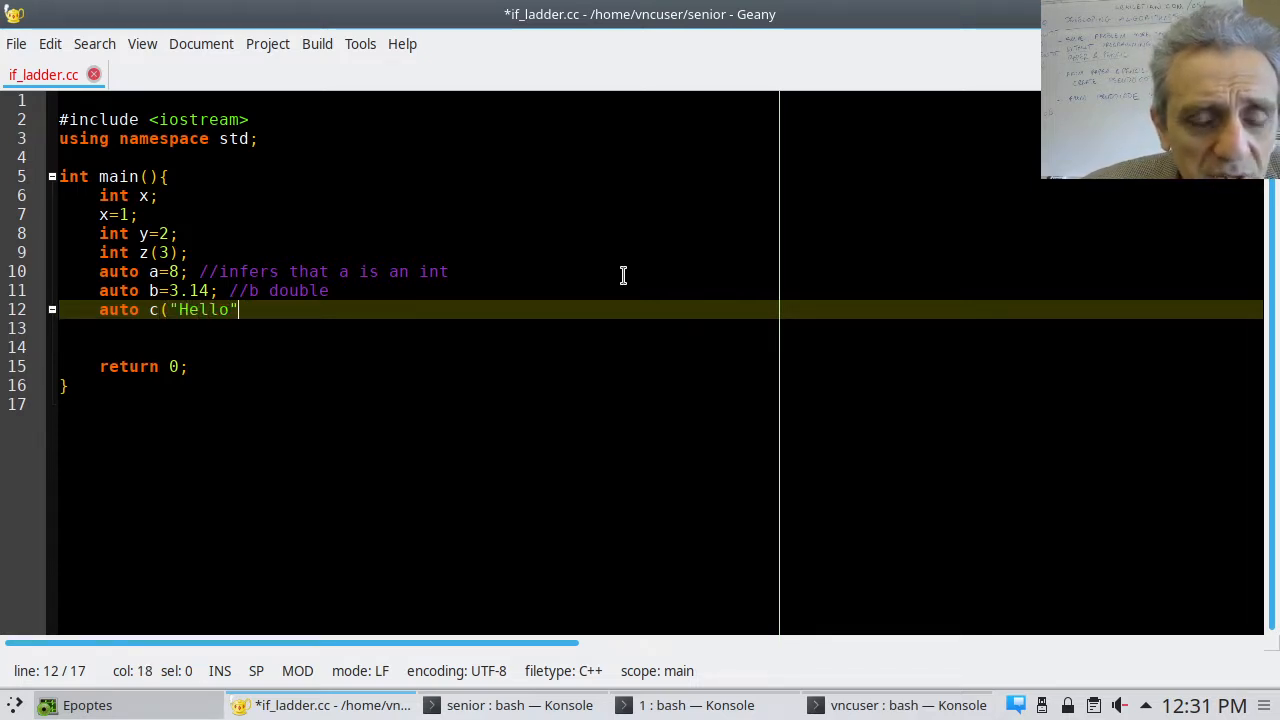
type(");")
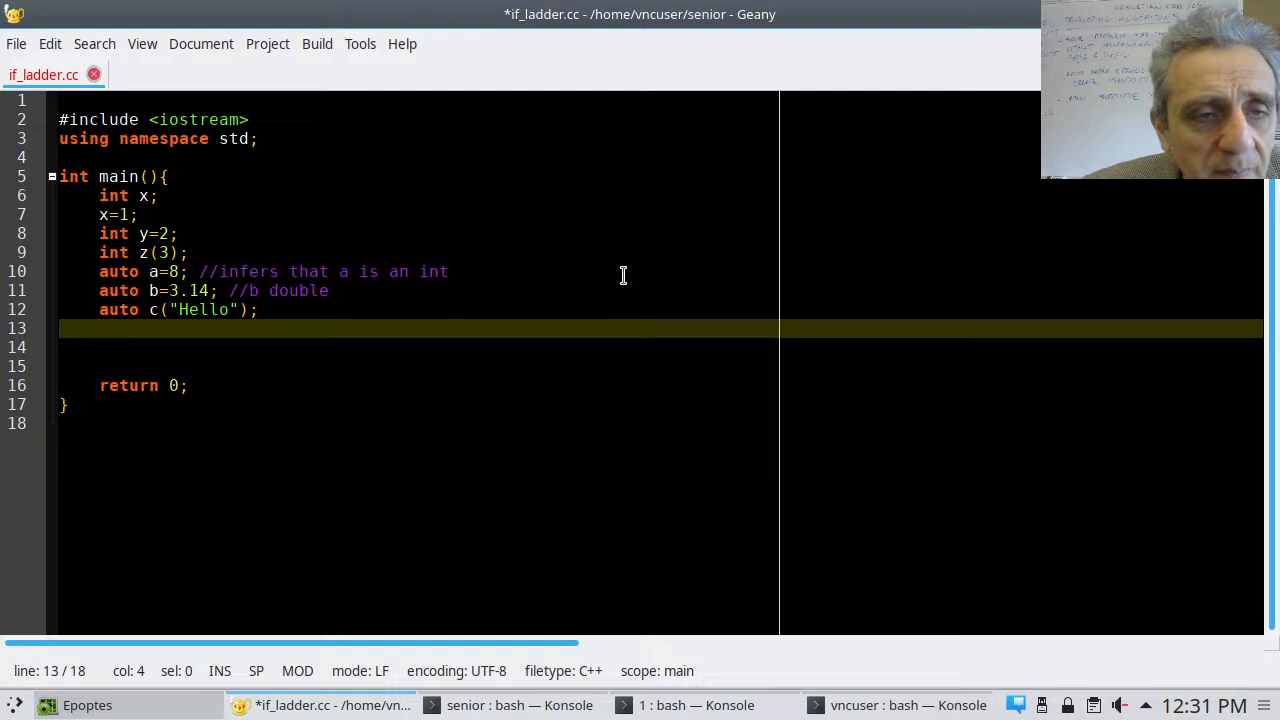
type("auto")
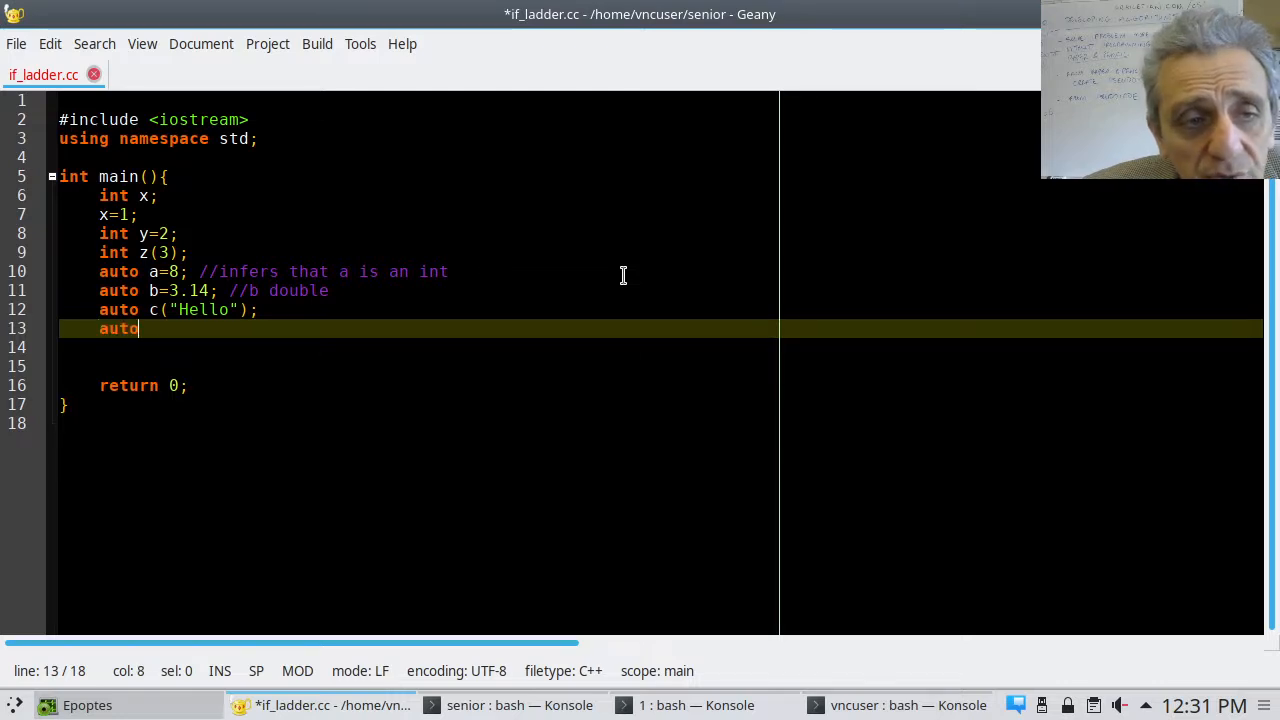
type("d")
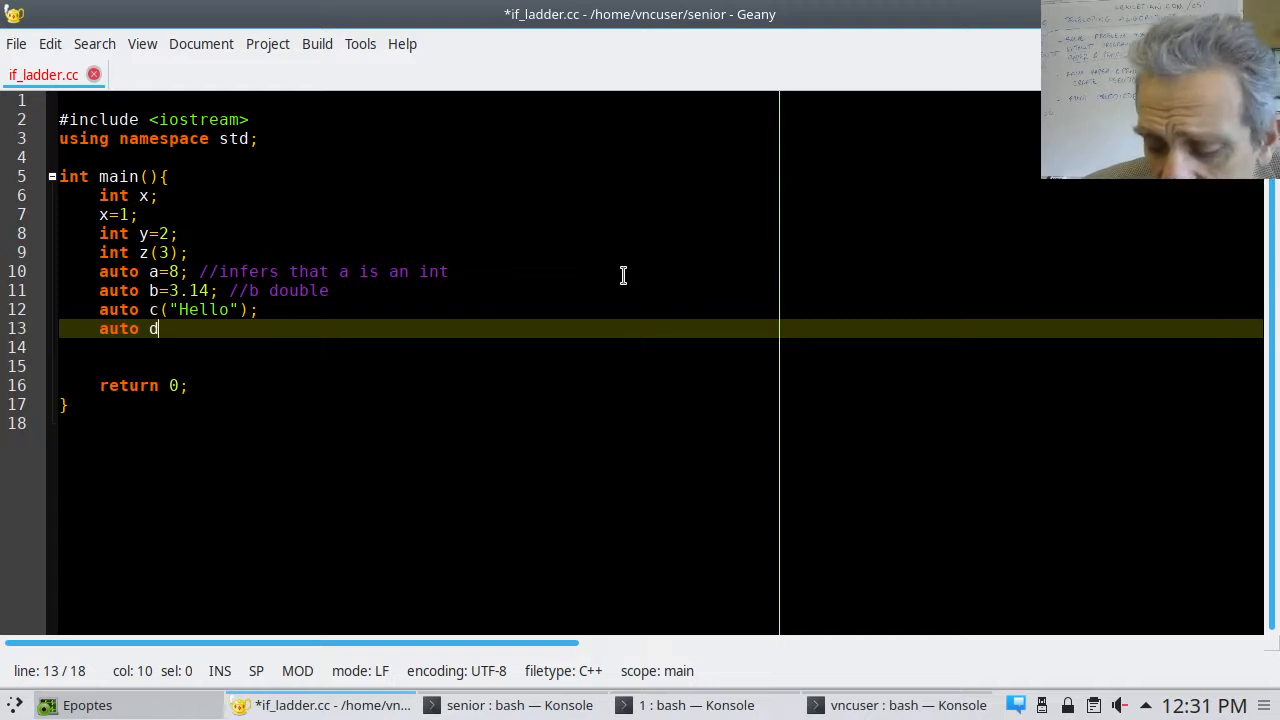
type("=")
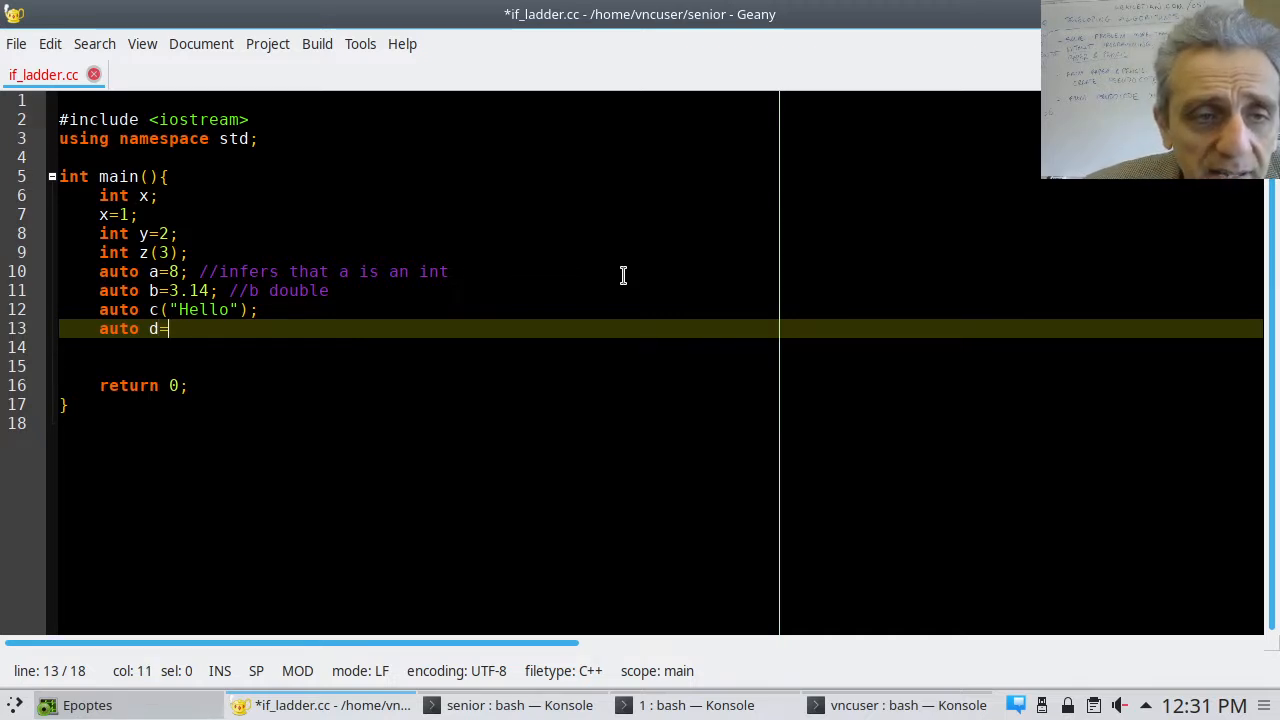
type("'")
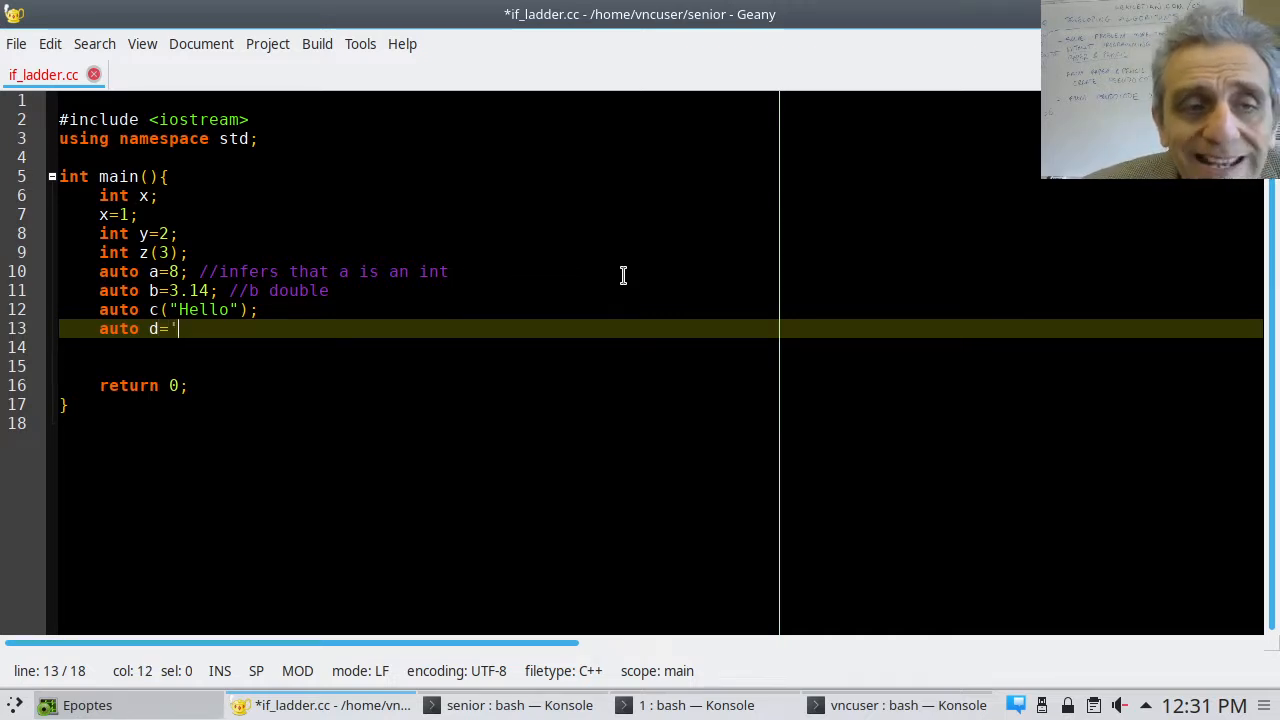
type("A")
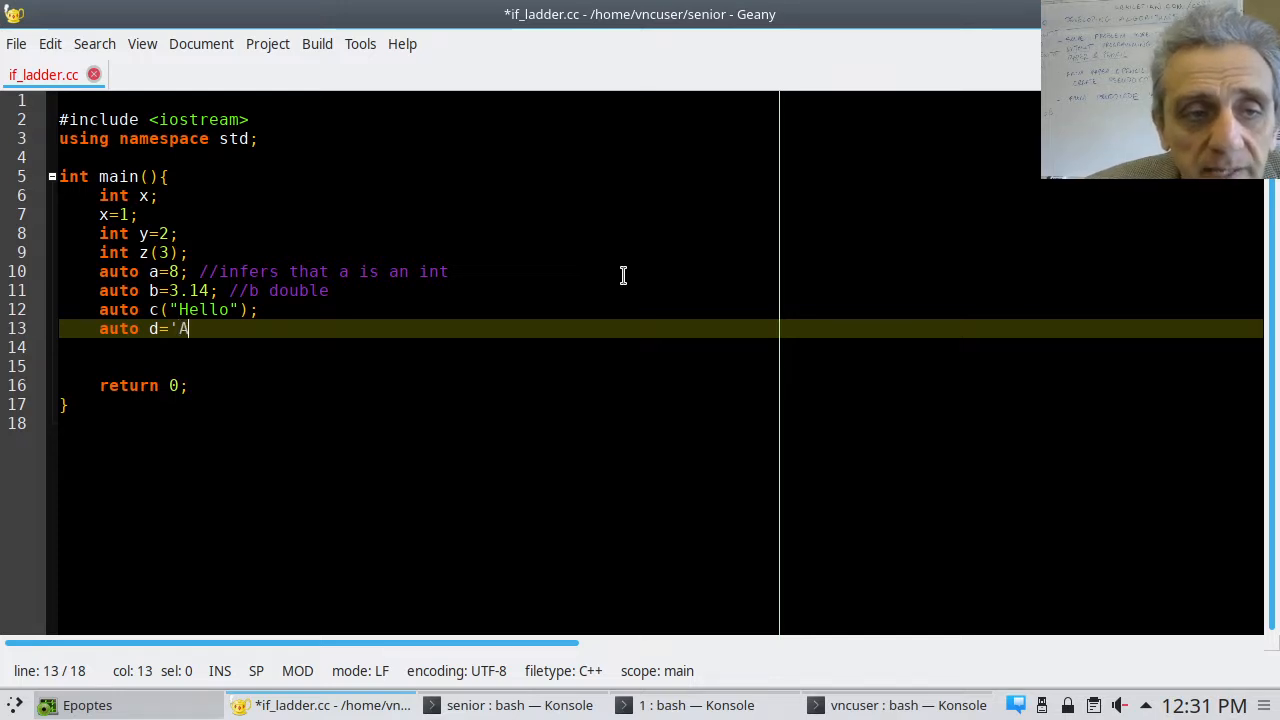
type("';")
left_click(661, 347)
type("cout<< x<<y<<z<<a<<b<<c<<d;")
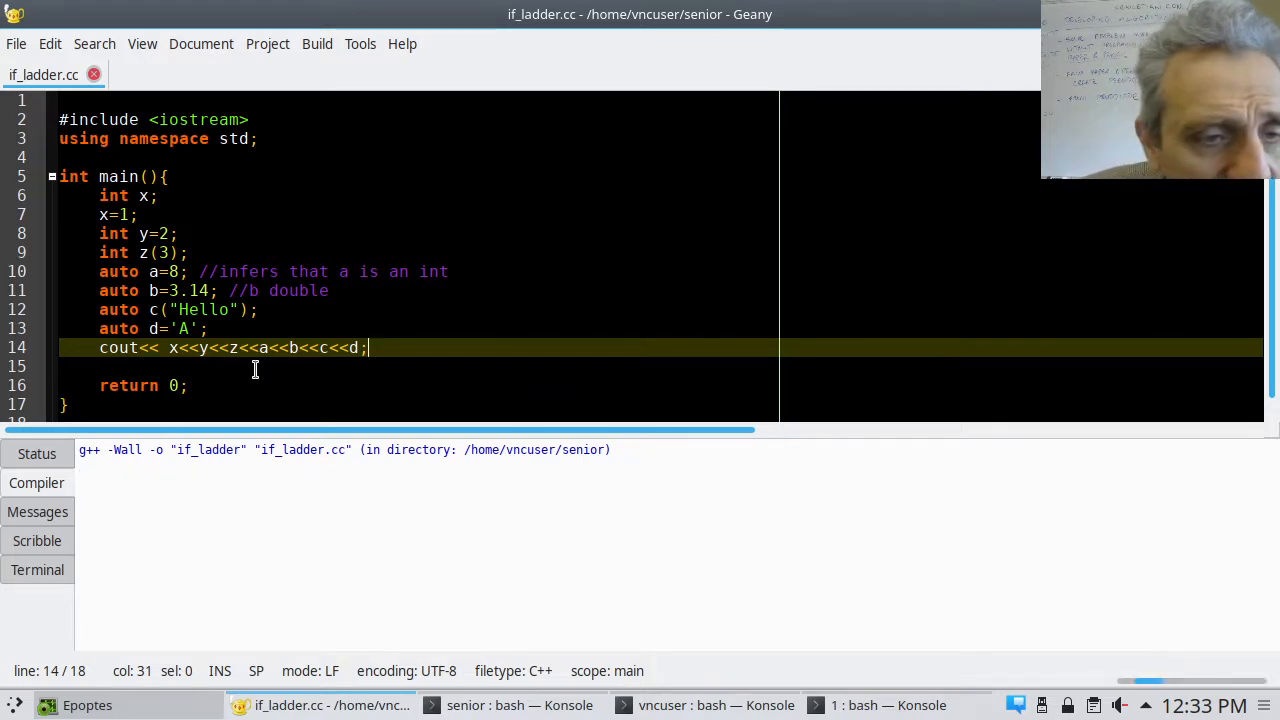
Compile the program with F9
key("F9")
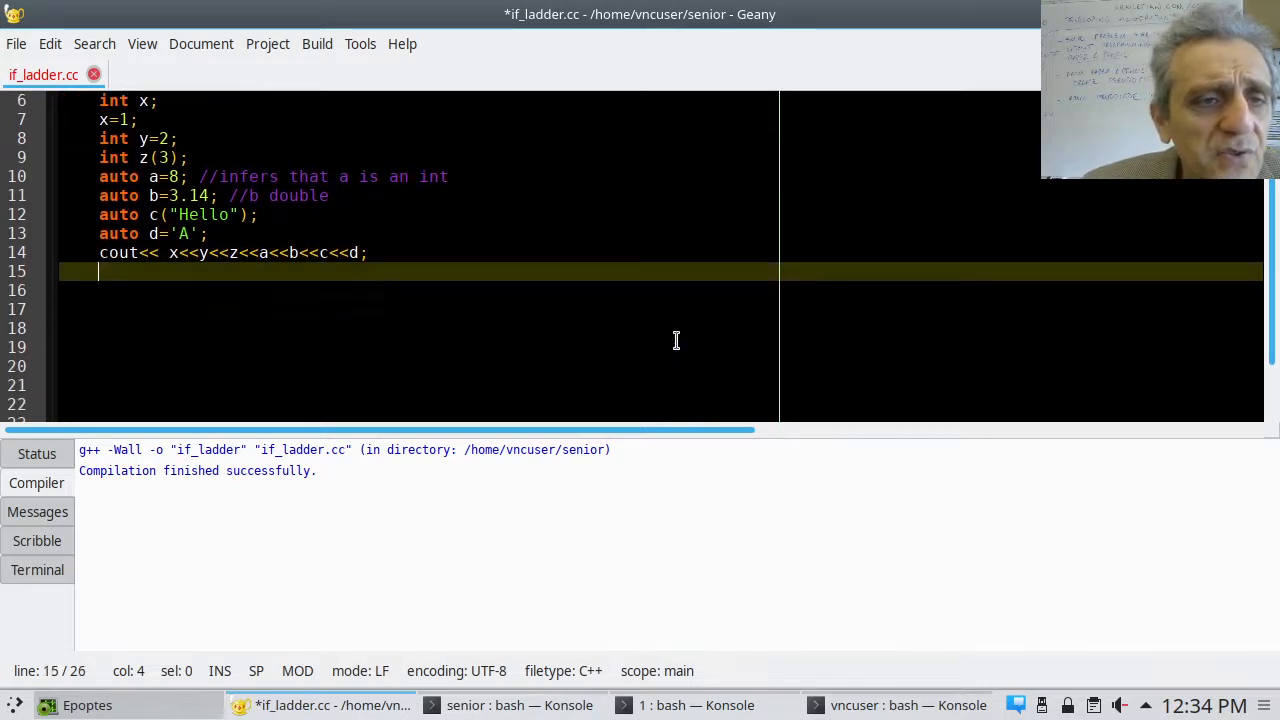
Begin an if ( line and add the declaration bool e(true);
type("if")
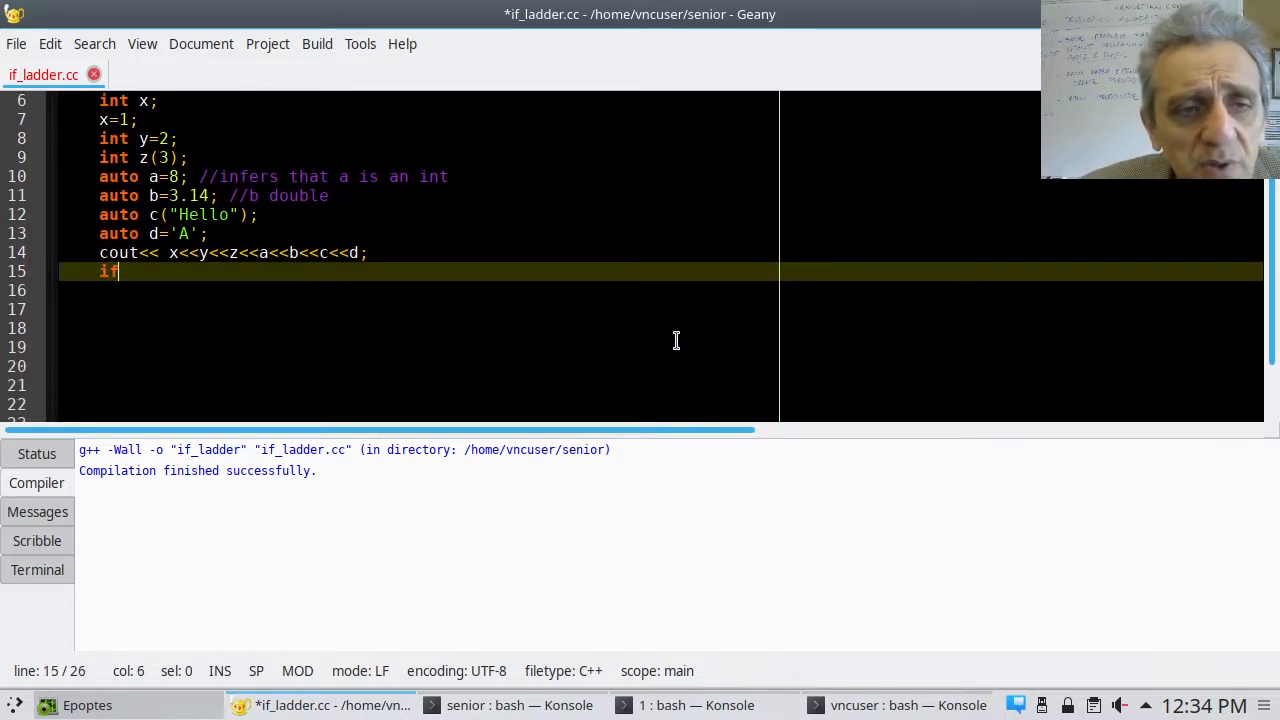
type("\" \"")
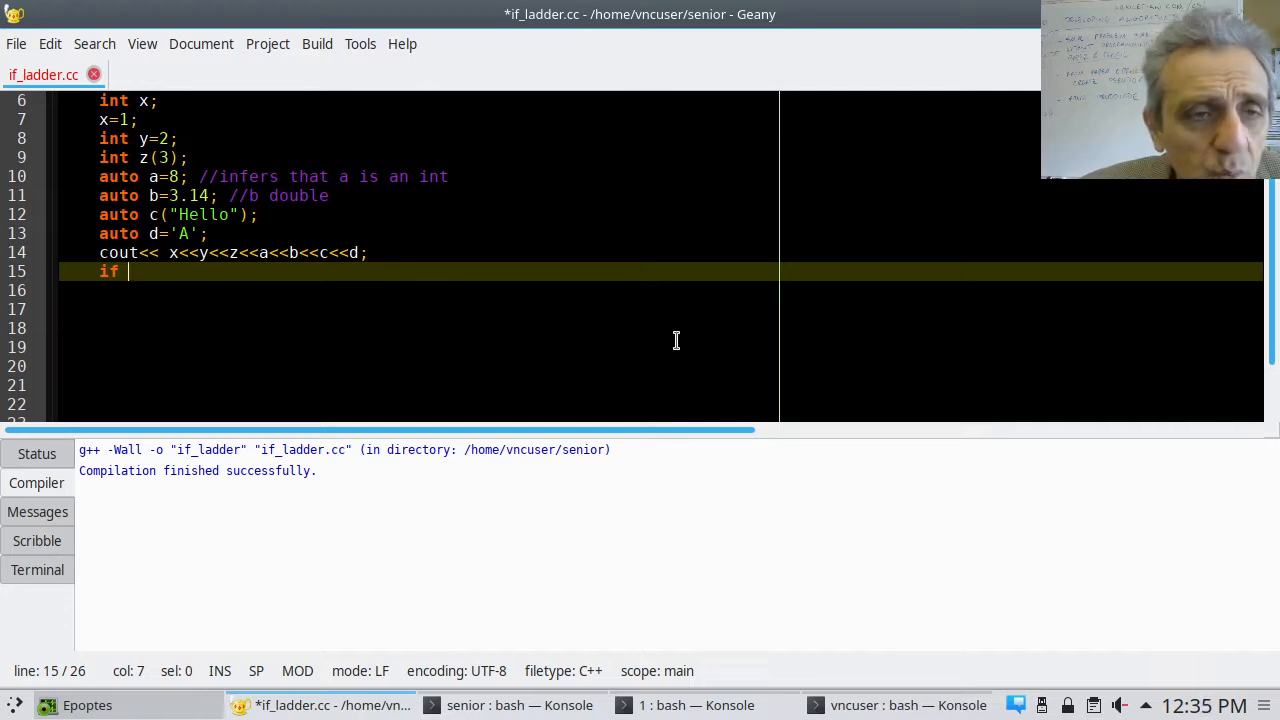
type("(")
type("bool")
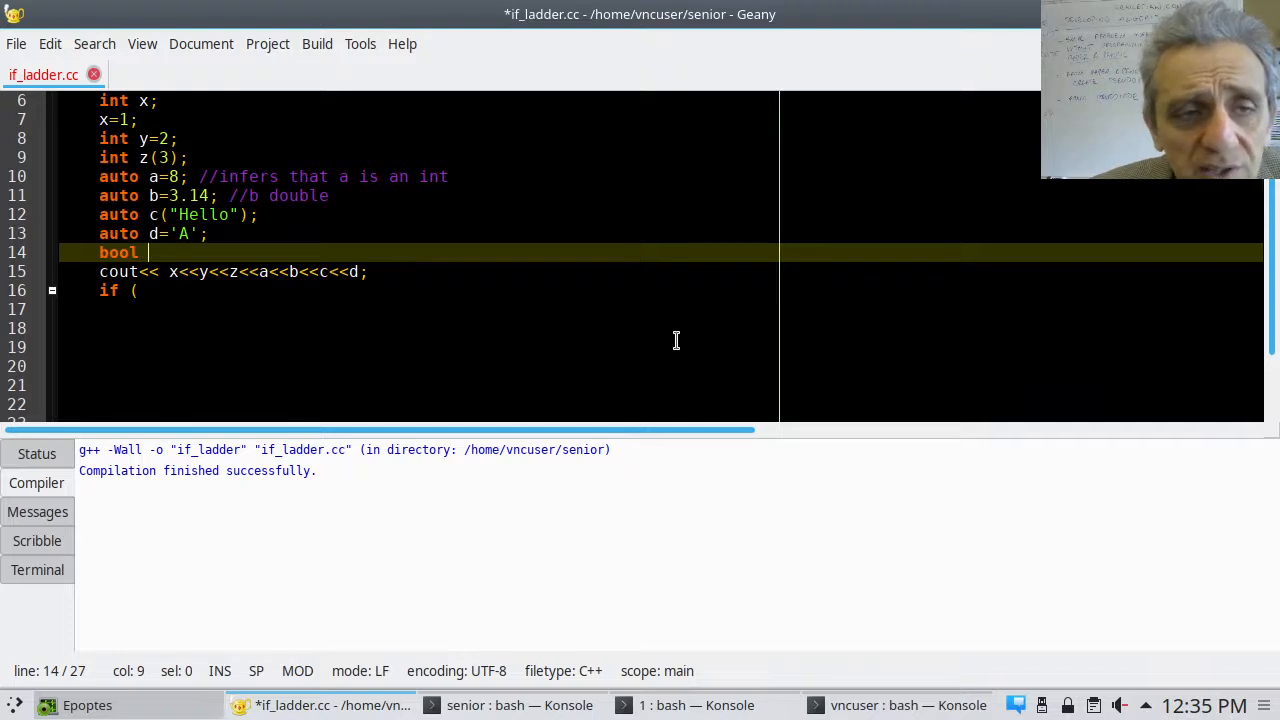
type("e")
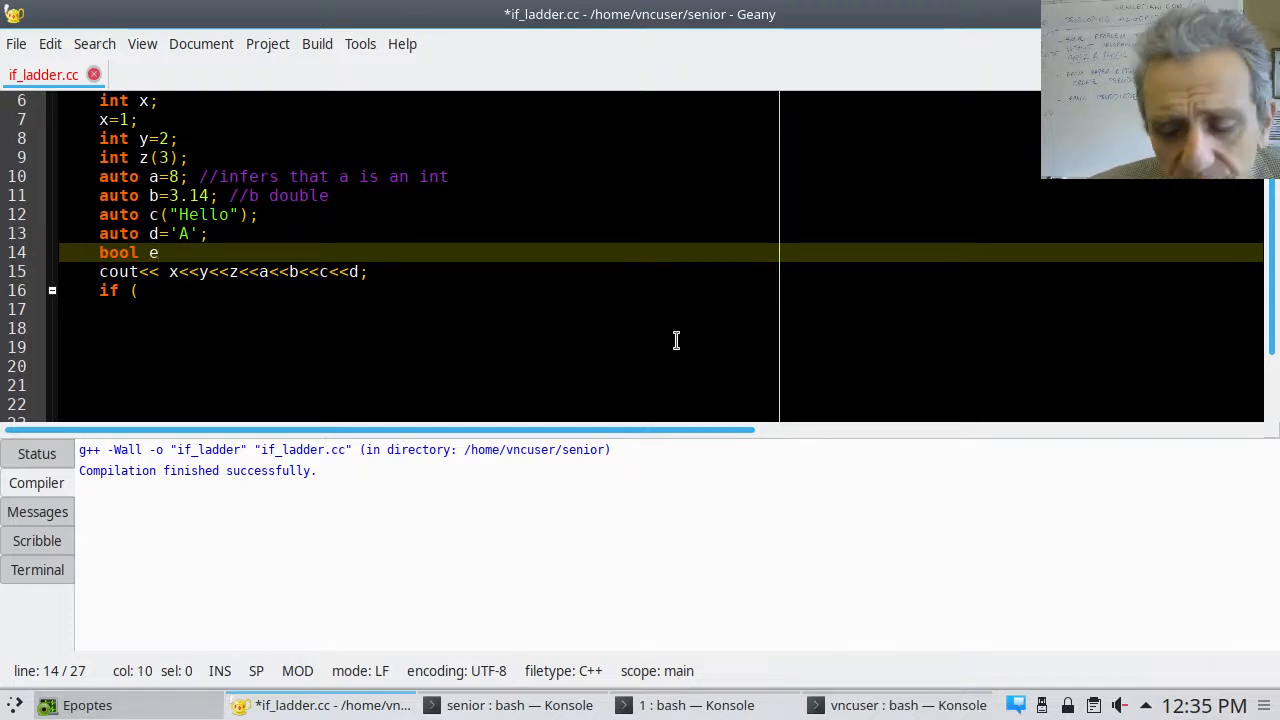
type("(")
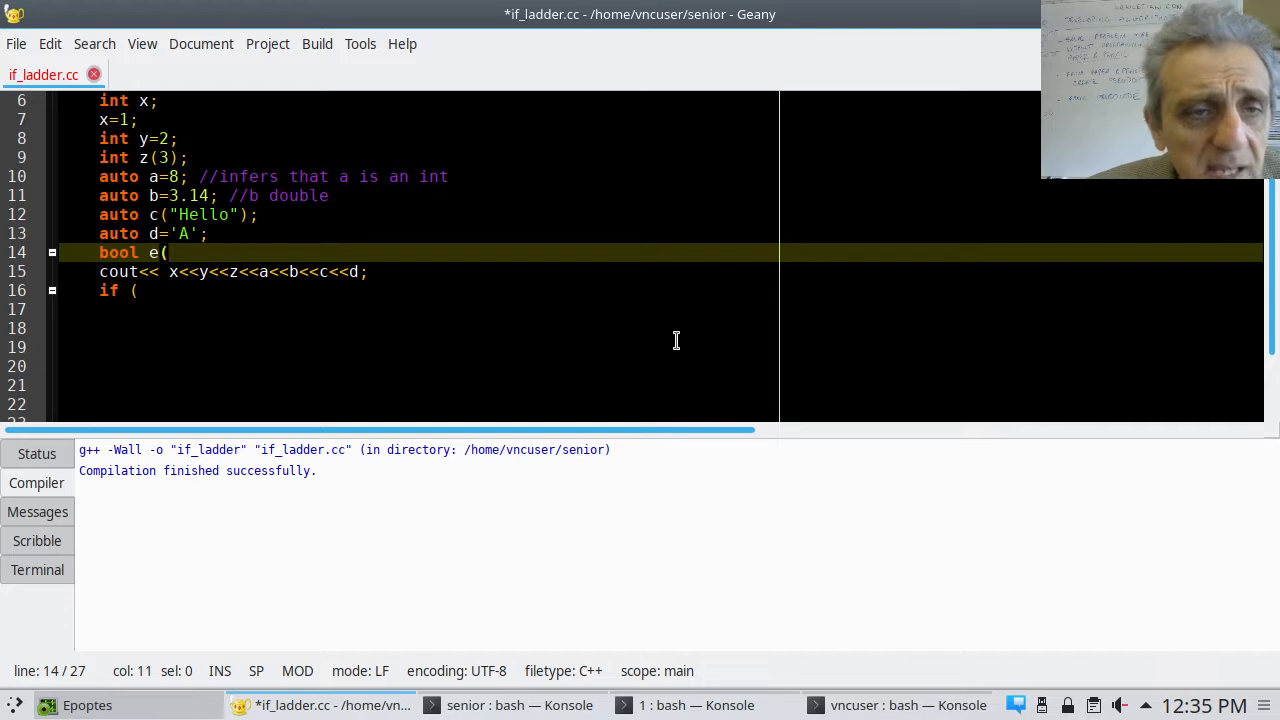
type("true")
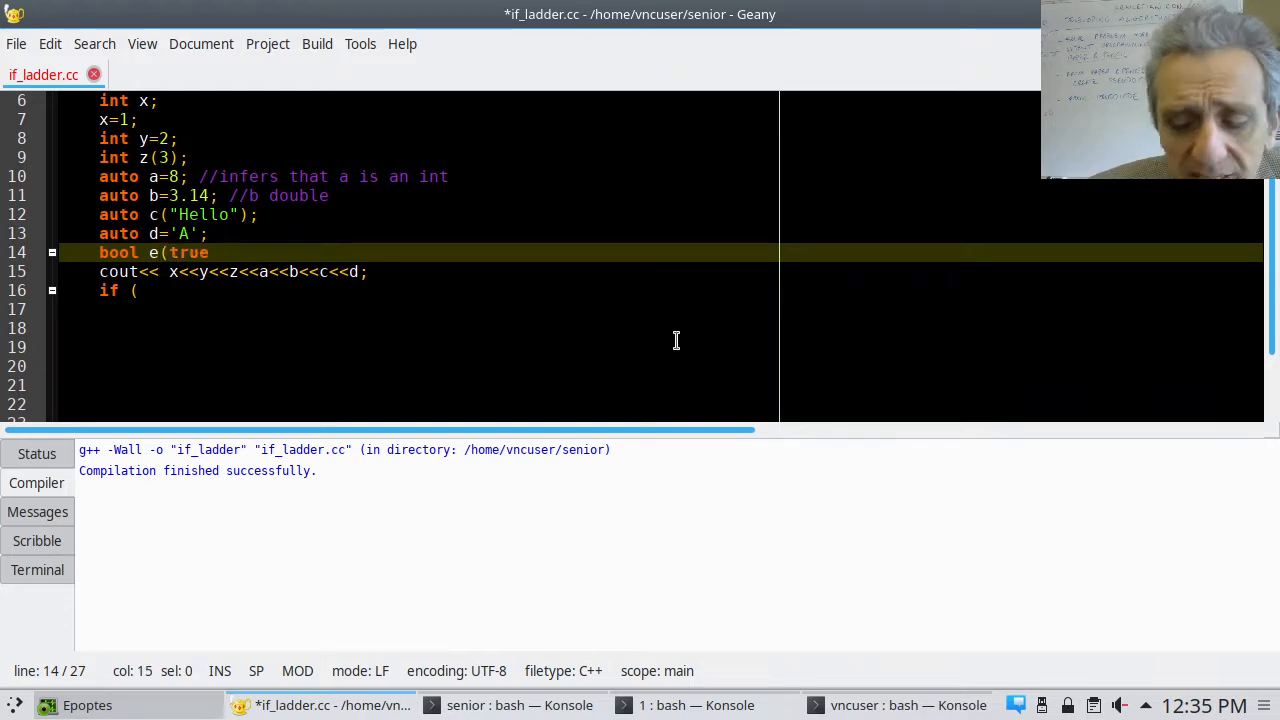
type(")")
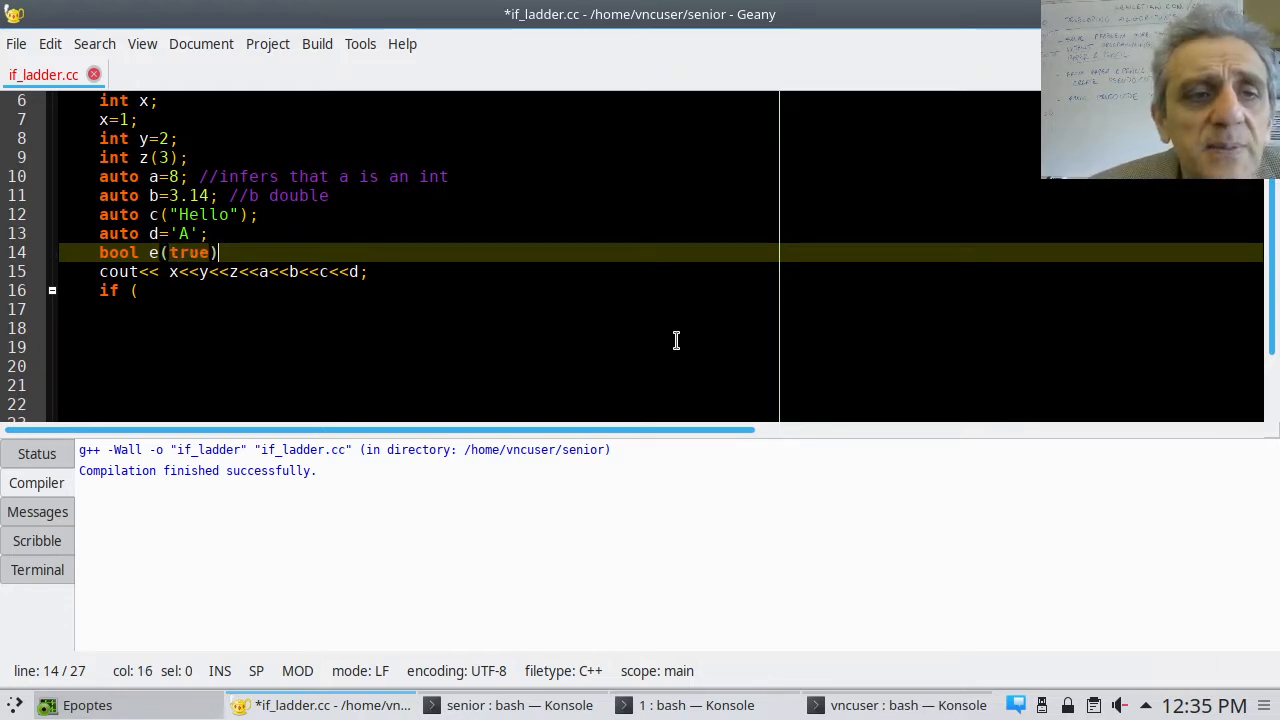
type(";")
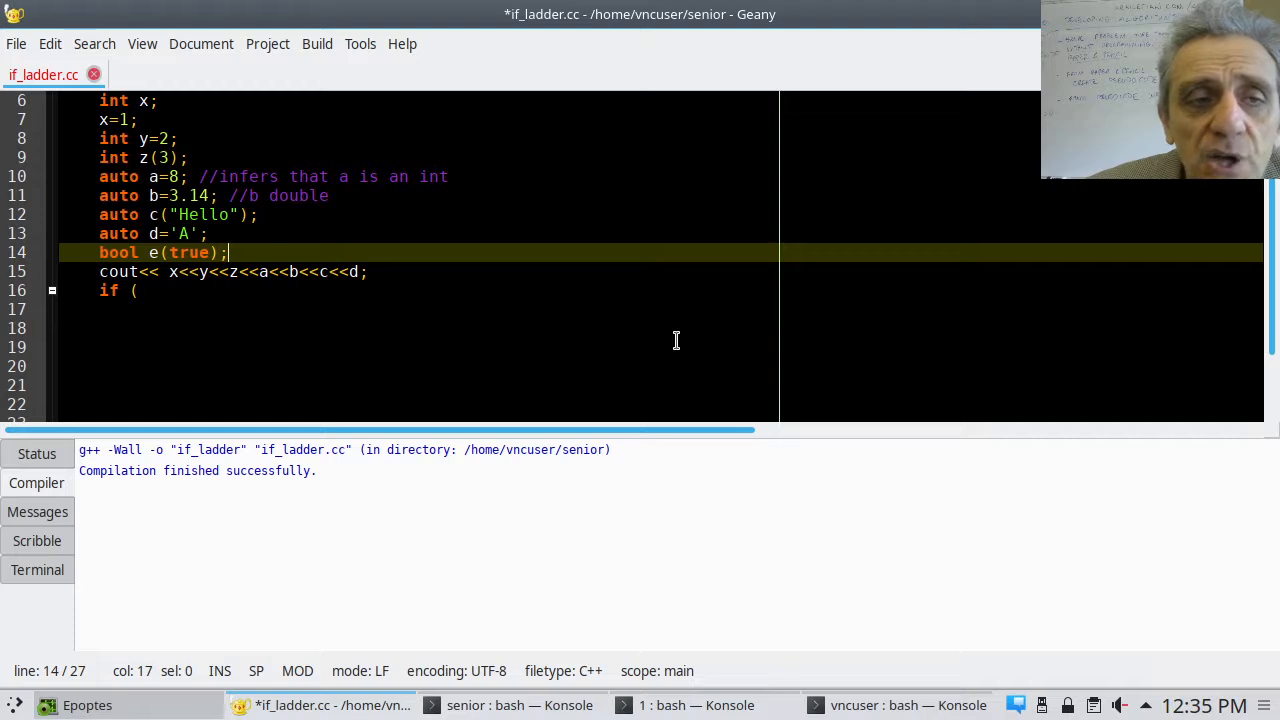
Add bool f(false); on a new line, then return to the unfinished if line
key("Return")
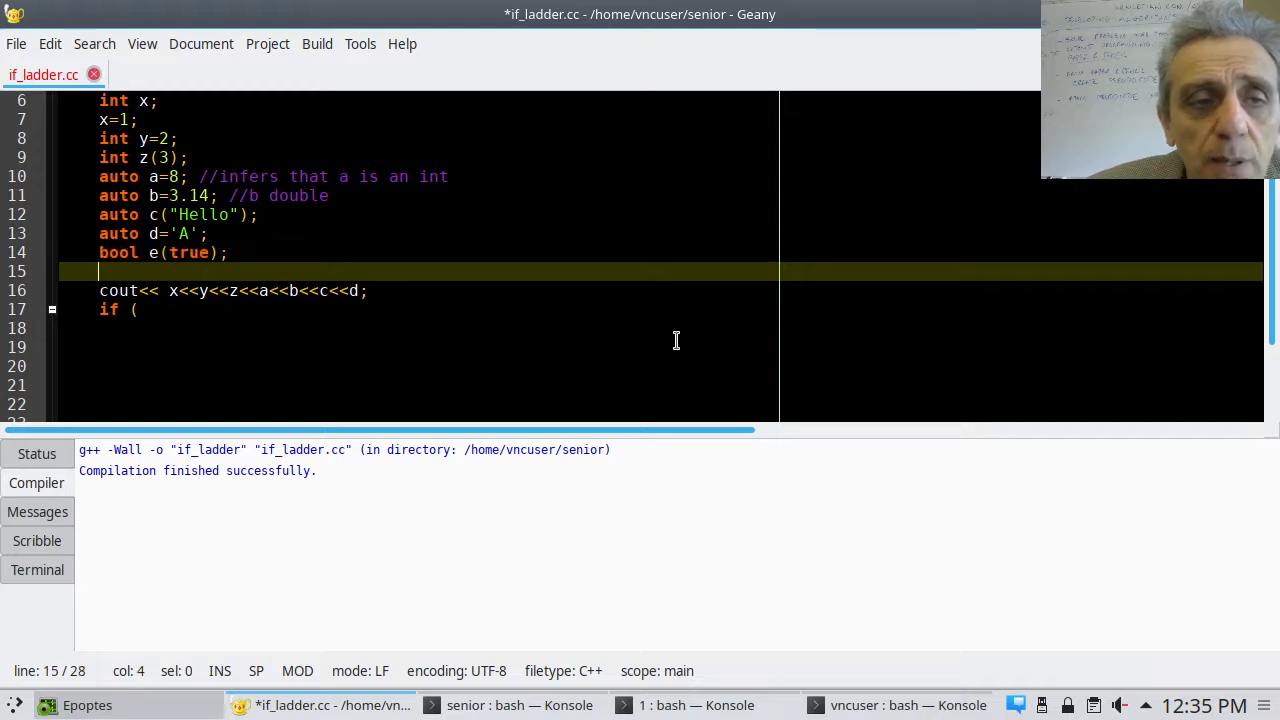
type("bool")
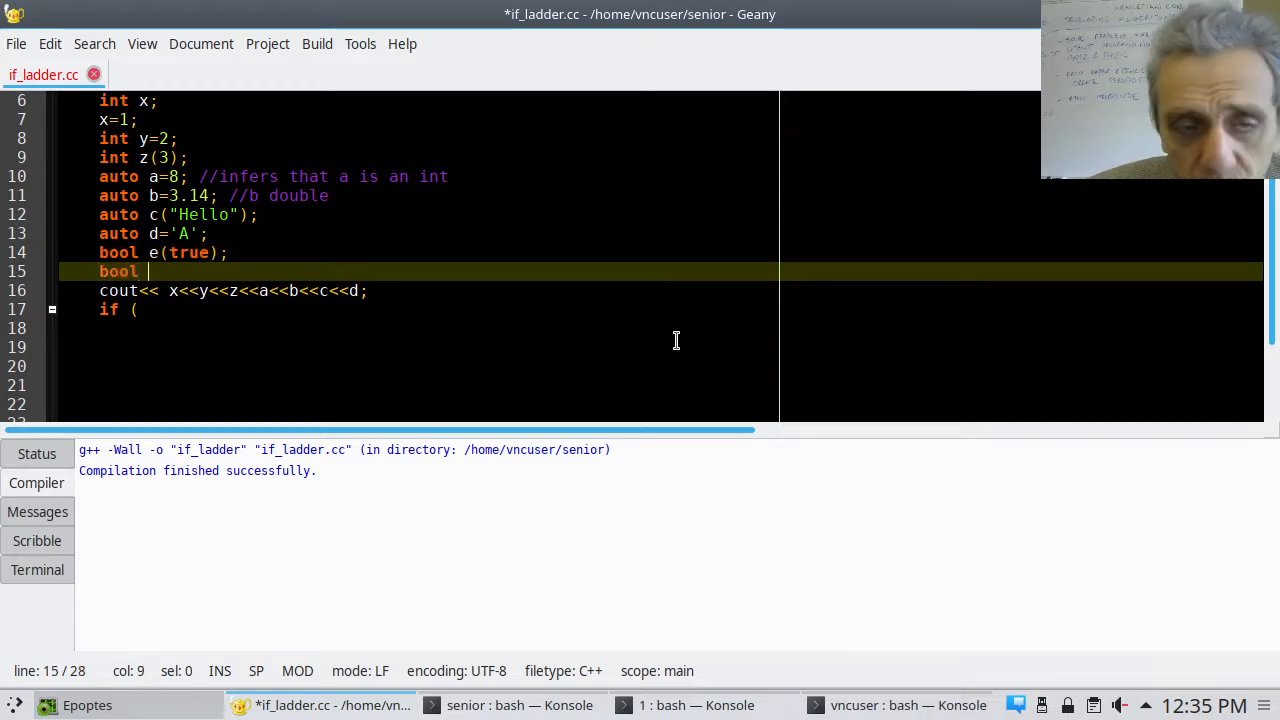
type("f(")
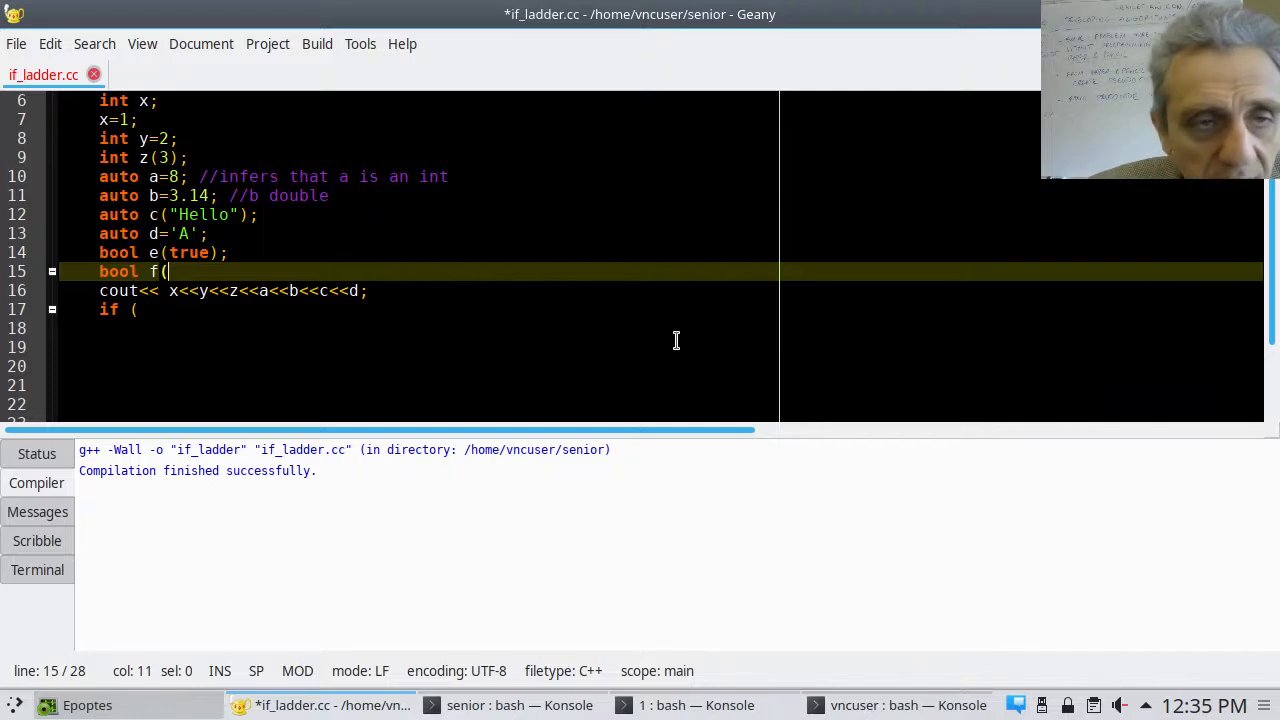
type("false")
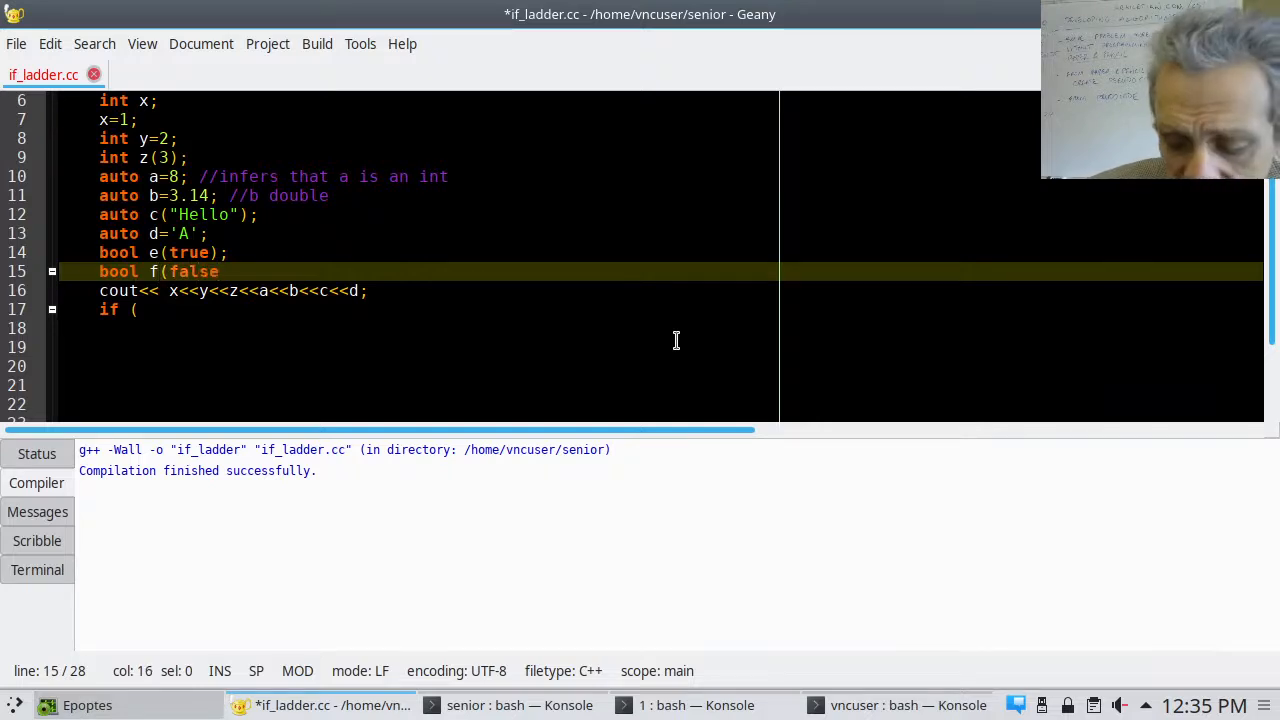
type(");")
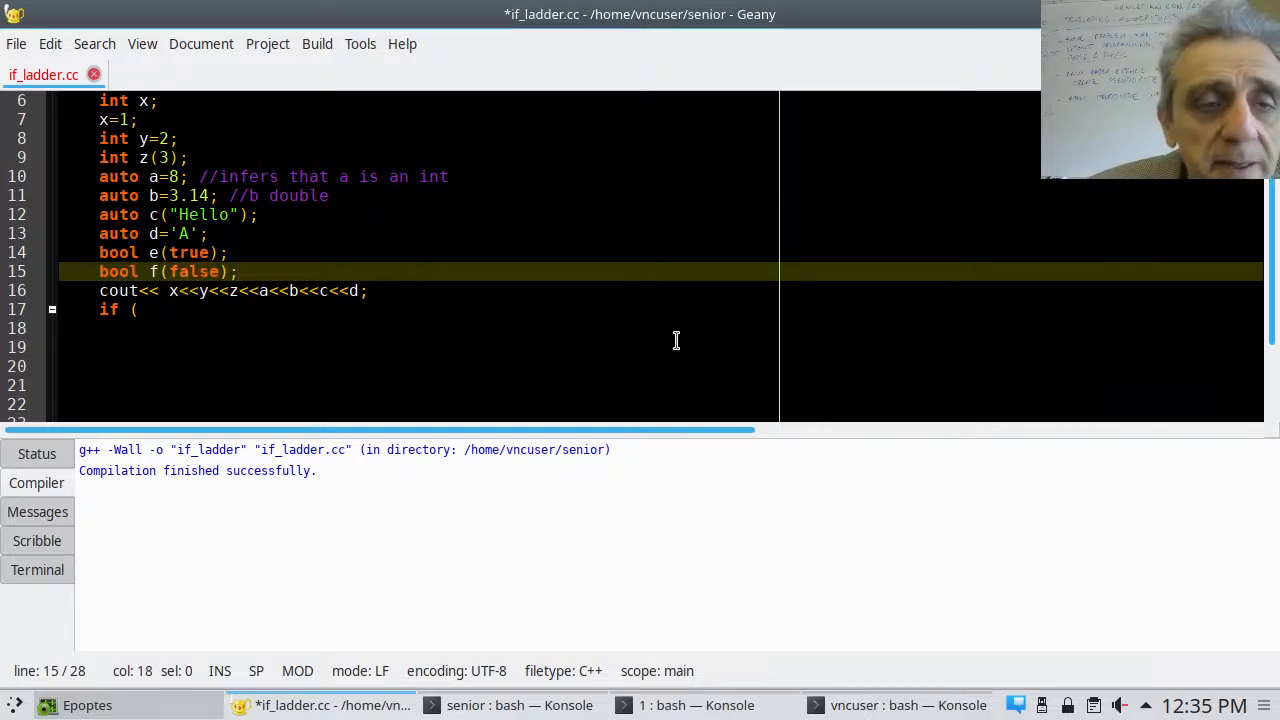
left_click(137, 309)
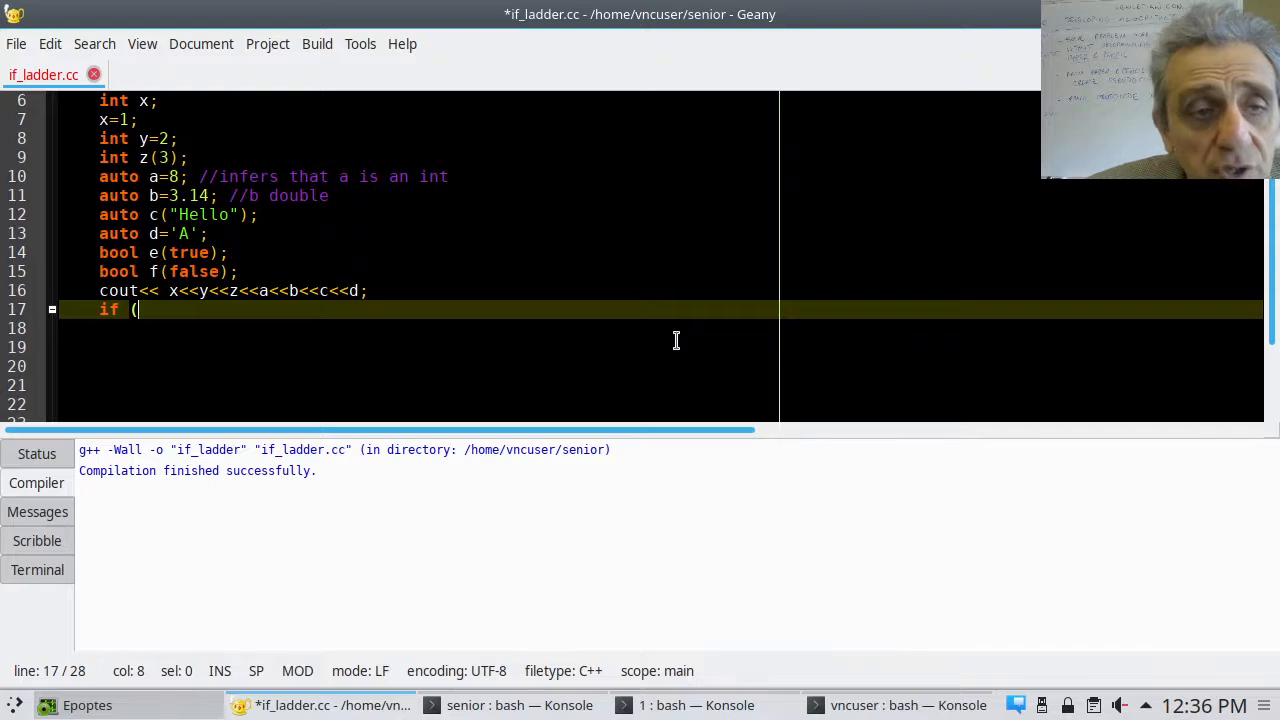
Rework the if condition's parentheses, trying it without them and then restoring ( )
key("BackSpace")
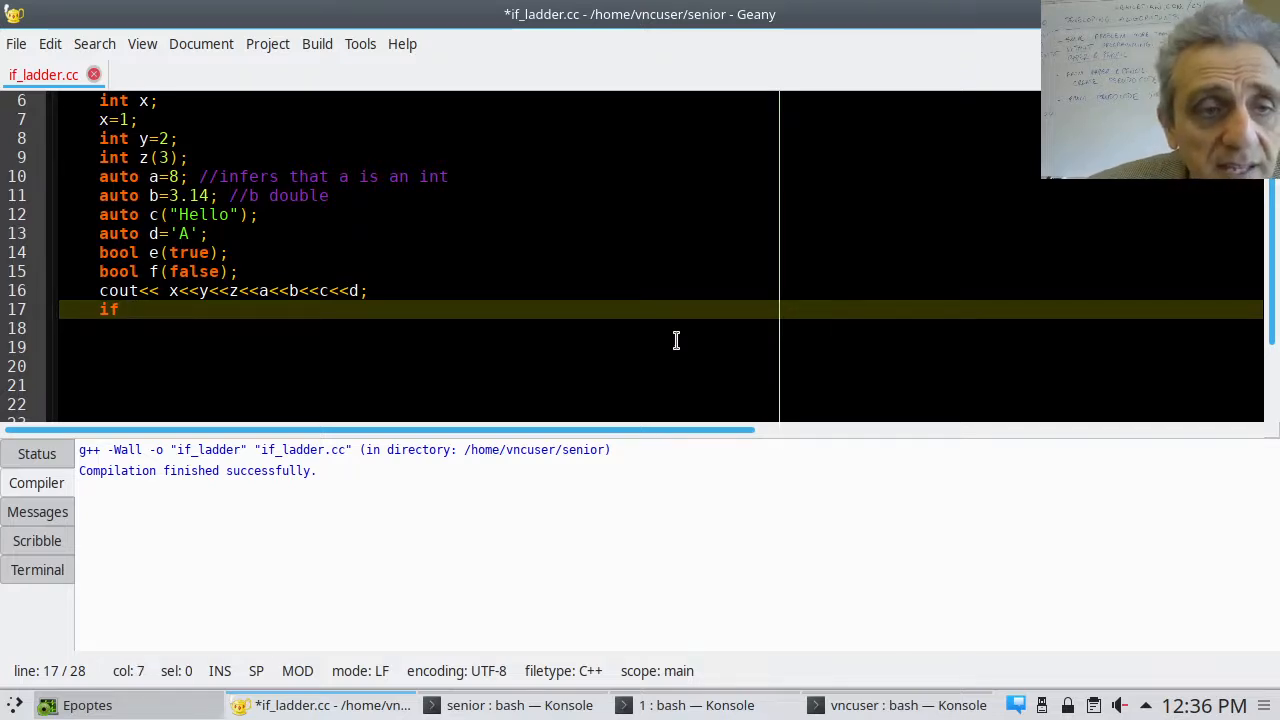
type("\" \"")
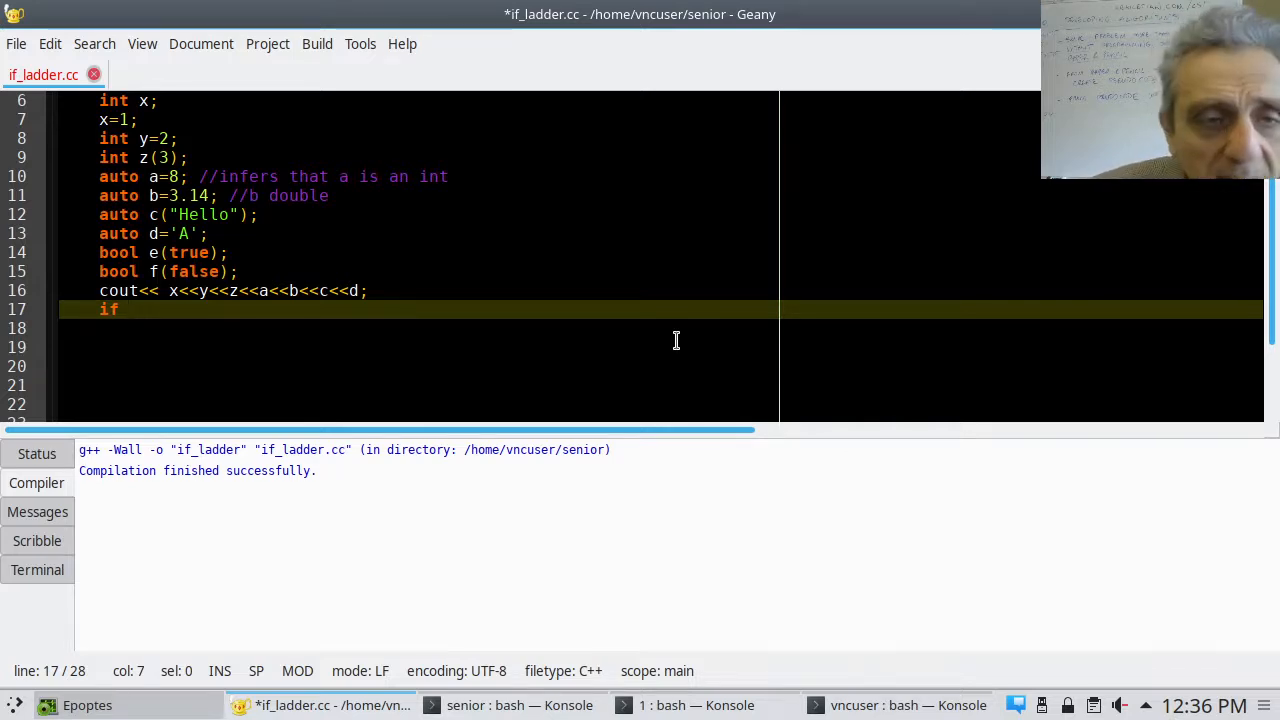
type("\" \"")
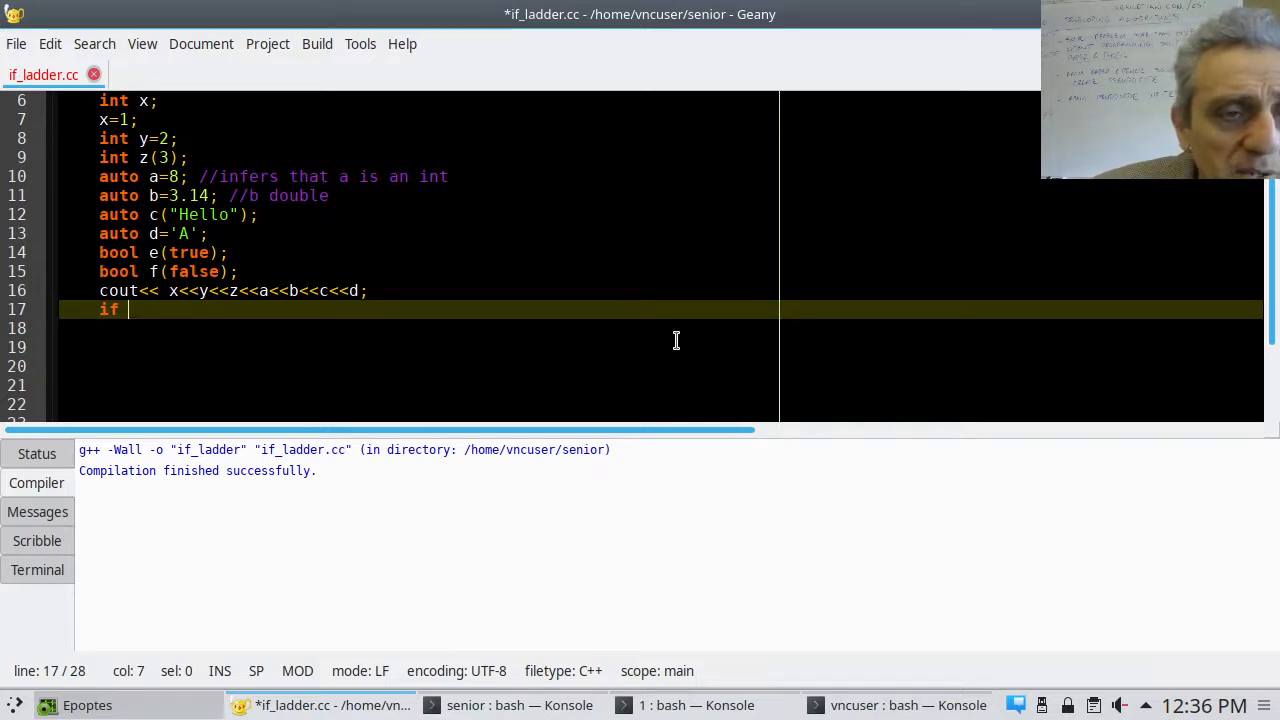
type("(")
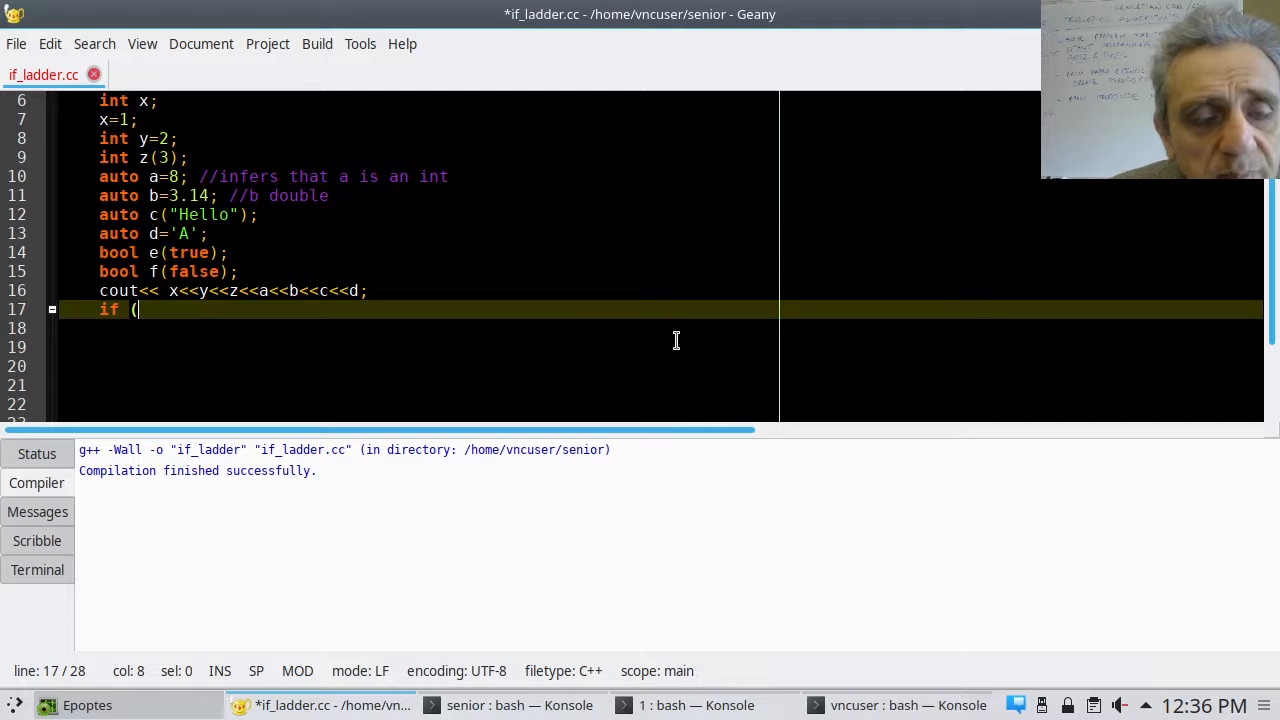
key("BackSpace")
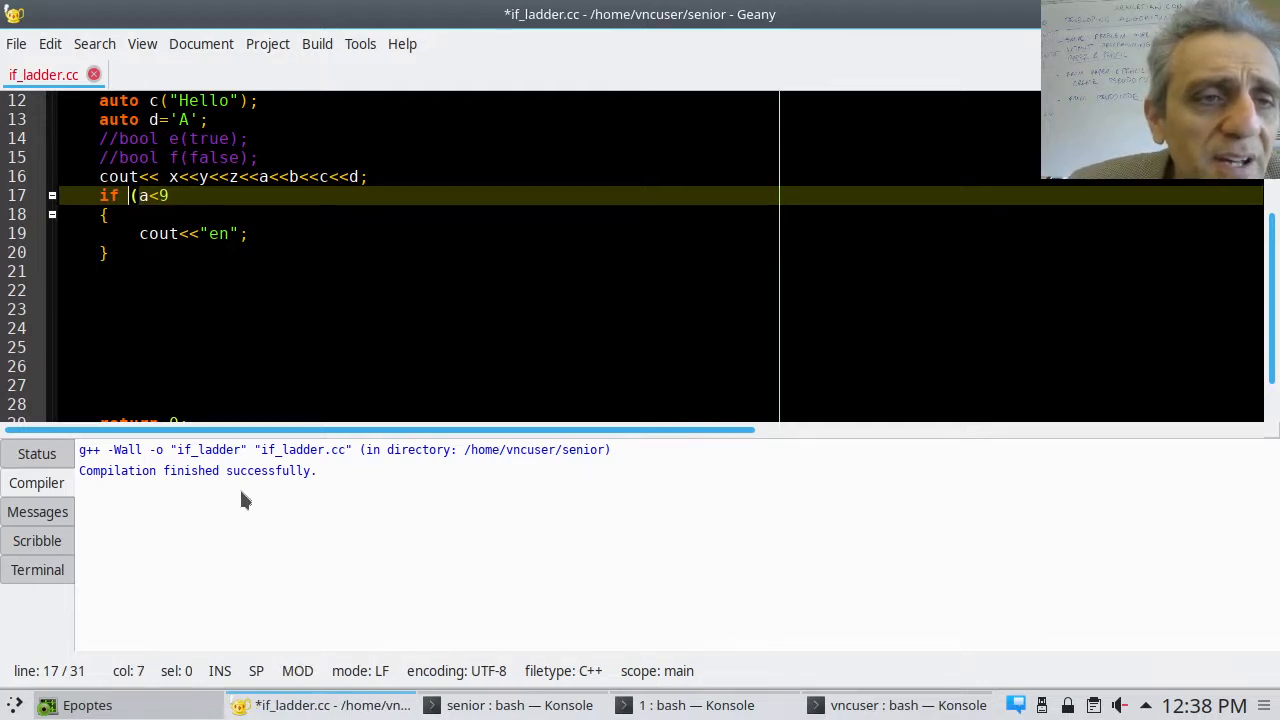
key("BackSpace")
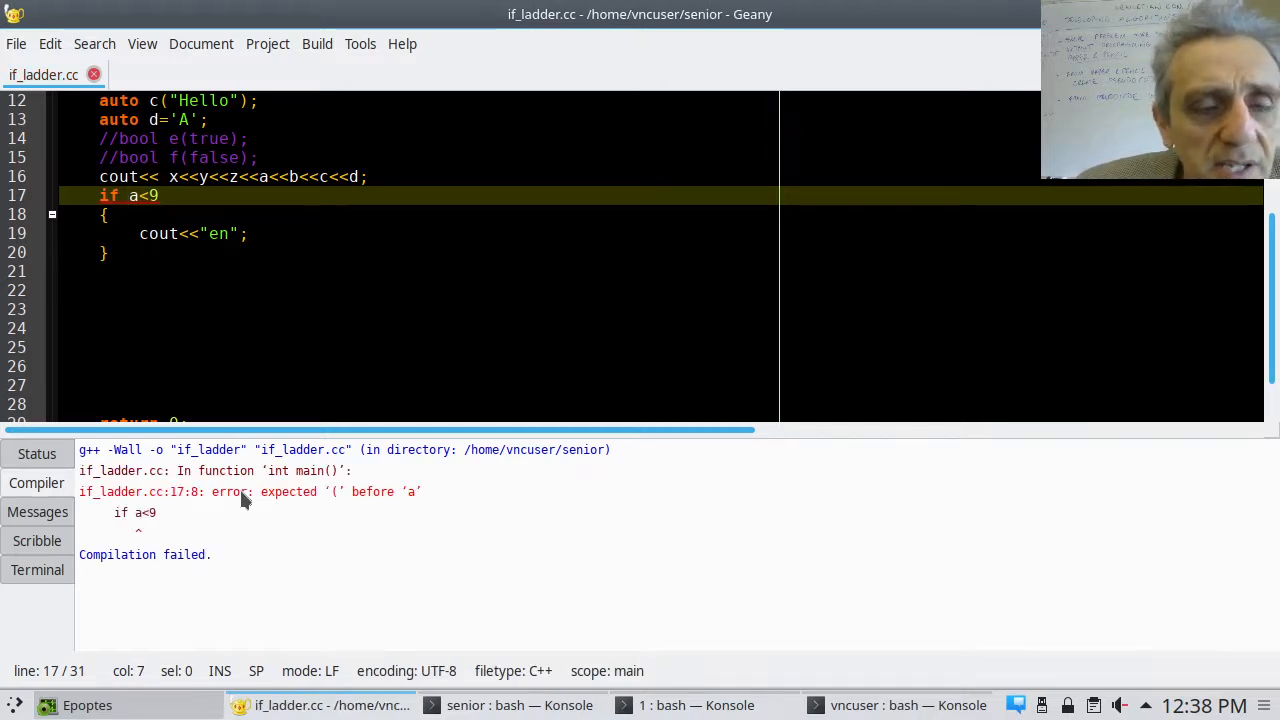
type("(")
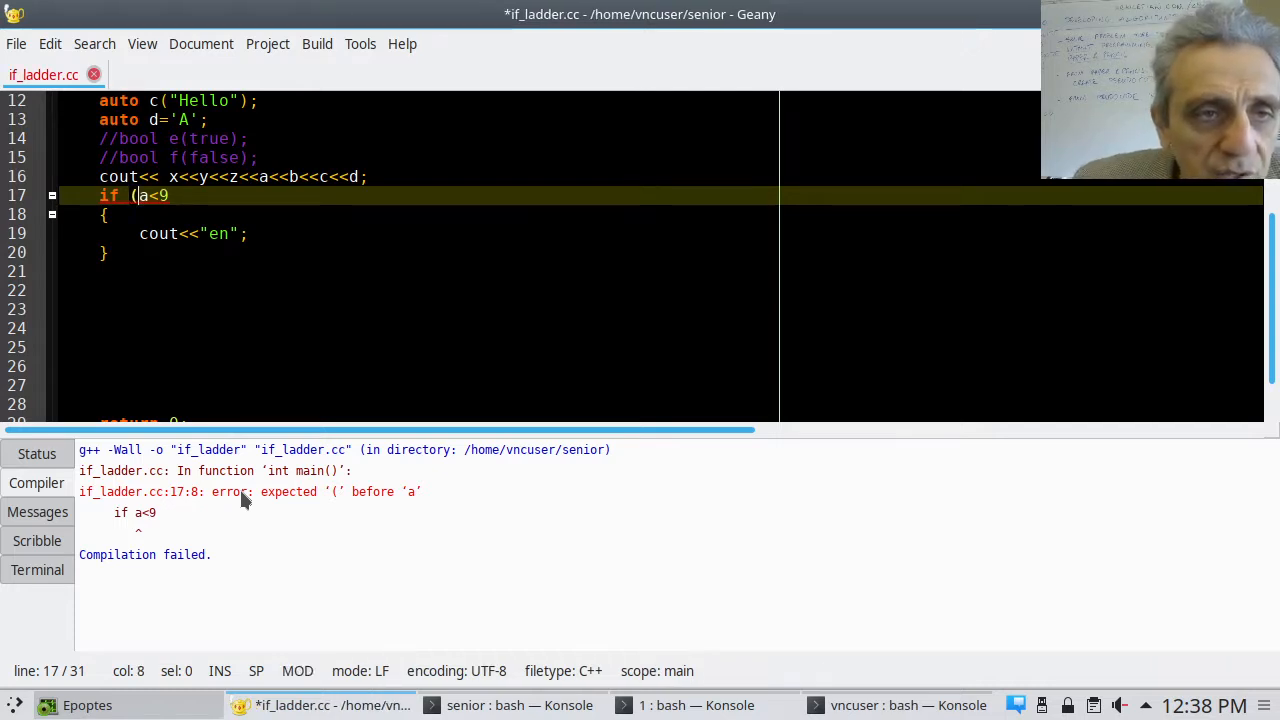
type("){")
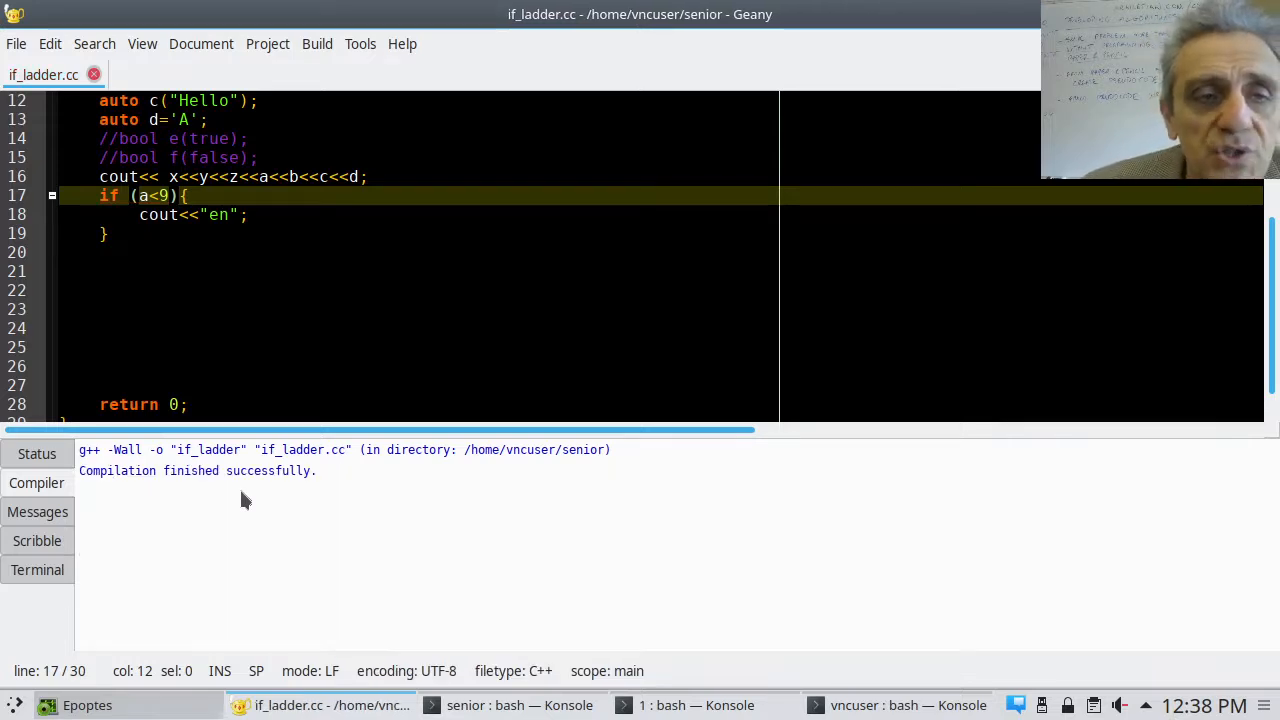
Move the cursor into the if (a<9) body to remove its braces
left_click(178, 214)
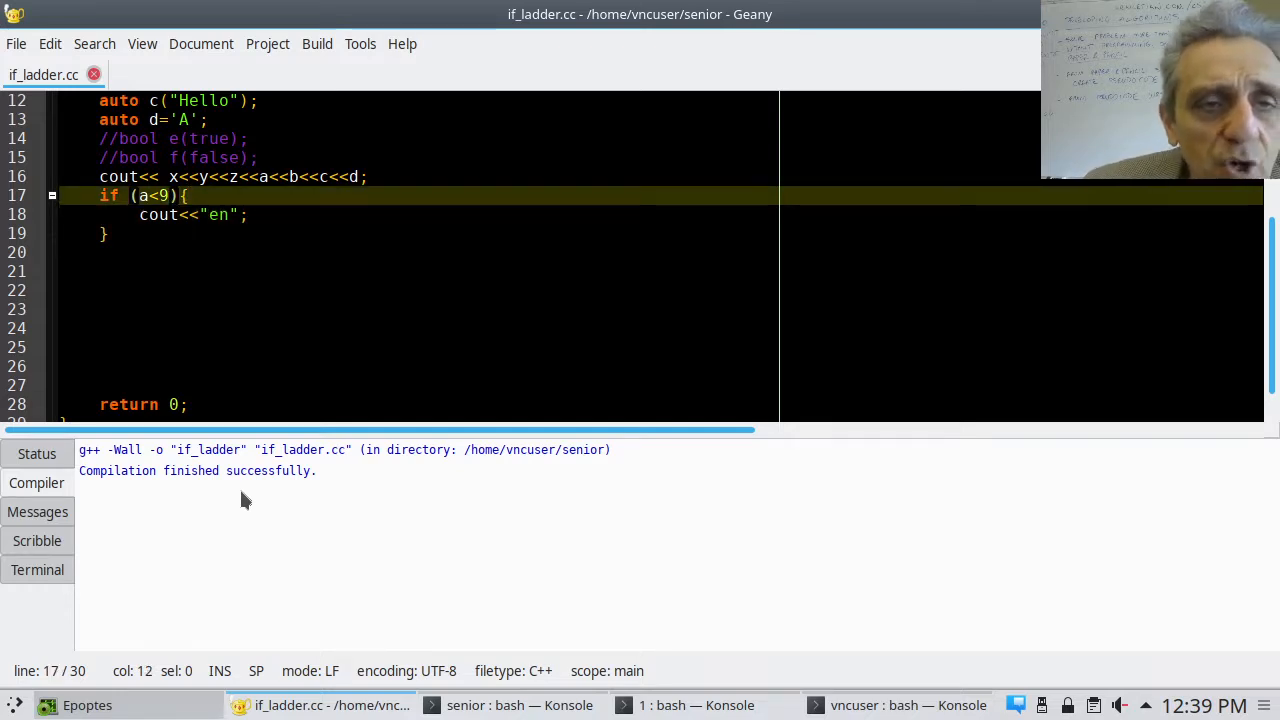
left_click(175, 176)
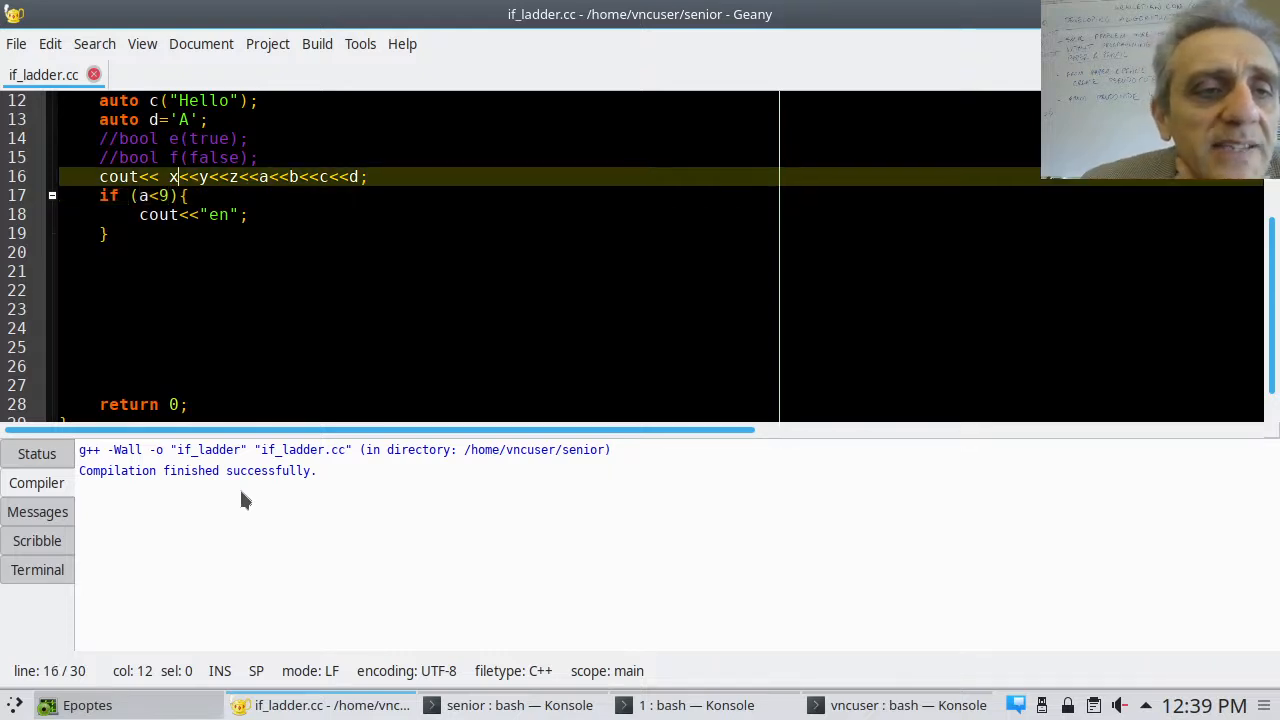
key("Down")
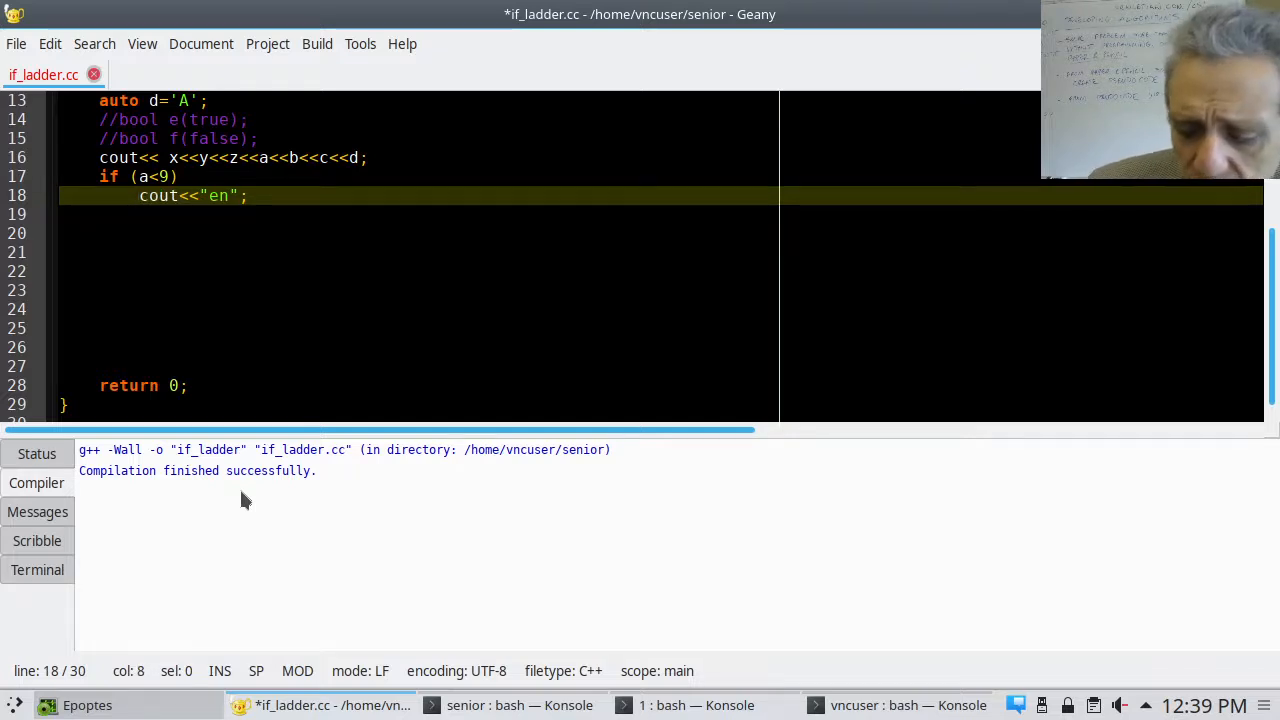
Add cout<<"o"; to the if (a<9) body after the "en" output, fixing a typo
key("ctrl+s")
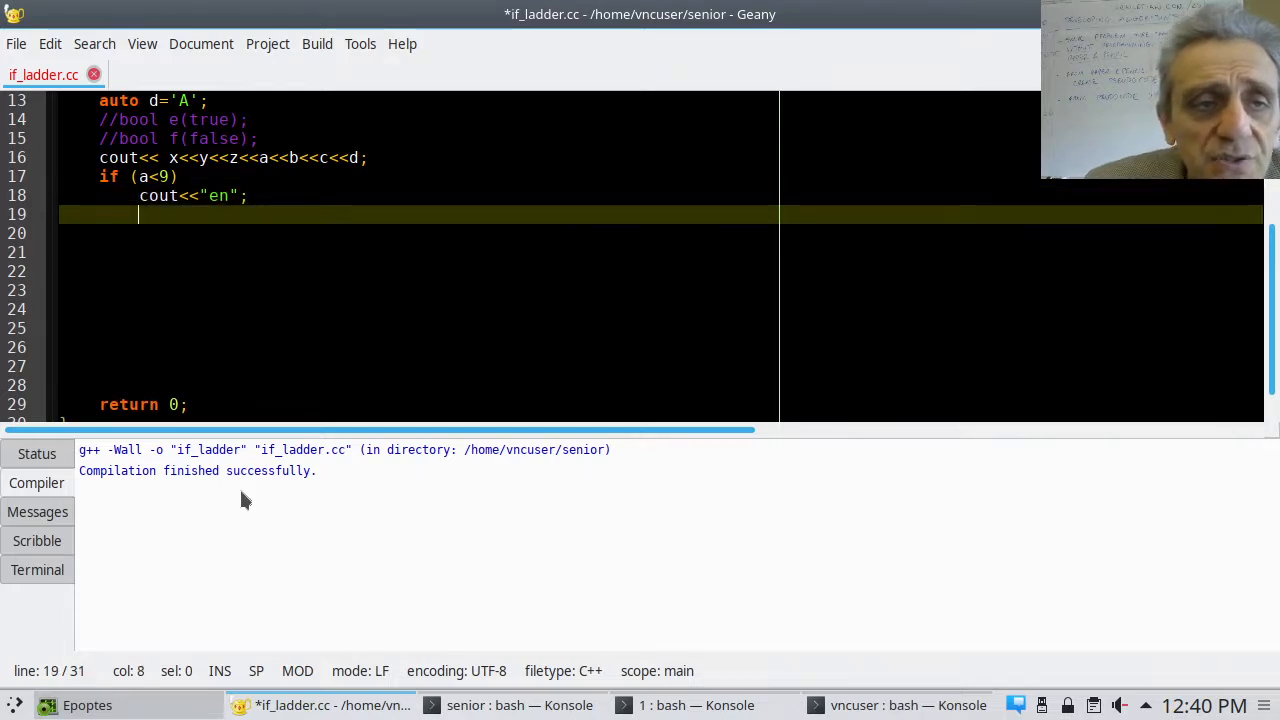
type("cout")
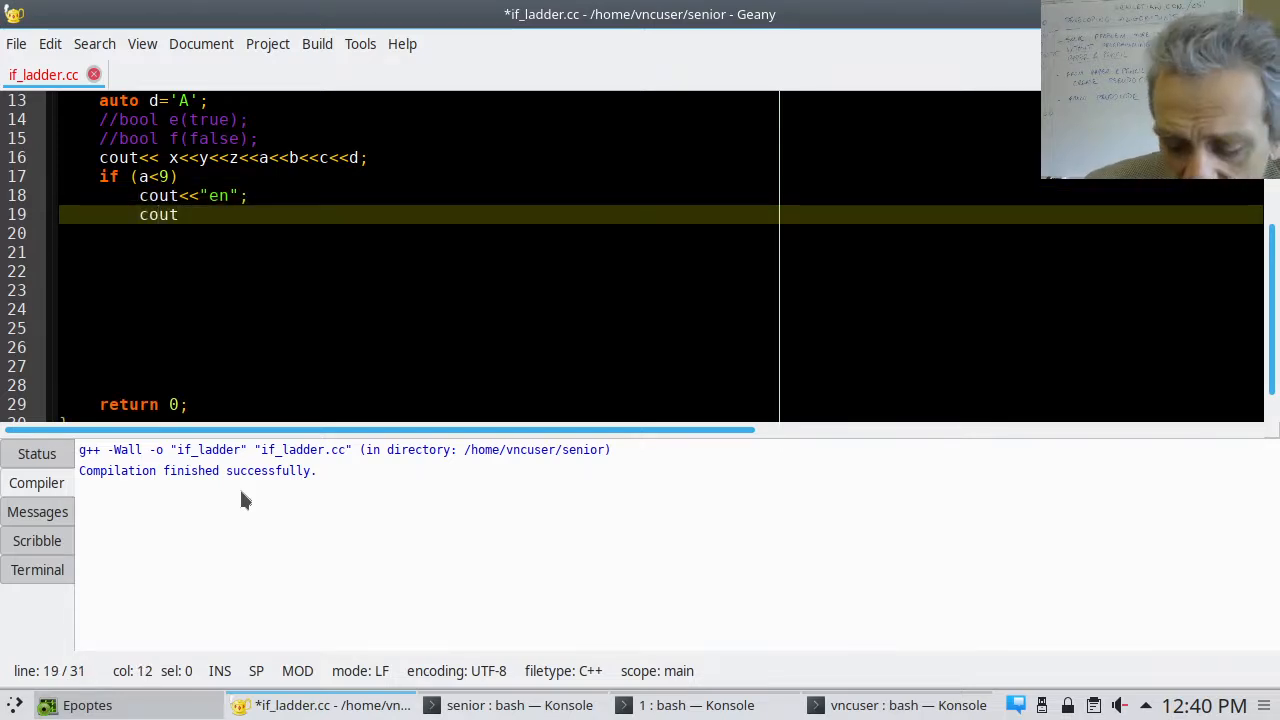
type("<<")
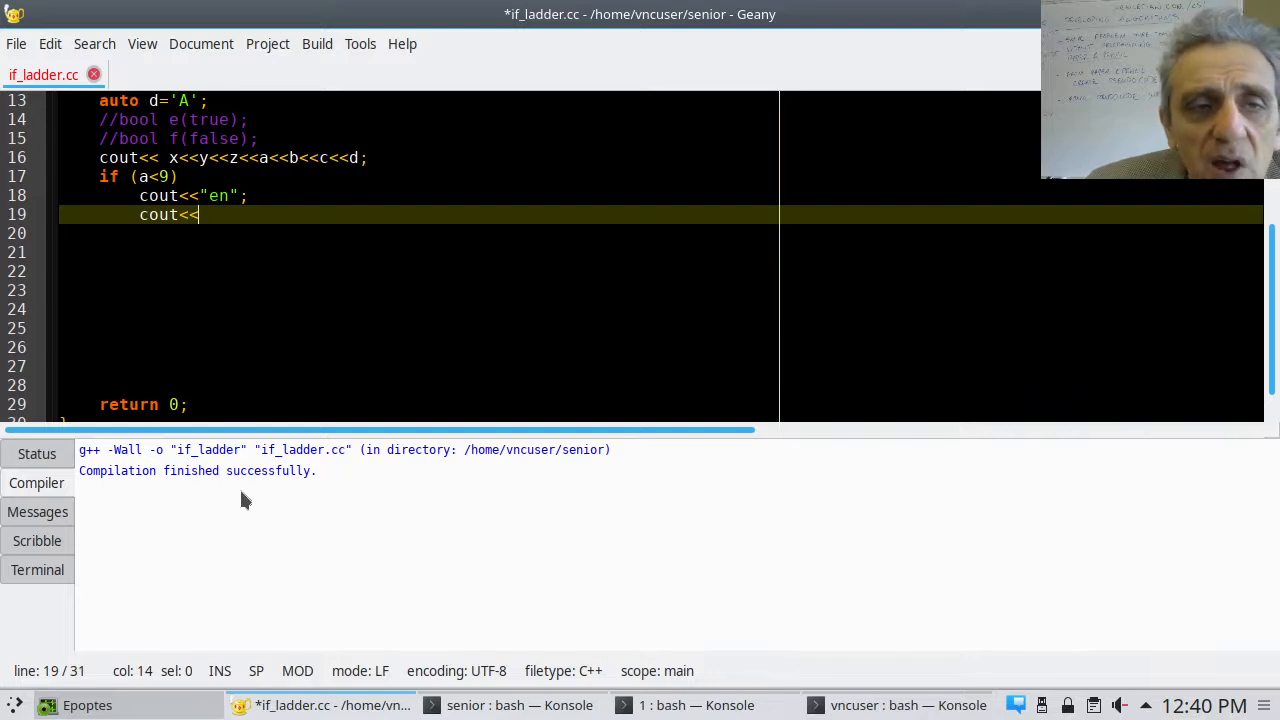
type("\"")
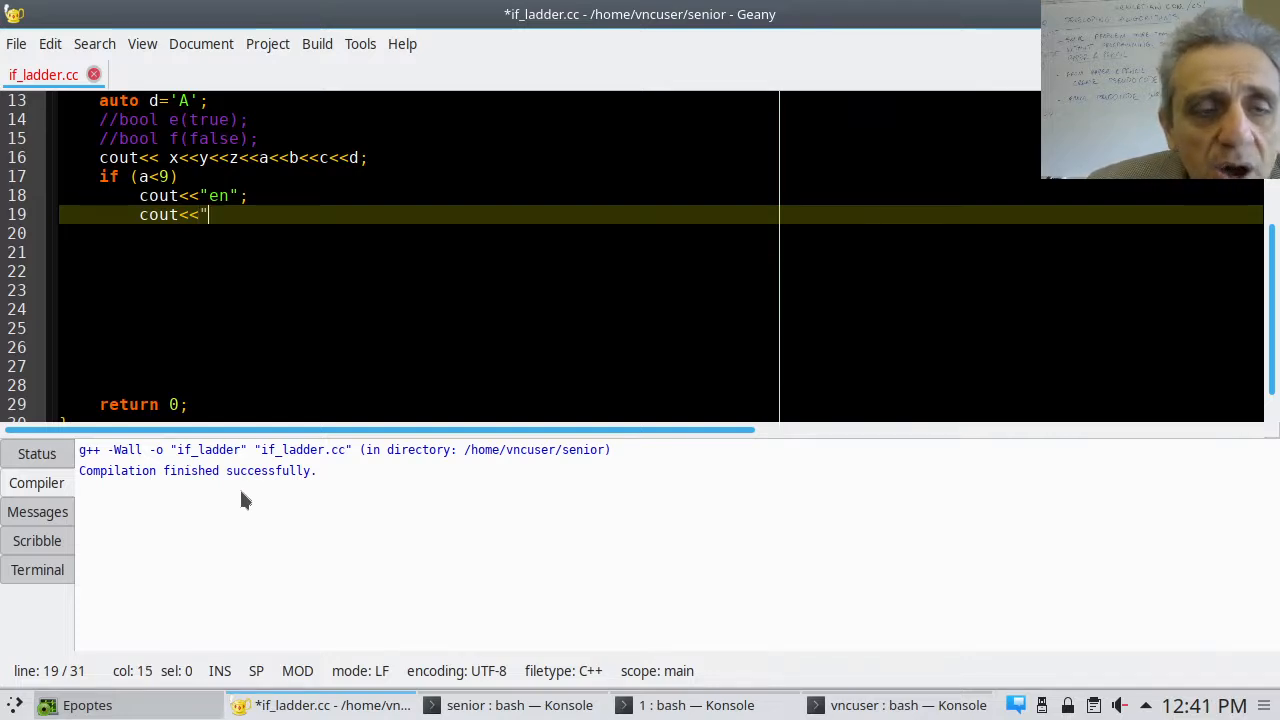
type("oien")
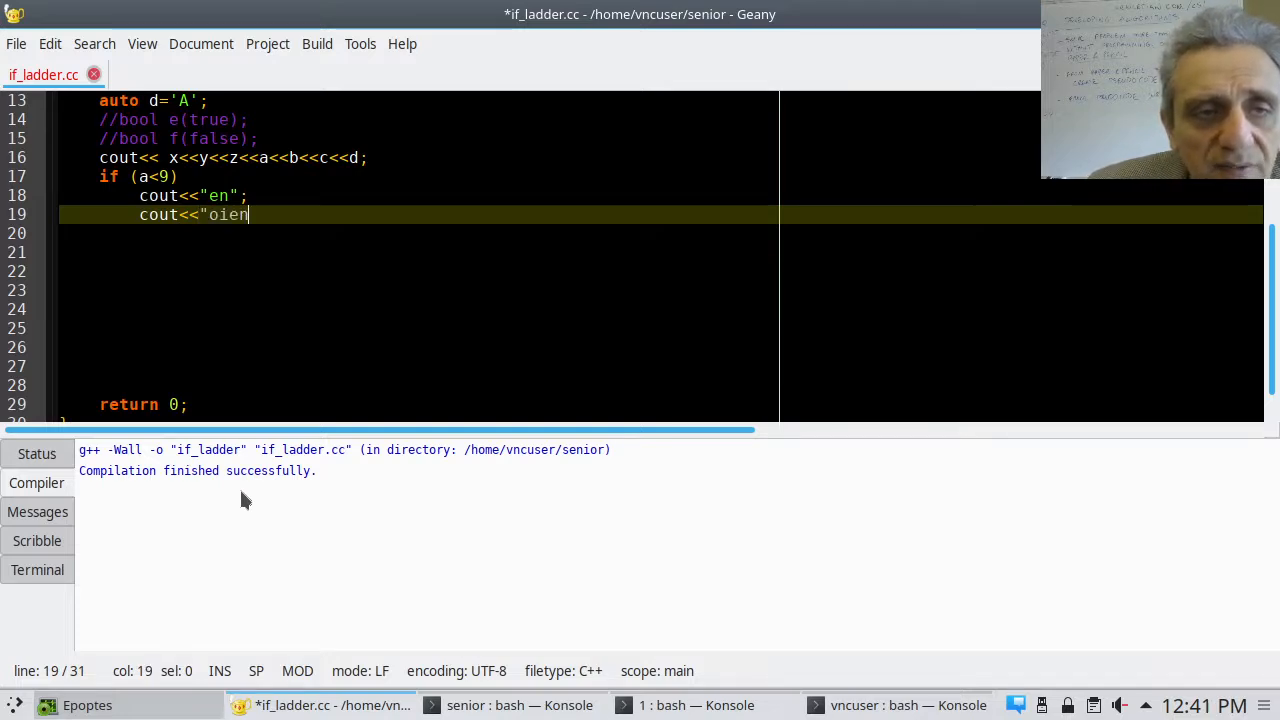
key("BackSpace")
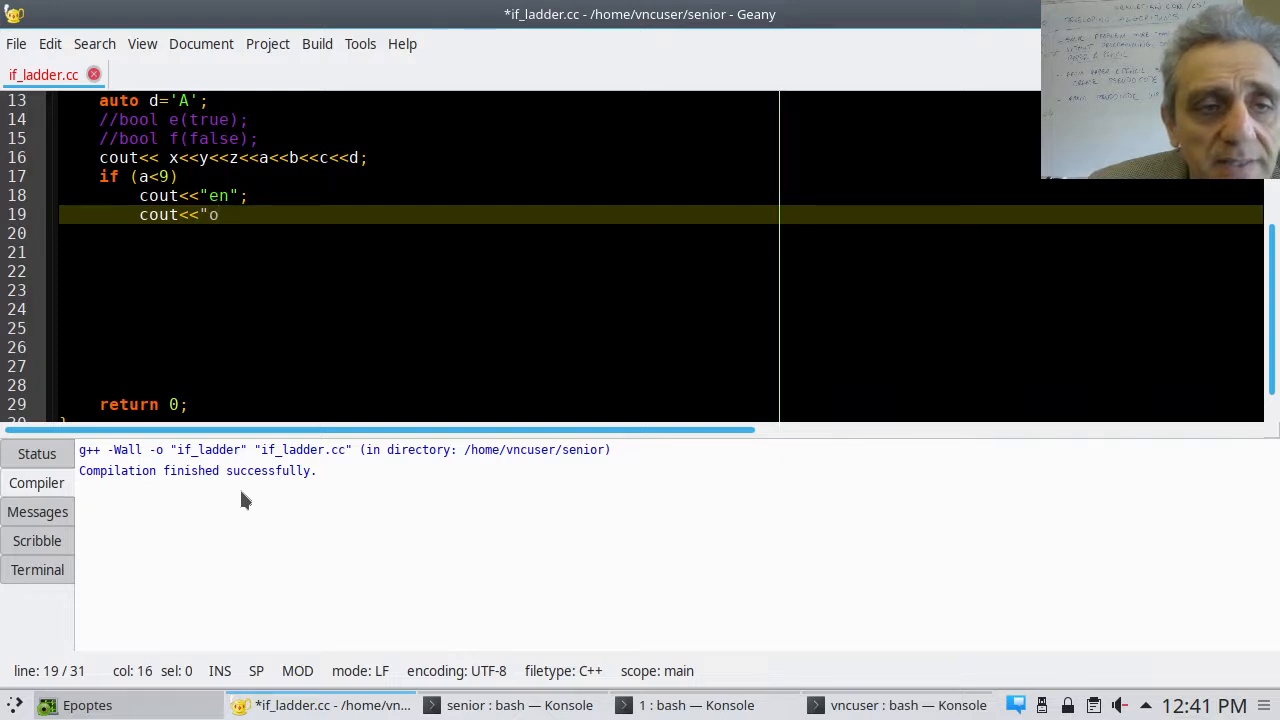
type("\";")
type("{")
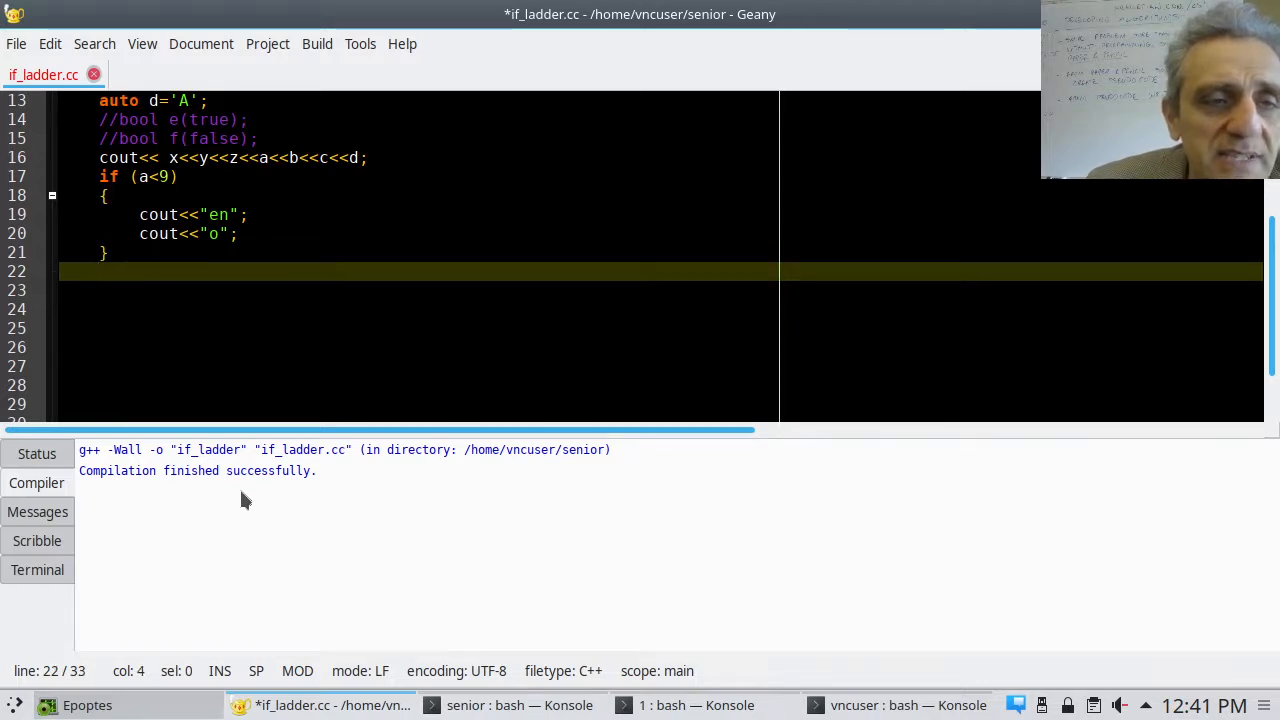
Write else { cout<<"a is not less than 9"; } and save the file
type("el")
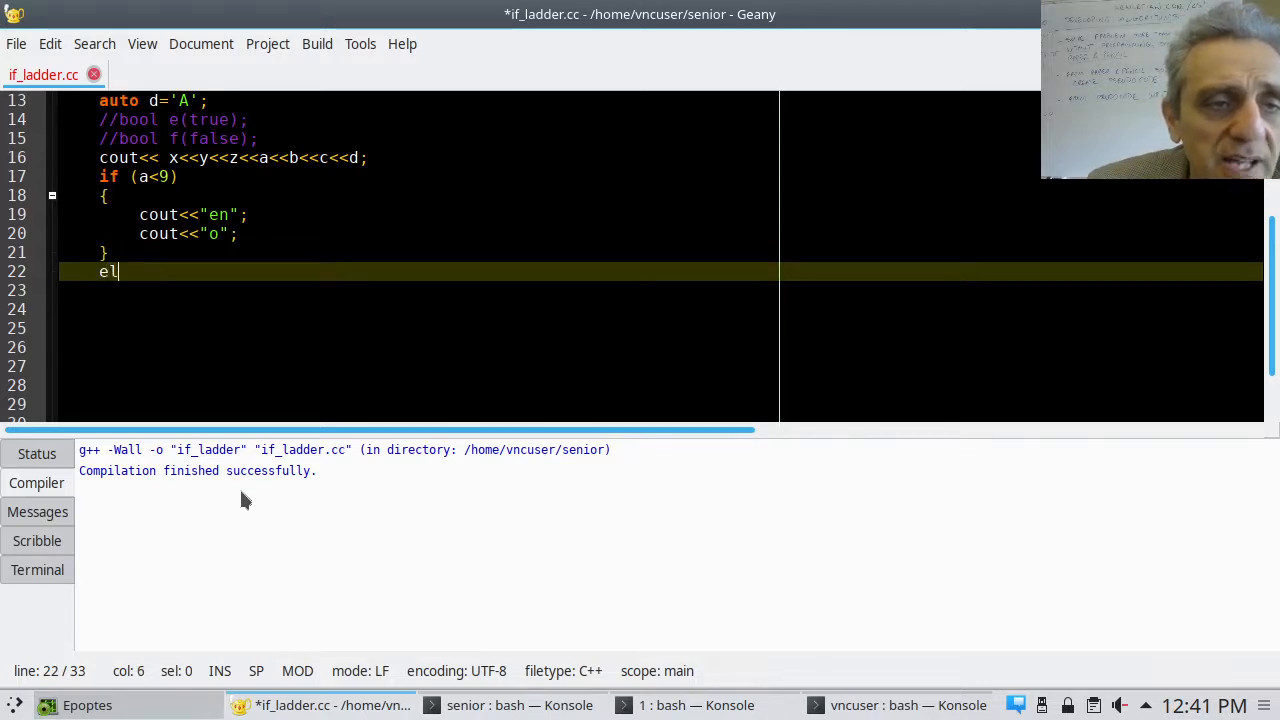
type("se")
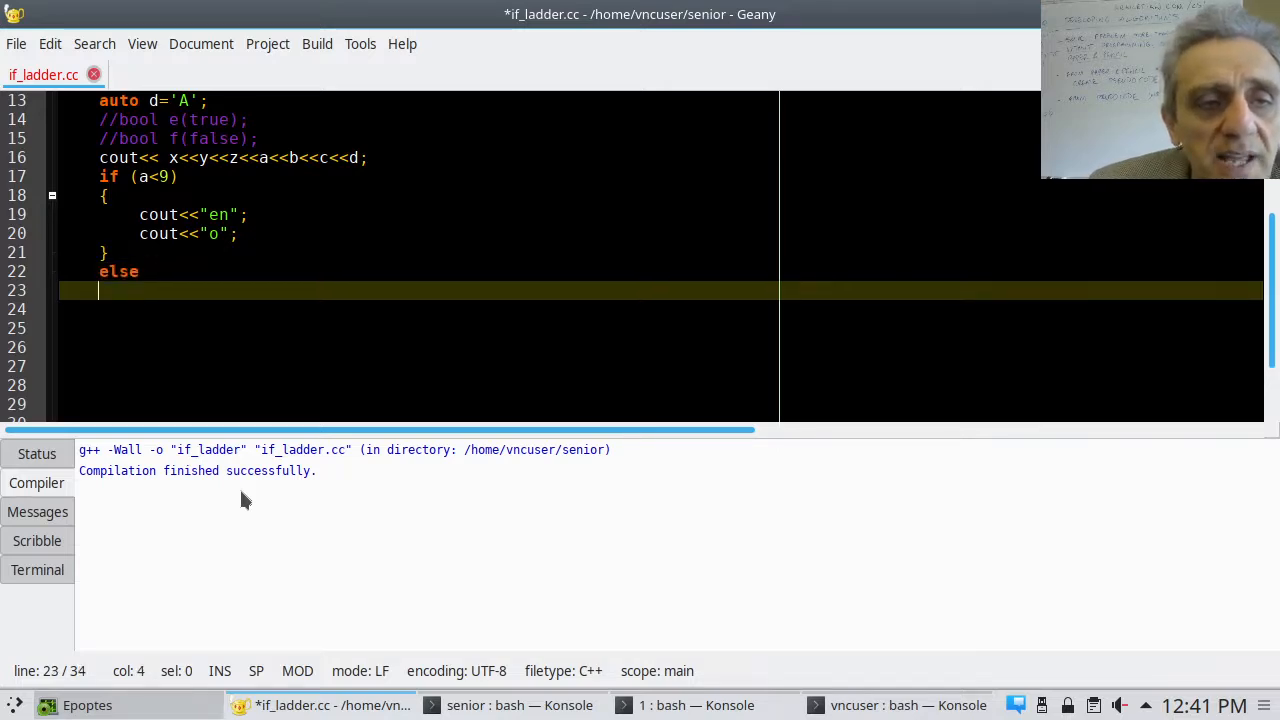
type("{")
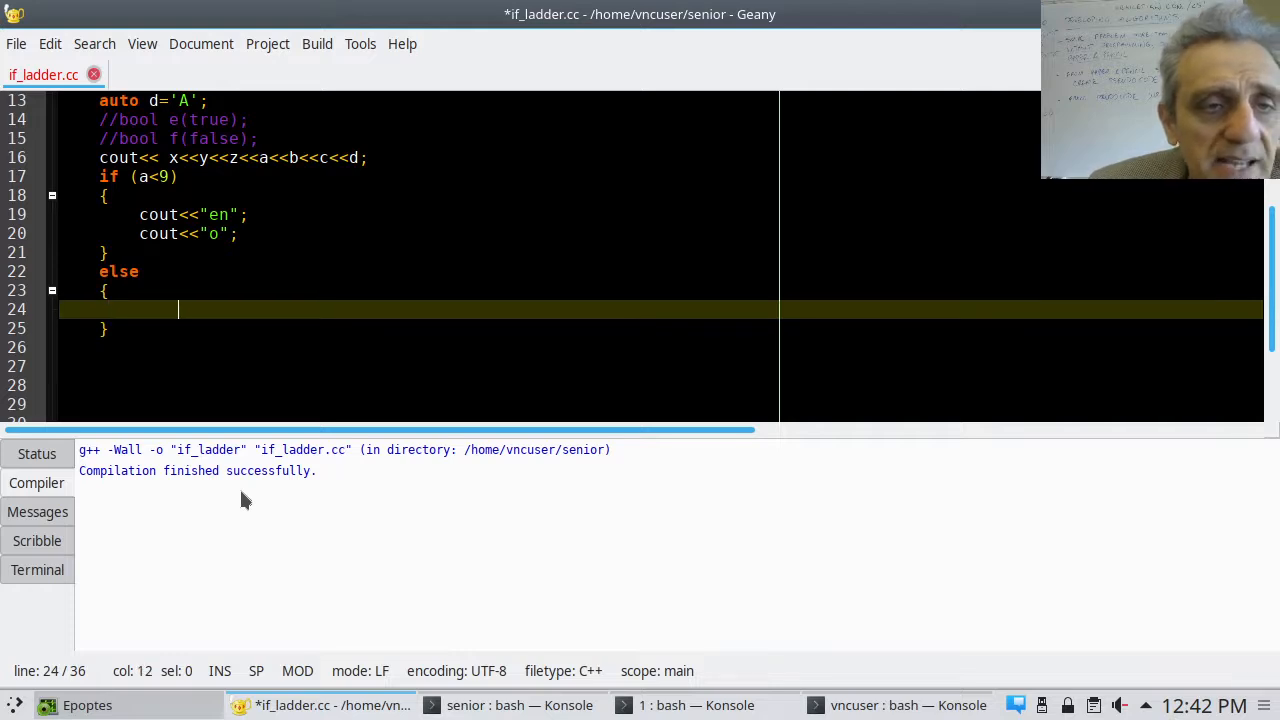
type("cout")
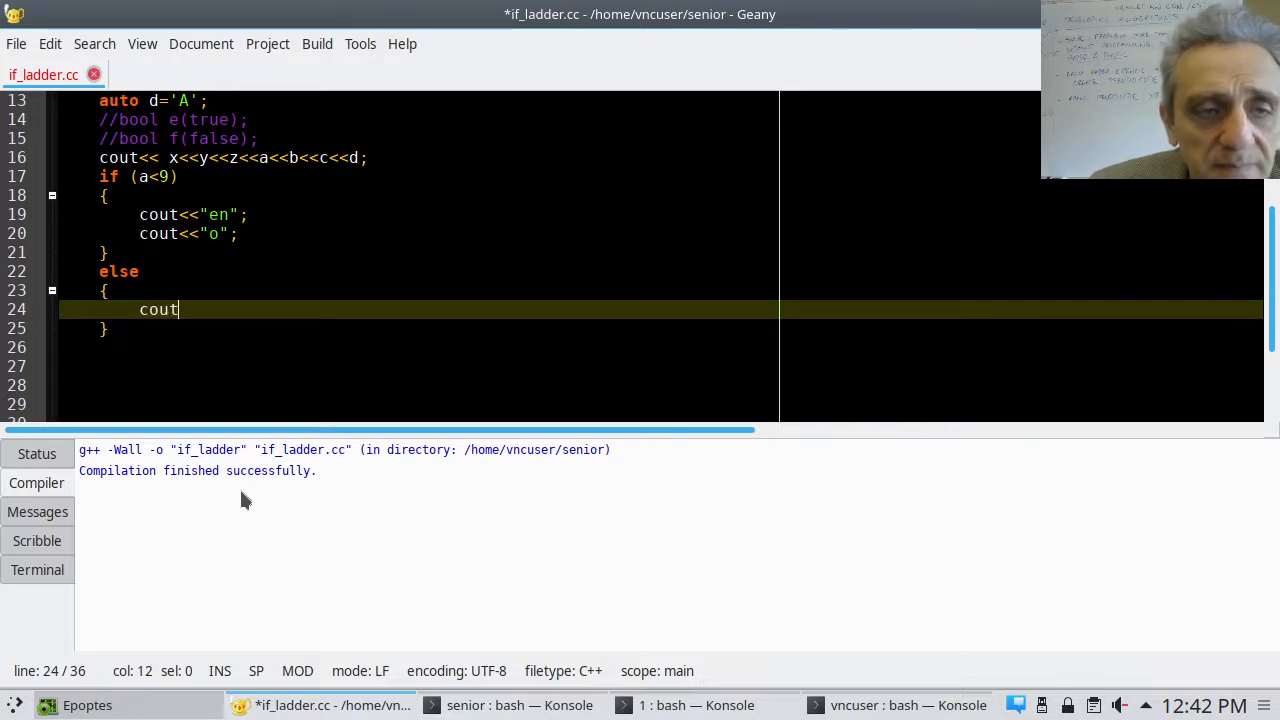
type("<<\"a is")
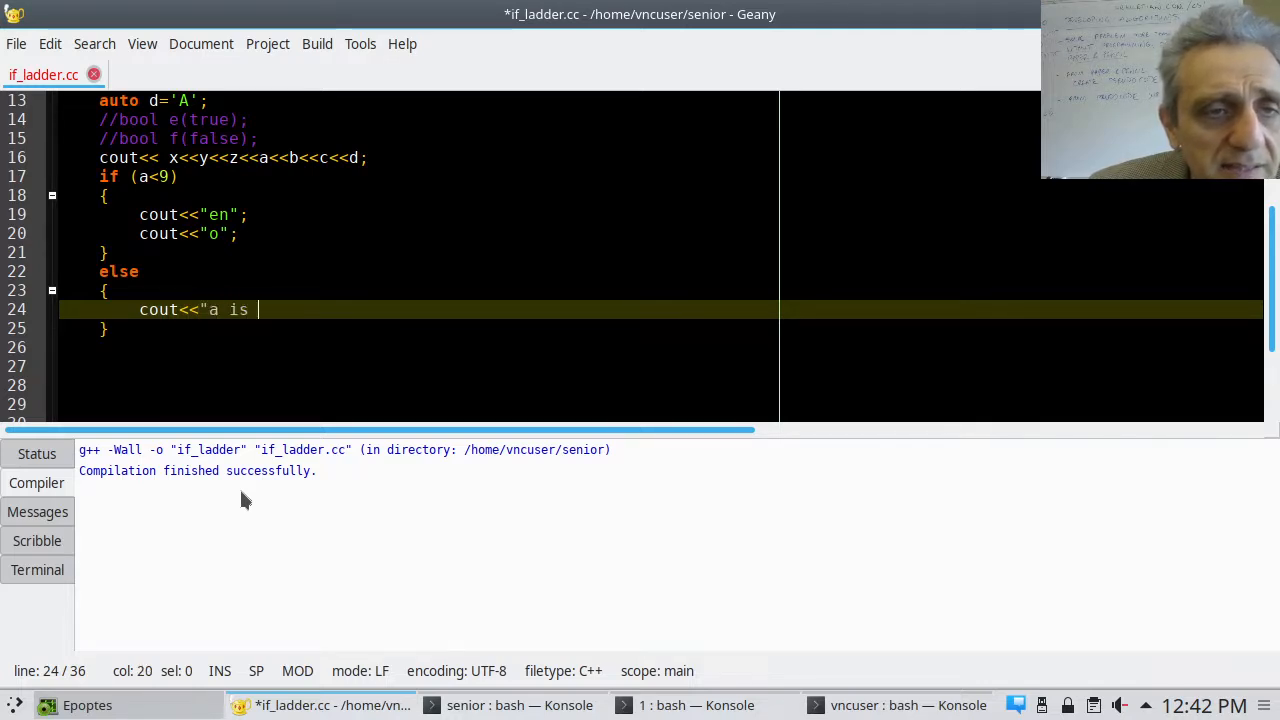
type("not less")
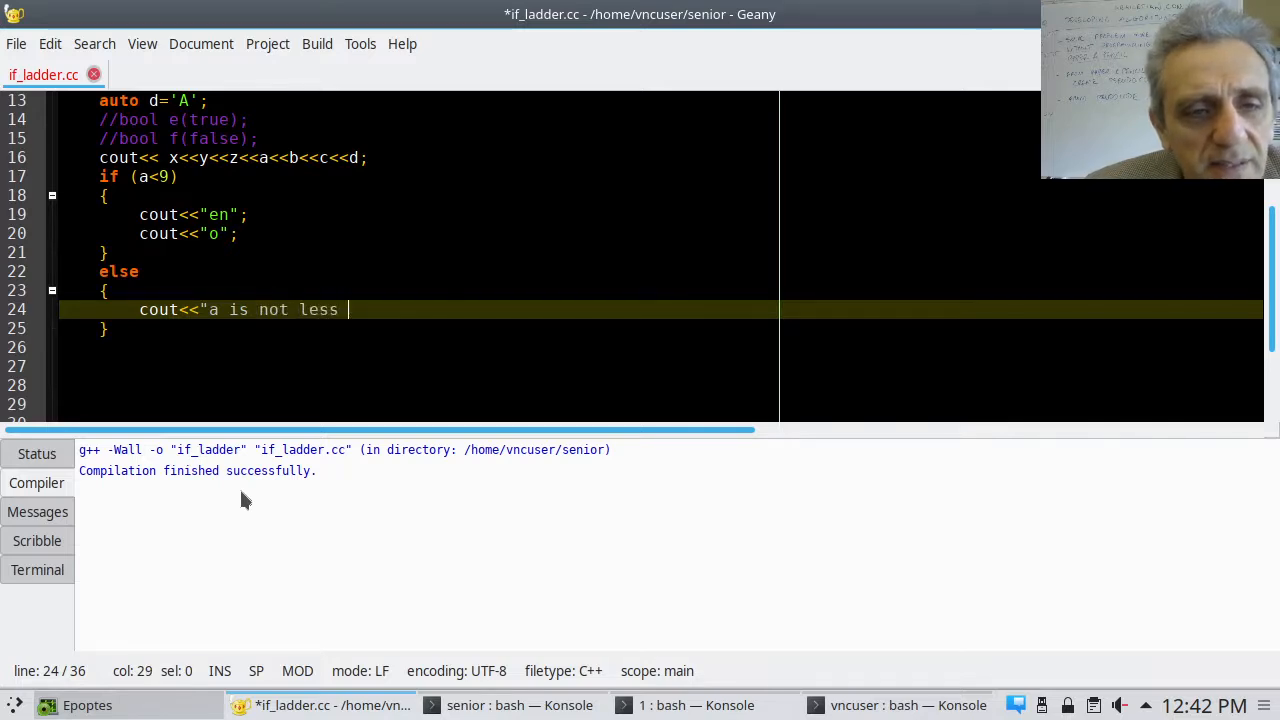
type("than 9")
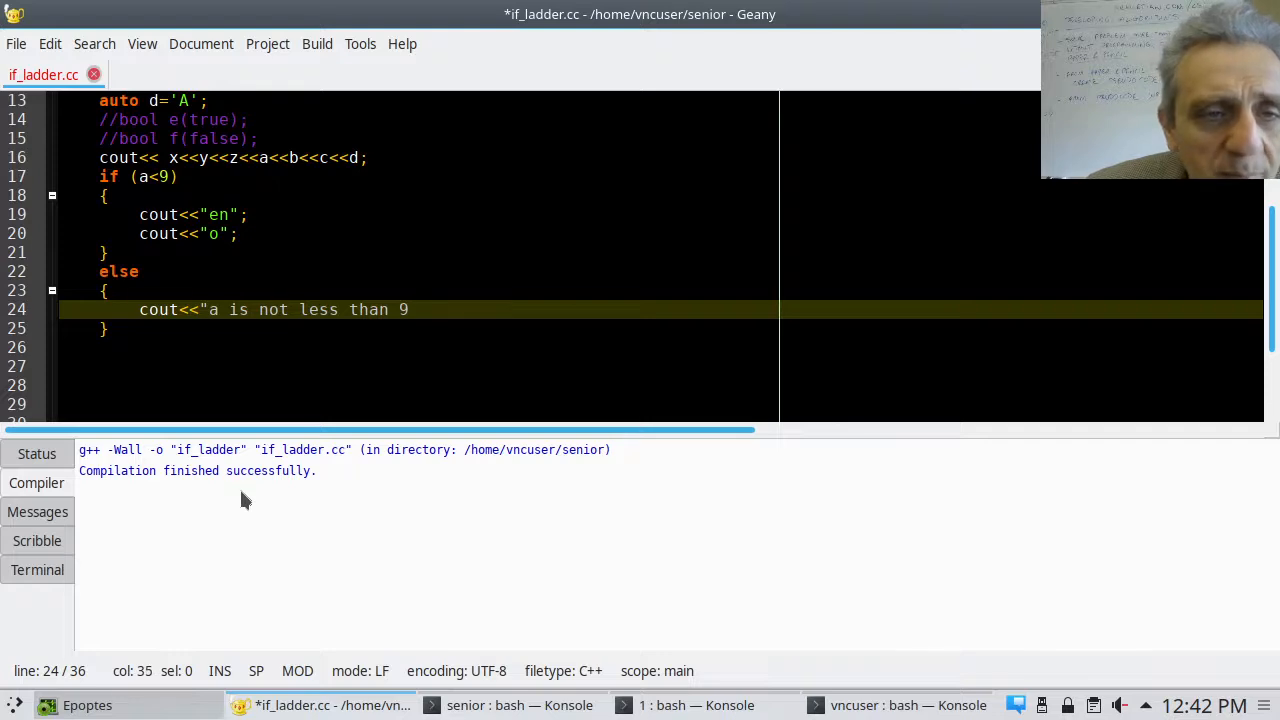
type("'")
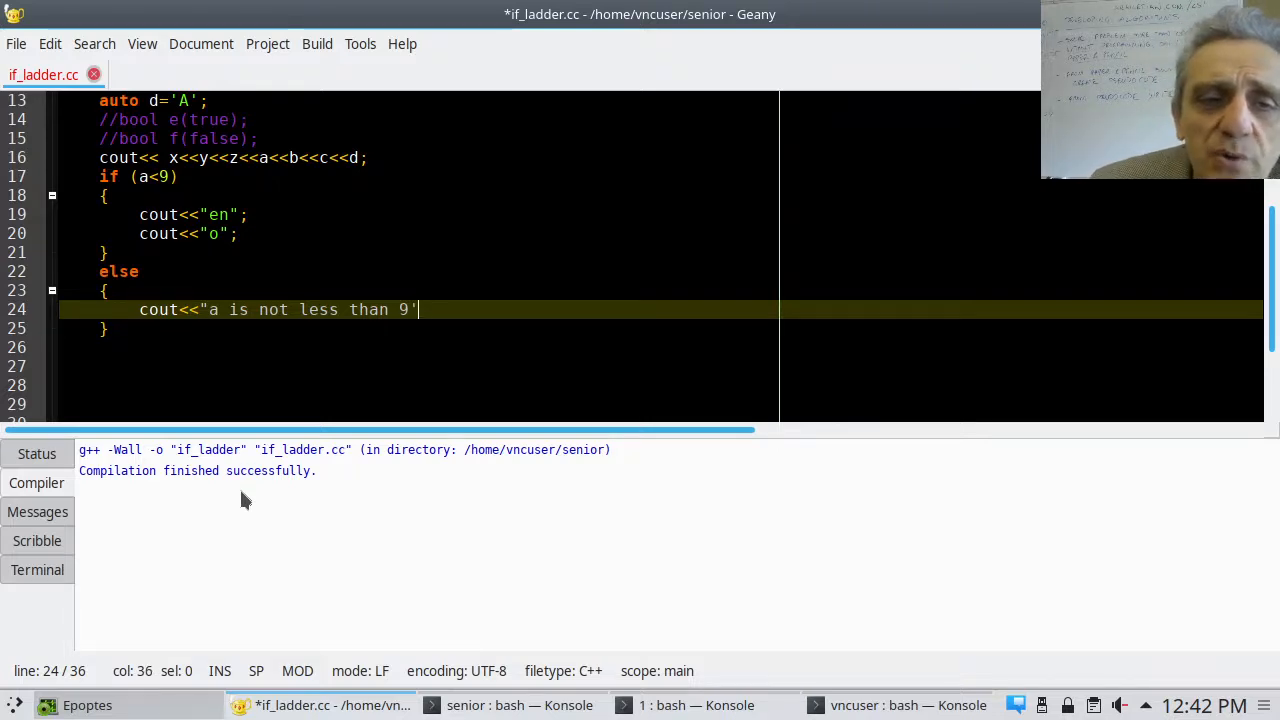
key("BackSpace")
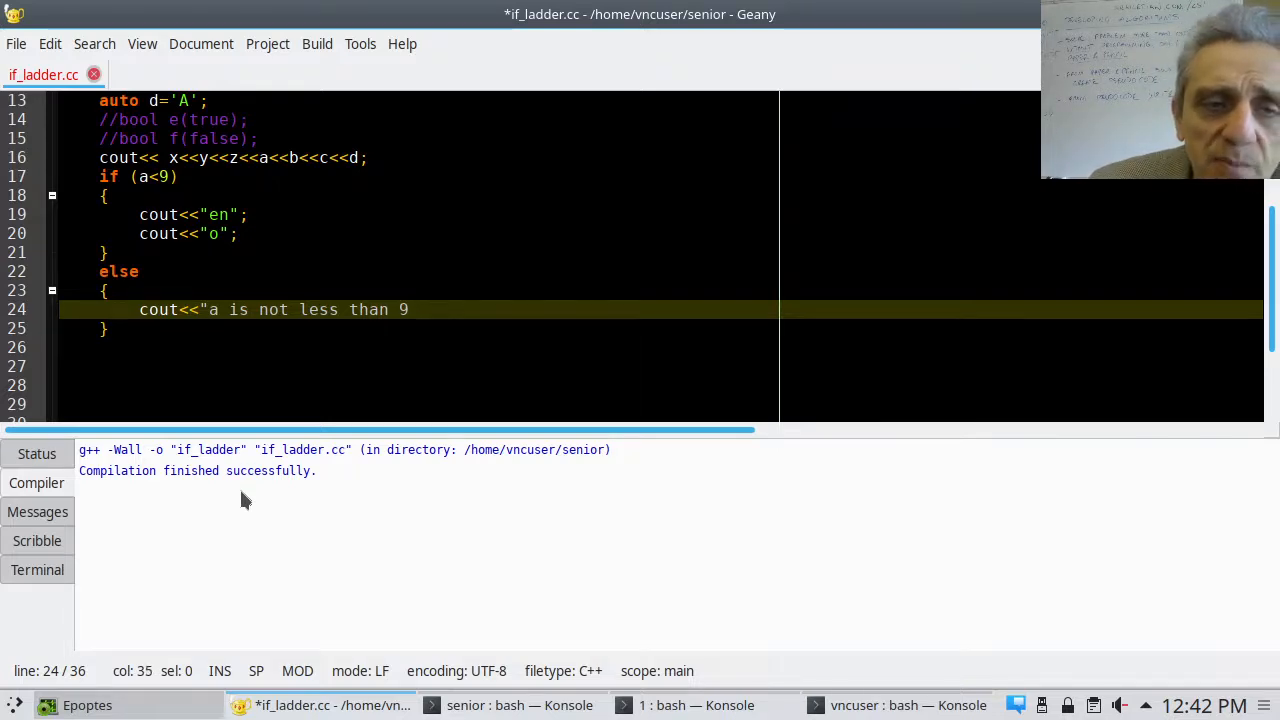
type("\"")
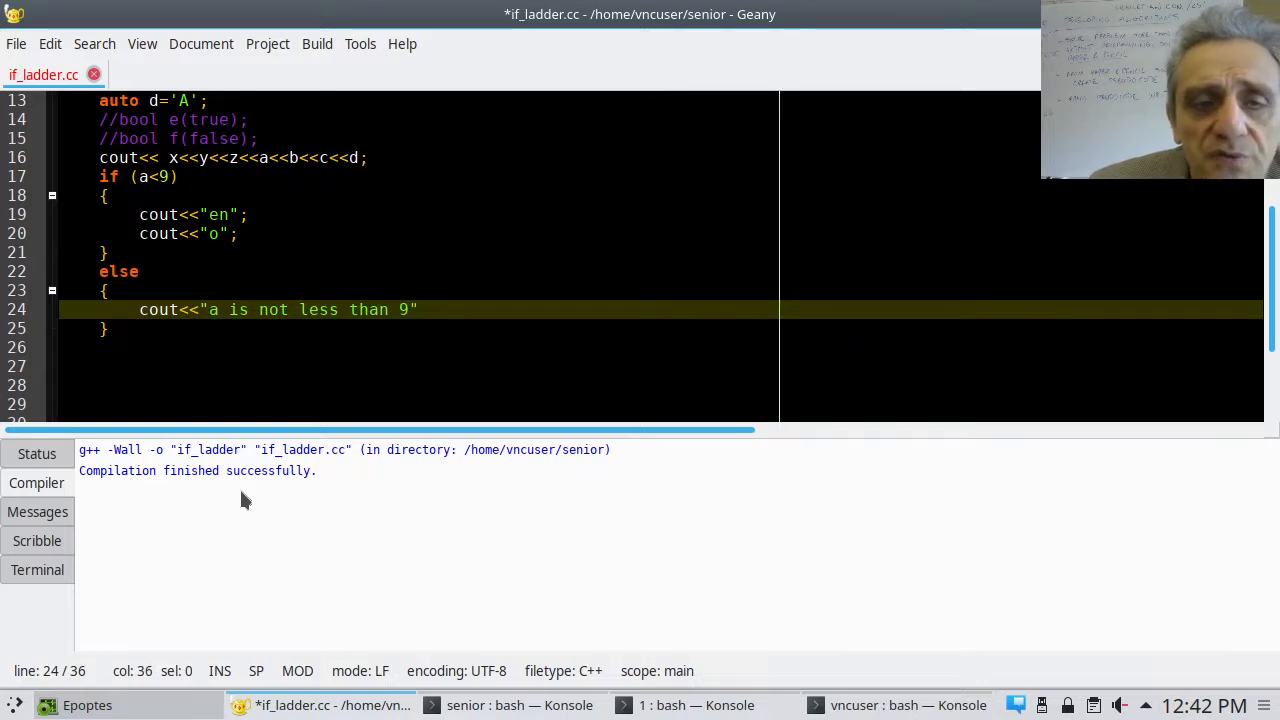
type(";")
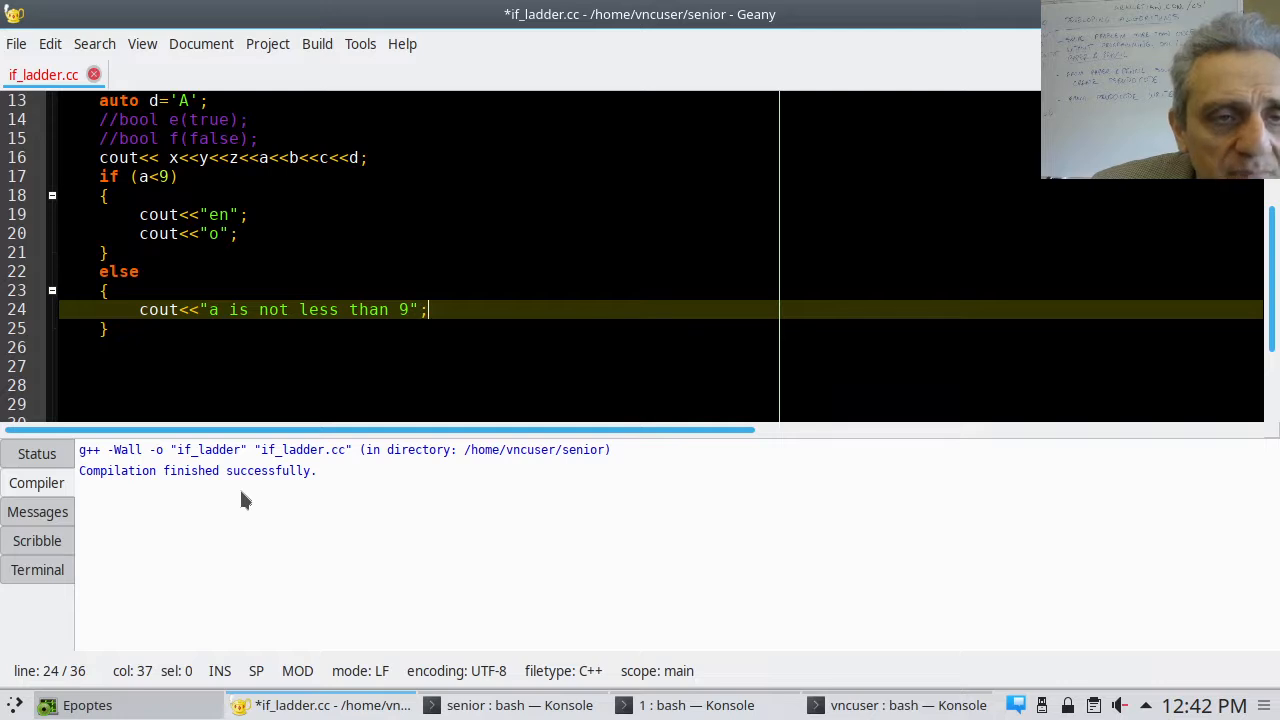
key("ctrl+s")
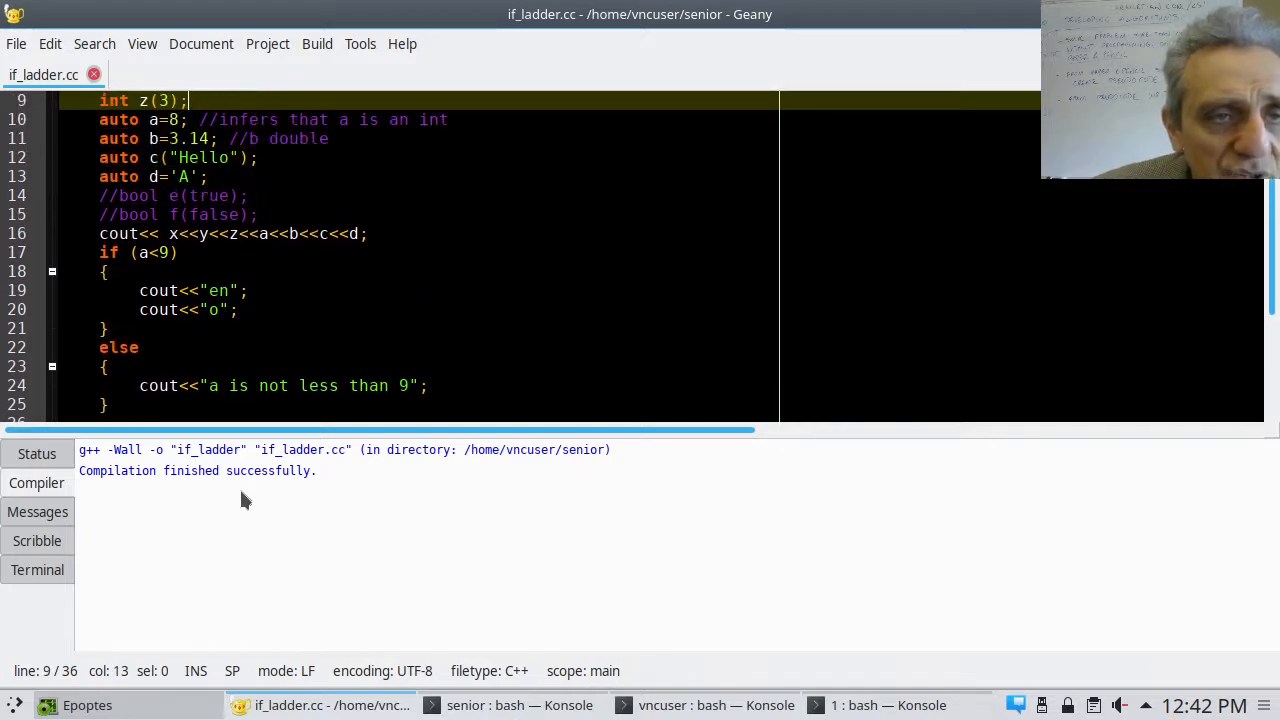
Change a's initial value from 8 to 81 and save
left_click(330, 119)
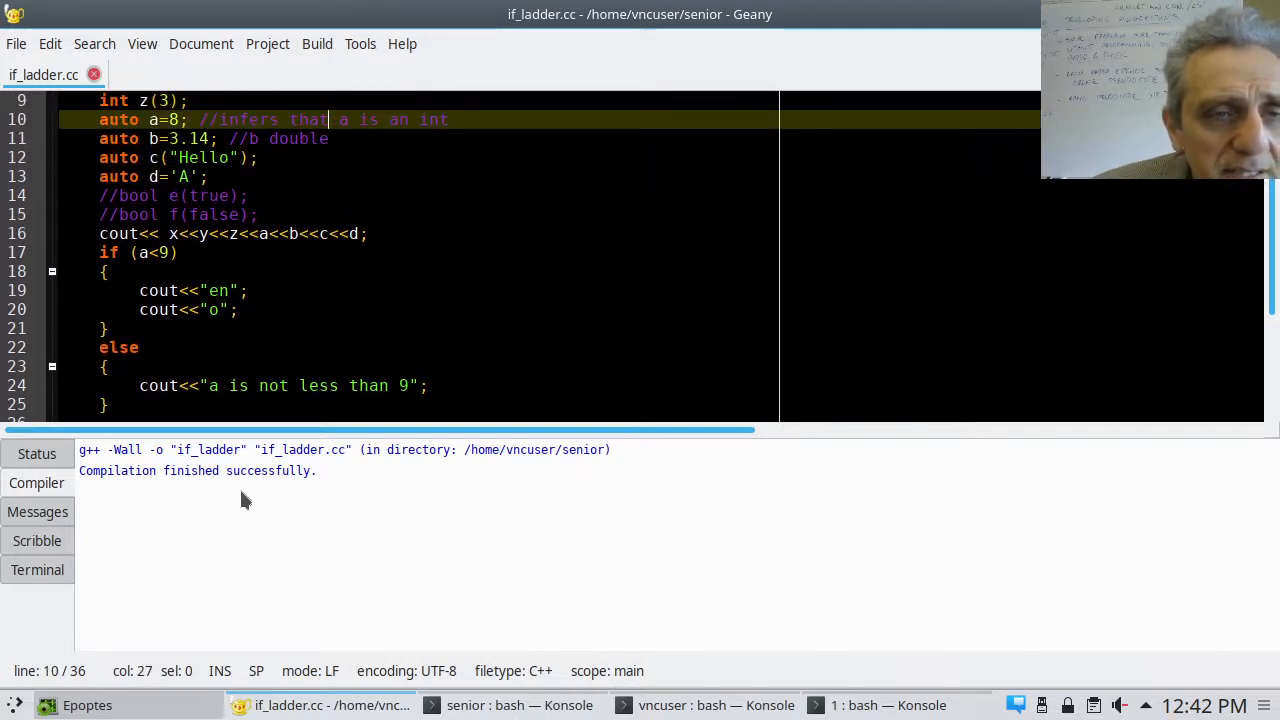
type("1")
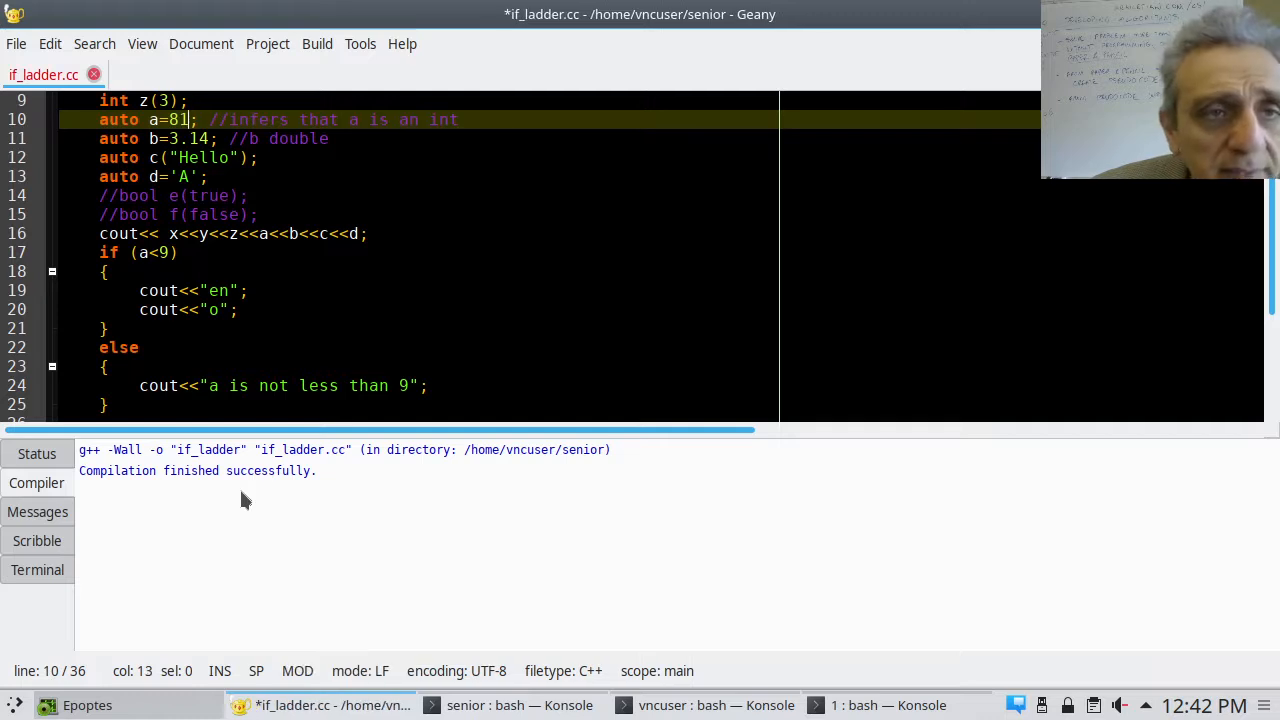
key("ctrl+s")
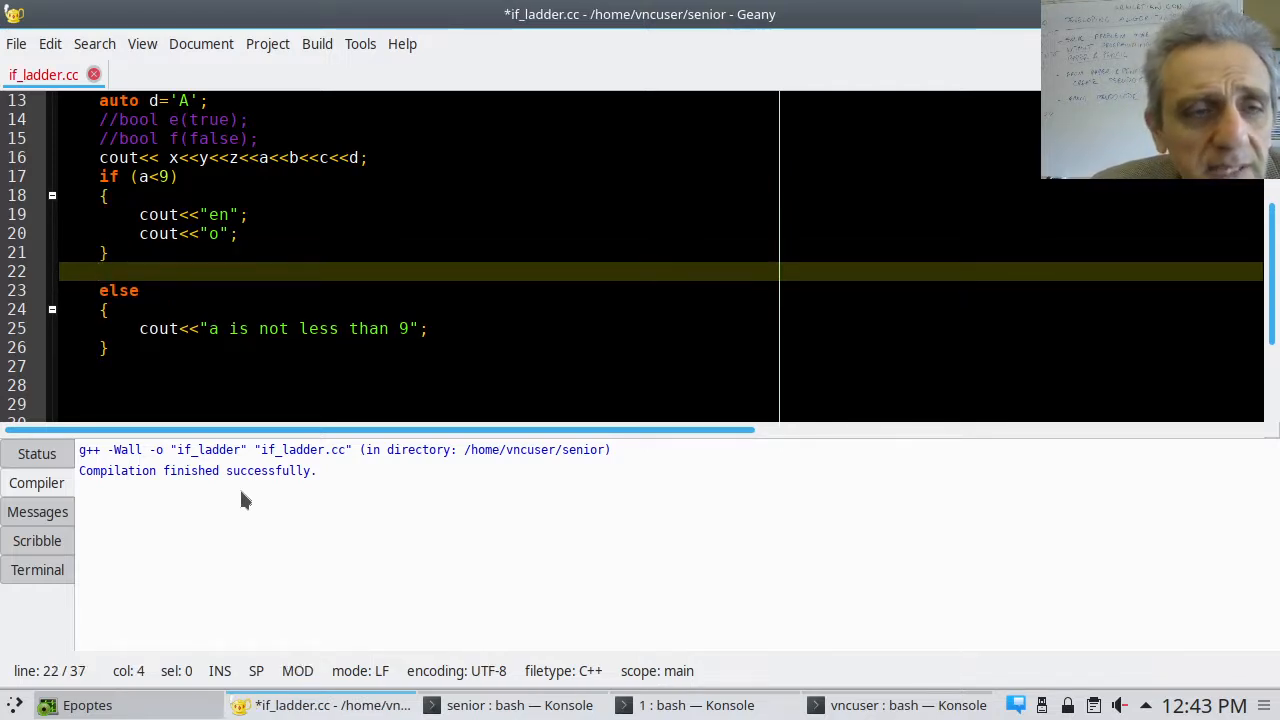
Write the else if (d=='A') condition, correcting the misspellings
type("elfe")
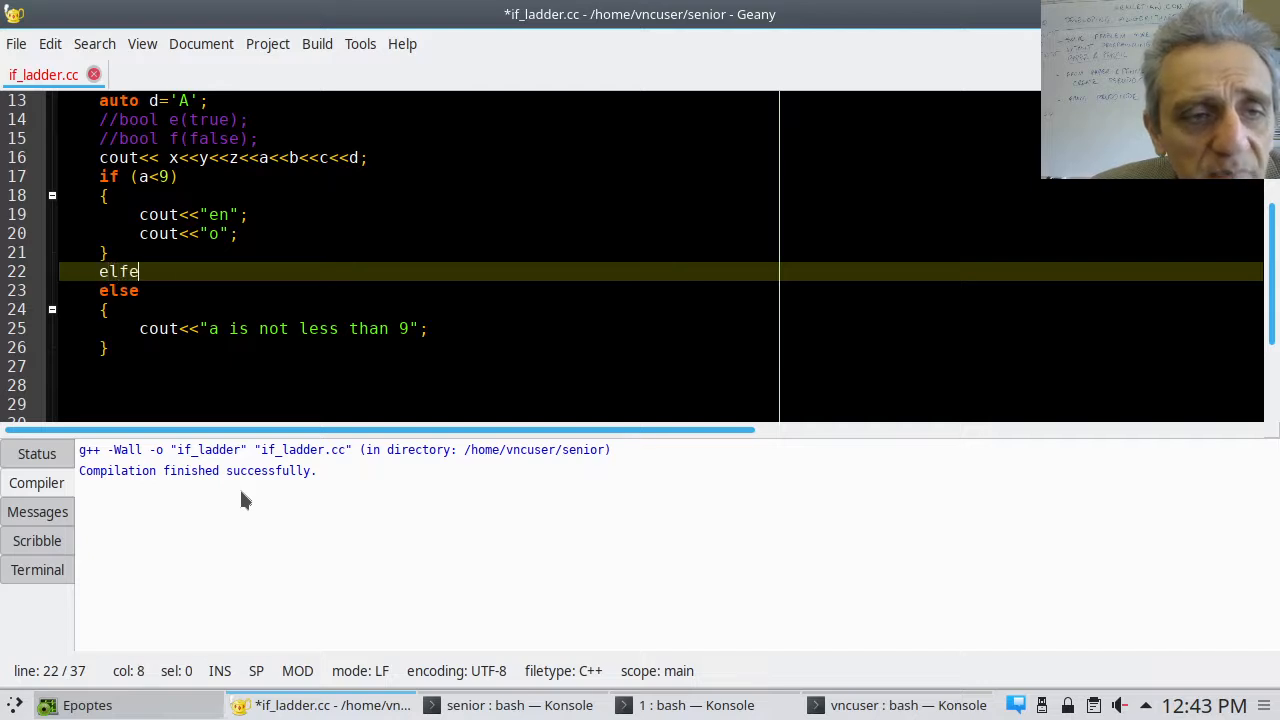
key("BackSpace")
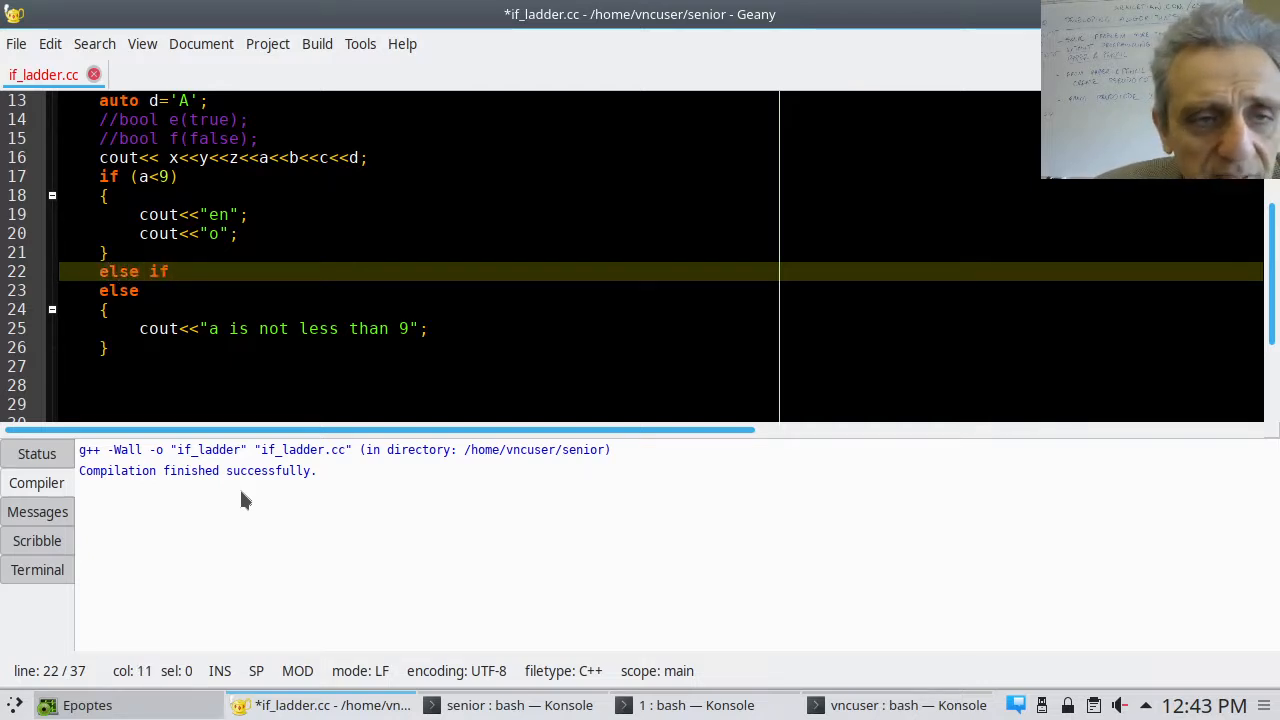
type("(")
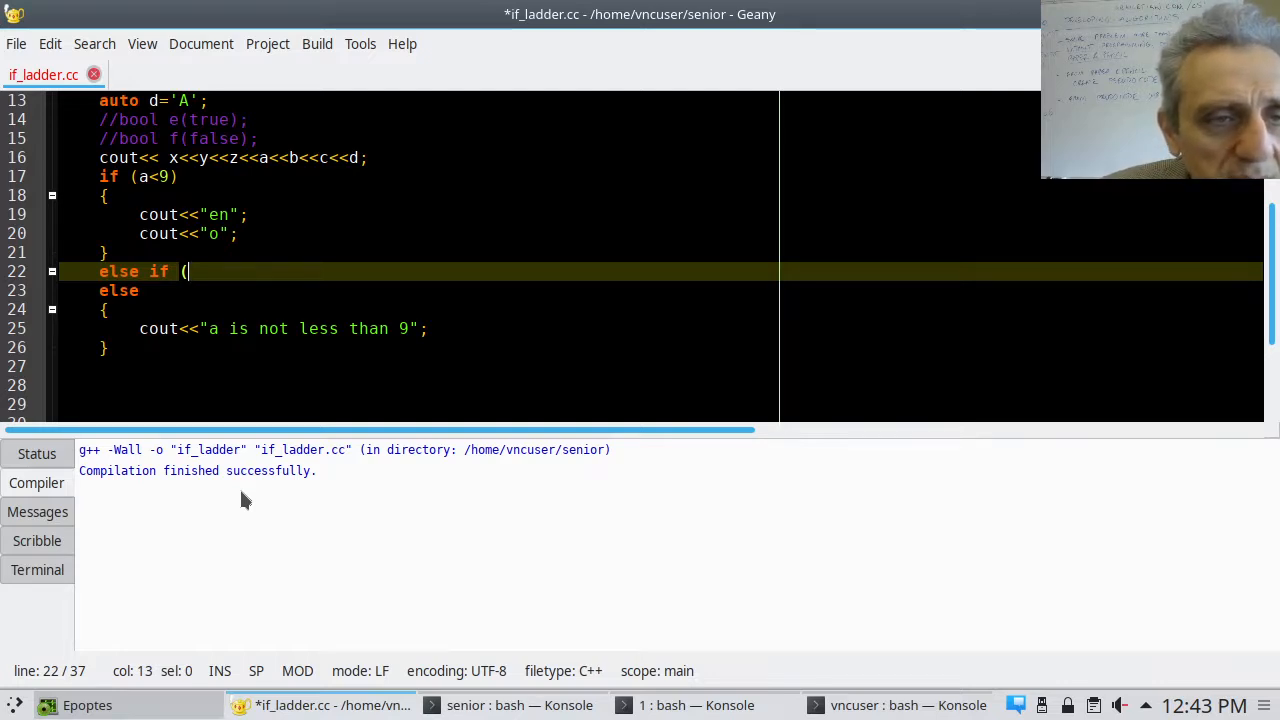
type("d==")
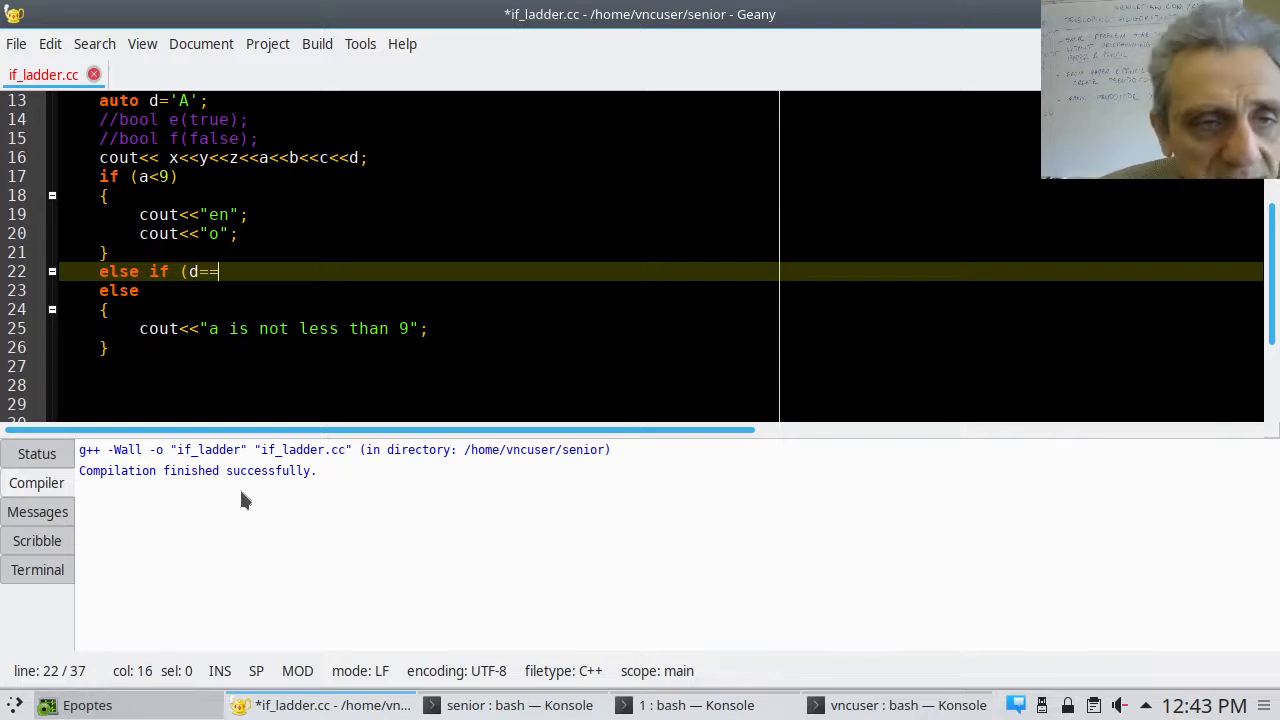
type("'a'")
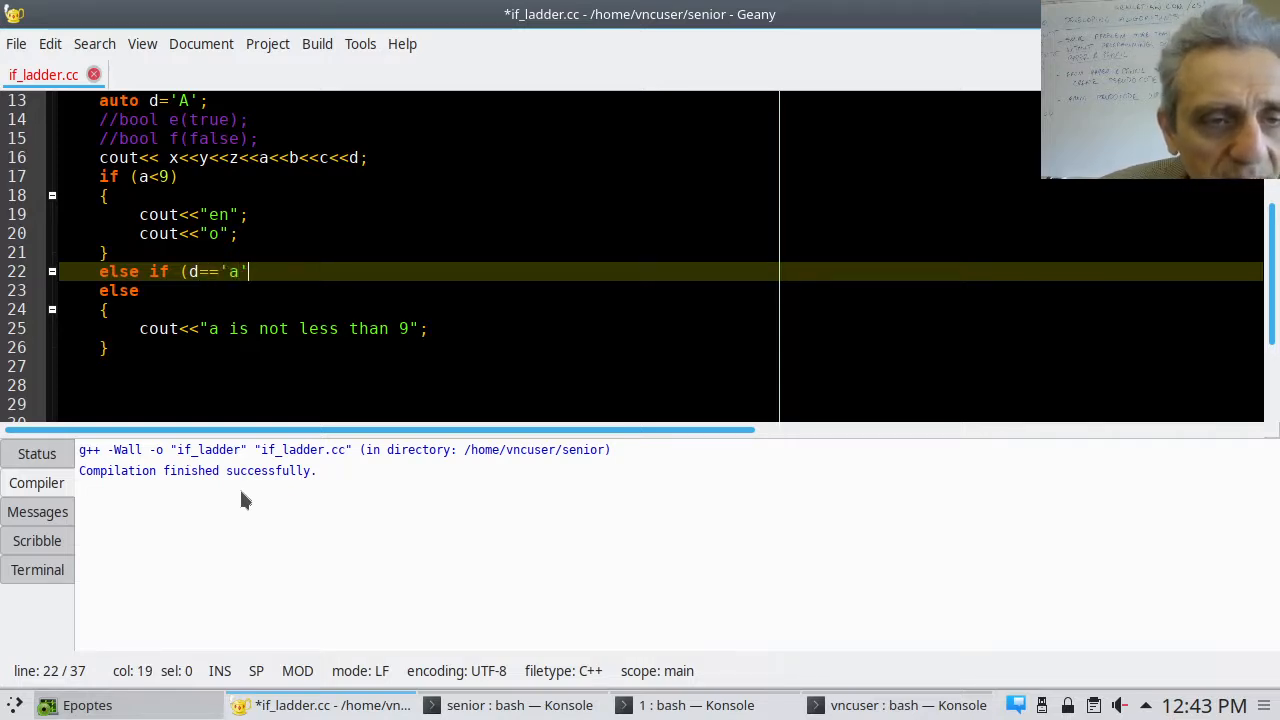
type("A")
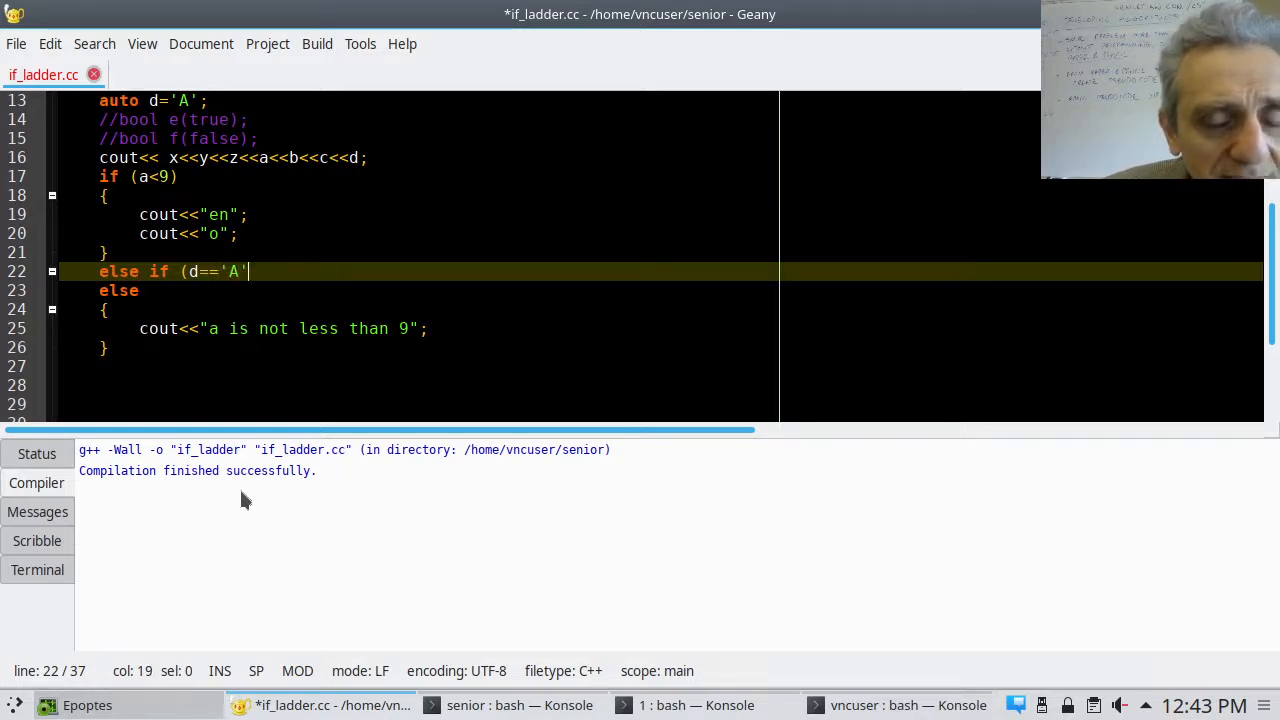
type(")")
type("{")
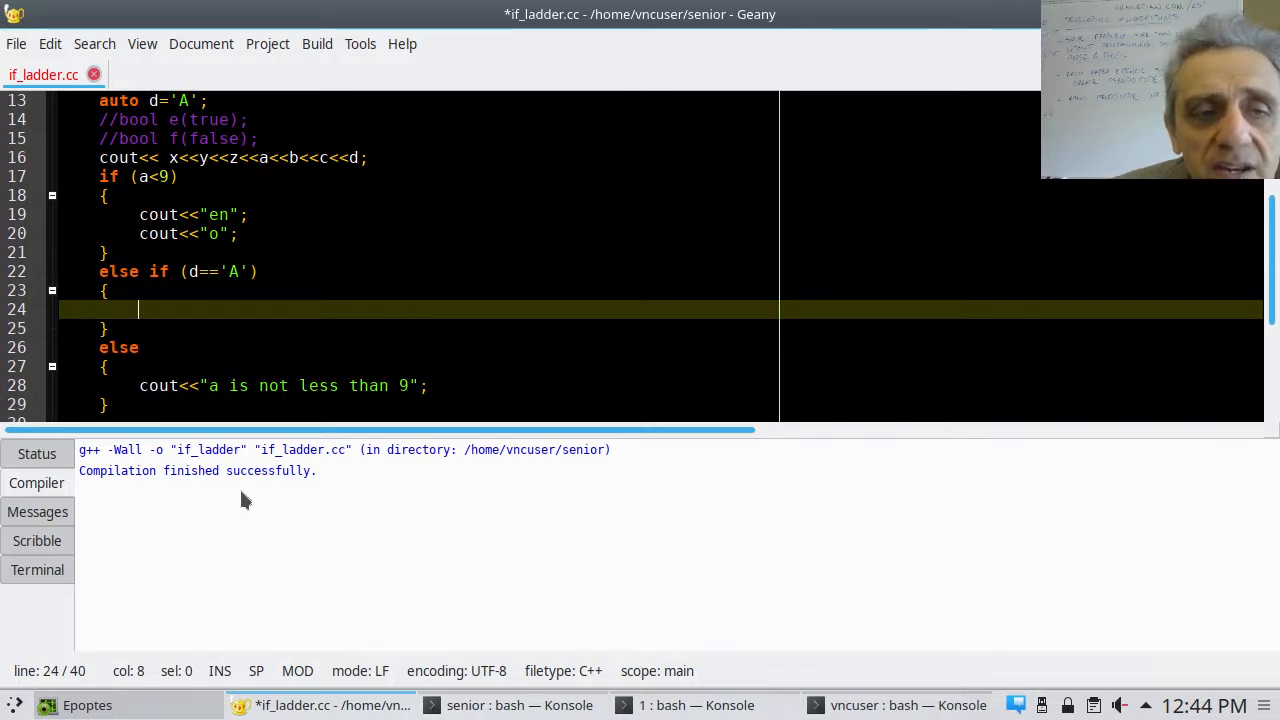
Add cout<<"d is A"; inside the else if (d=='A') braces on line 24
type("cout")
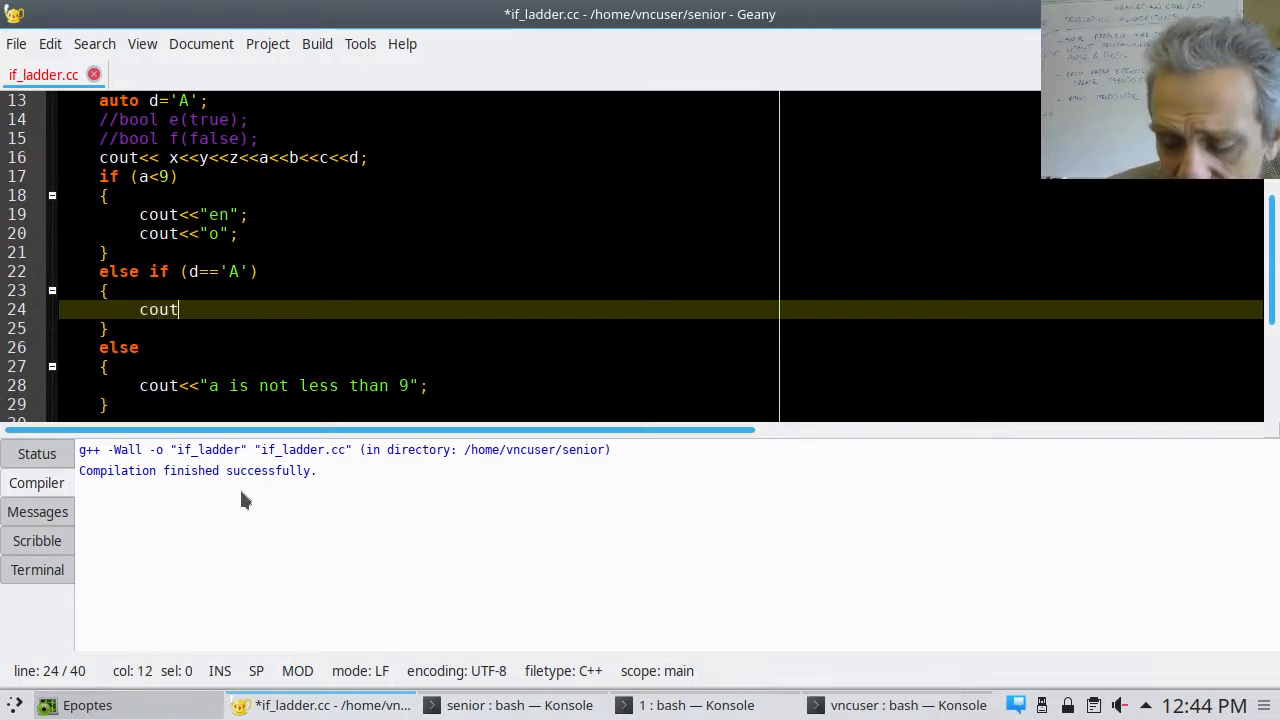
type("<<")
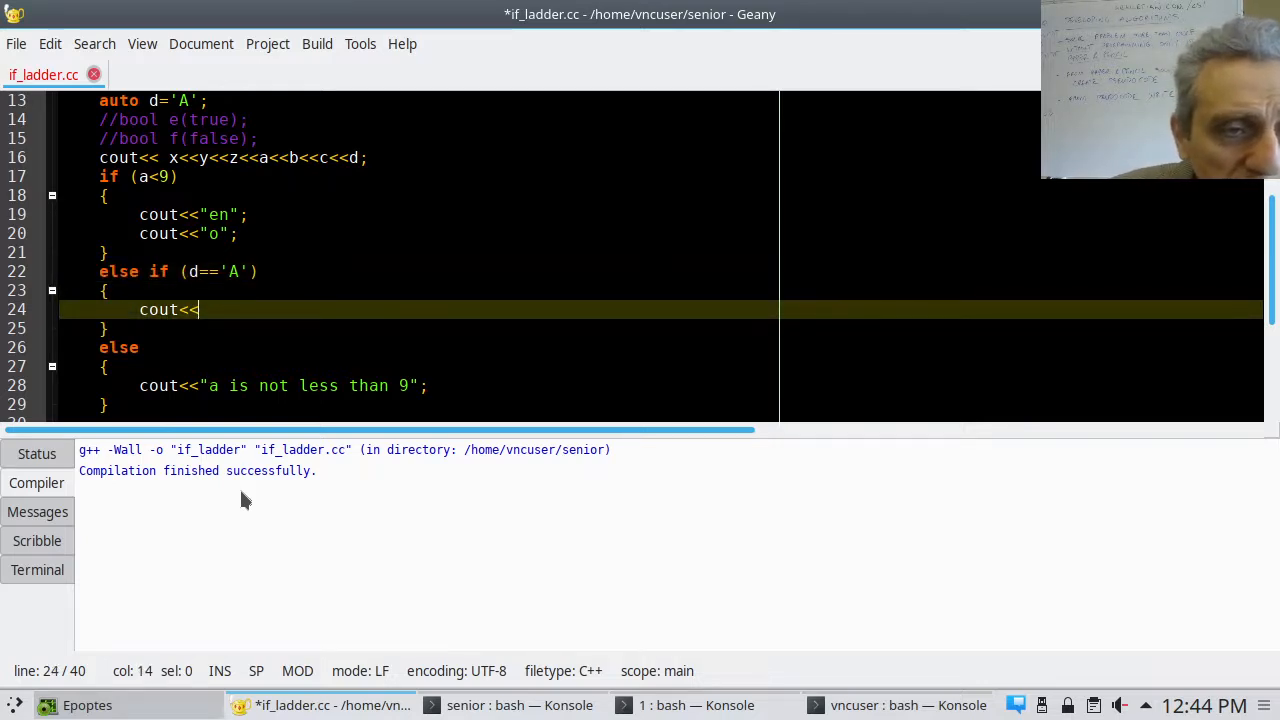
type("\"d is")
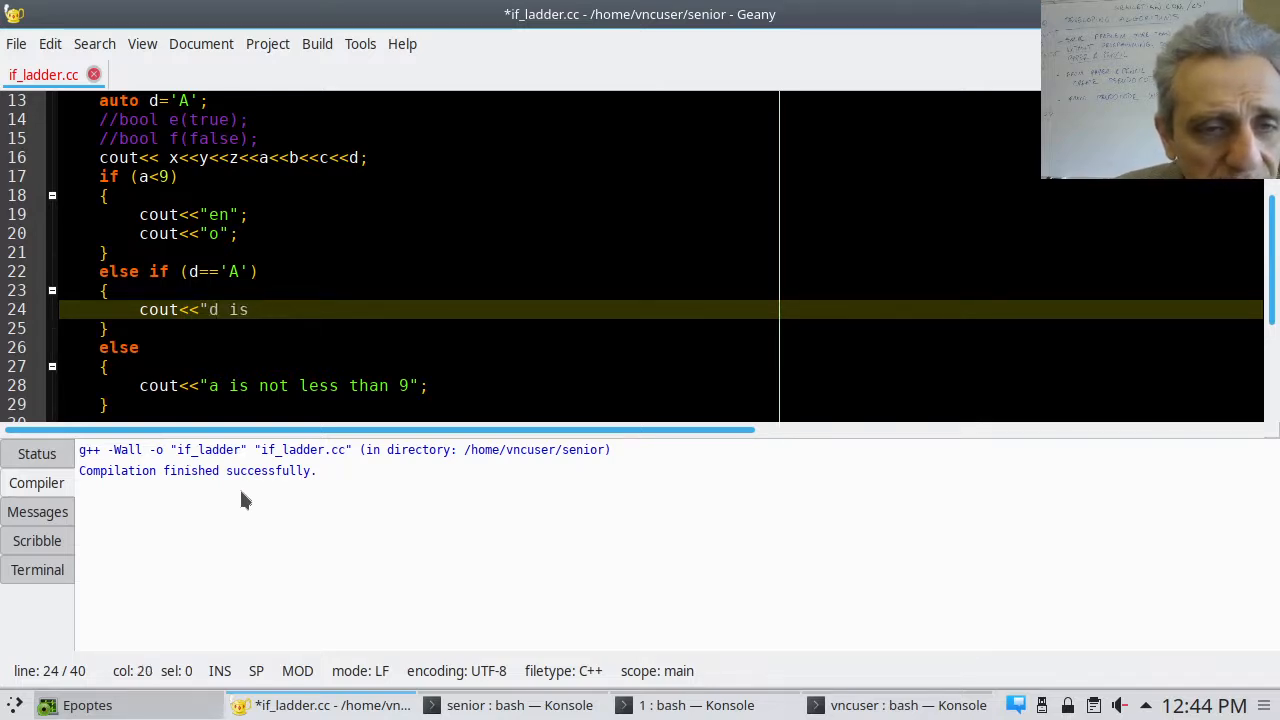
type("A\";")
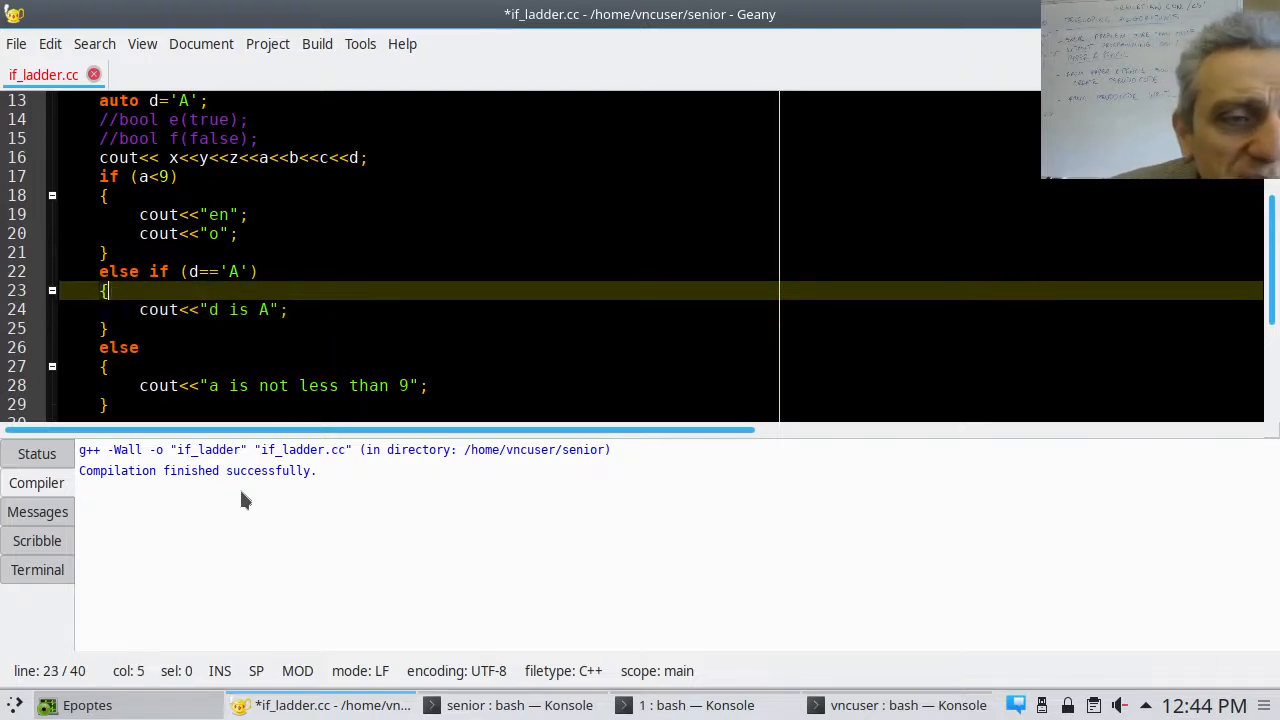
Point out the else-if opening brace, the condition on d, and the final else branch
left_click(257, 271)
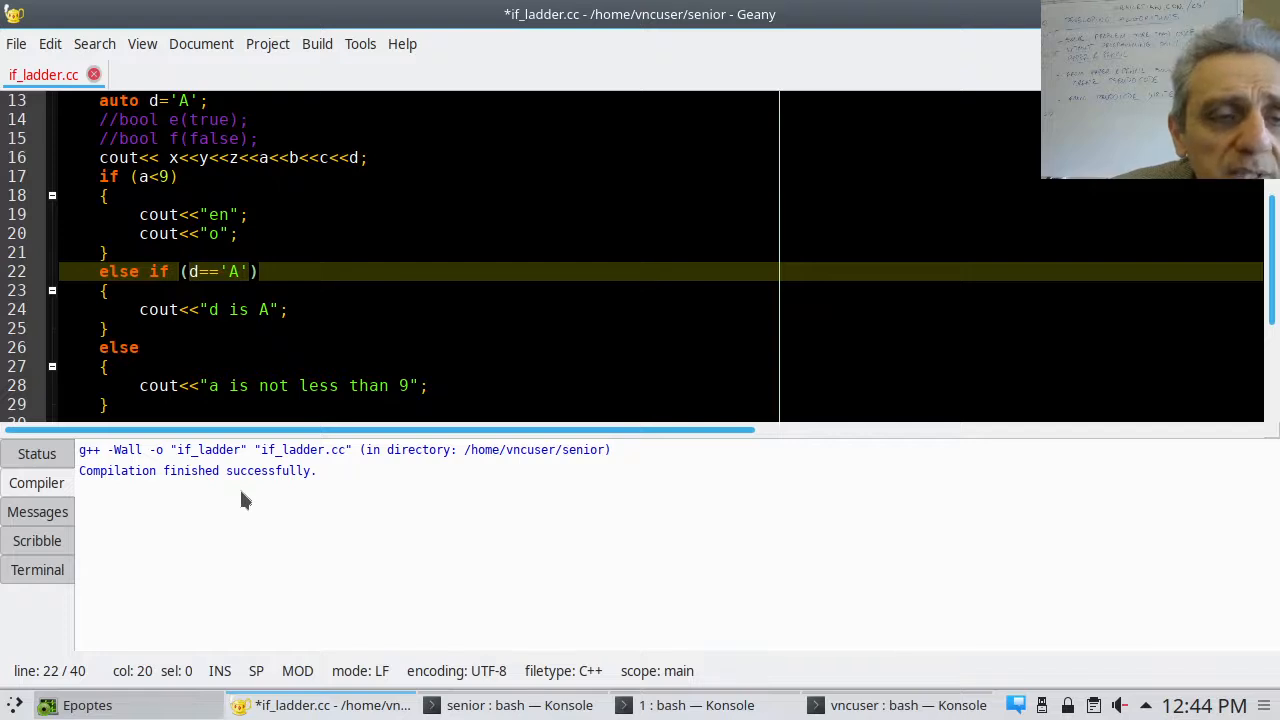
left_click(139, 347)
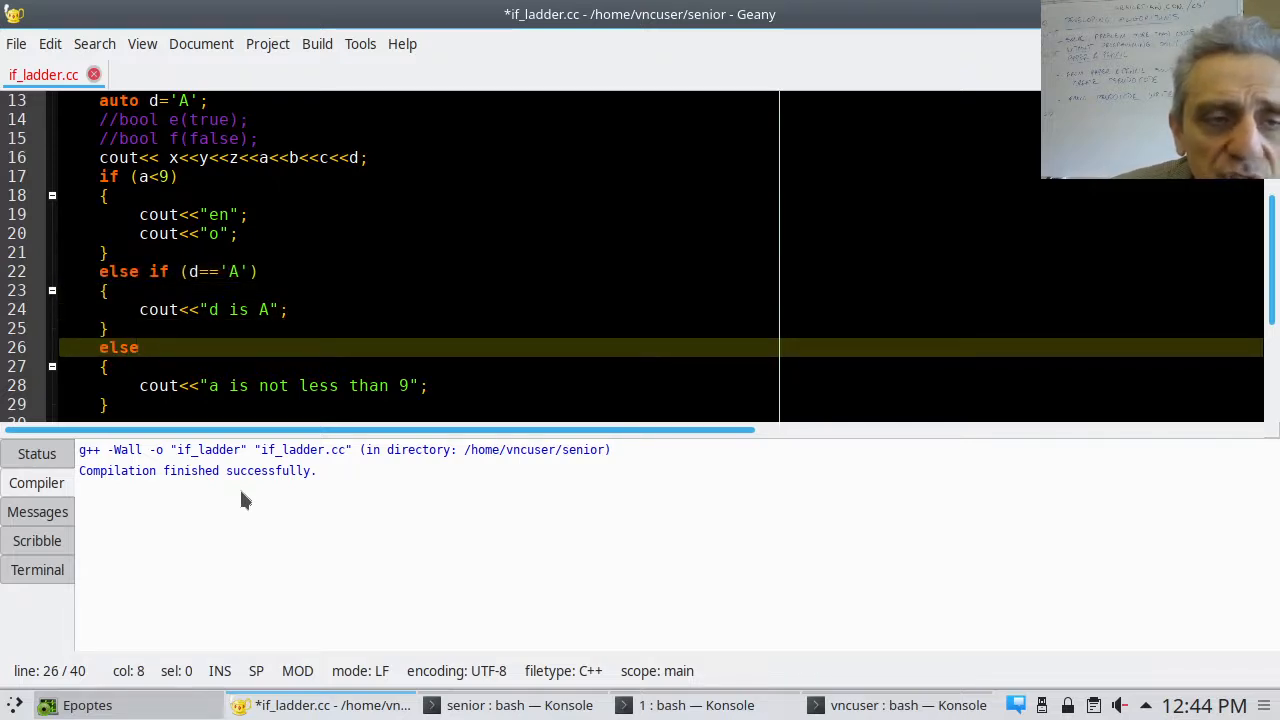
left_click(110, 328)
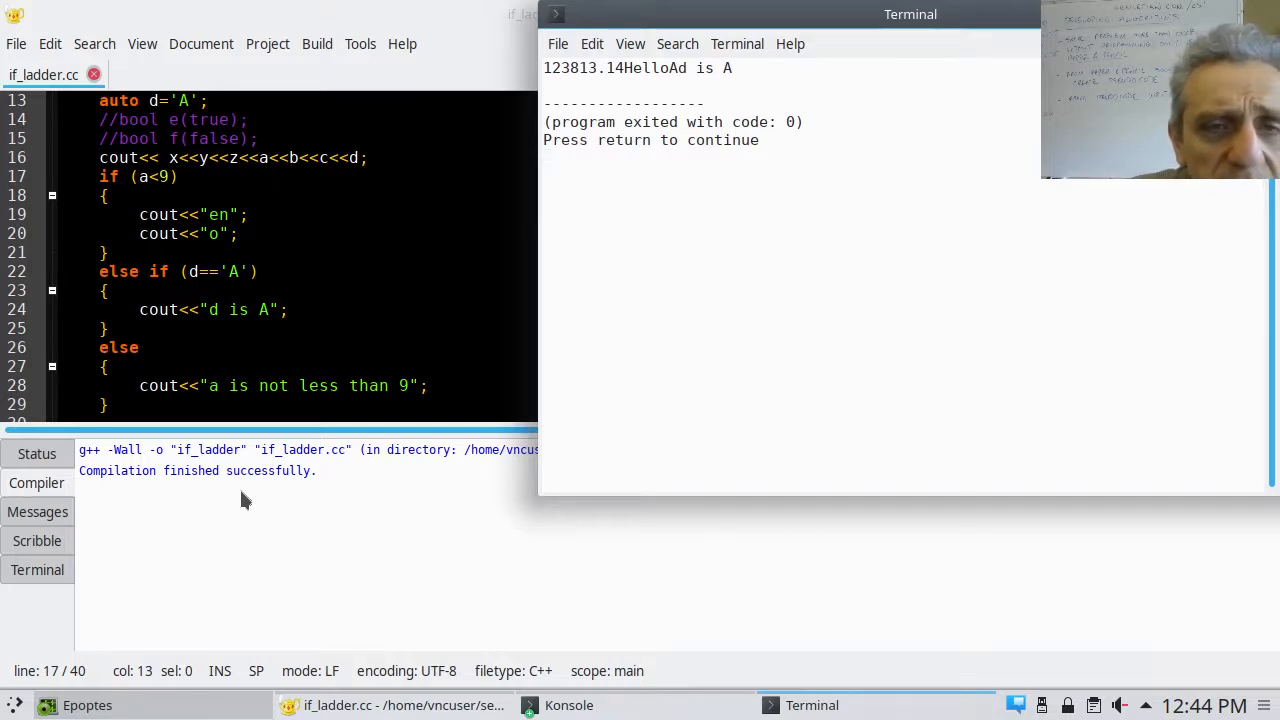
Close the if_ladder run output showing "d is A" after the variables
key("Return")
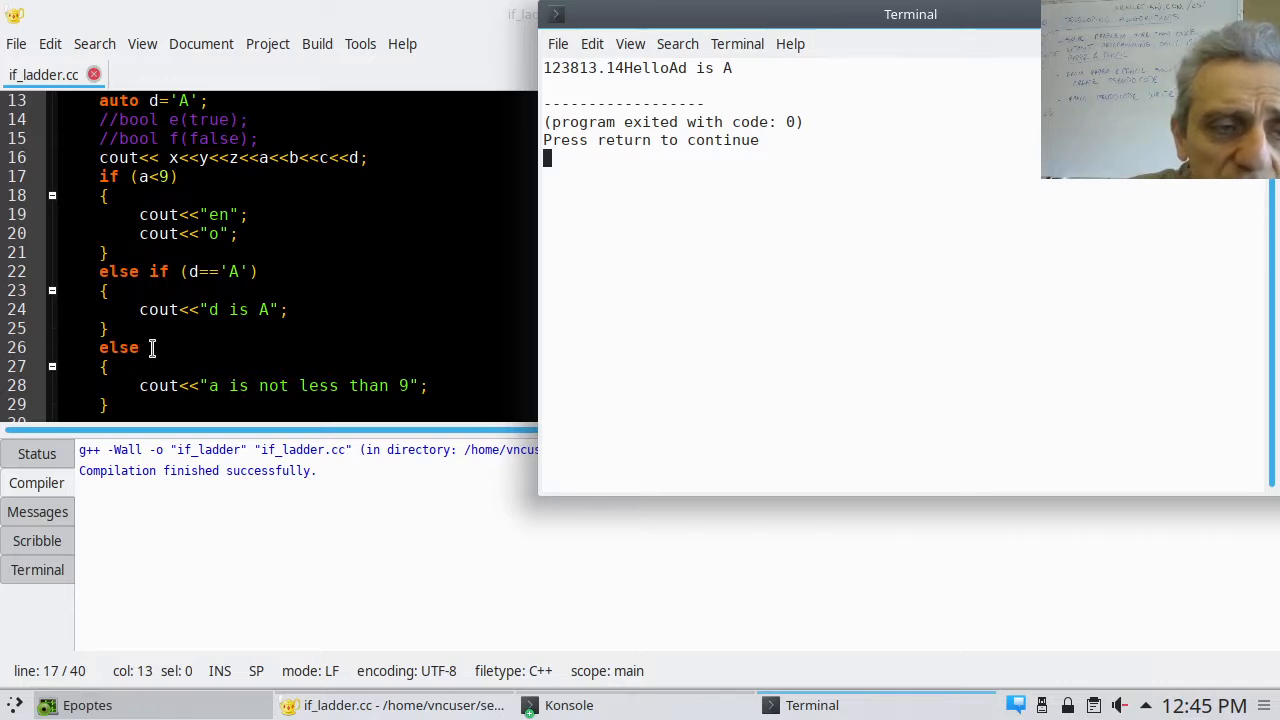
mouse_move(283, 355)
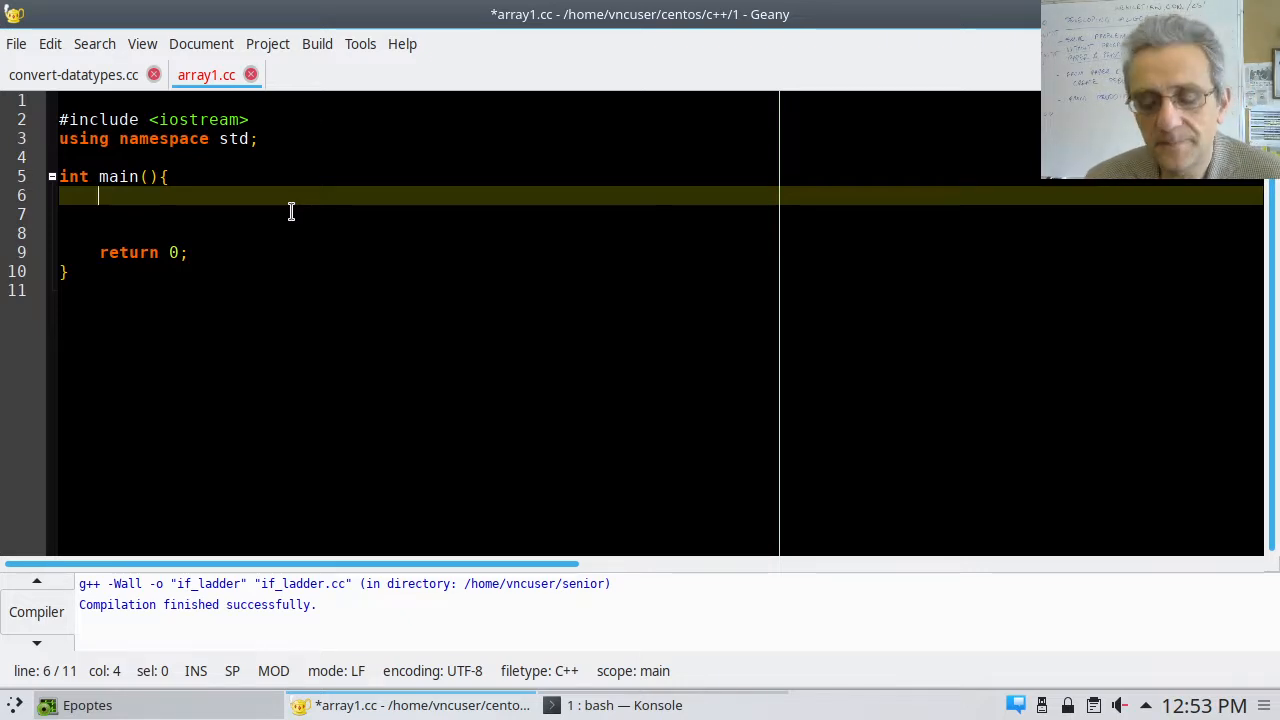
Declare int x[4]; on line 6, replacing the initial int x=9;
type("int")
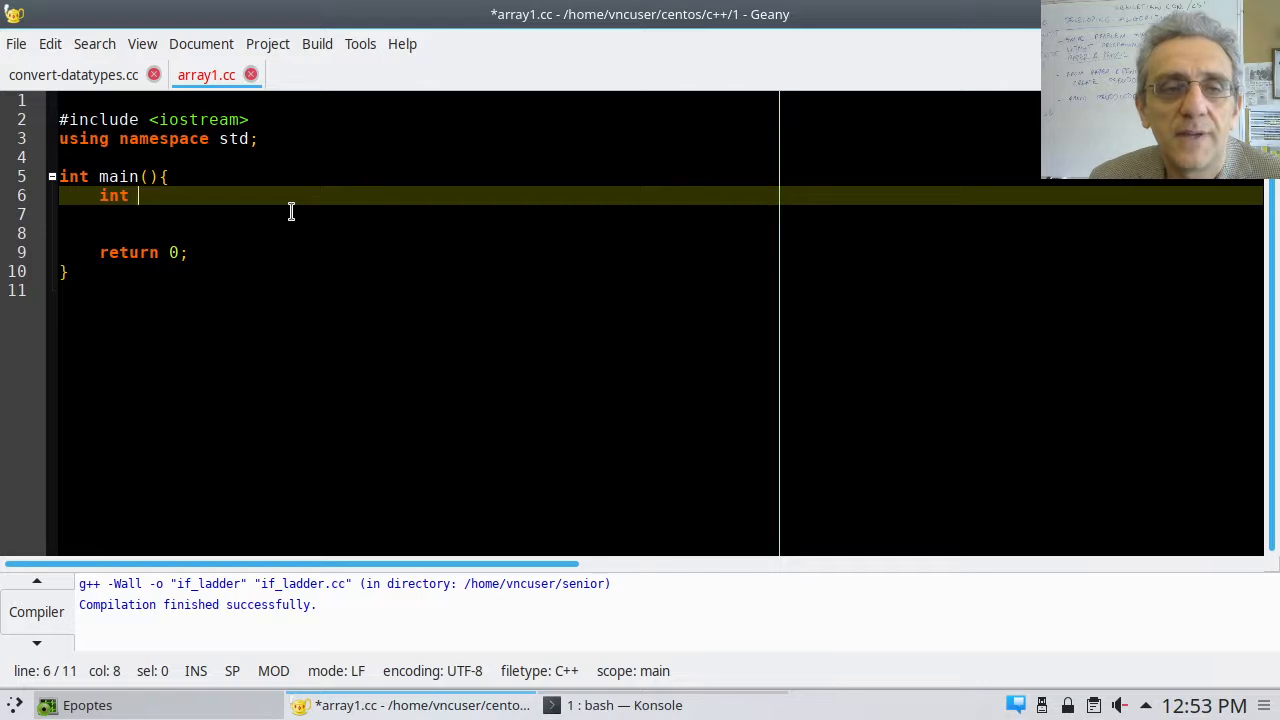
type("x=")
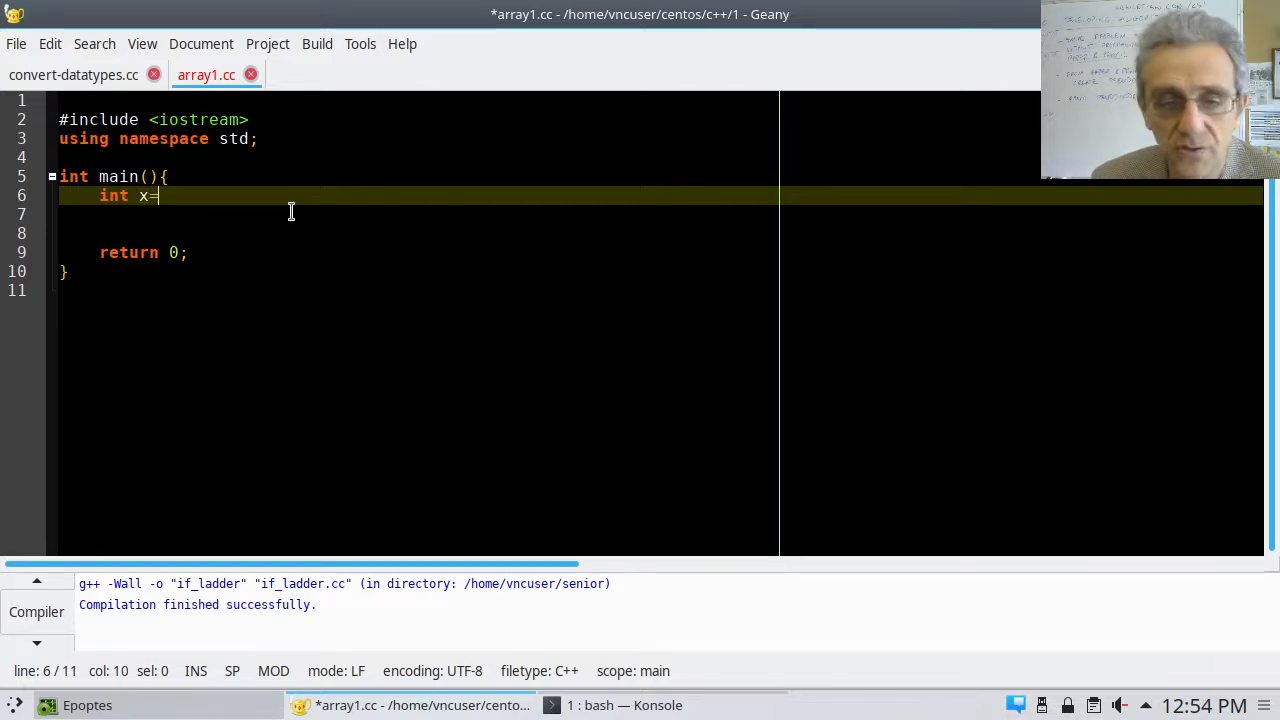
type("9;")
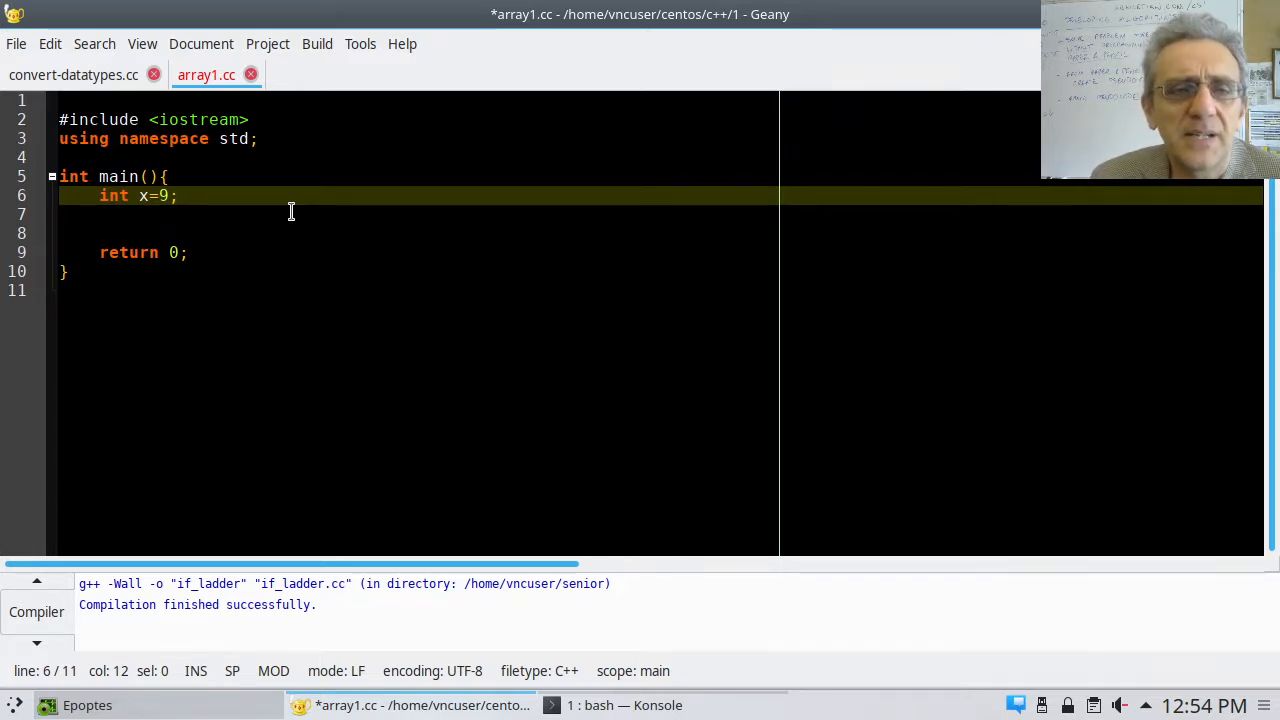
key("BackSpace")
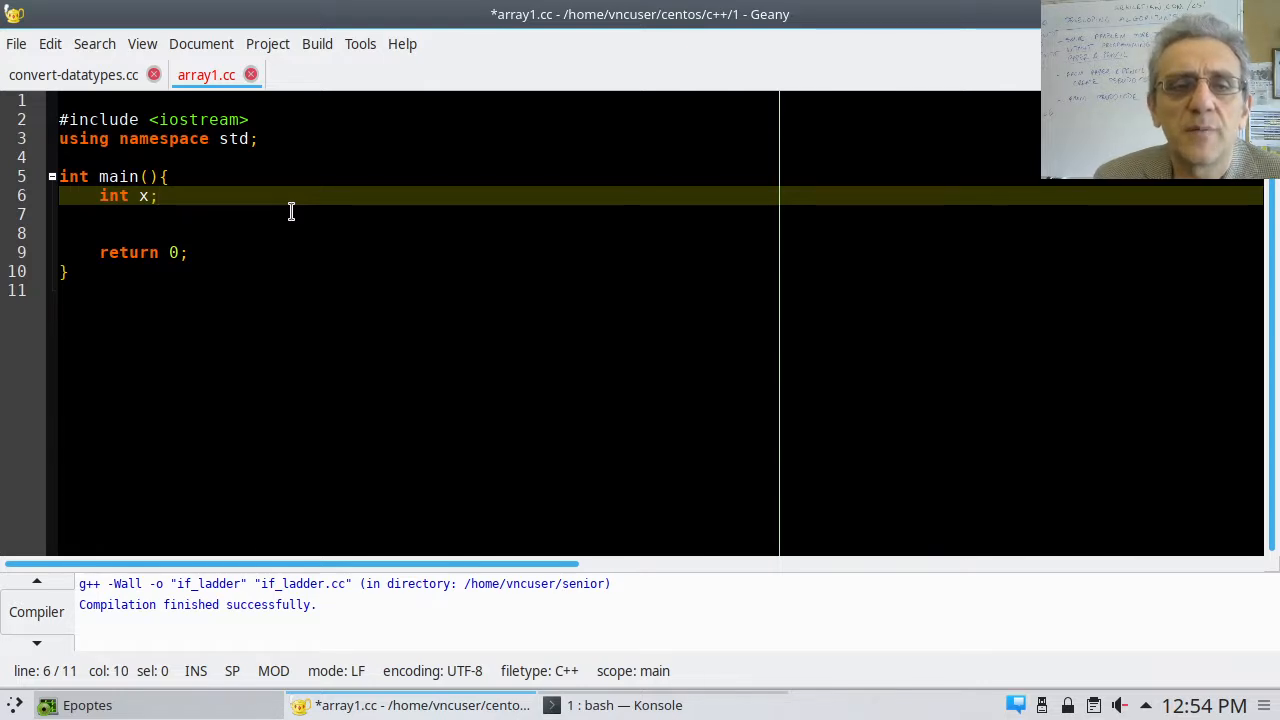
key("BackSpace")
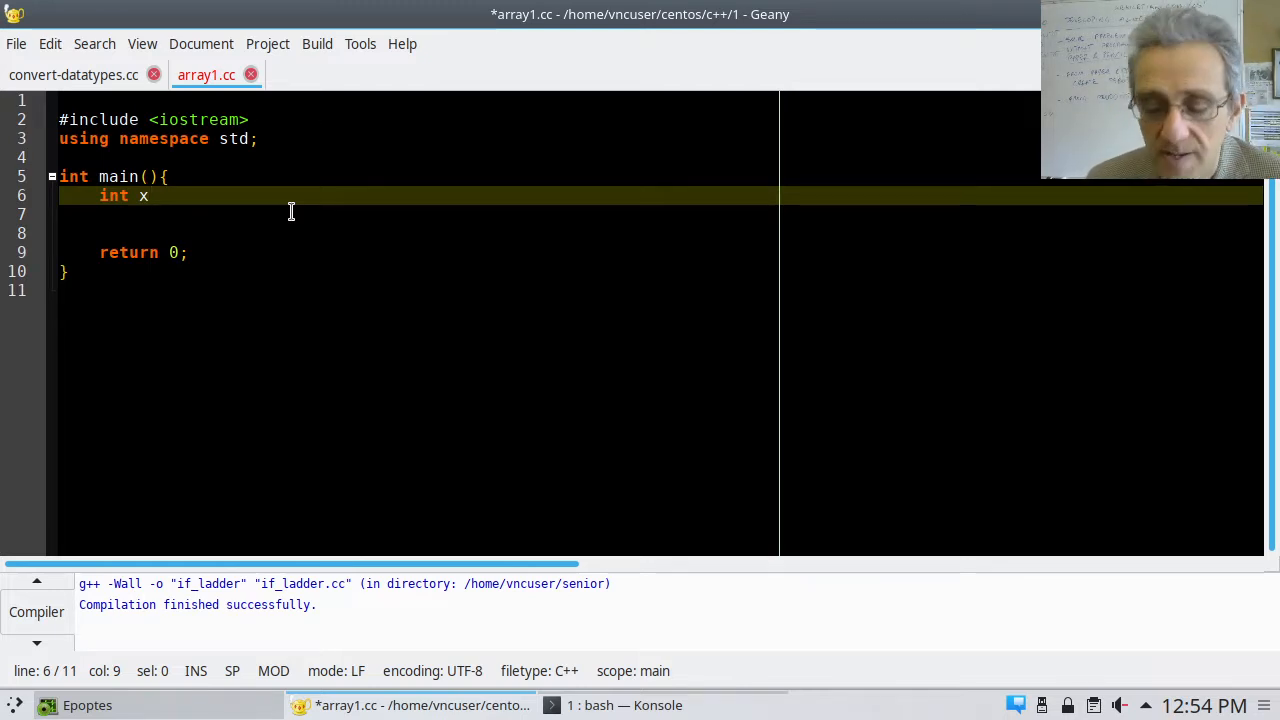
type("[")
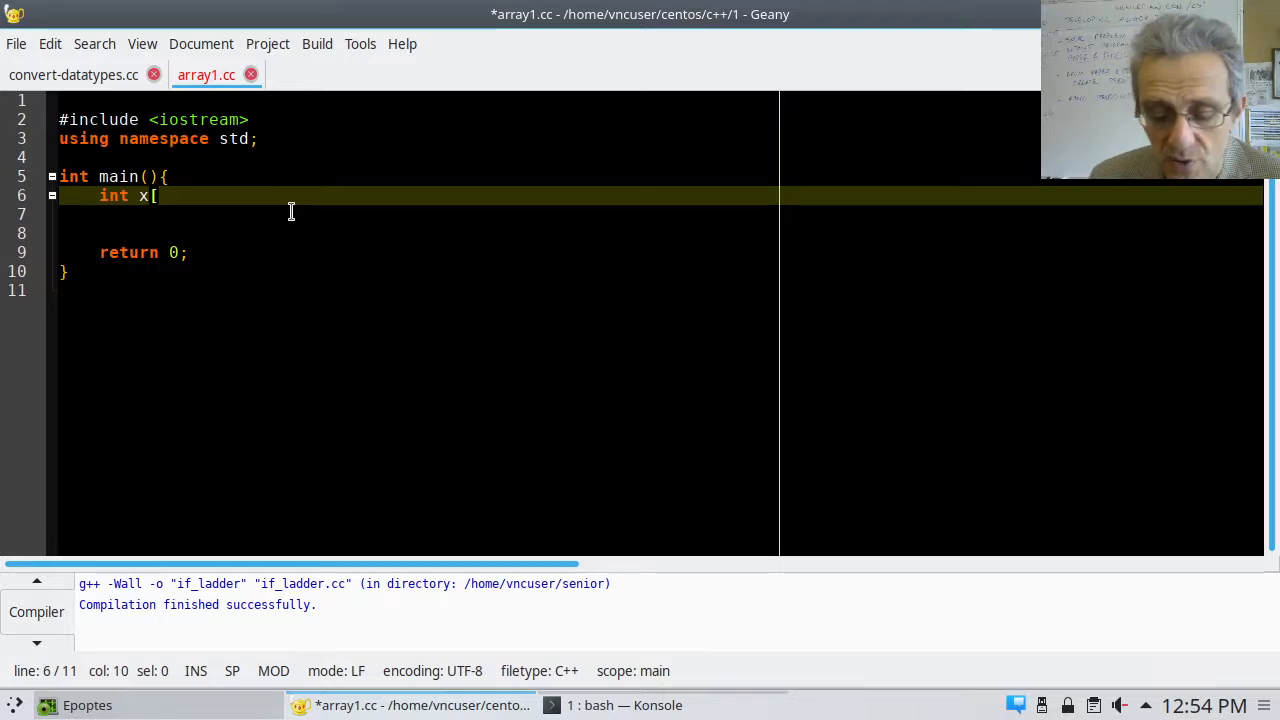
type("4")
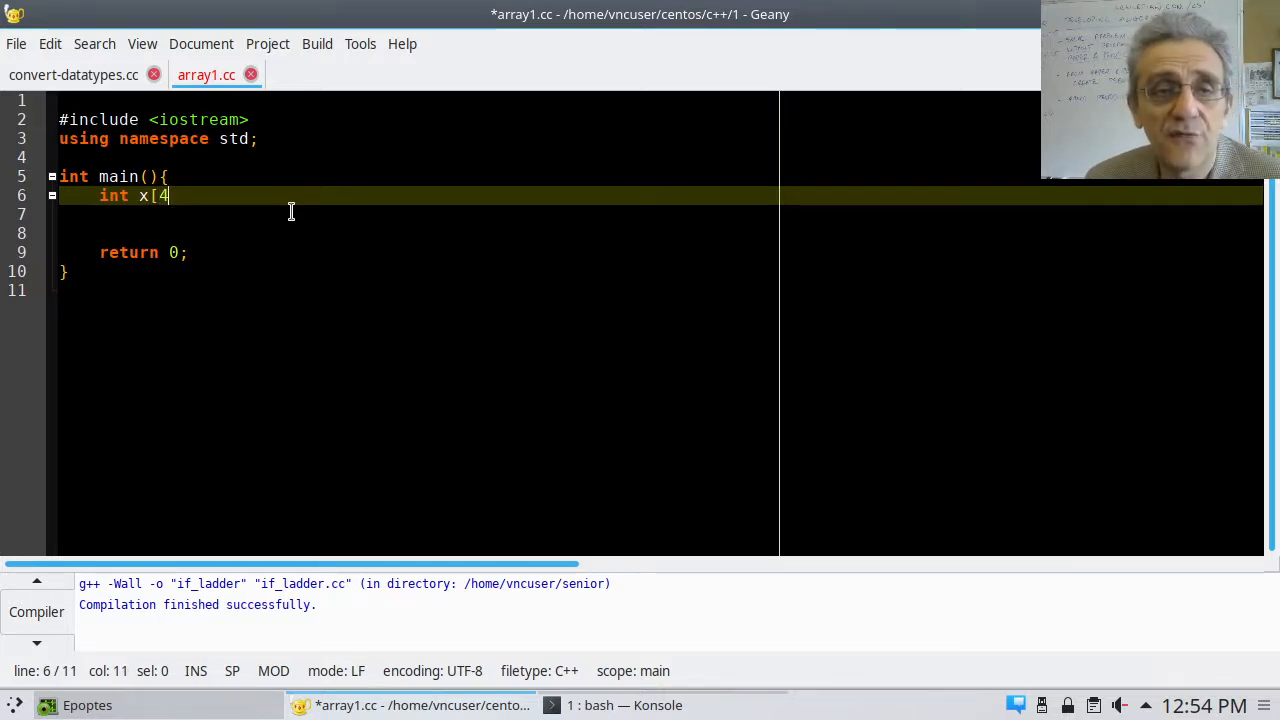
type("]")
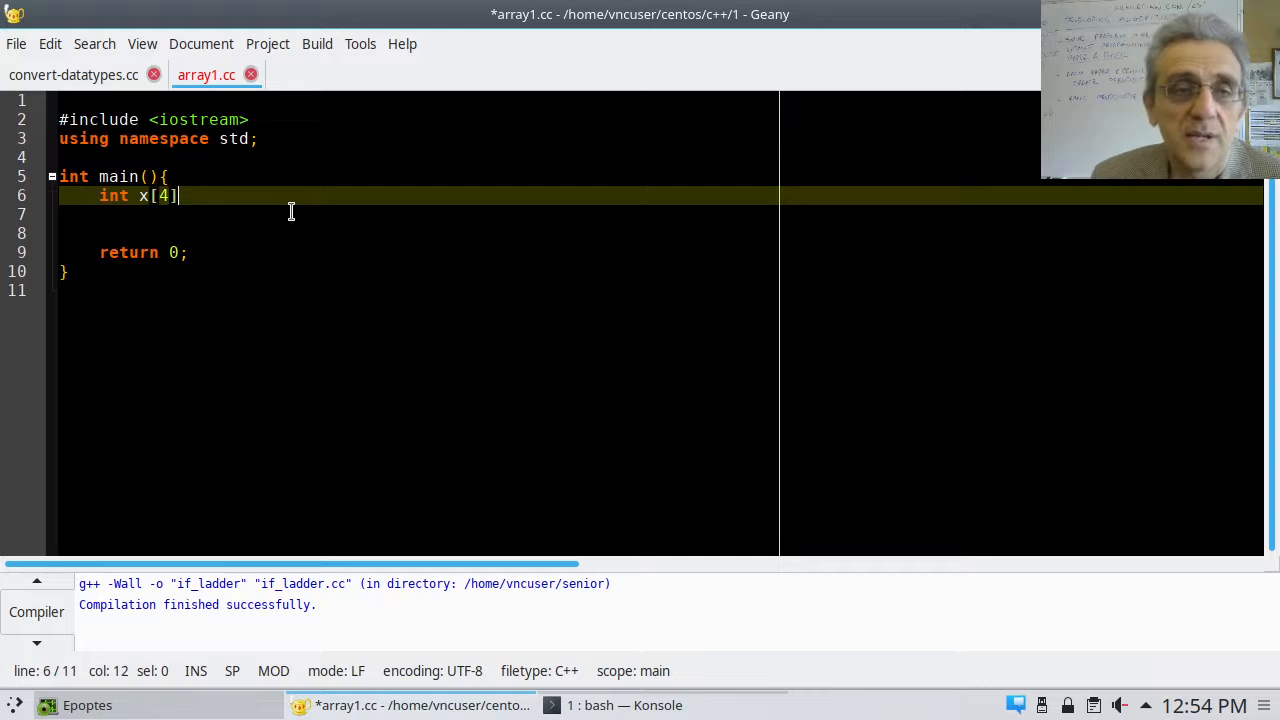
type(";")
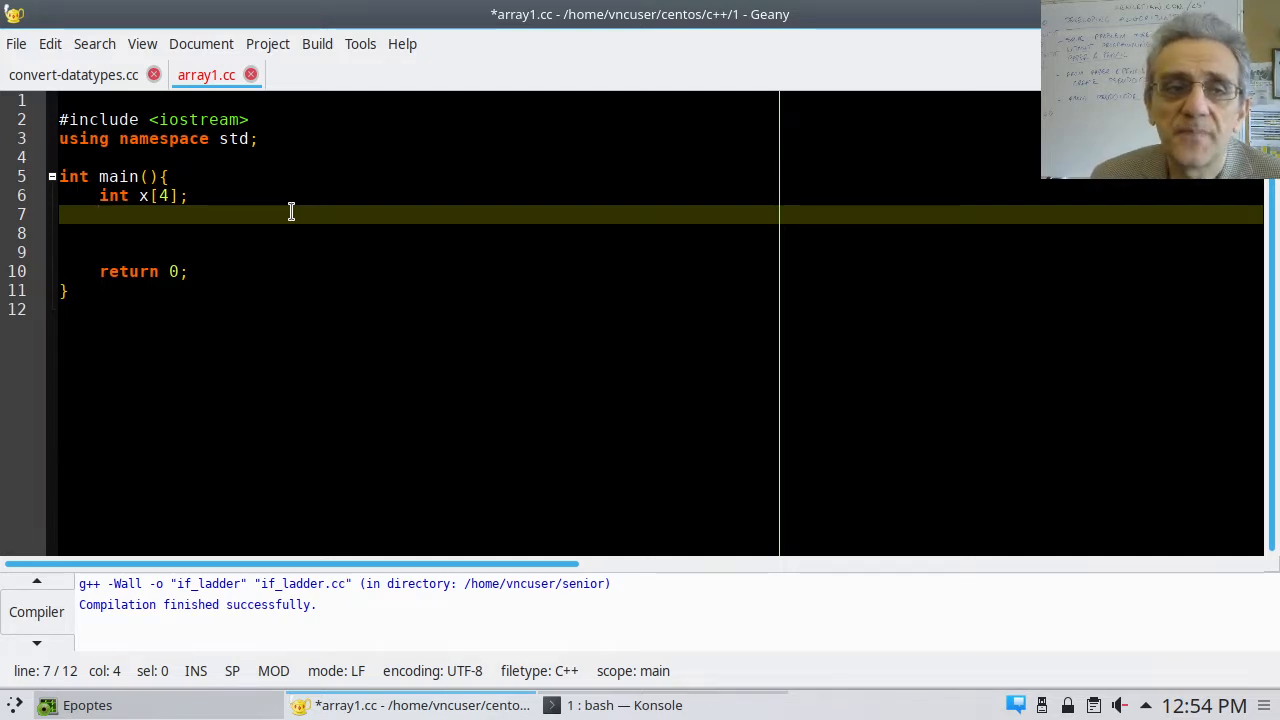
Assign x[0]=6 and x[1]=7 in main, ending on a new line
type("x")
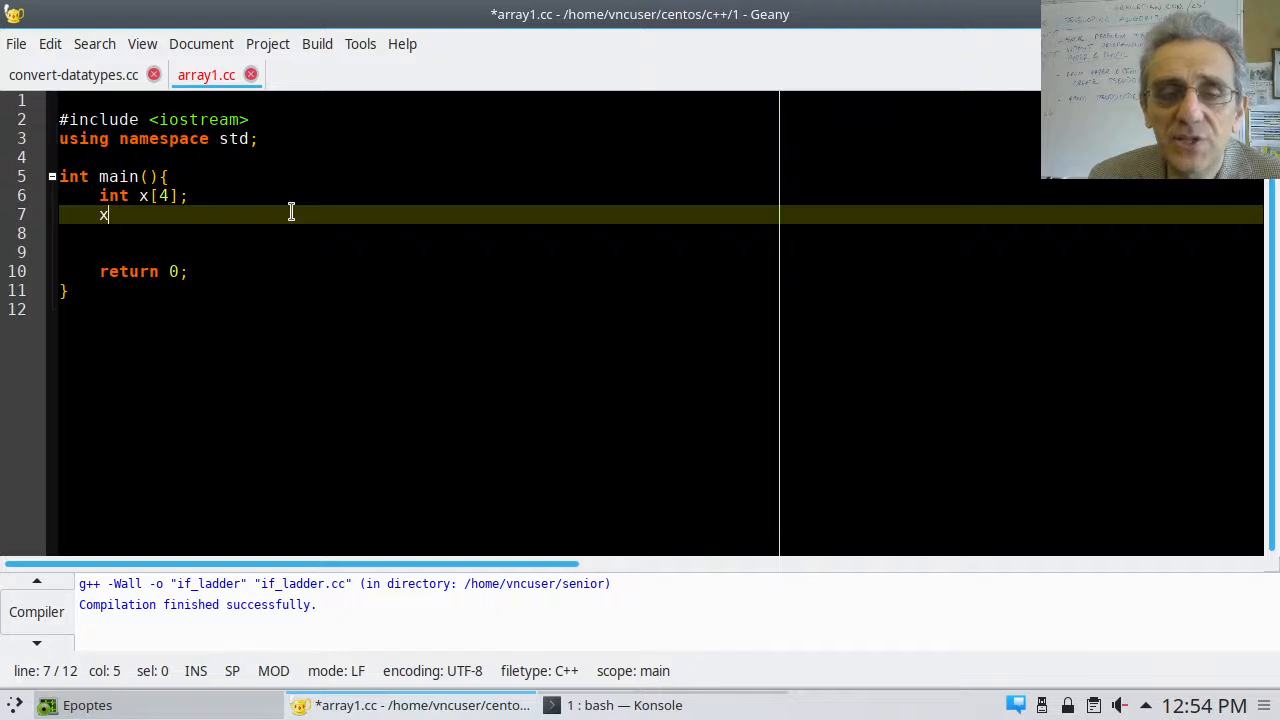
type("[")
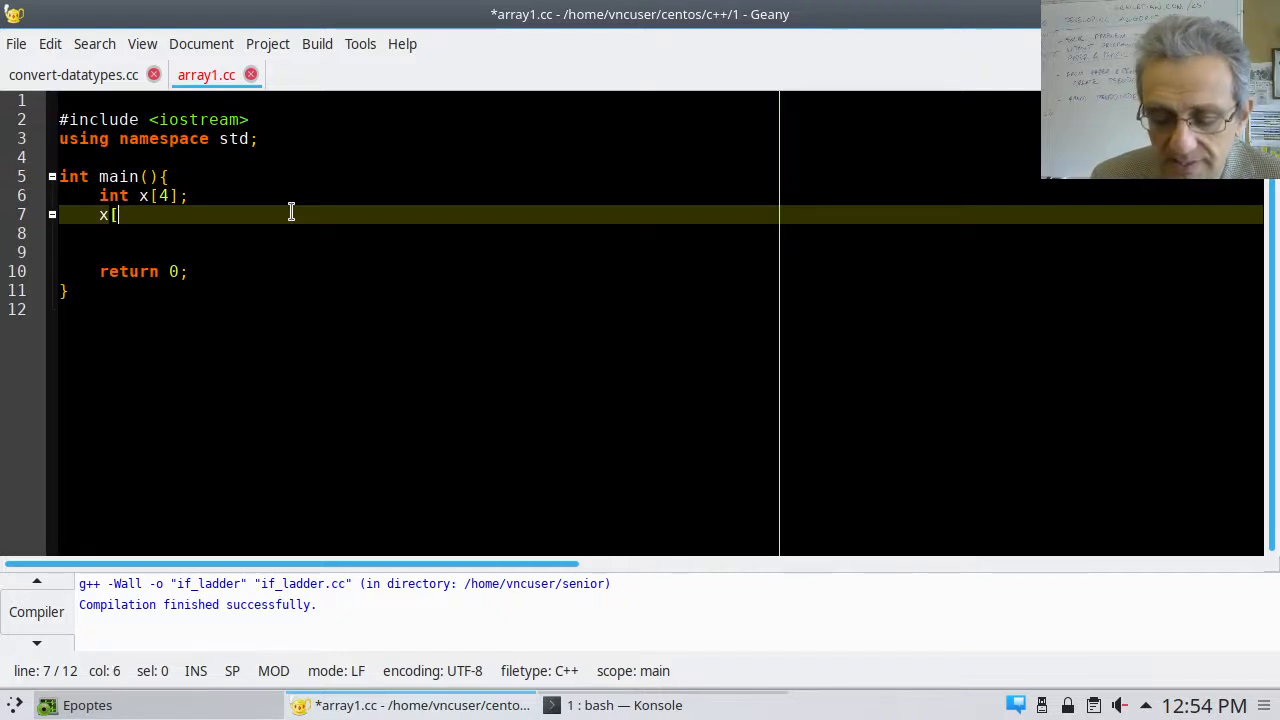
type("0]")
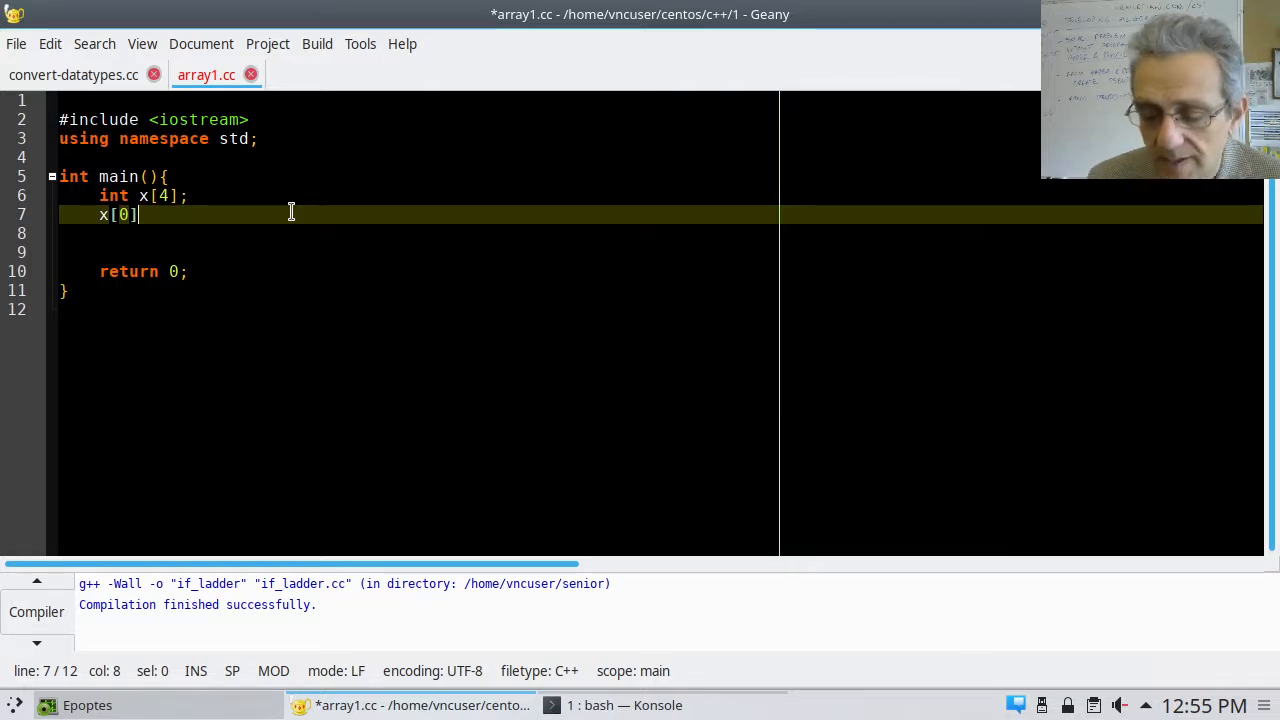
type("=")
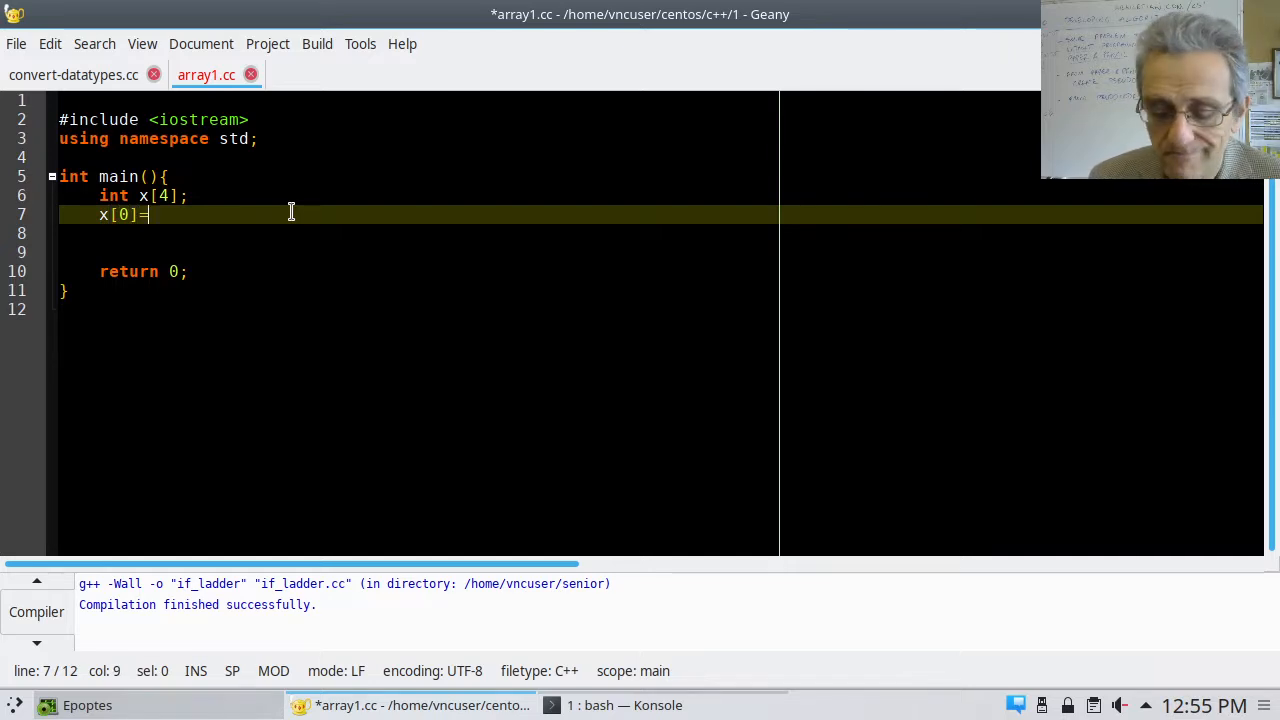
type("6;")
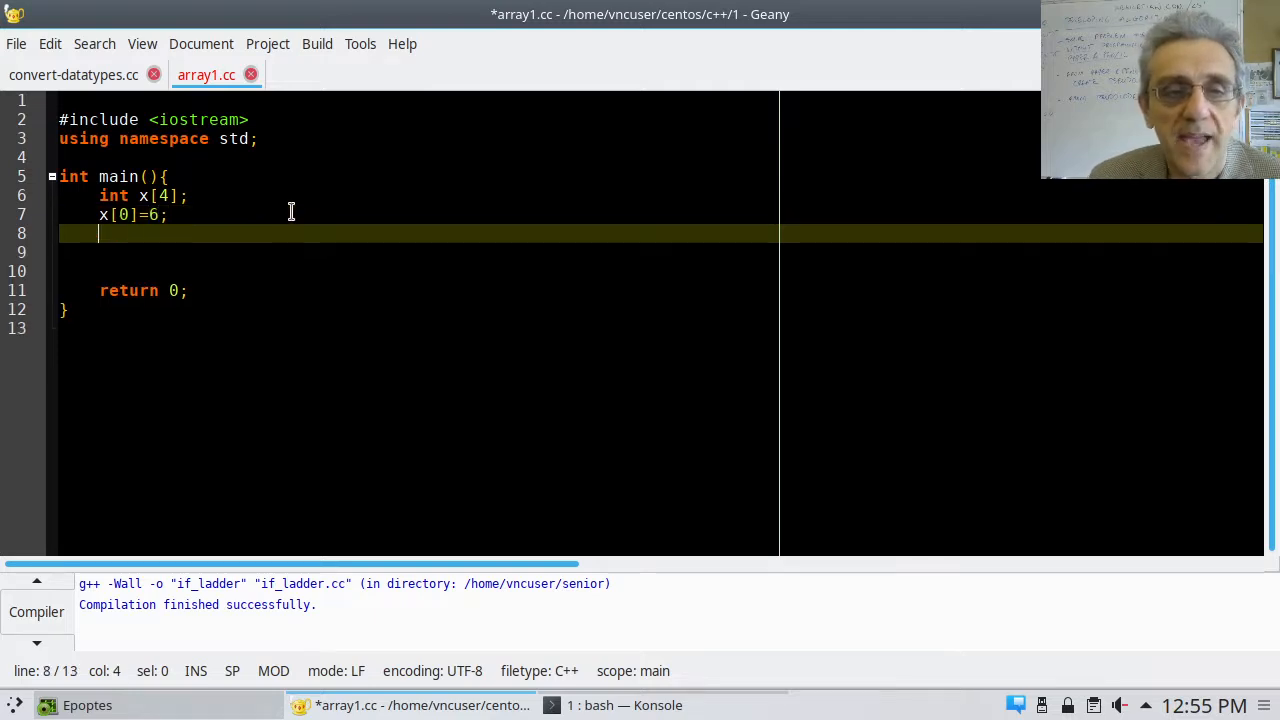
type("x")
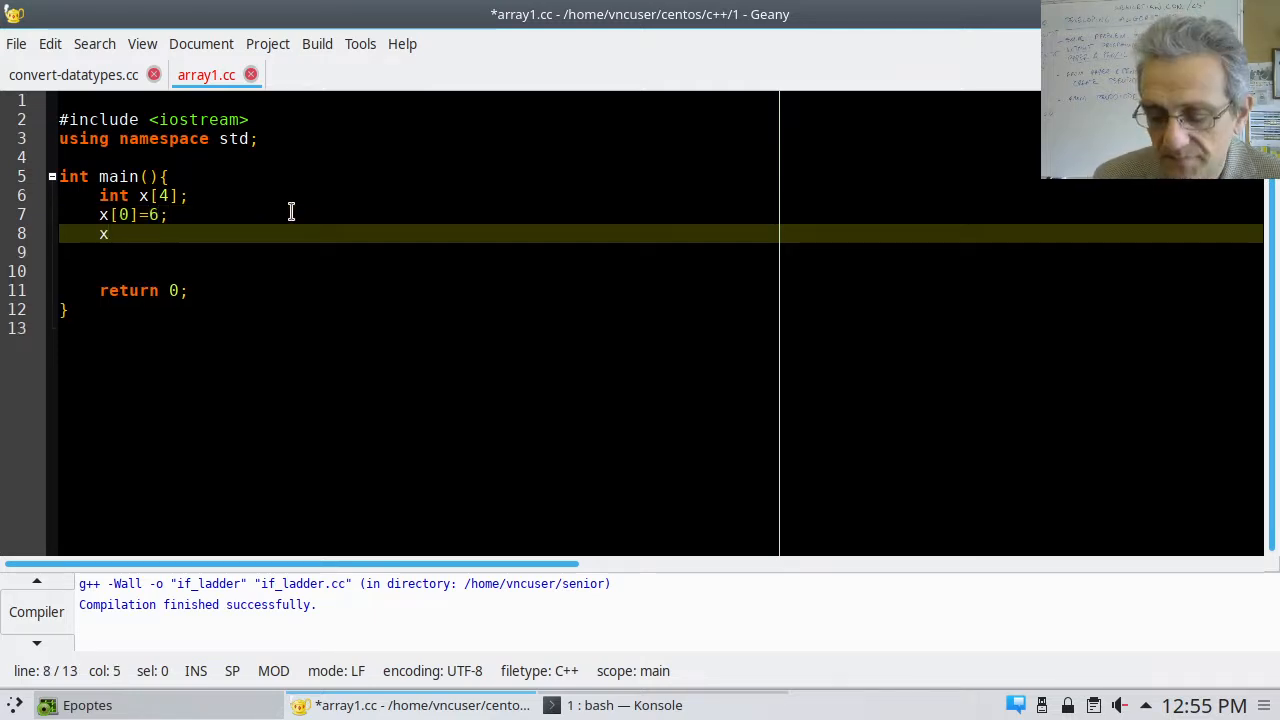
type("[")
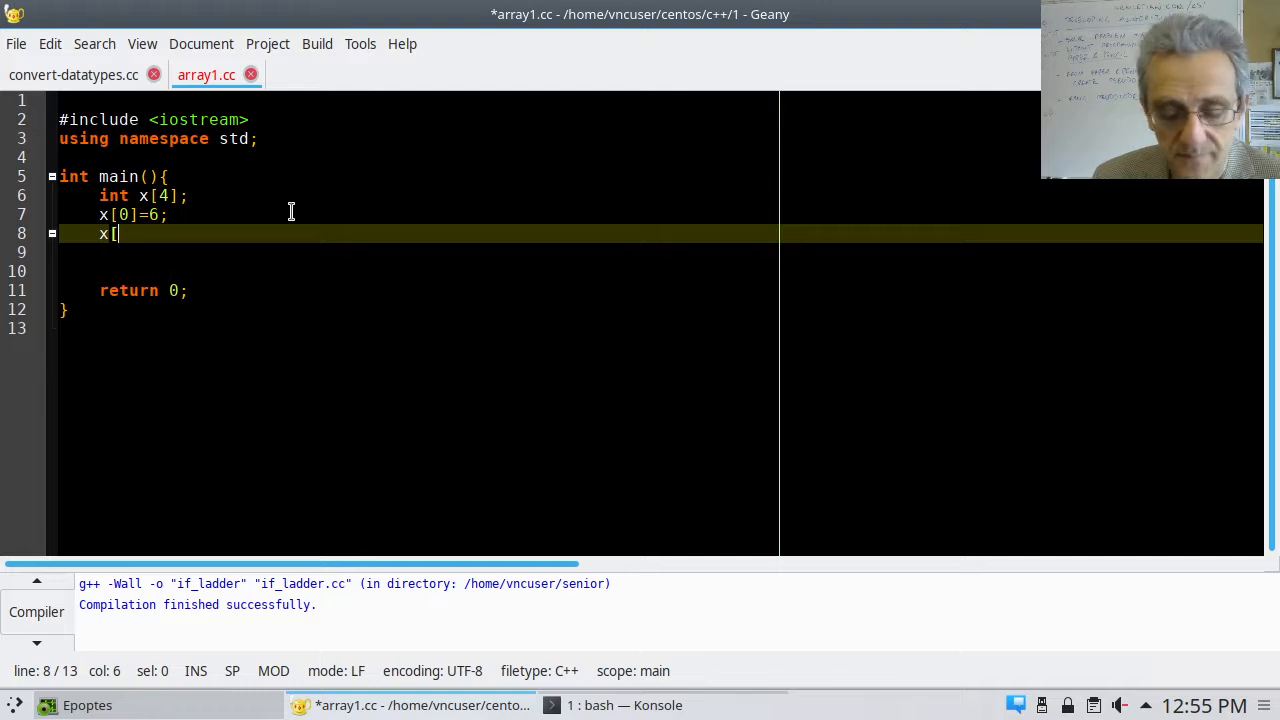
type("1]=")
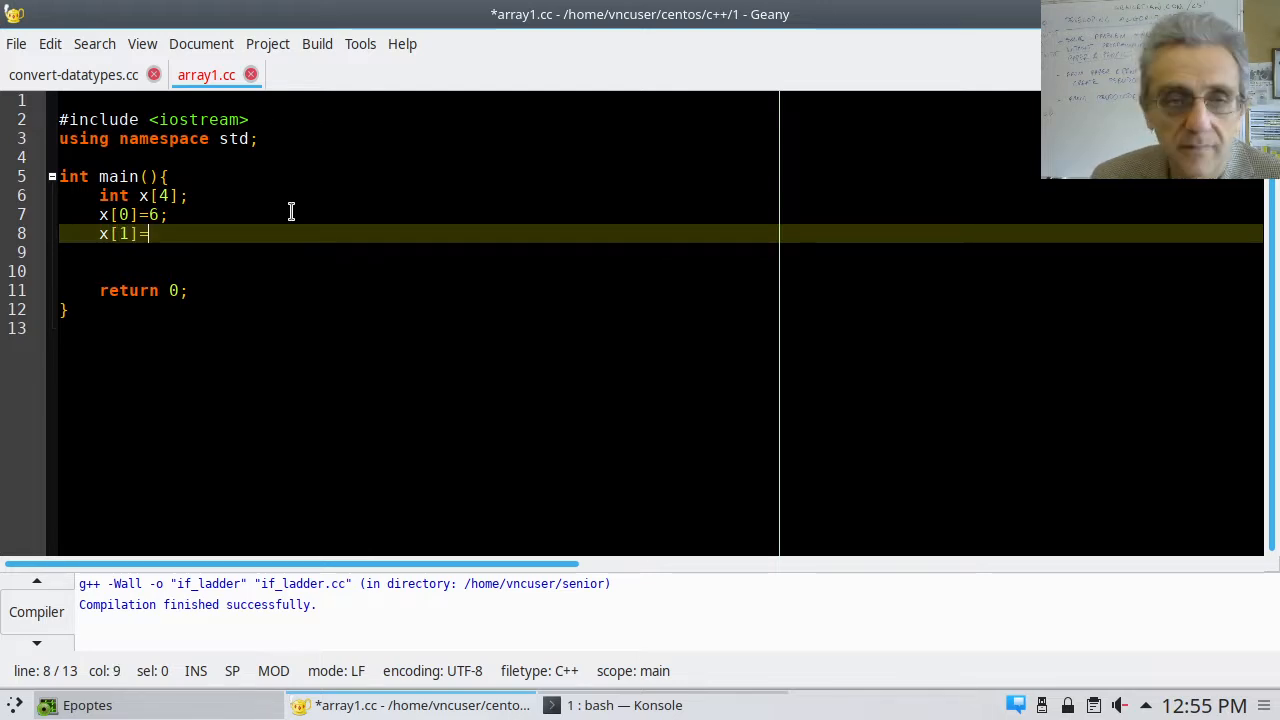
type("7")
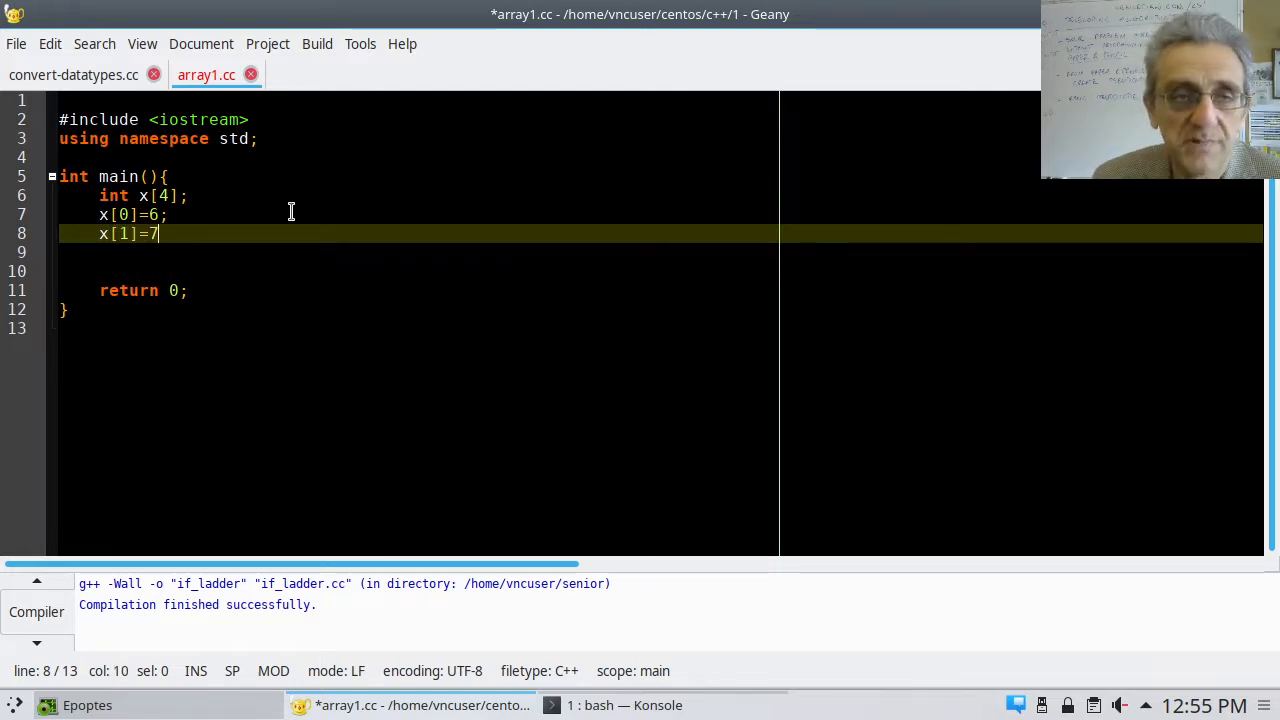
type(";")
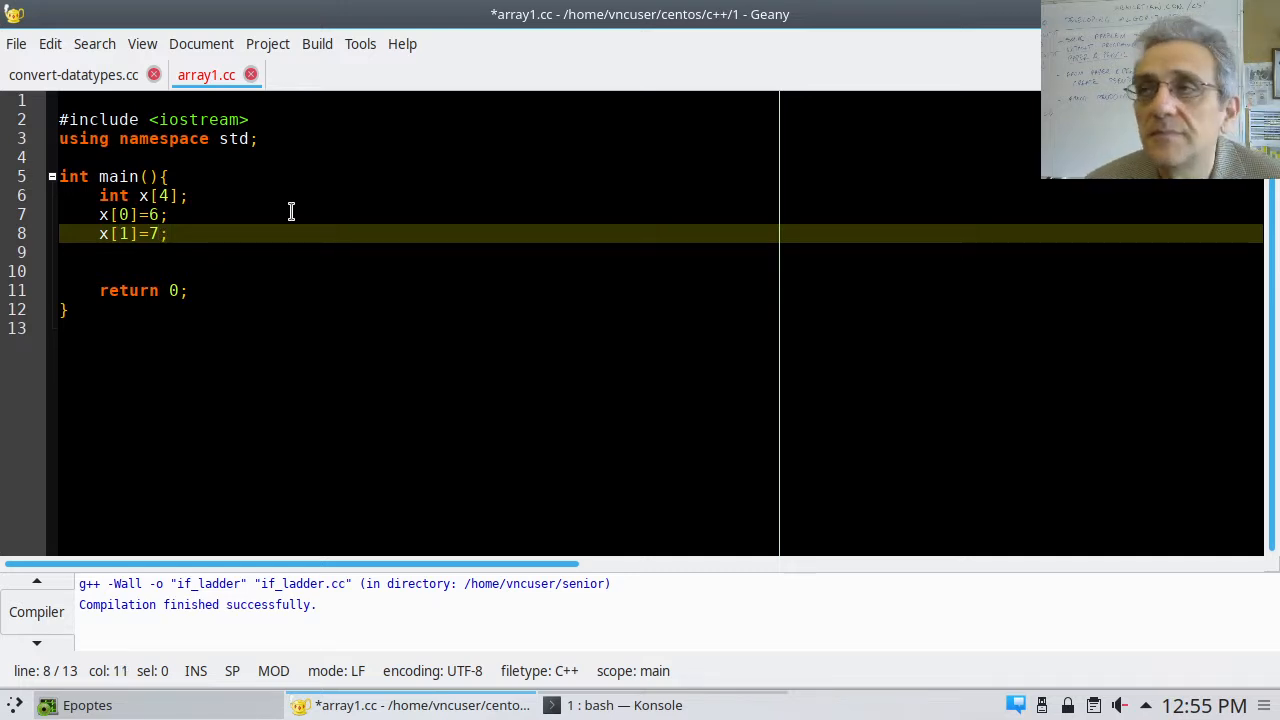
key("Return")
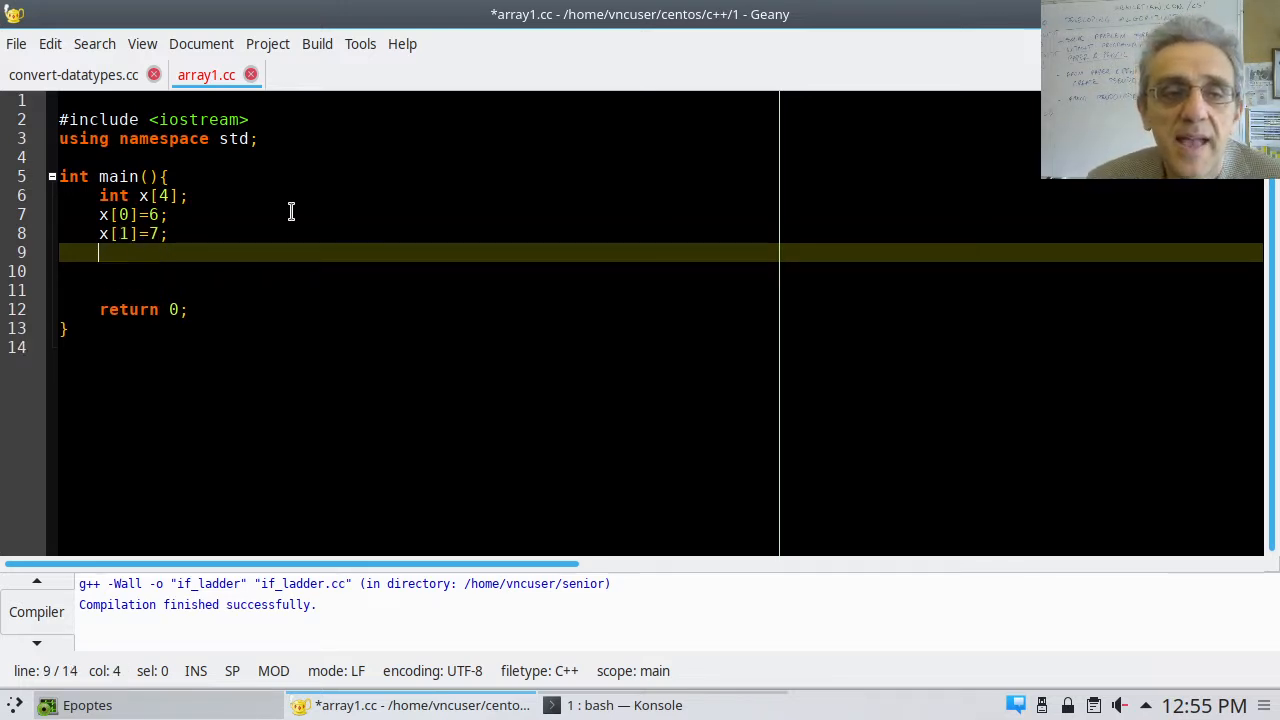
Assign 8 to x[2] on line 9
type("x")
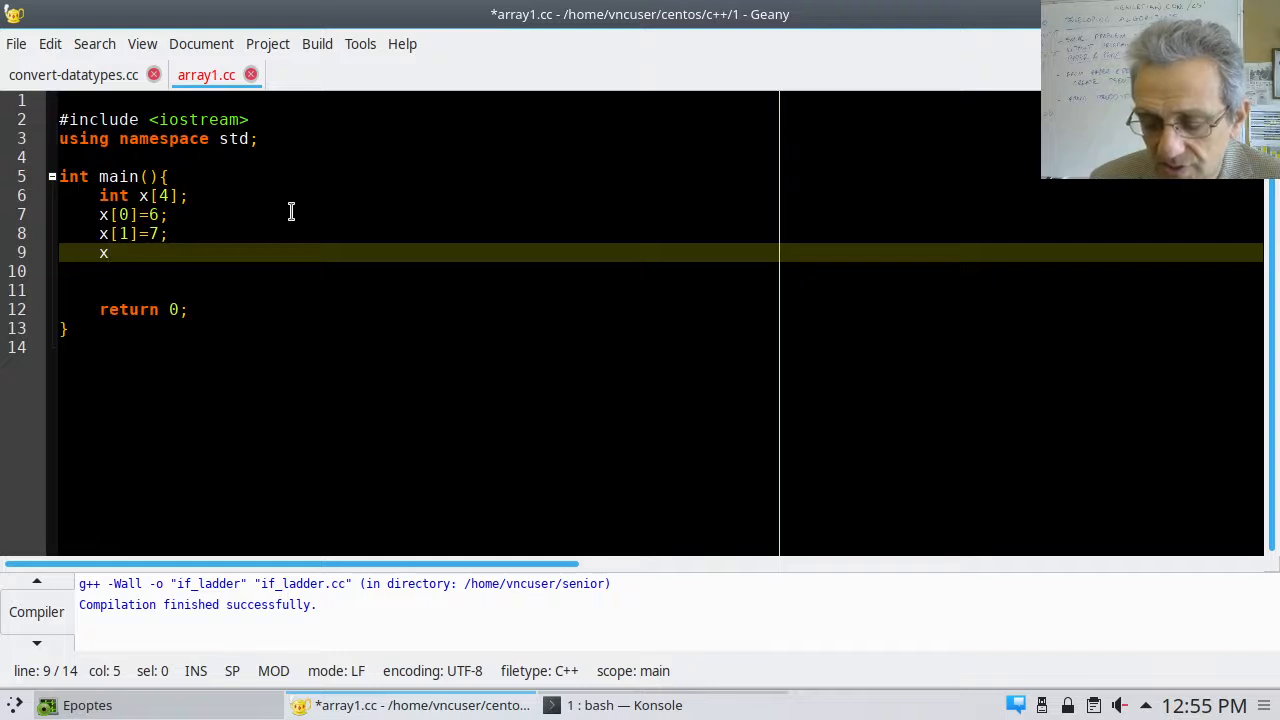
type("[2]")
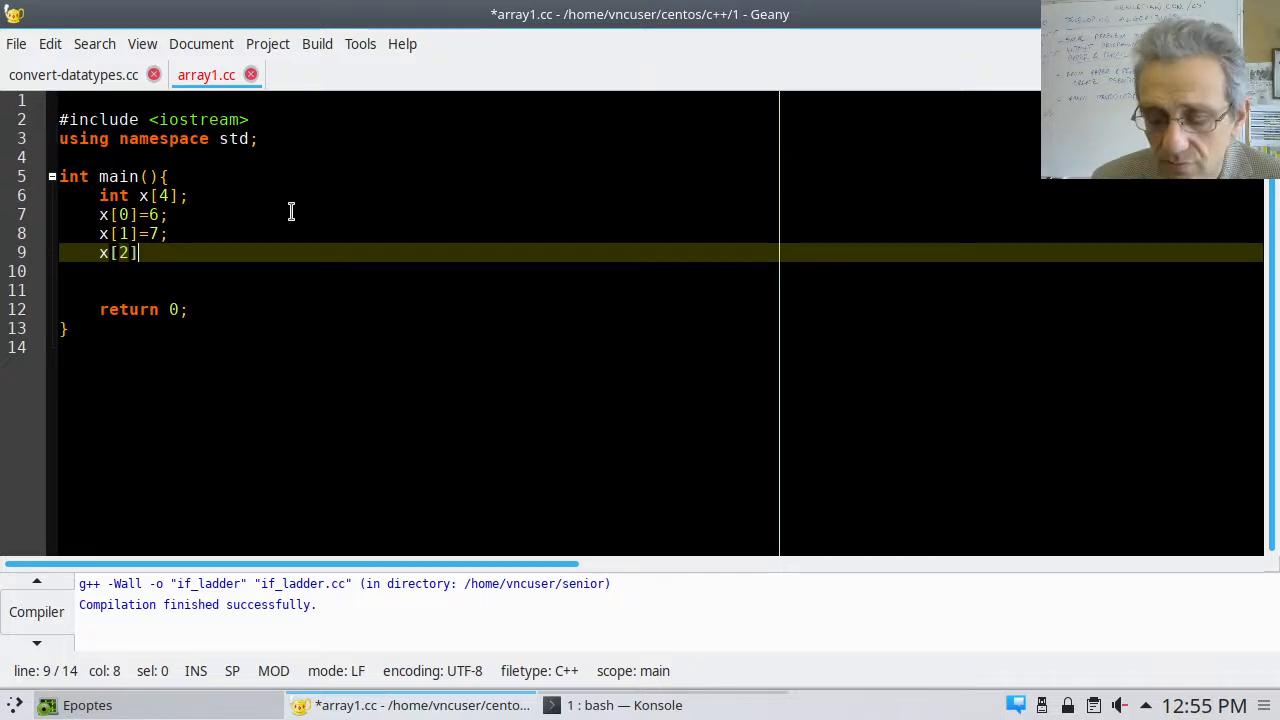
type("=")
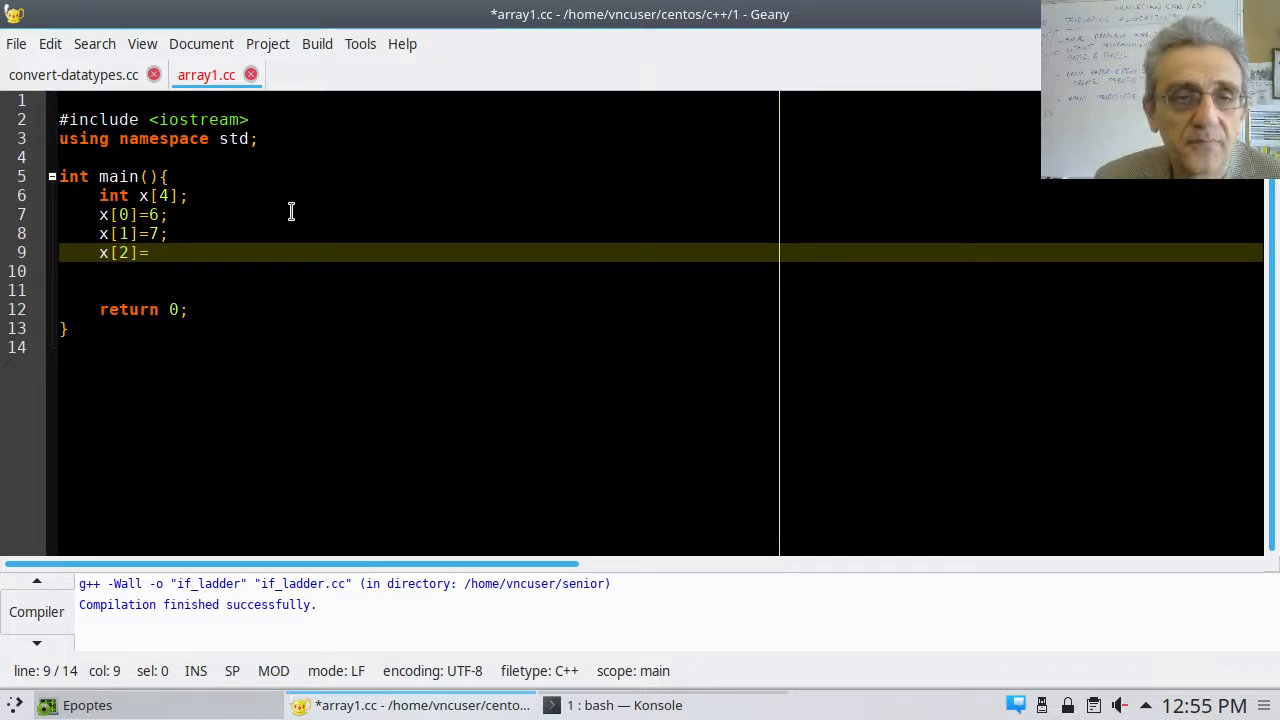
type("8;")
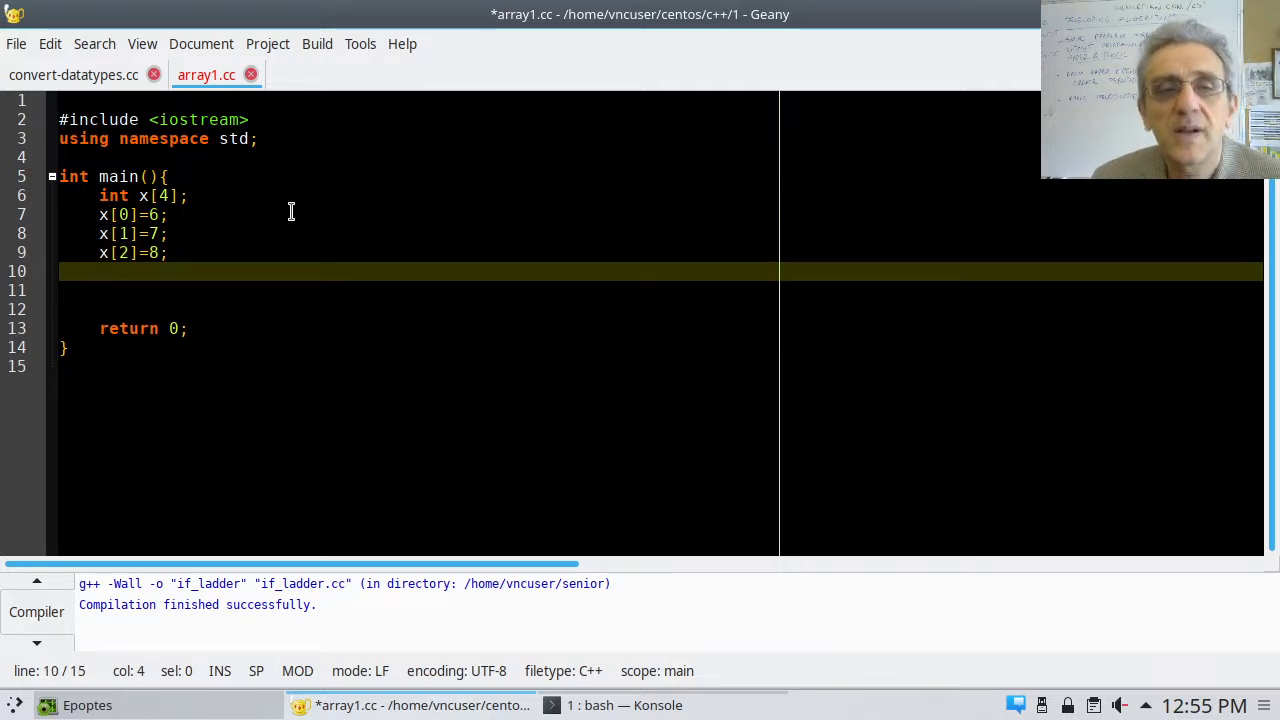
Write cout<<x[0]<<x[1]<<x[2]; on line 10 to print the three elements
type("cout")
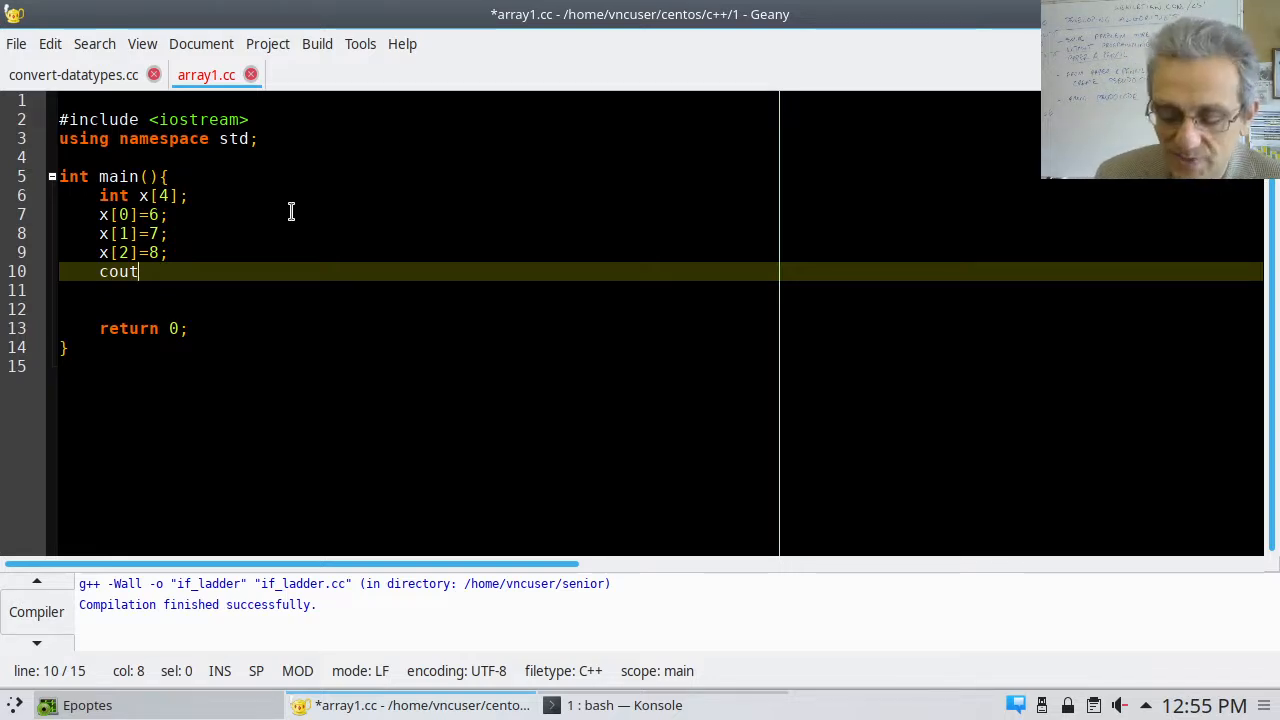
type("<<")
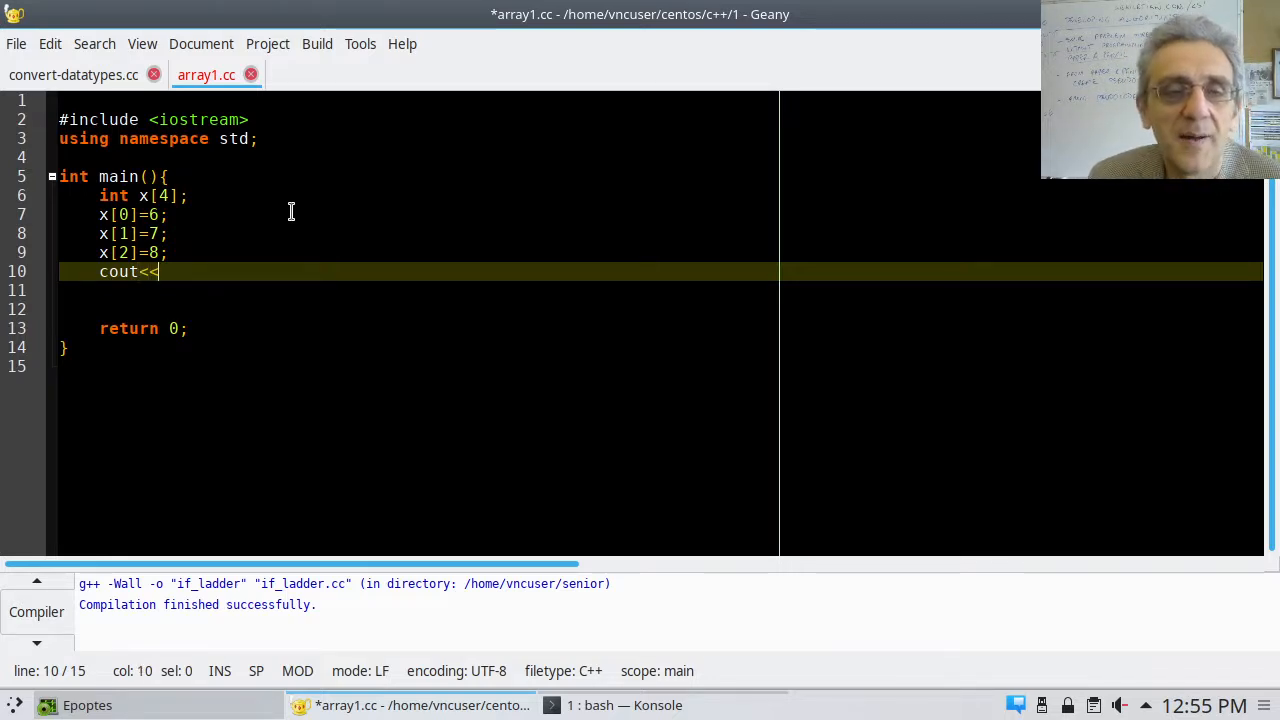
type("x")
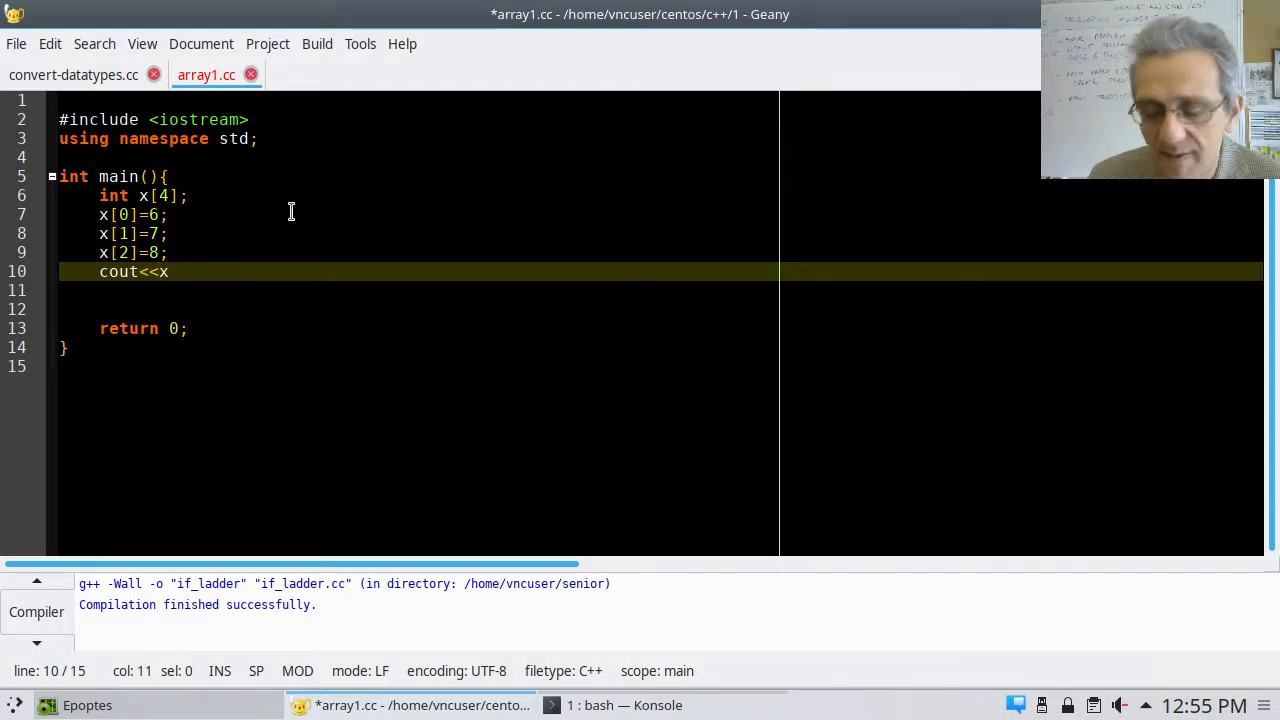
type("[0")
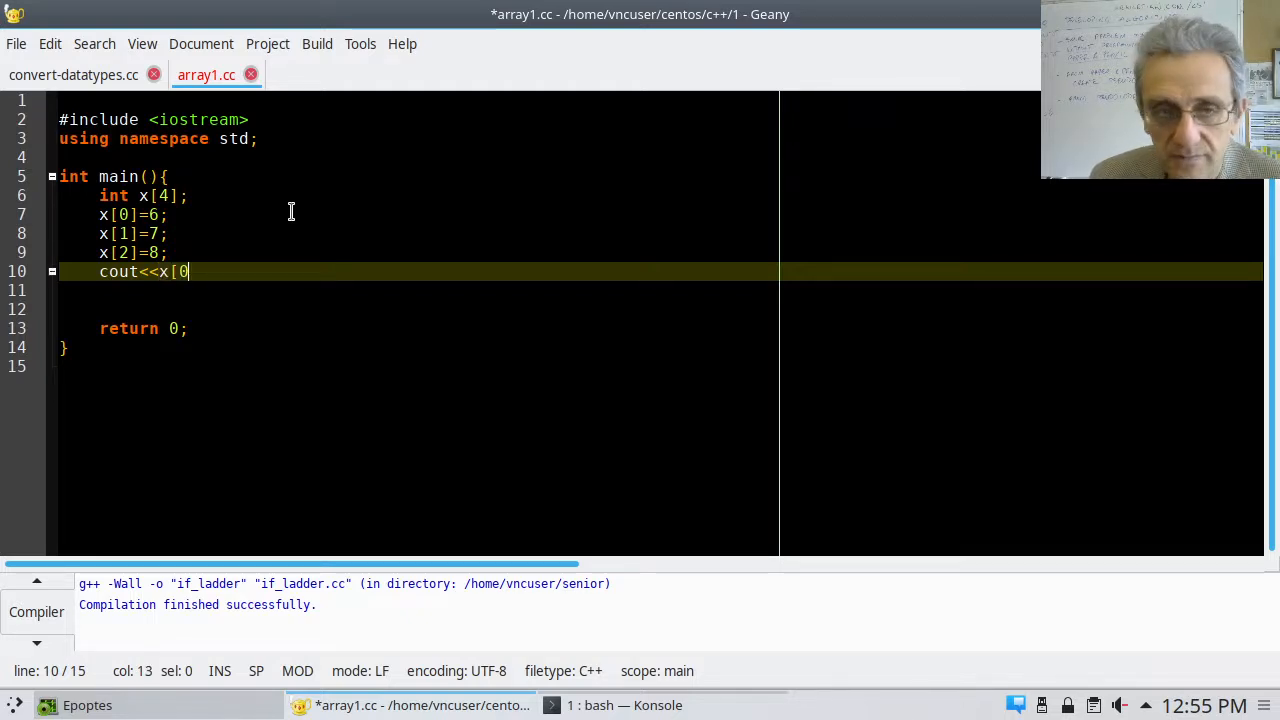
type("]")
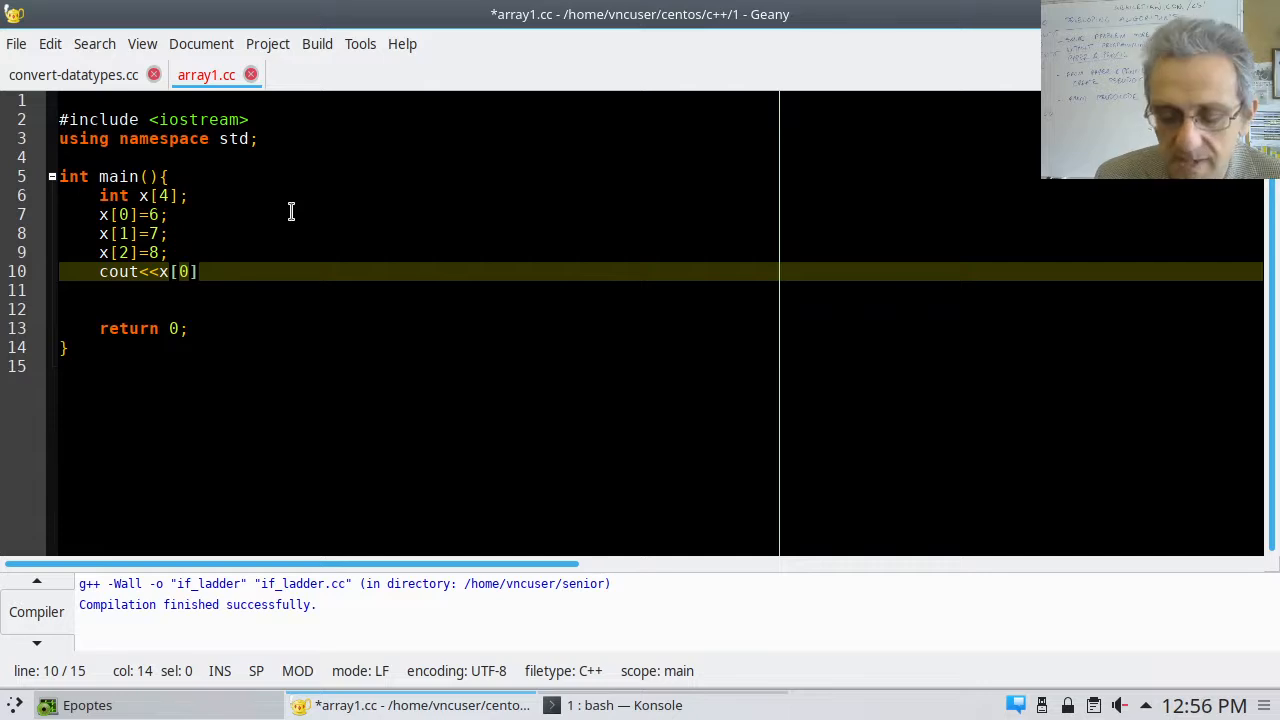
type("<<x")
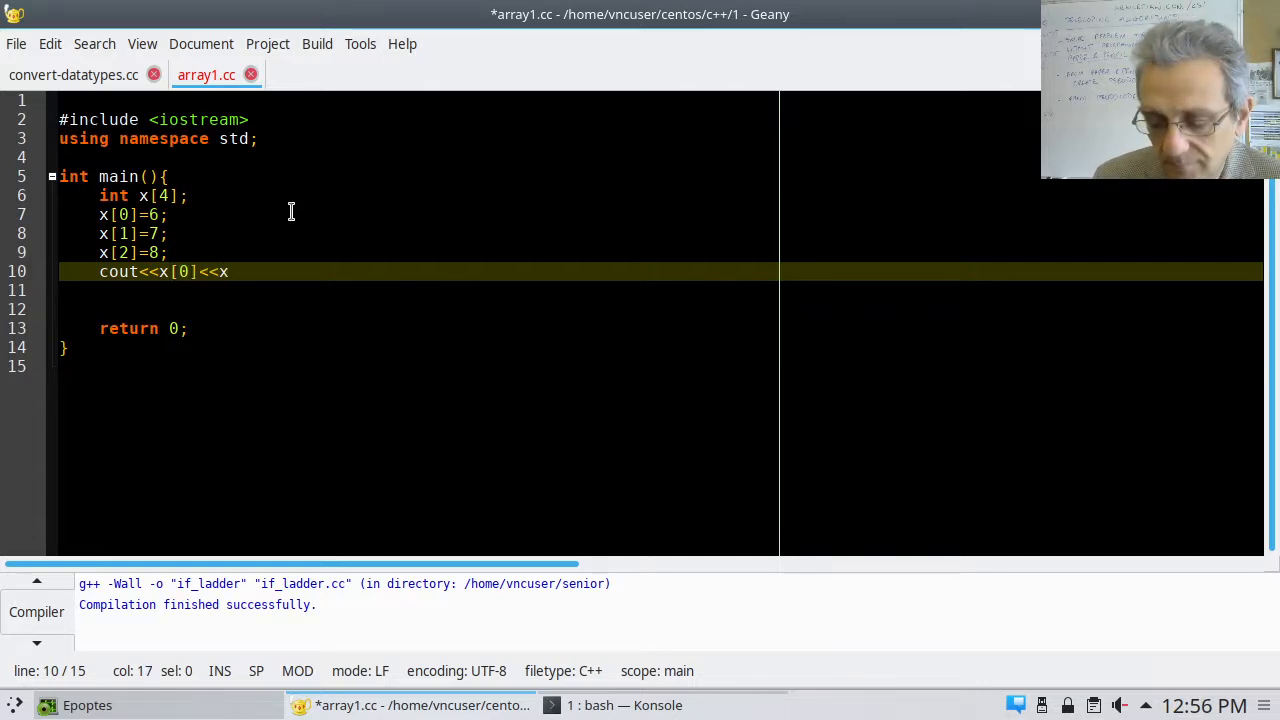
type("[")
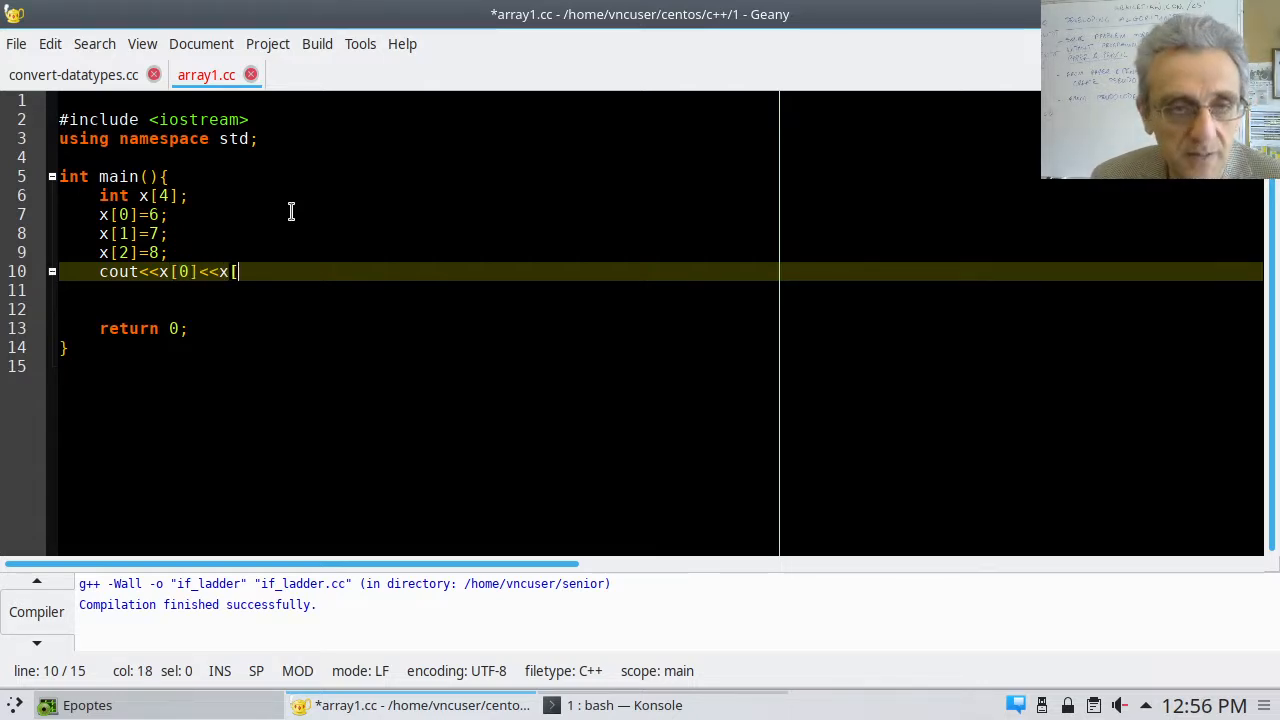
type("1]")
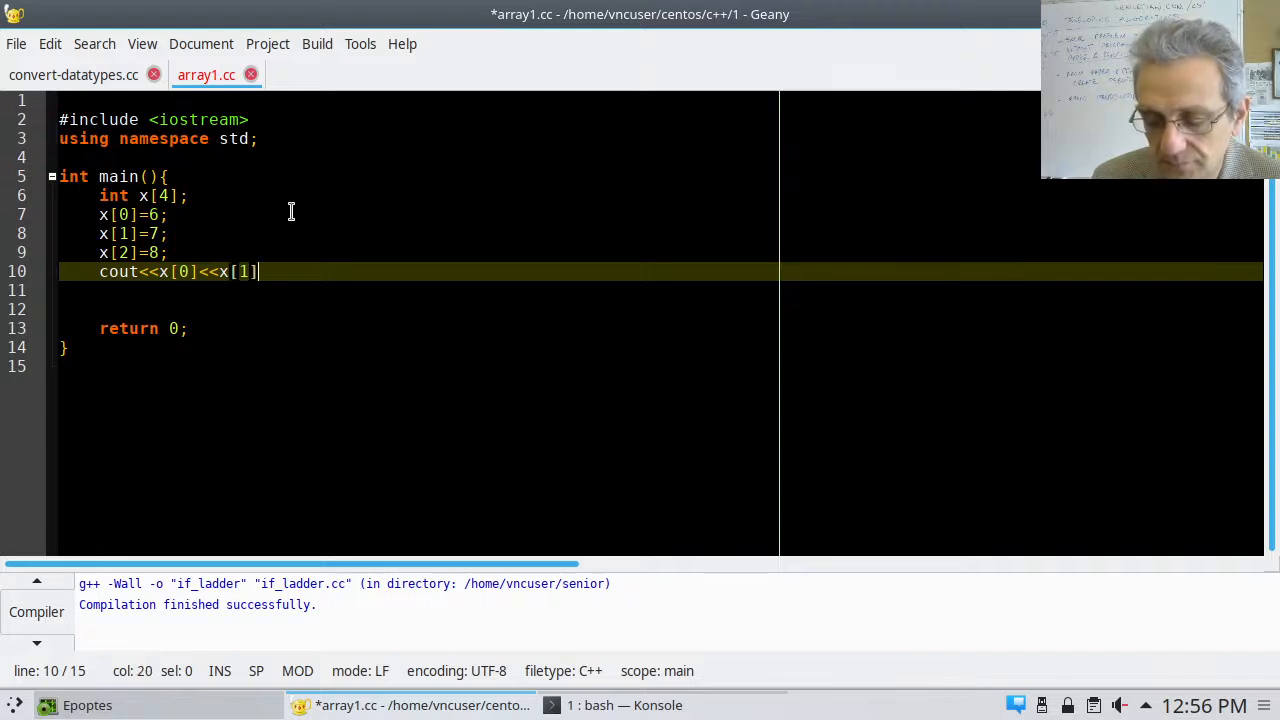
type("<")
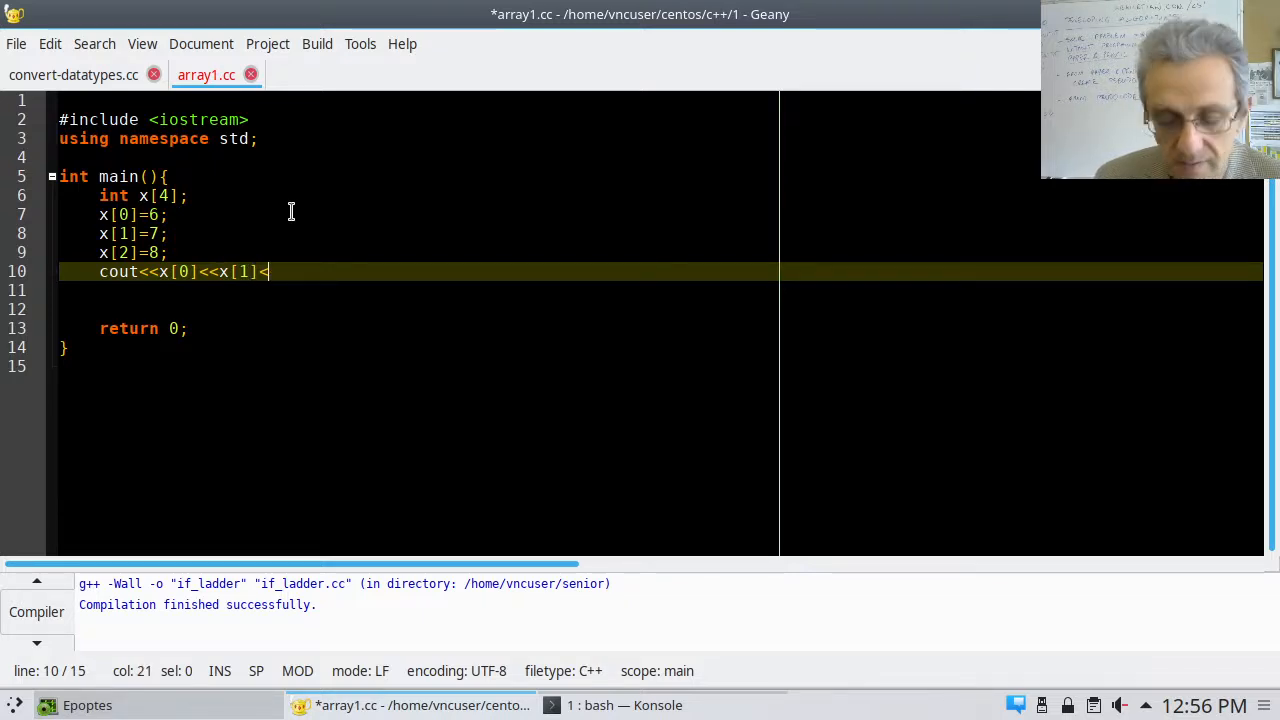
type("<x")
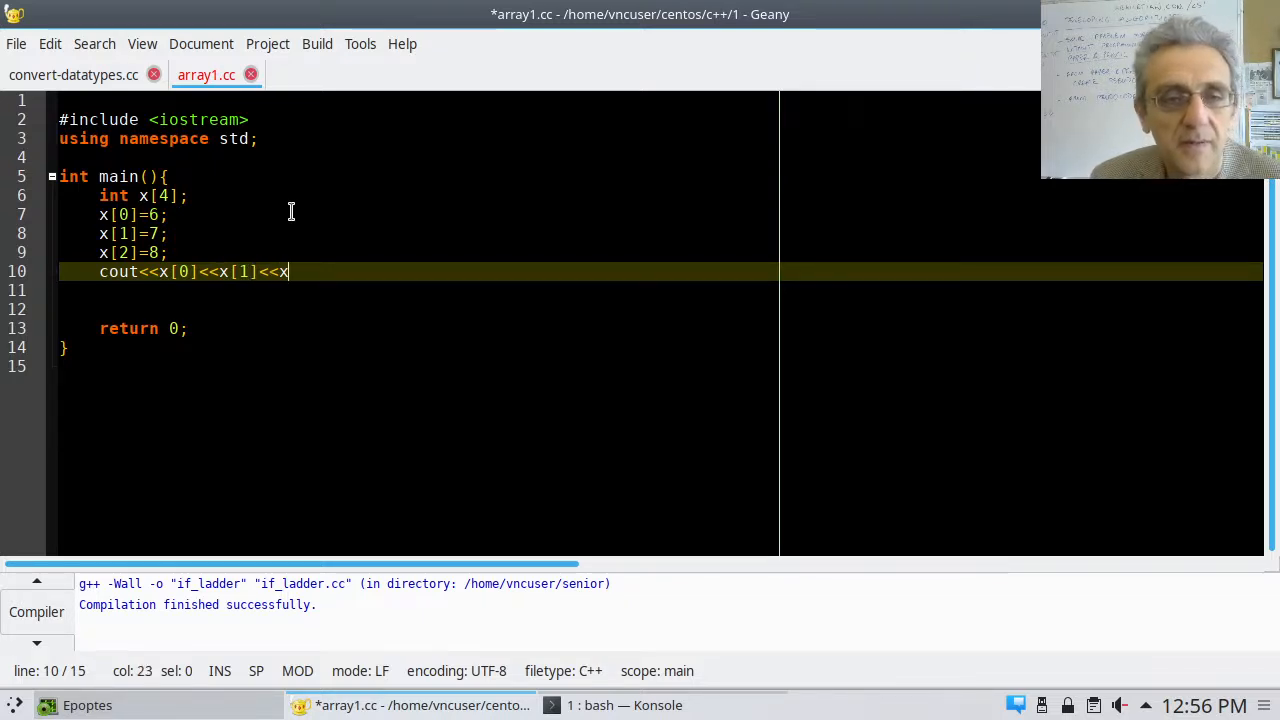
type("[")
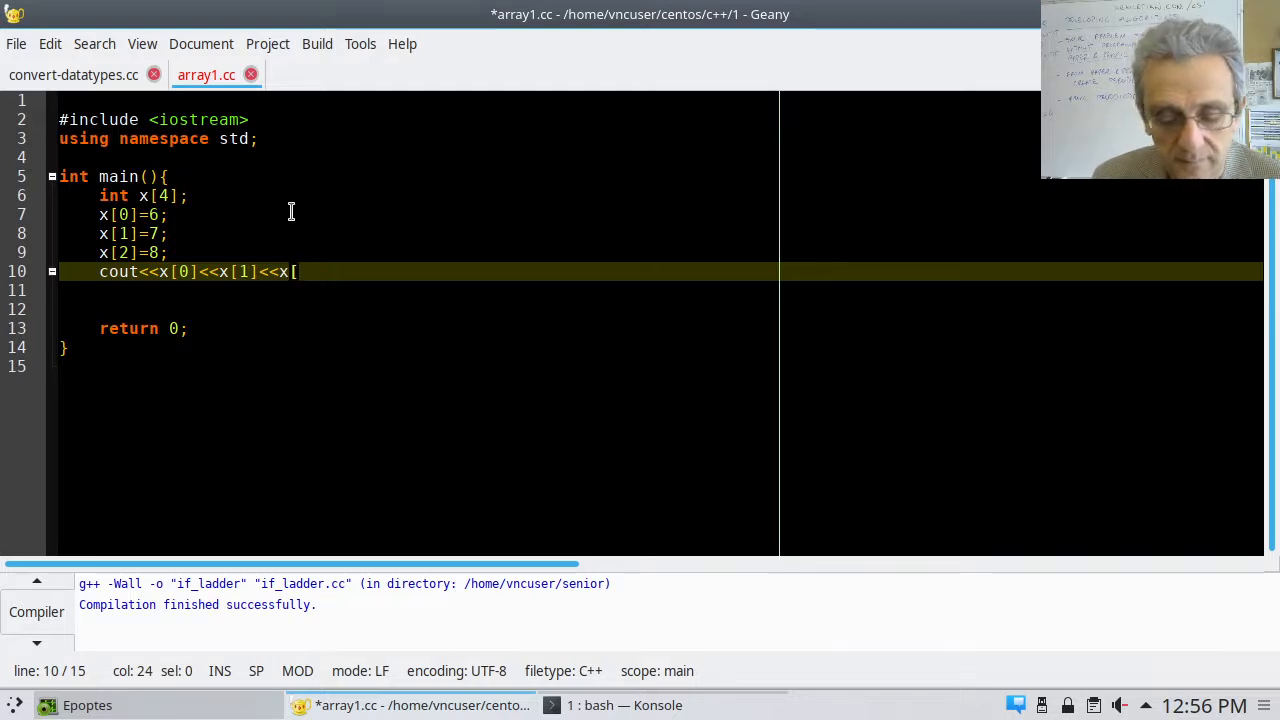
type("2]")
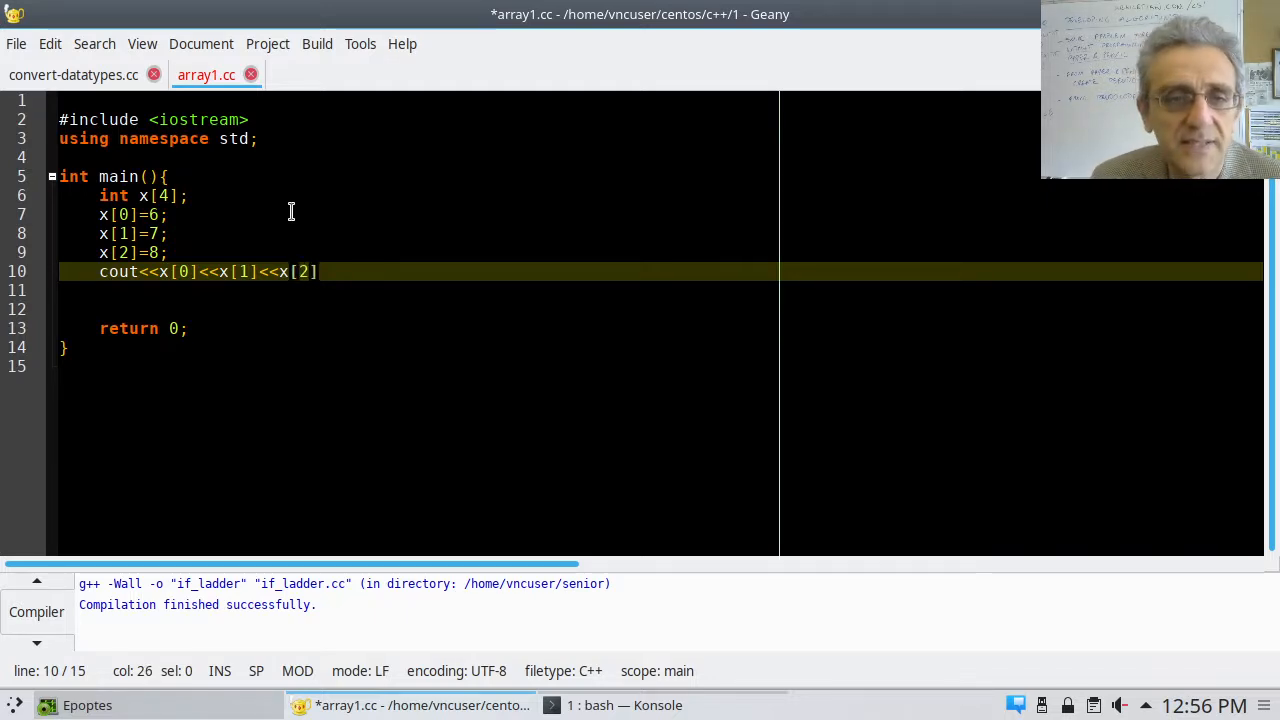
type(";")
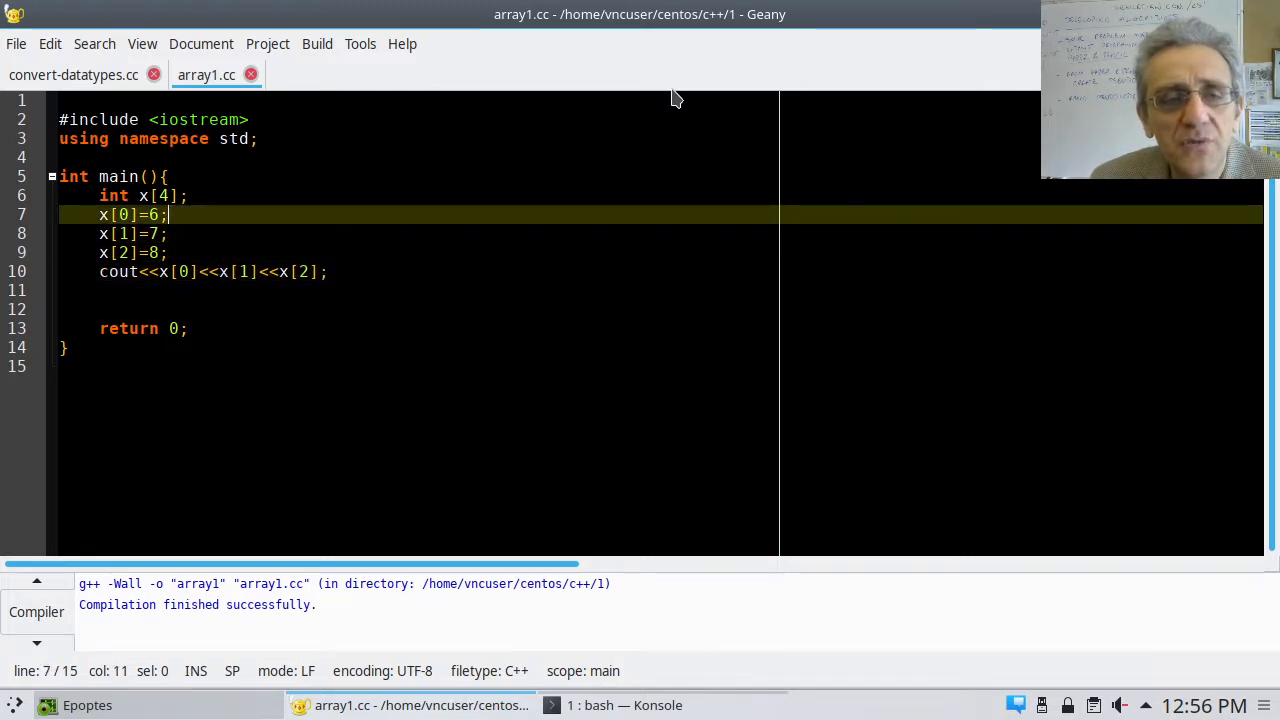
Append <<x[3] before the semicolon of the cout line
left_click(188, 195)
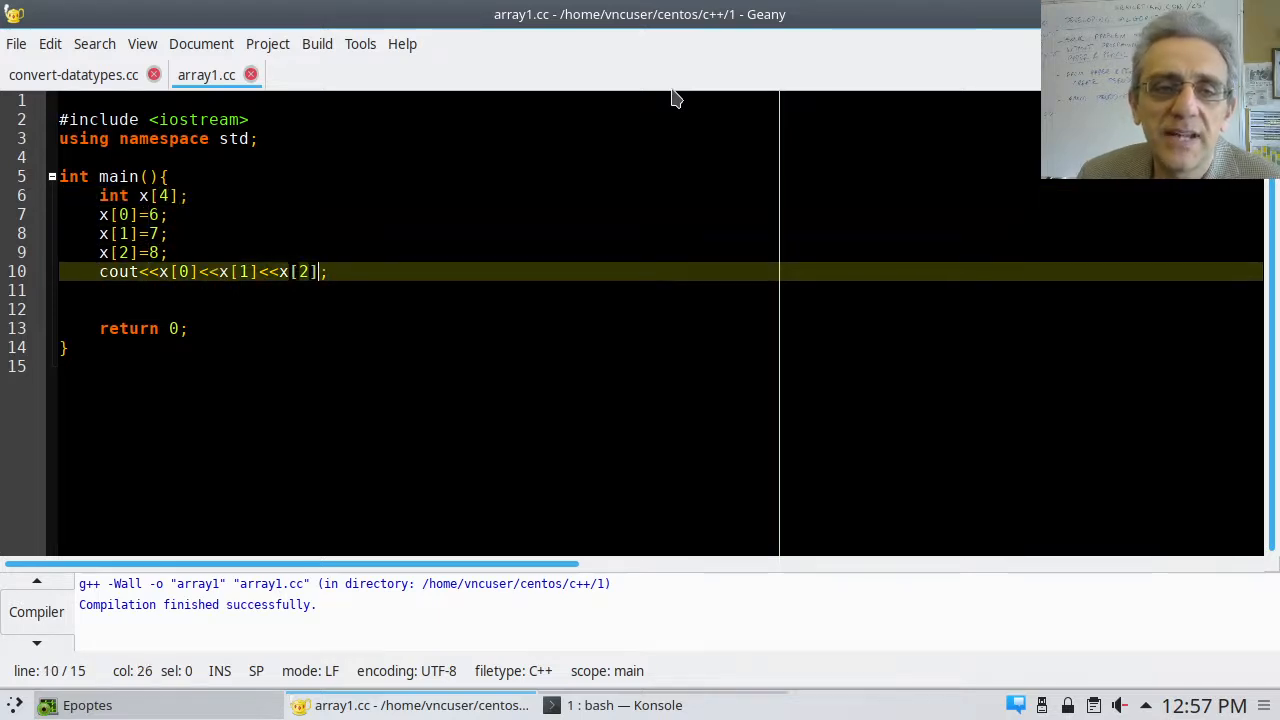
type("<<x")
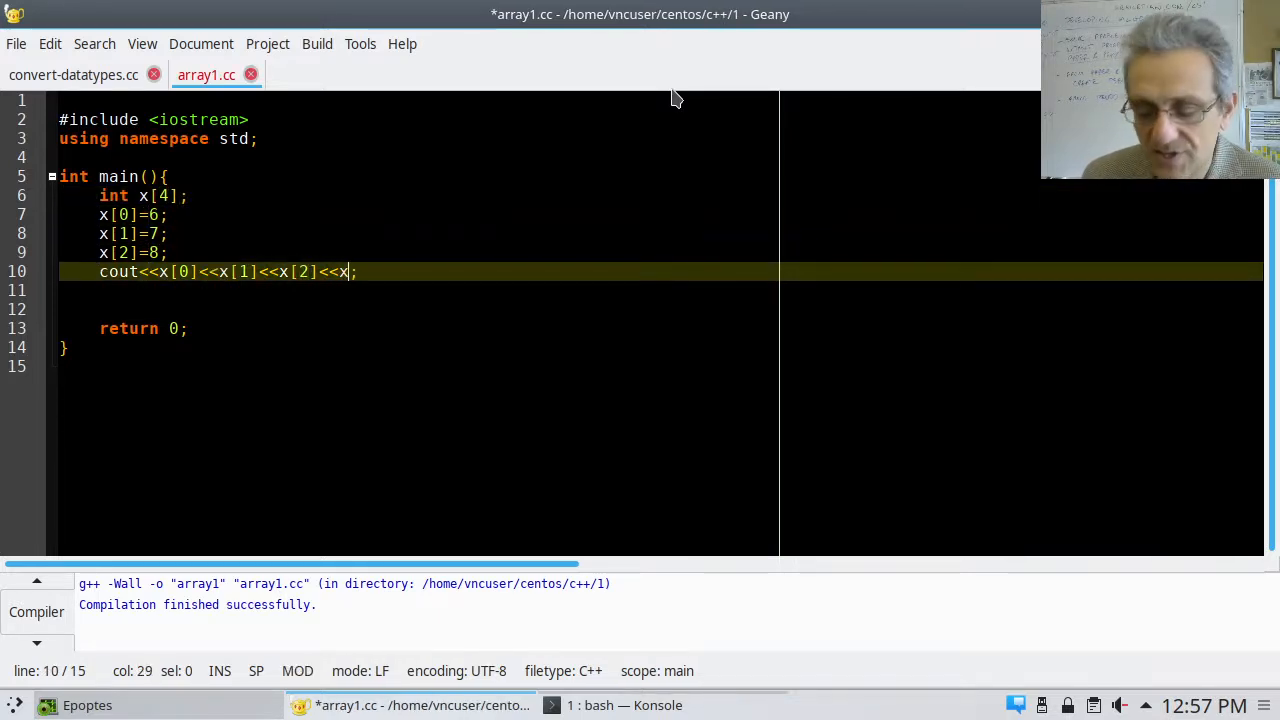
type("[3]")
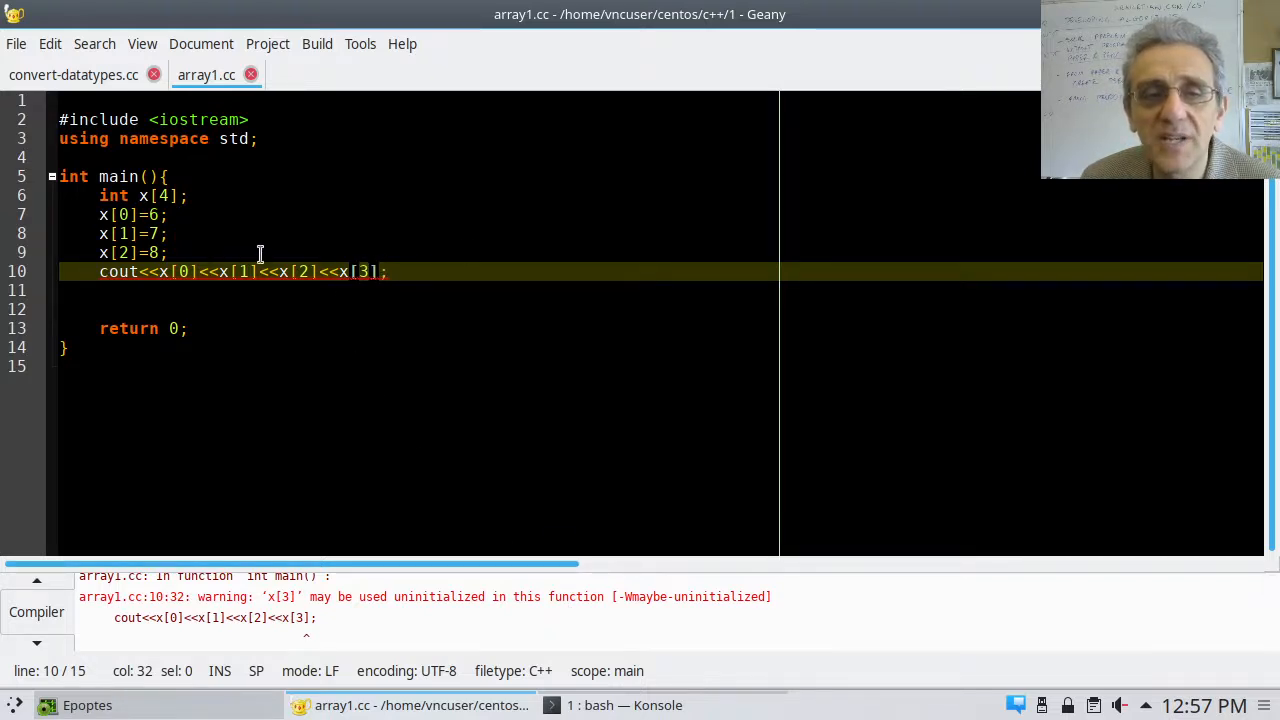
mouse_move(476, 262)
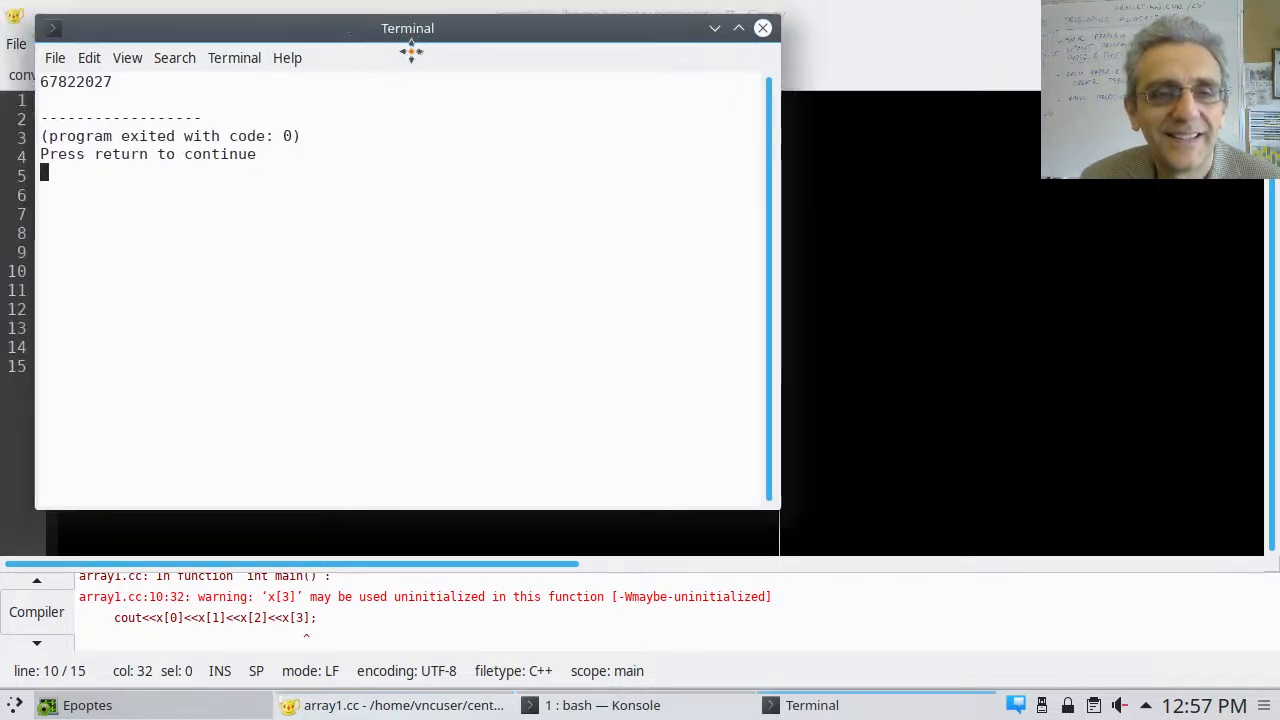
Move the output window beside the code to view 6, 7, 8 and a garbage x[3]
left_click_drag(407, 28, 870, 85)
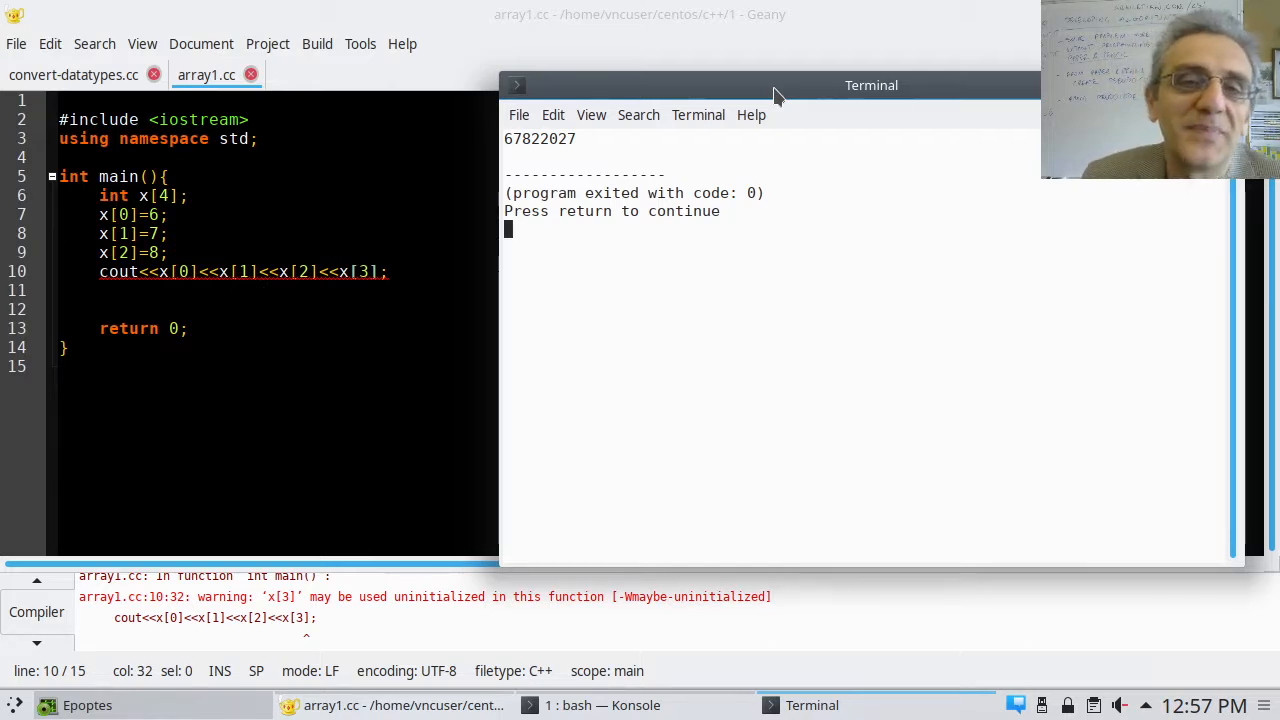
mouse_move(625, 121)
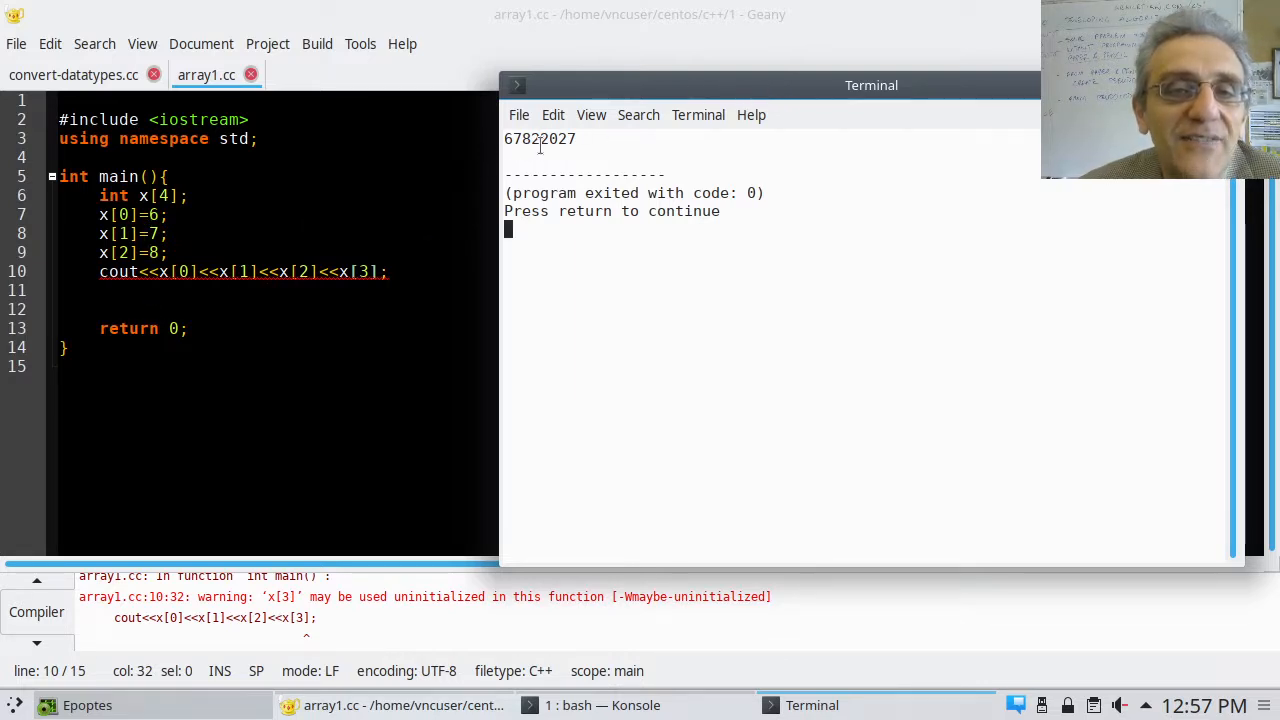
left_click_drag(532, 139, 577, 139)
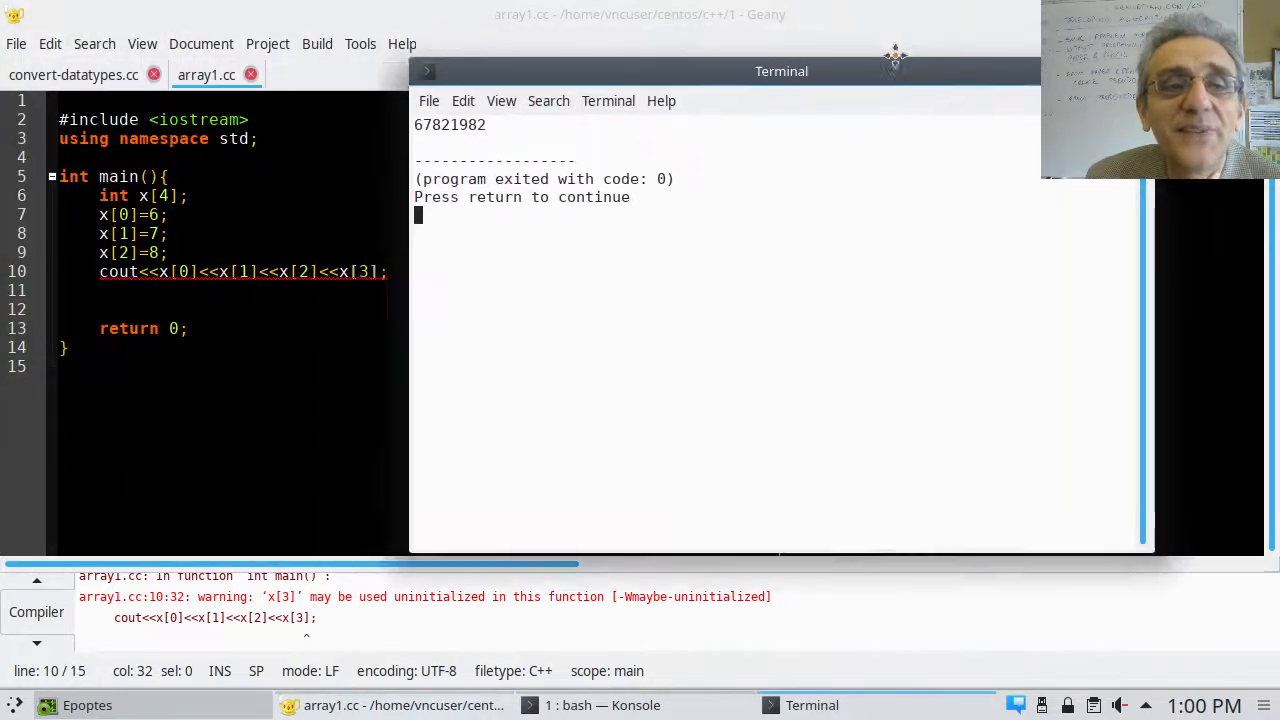
left_click_drag(781, 71, 833, 53)
type("x")
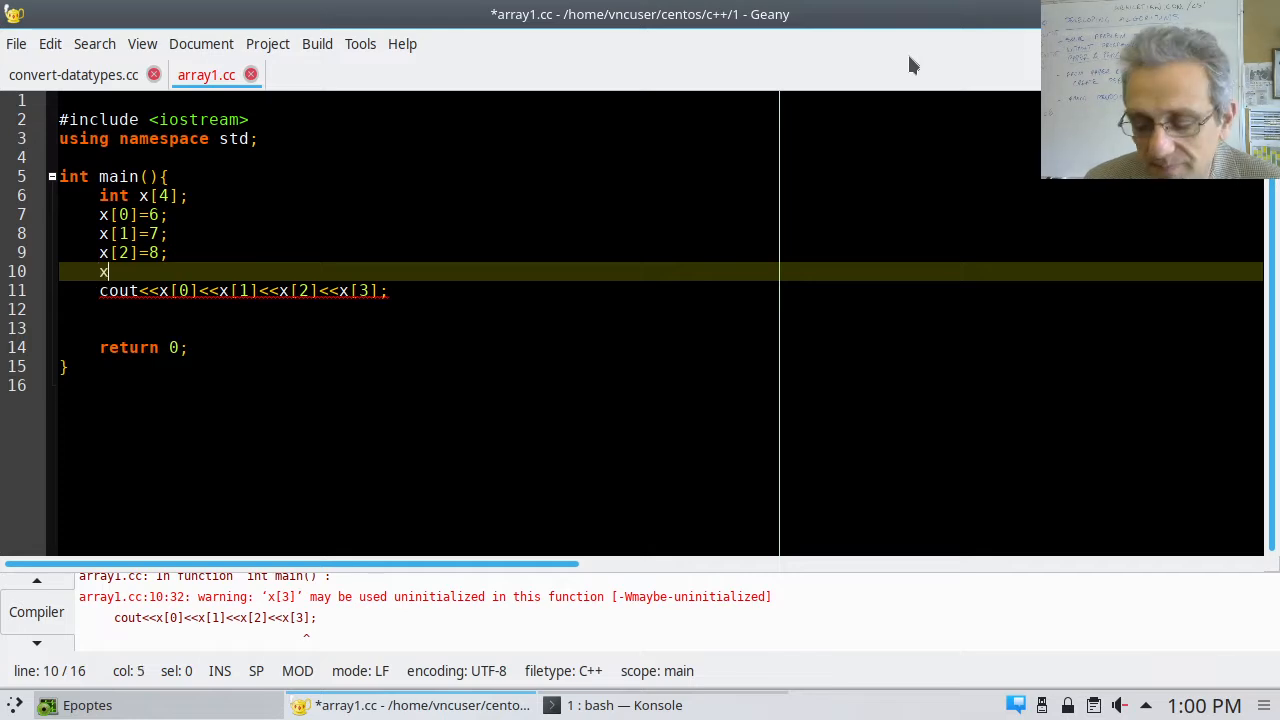
Assign x[3]=9, append <<x[4] to the cout line, and save
type("[")
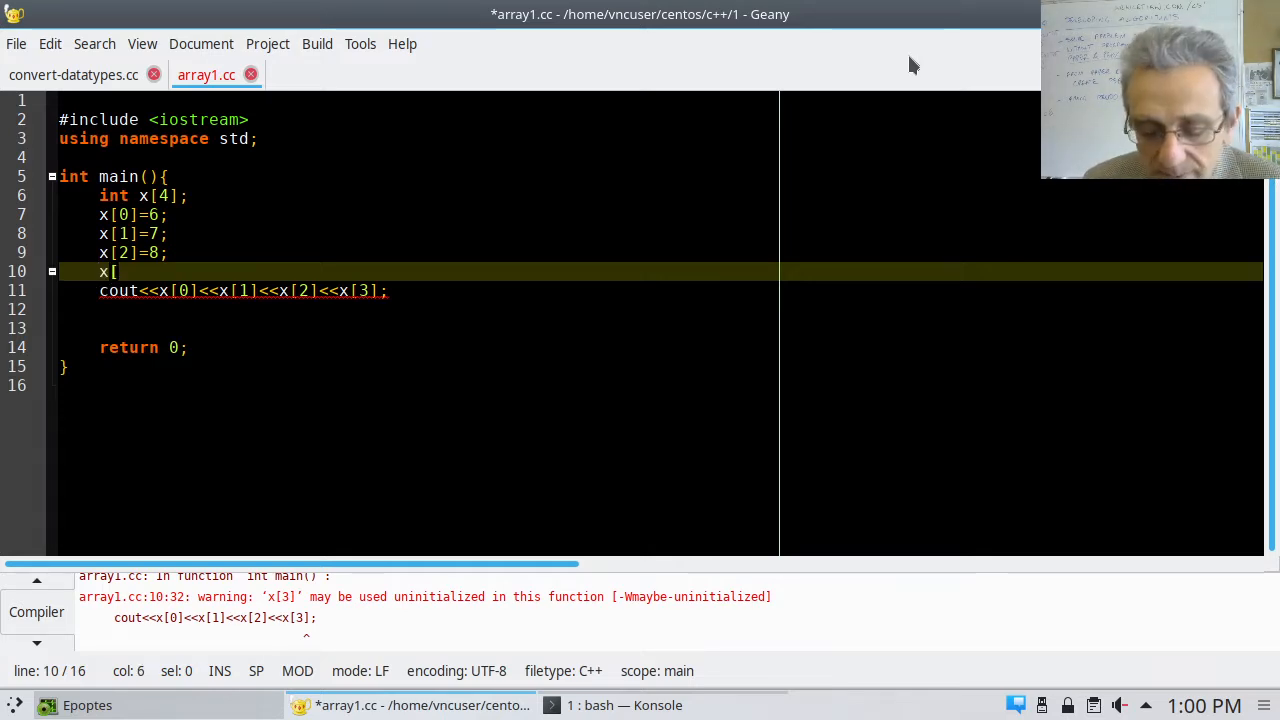
type("3]")
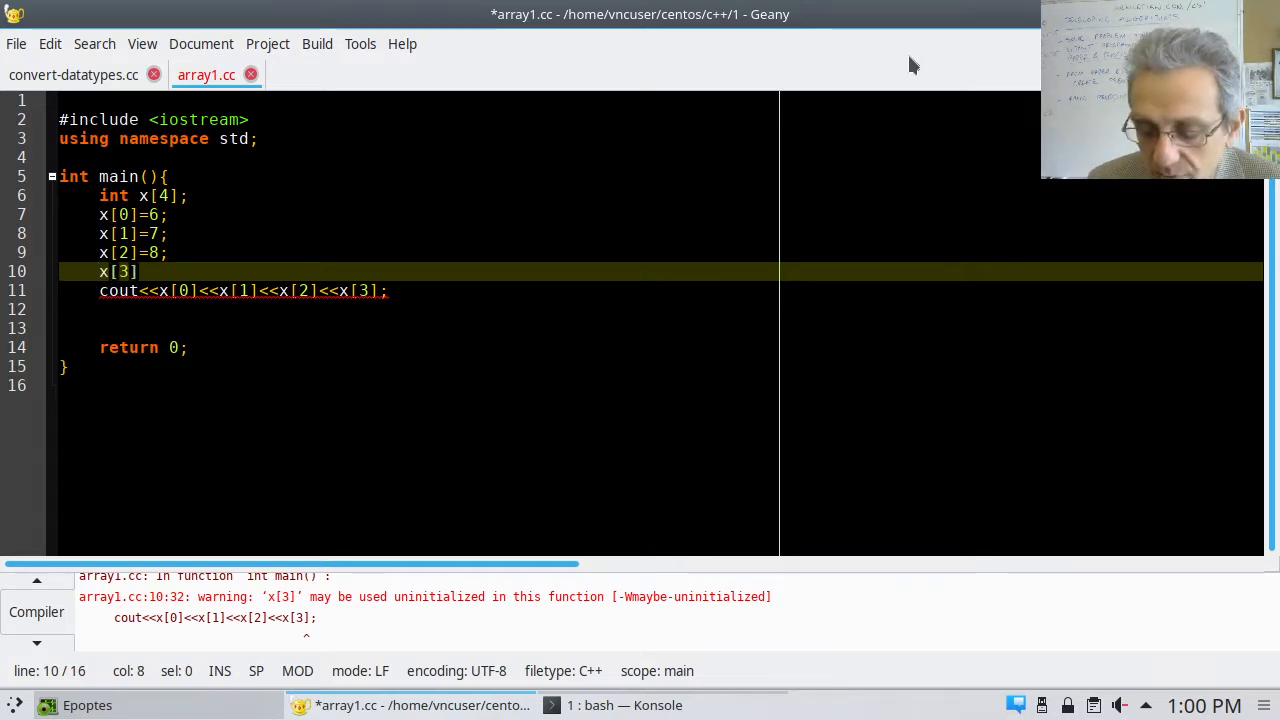
type("=9;")
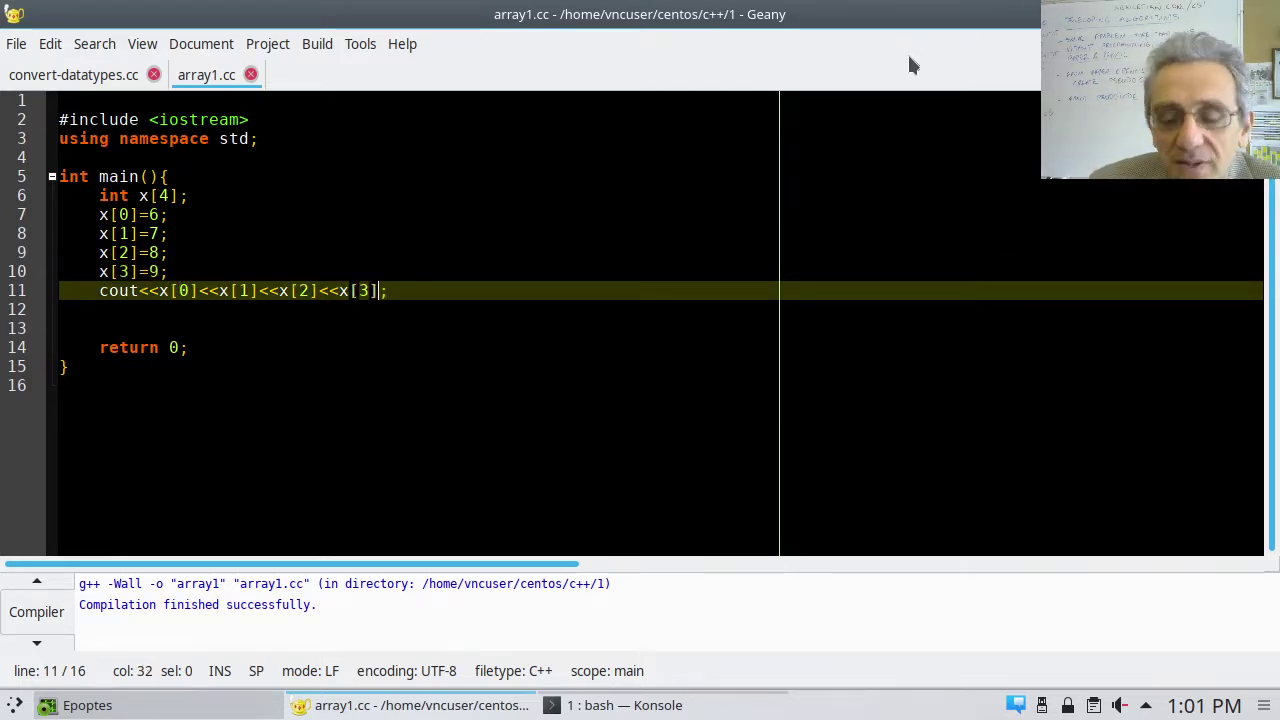
type("<<")
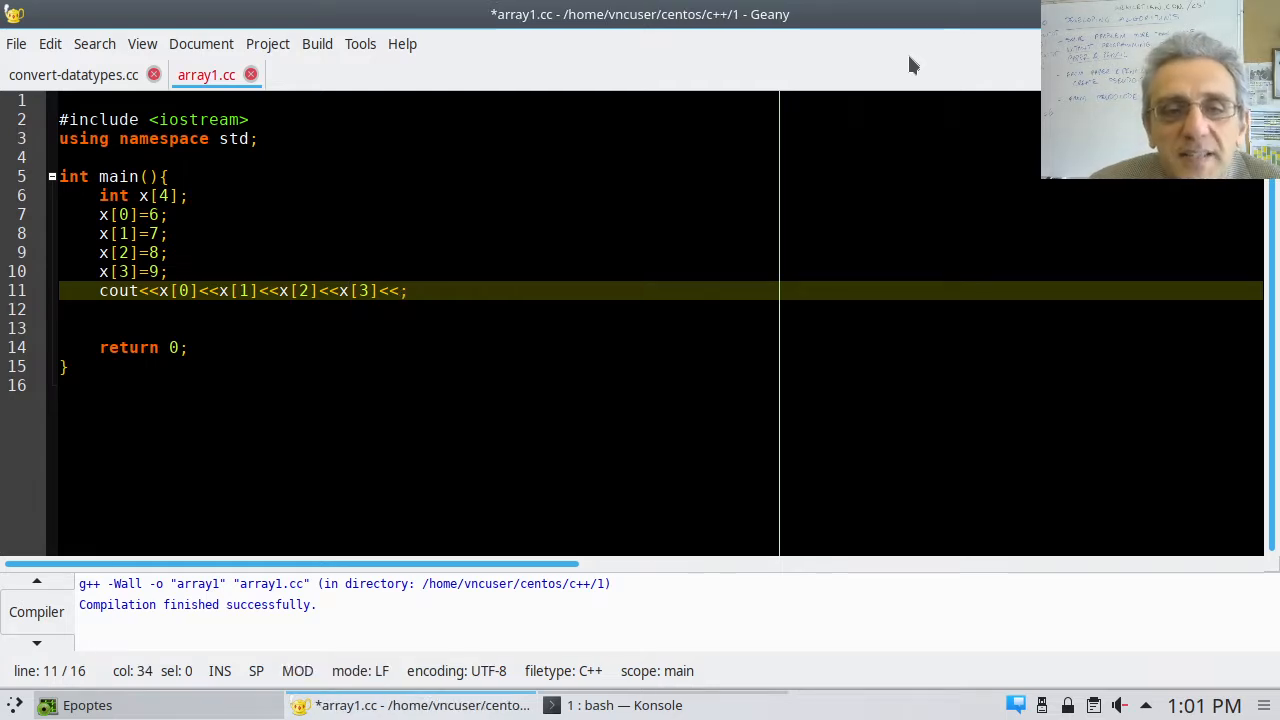
type("x[4]")
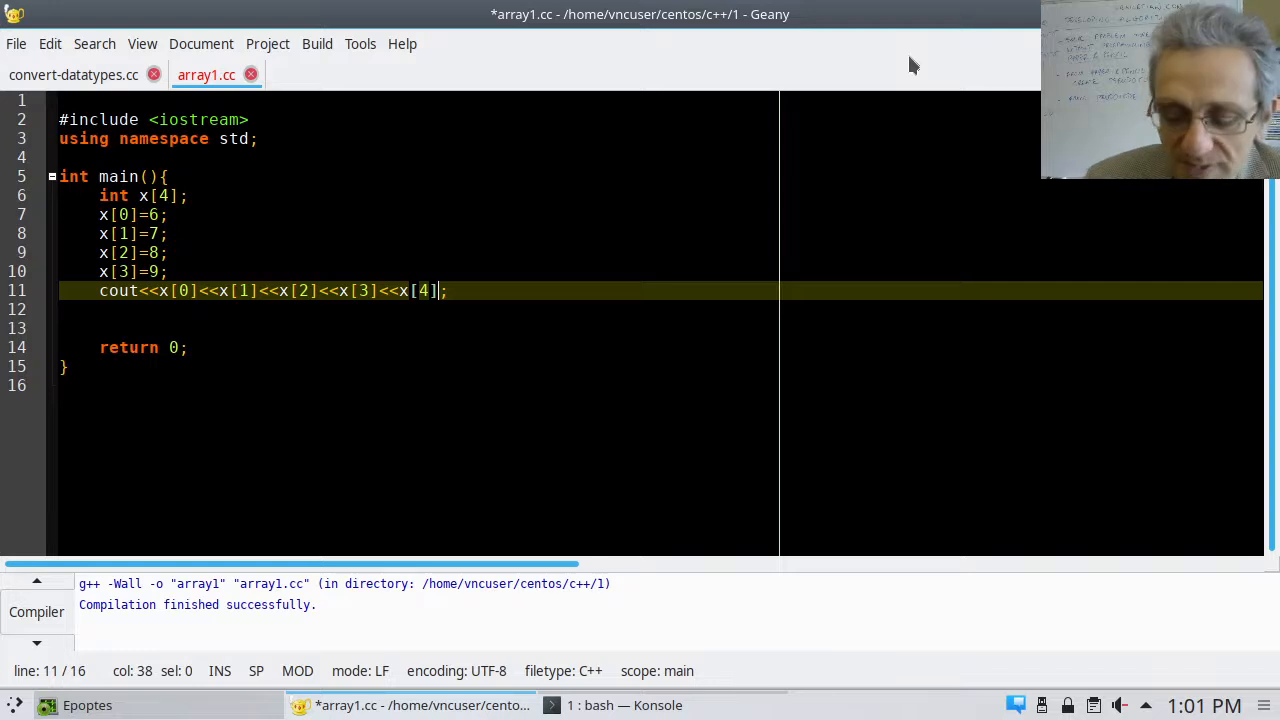
key("ctrl+s")
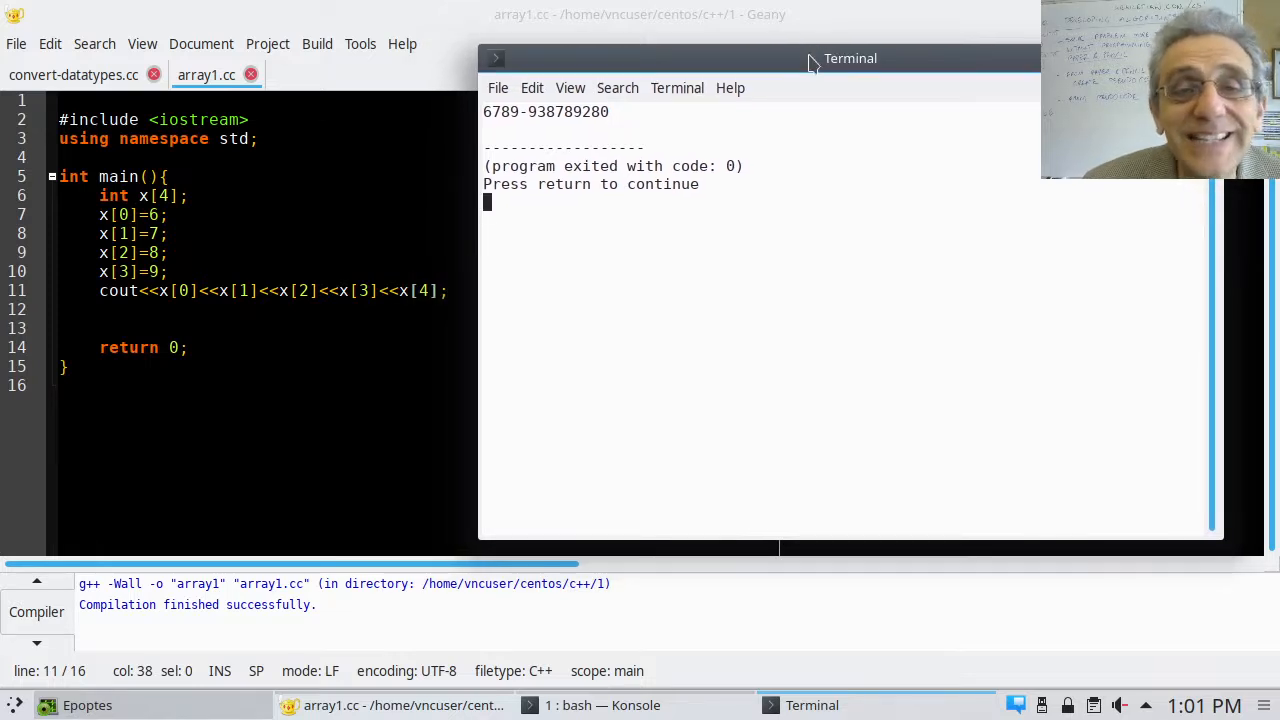
mouse_move(610, 50)
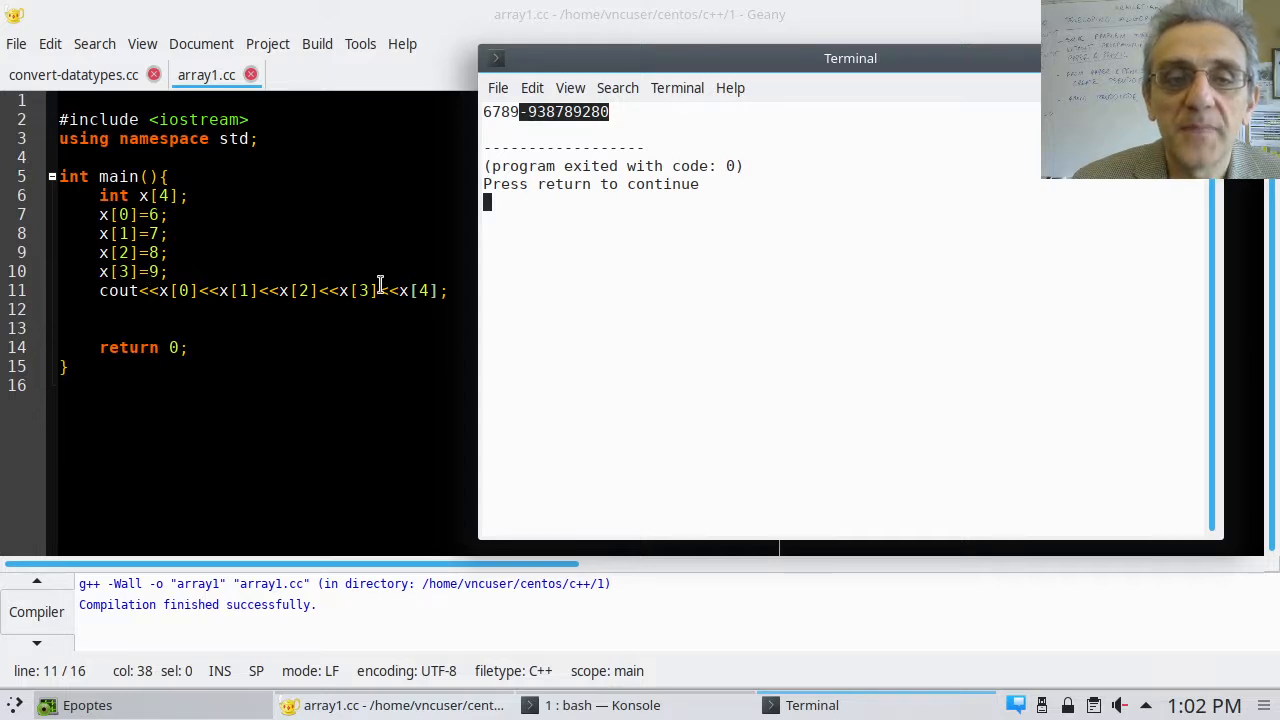
mouse_move(389, 290)
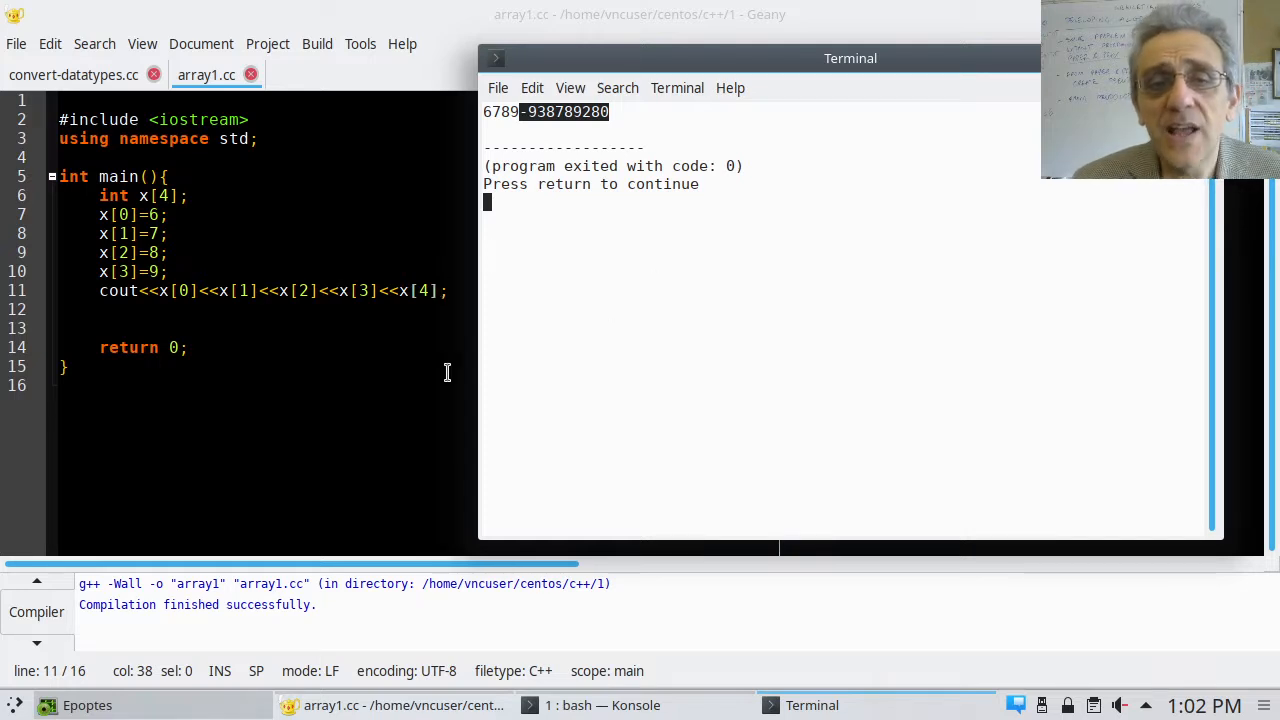
Return to the Geany editor after reviewing the 6789-plus-garbage output
left_click(399, 290)
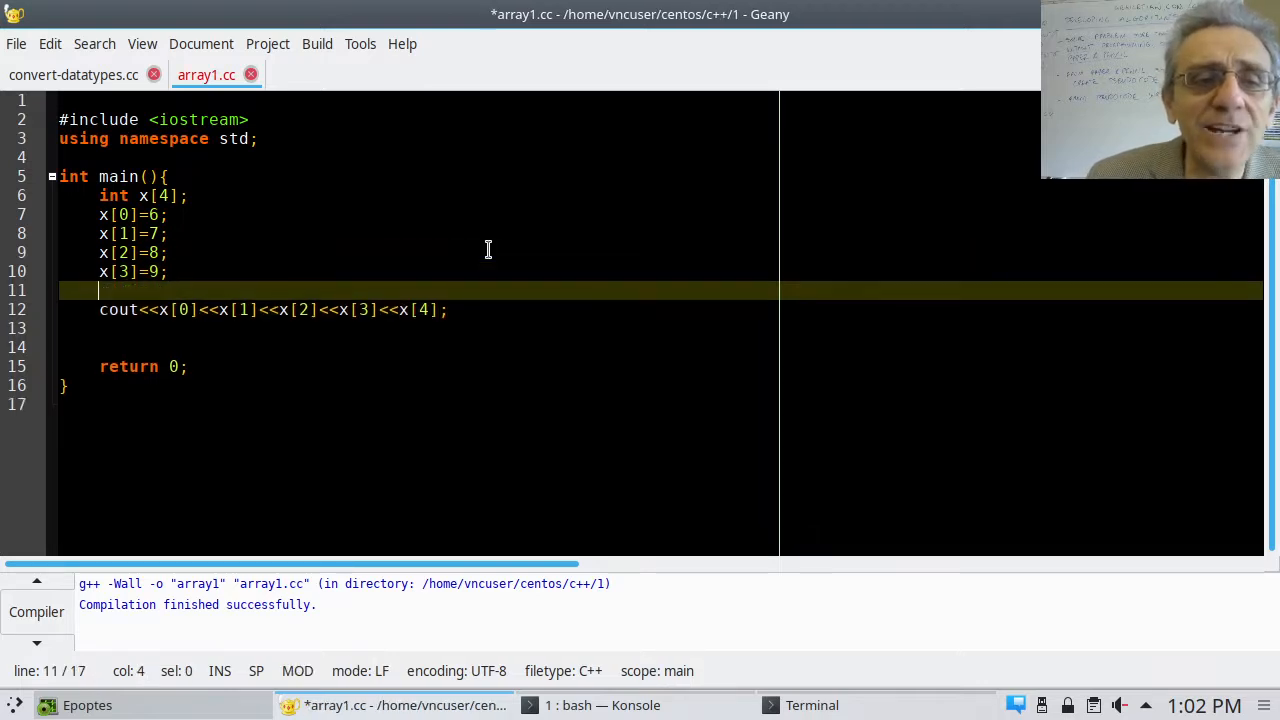
Add x[4]=10; on the new line before cout and save array1.cc
type("x[")
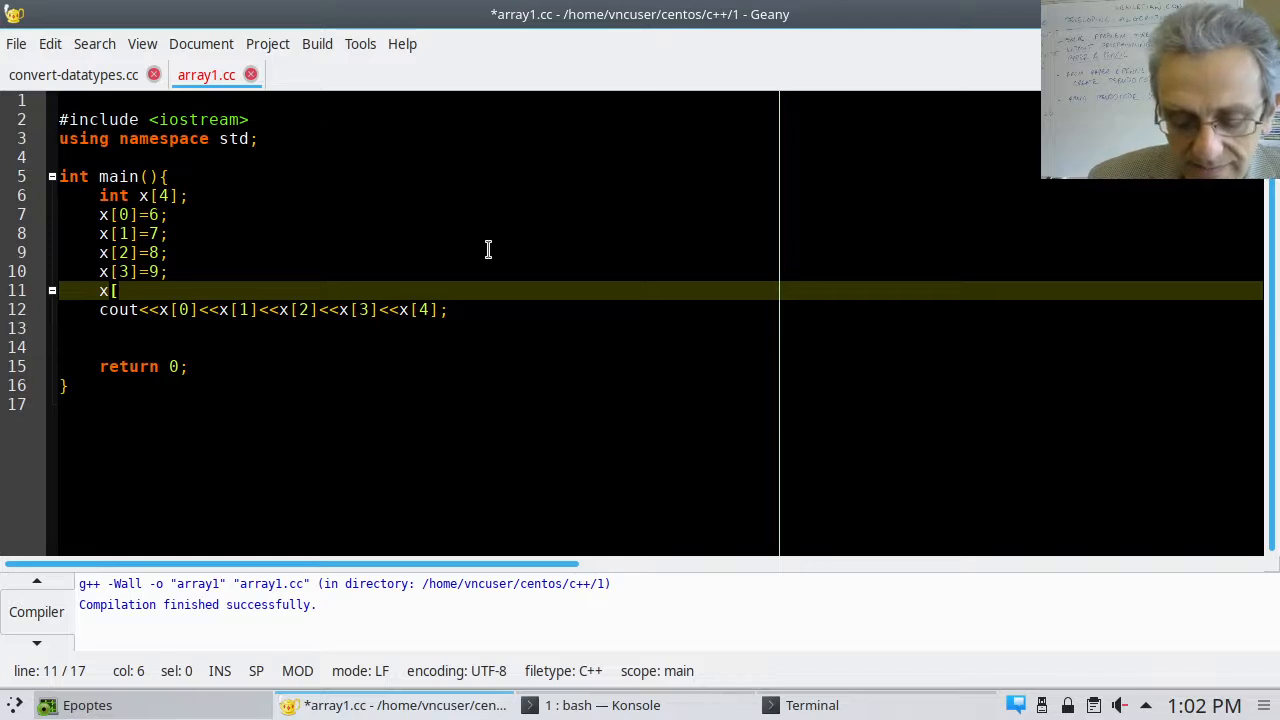
type("4]")
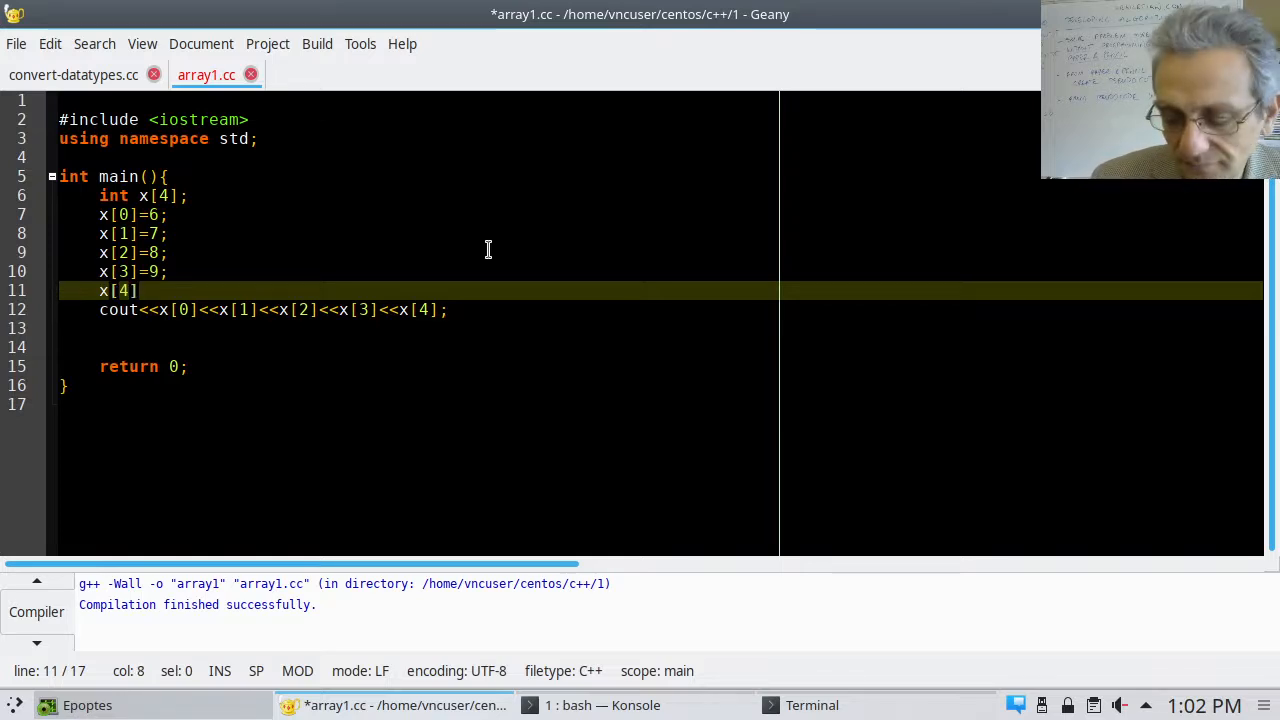
type("=")
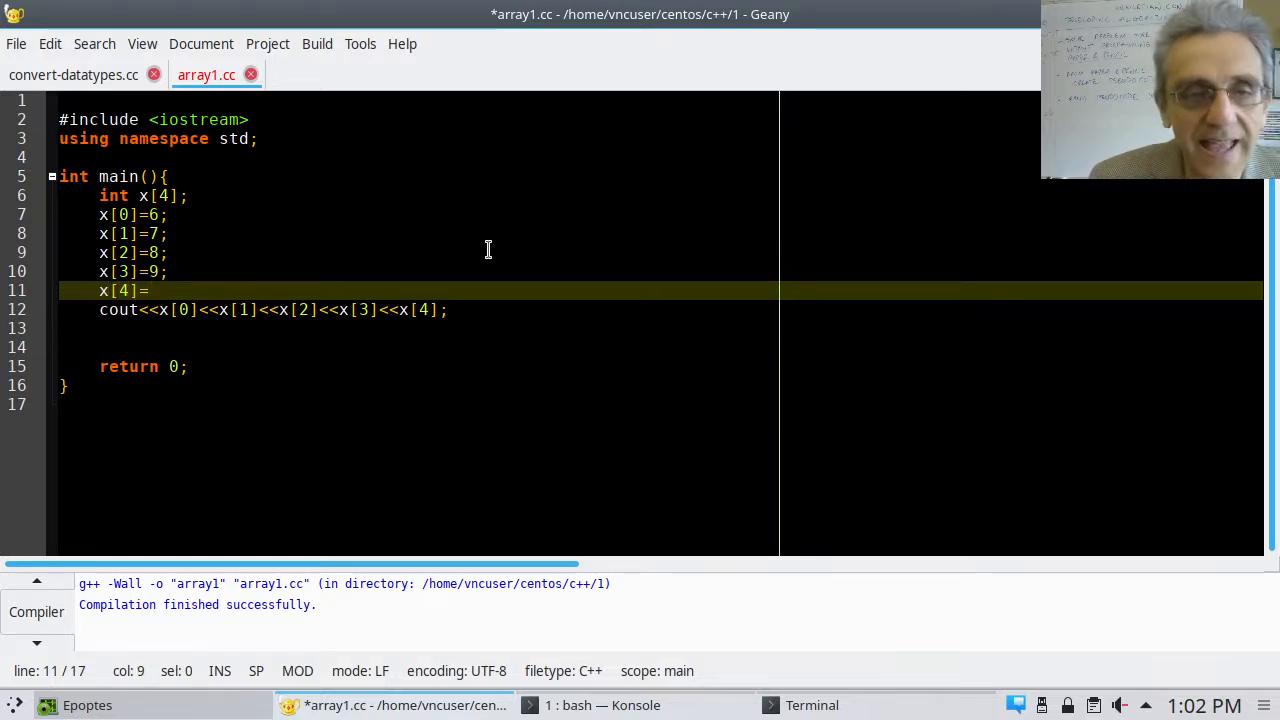
type("10;")
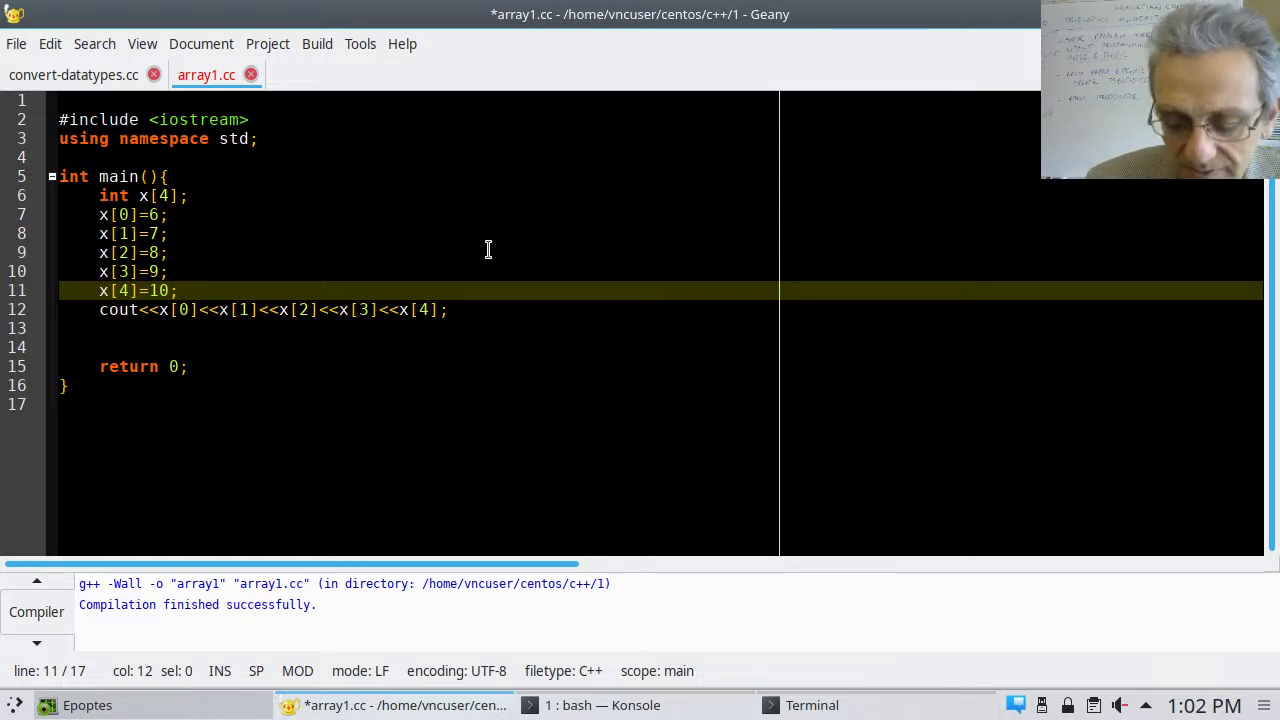
key("ctrl+s")
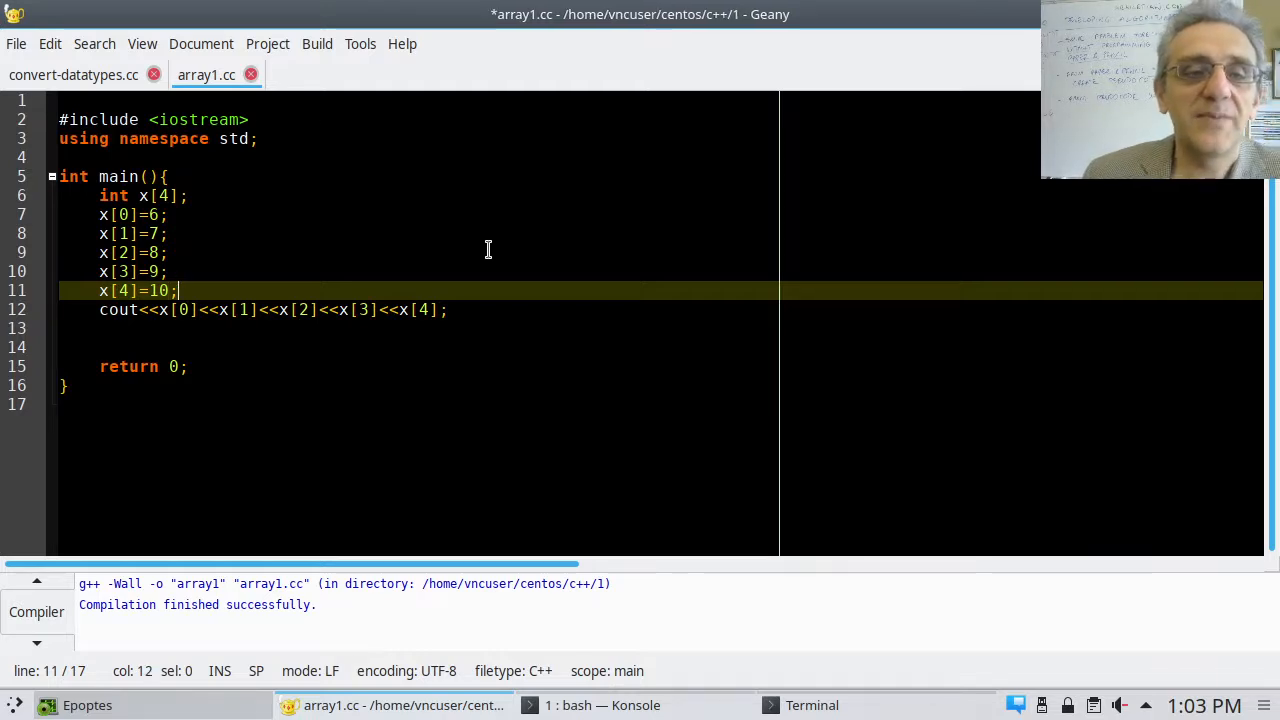
Add x[5]=9; and renumber the assigned element values to start at 4
type("zx")
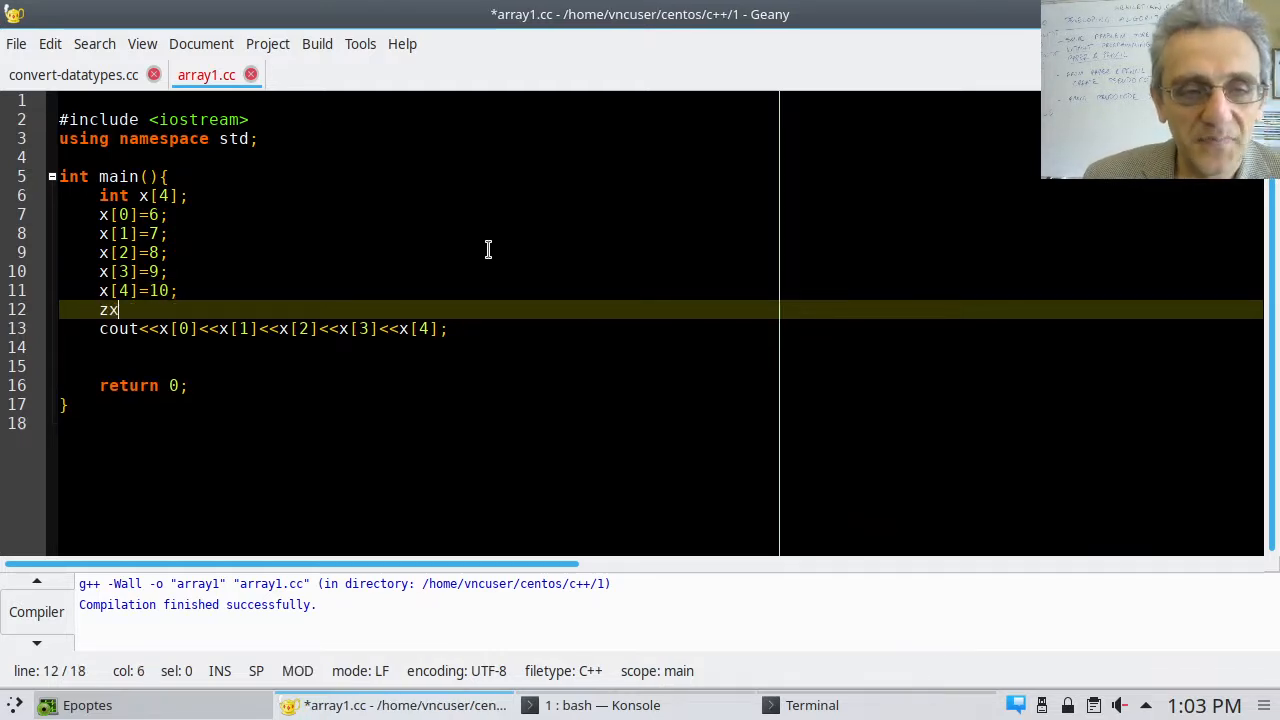
key("BackSpace")
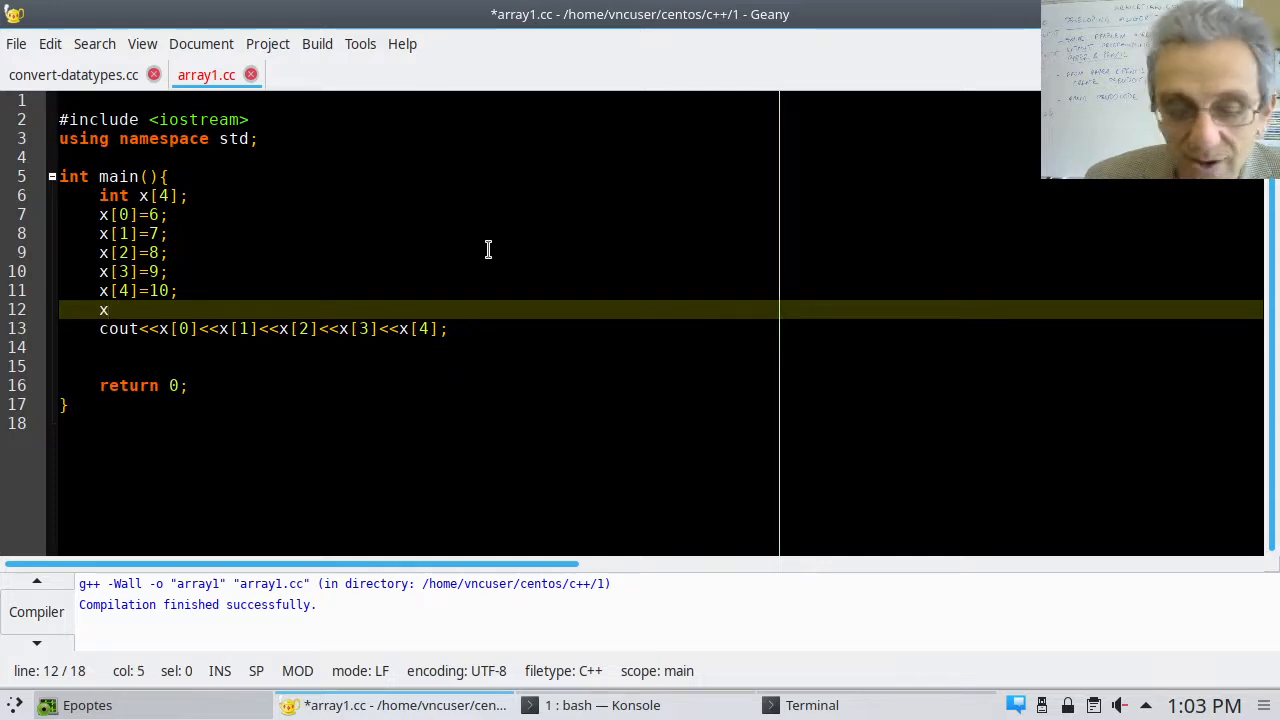
type("[5")
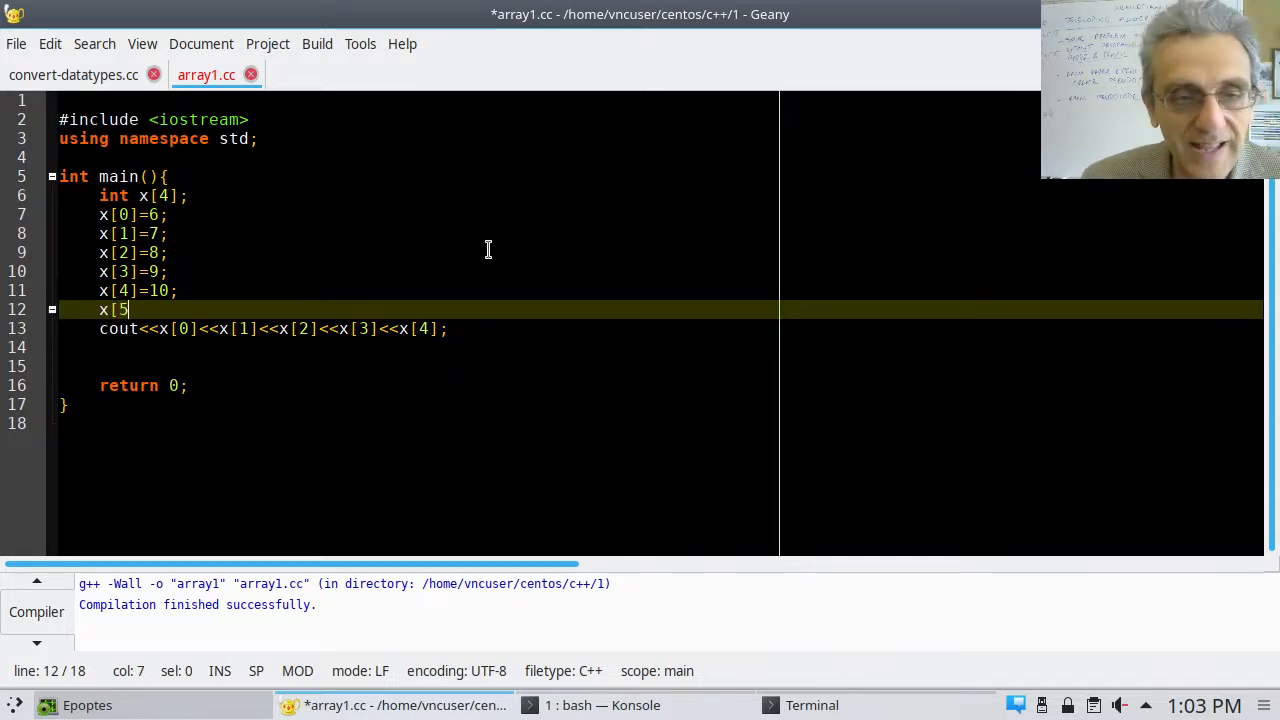
type("]=")
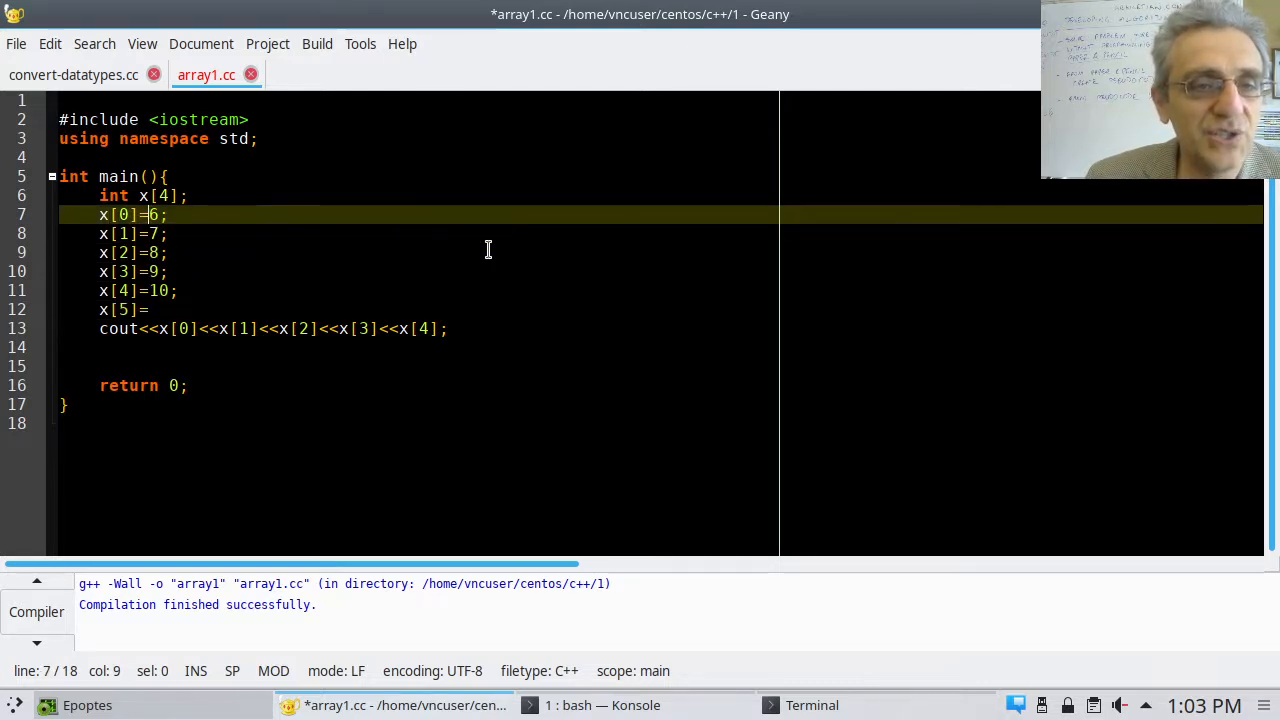
type("4")
left_click(139, 291)
type("8")
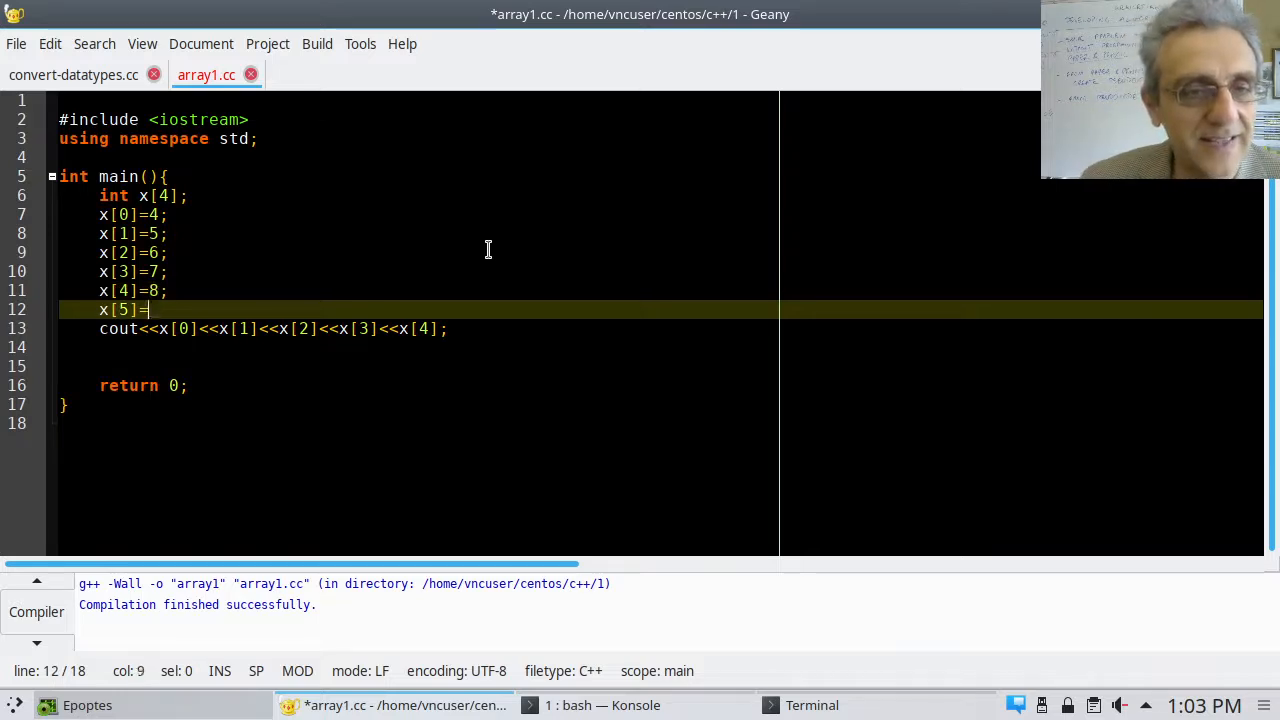
type("9")
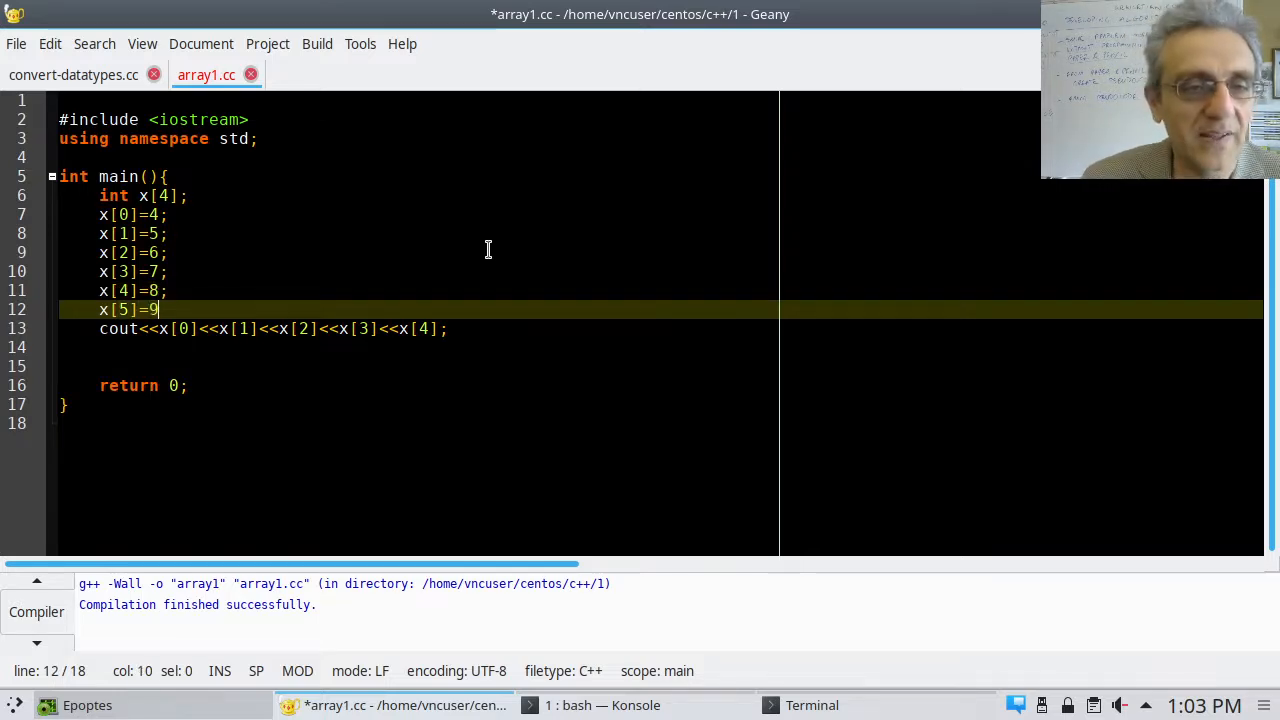
type(";")
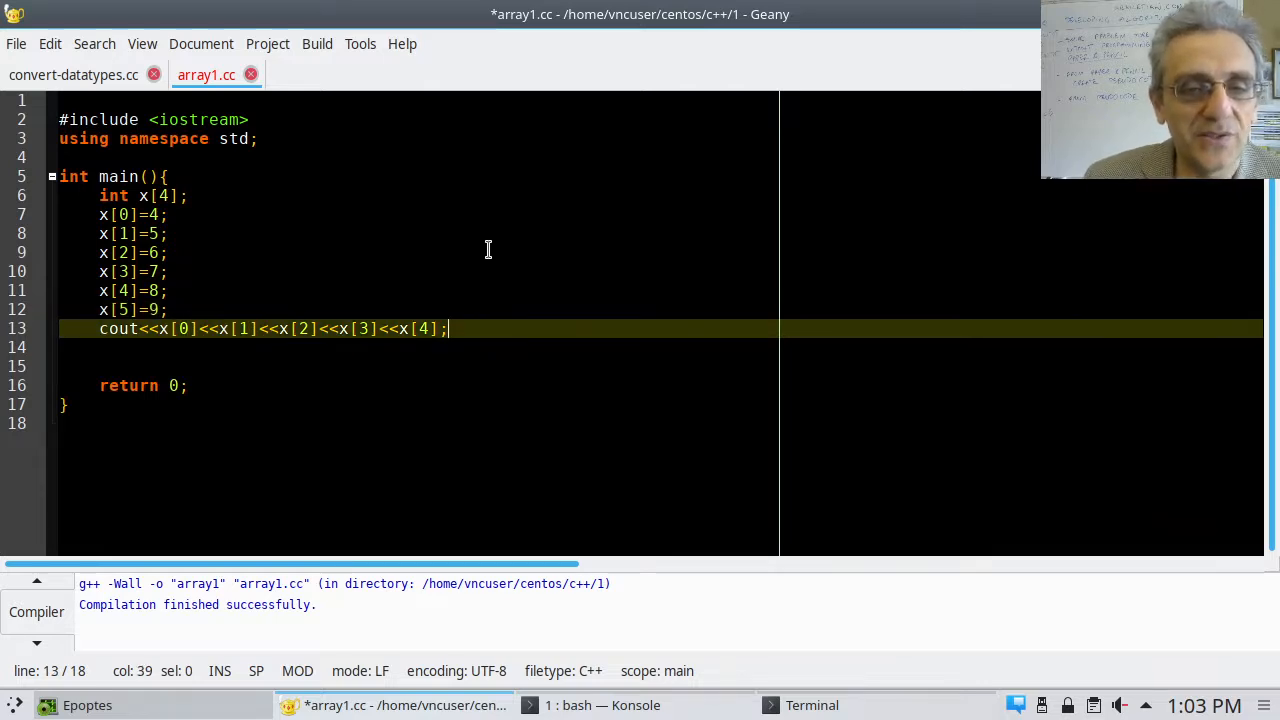
Append <<x[5] to the cout line and show the Scribble notes panel
type("<<x")
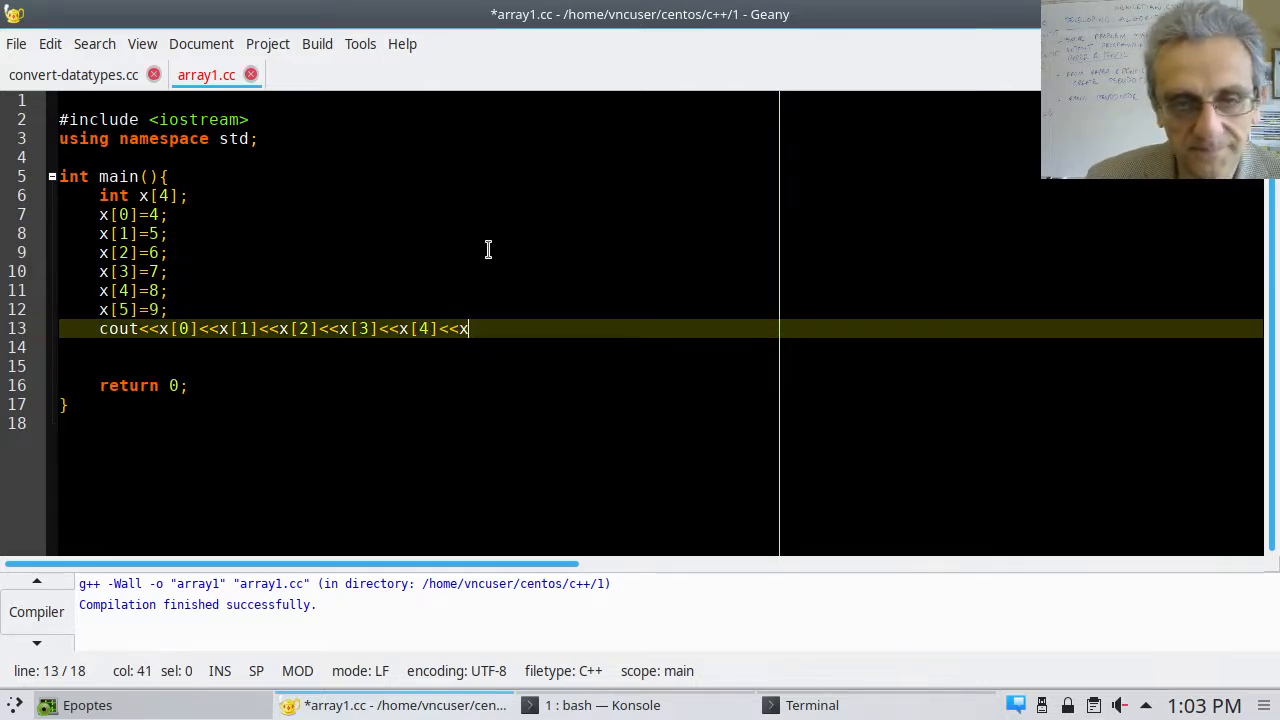
type("[5]")
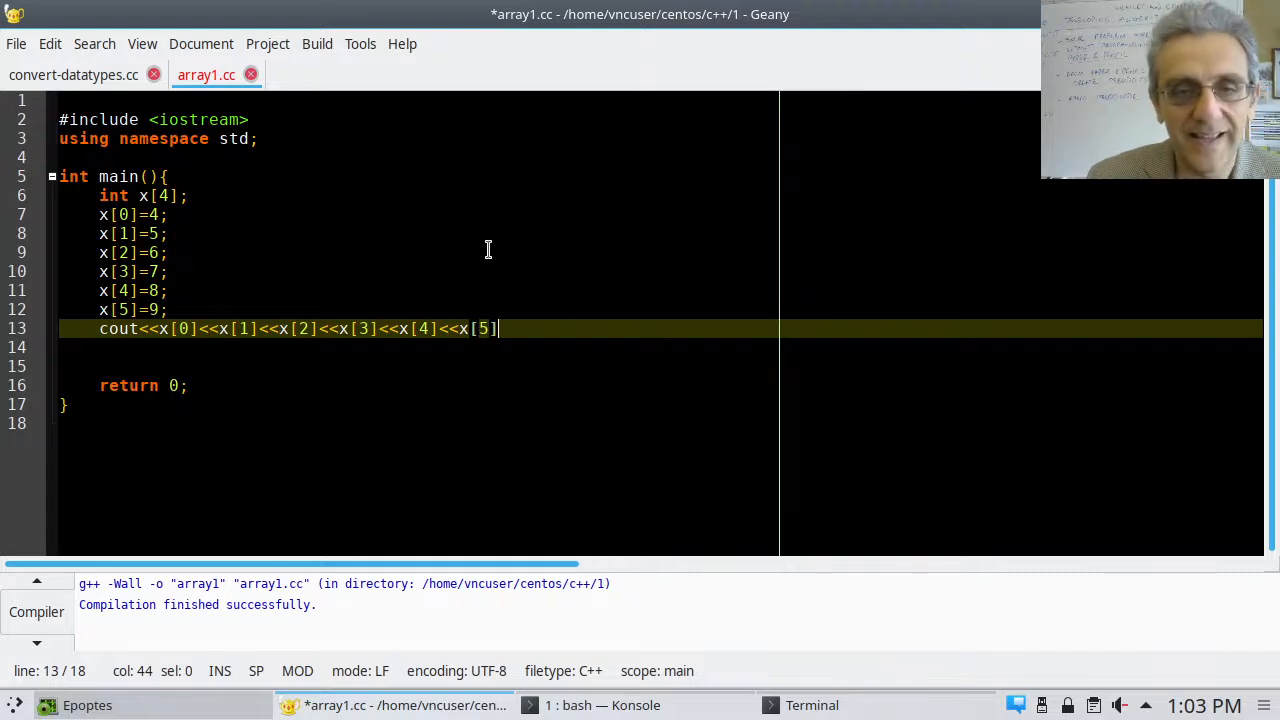
type(";")
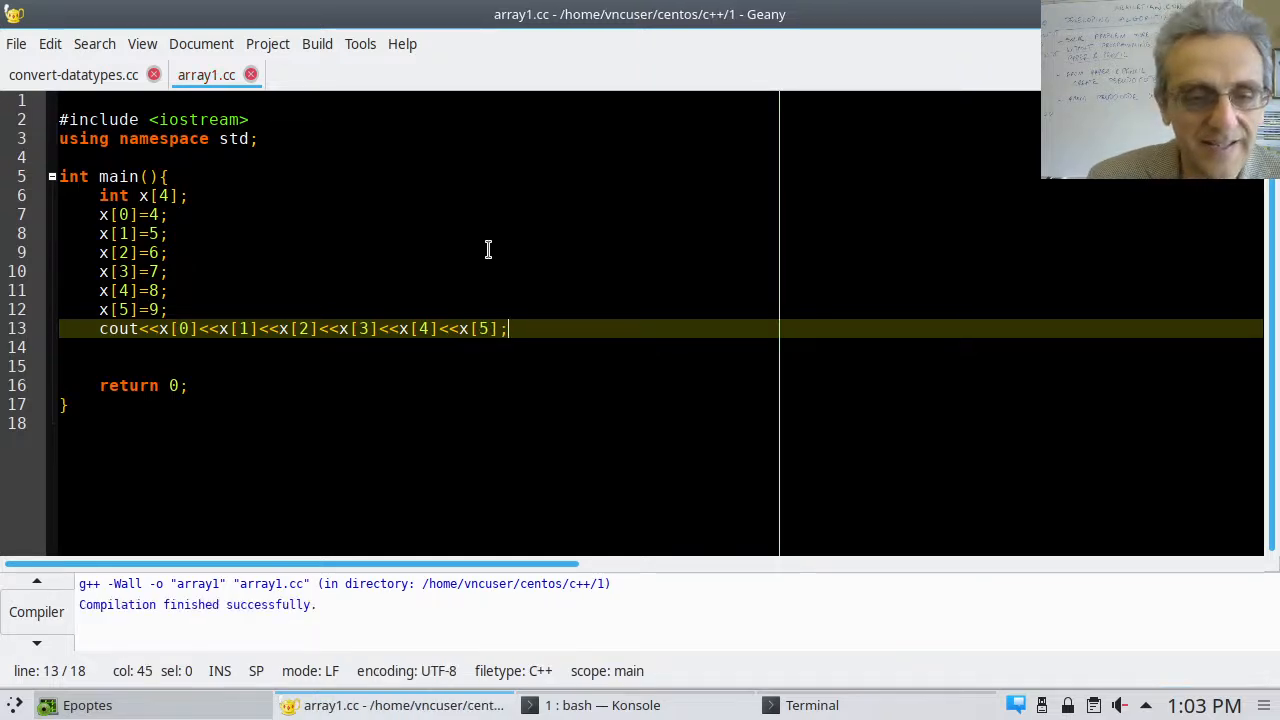
left_click(36, 611)
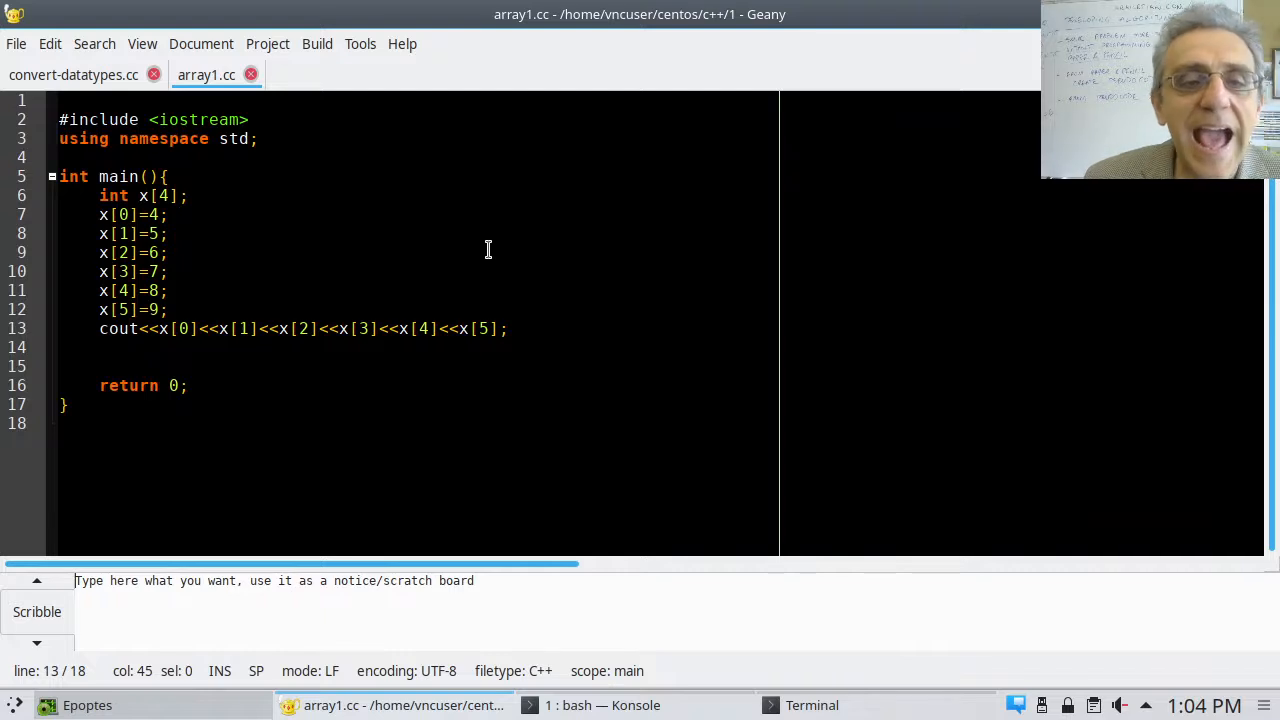
mouse_move(392, 329)
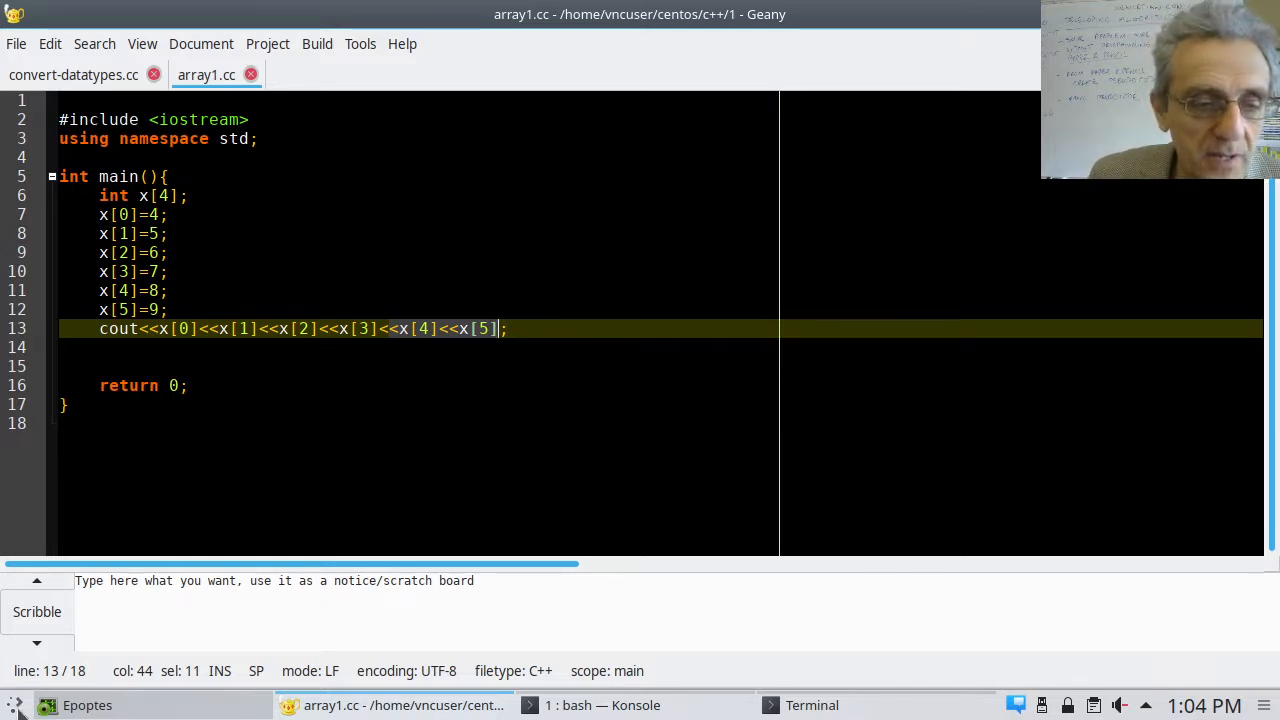
Launch MyPaint and sketch x[4] as a long box divided into cells
left_click(24, 13)
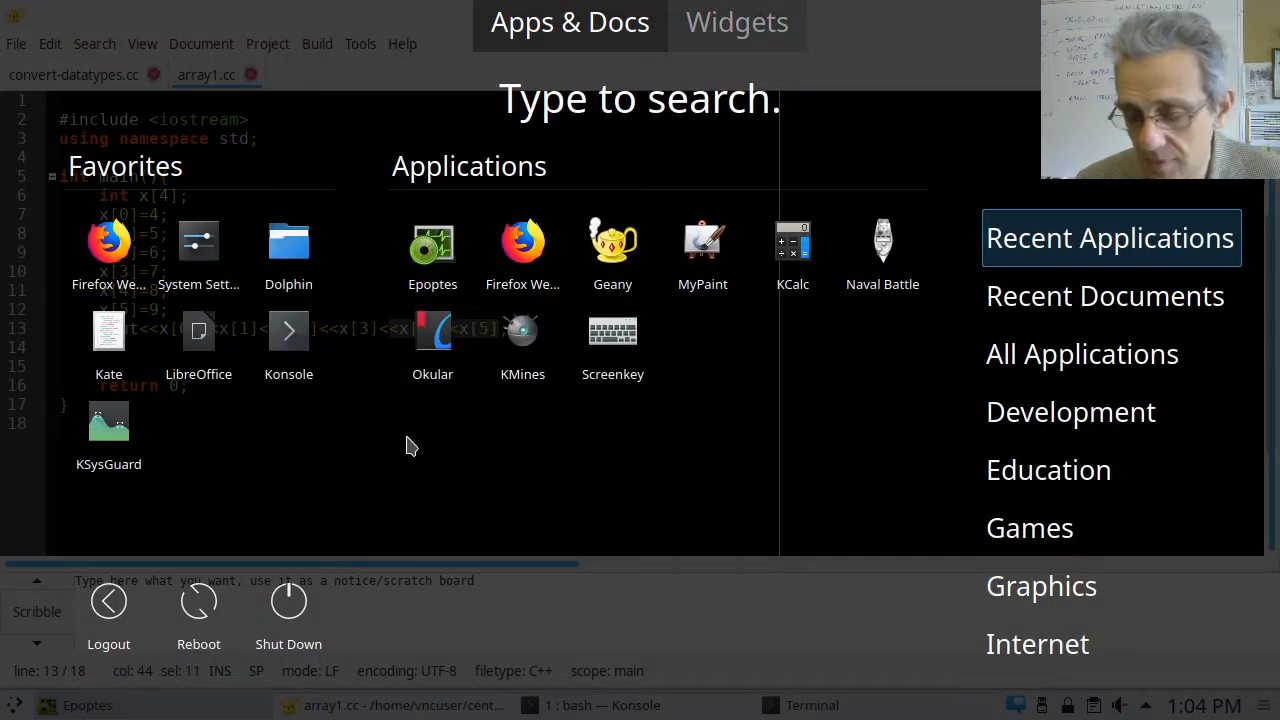
left_click(702, 241)
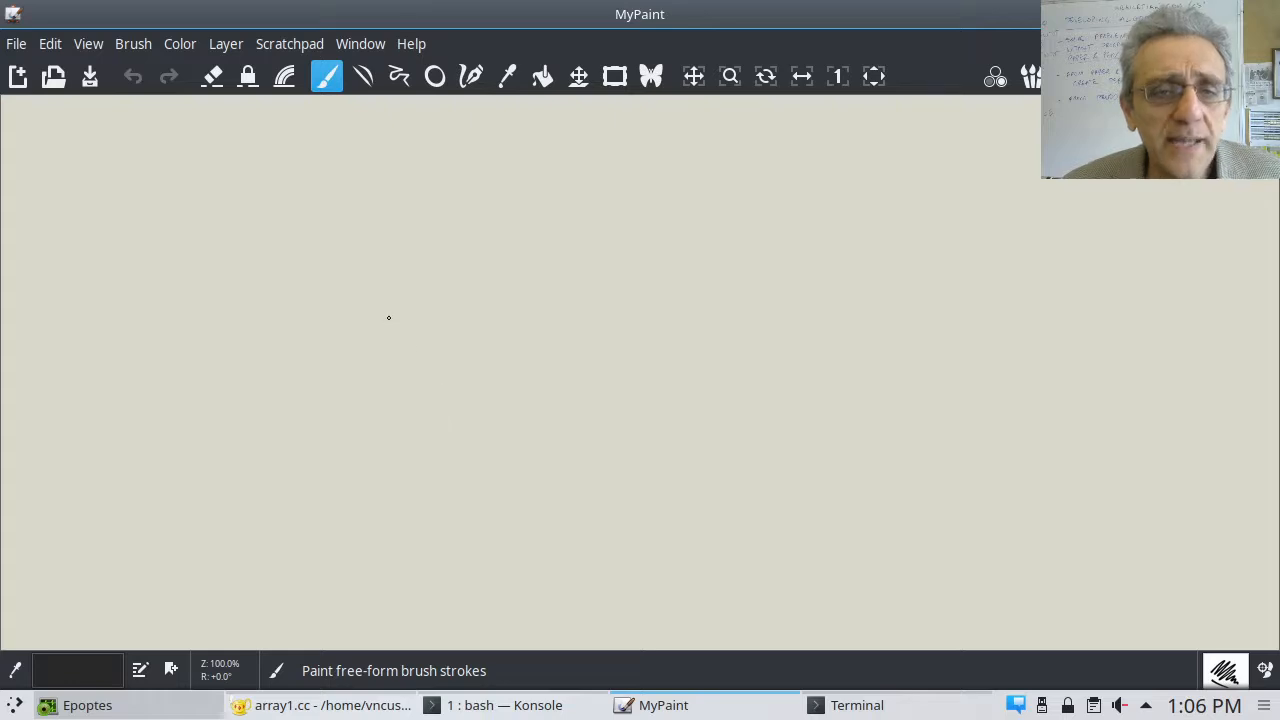
mouse_move(366, 301)
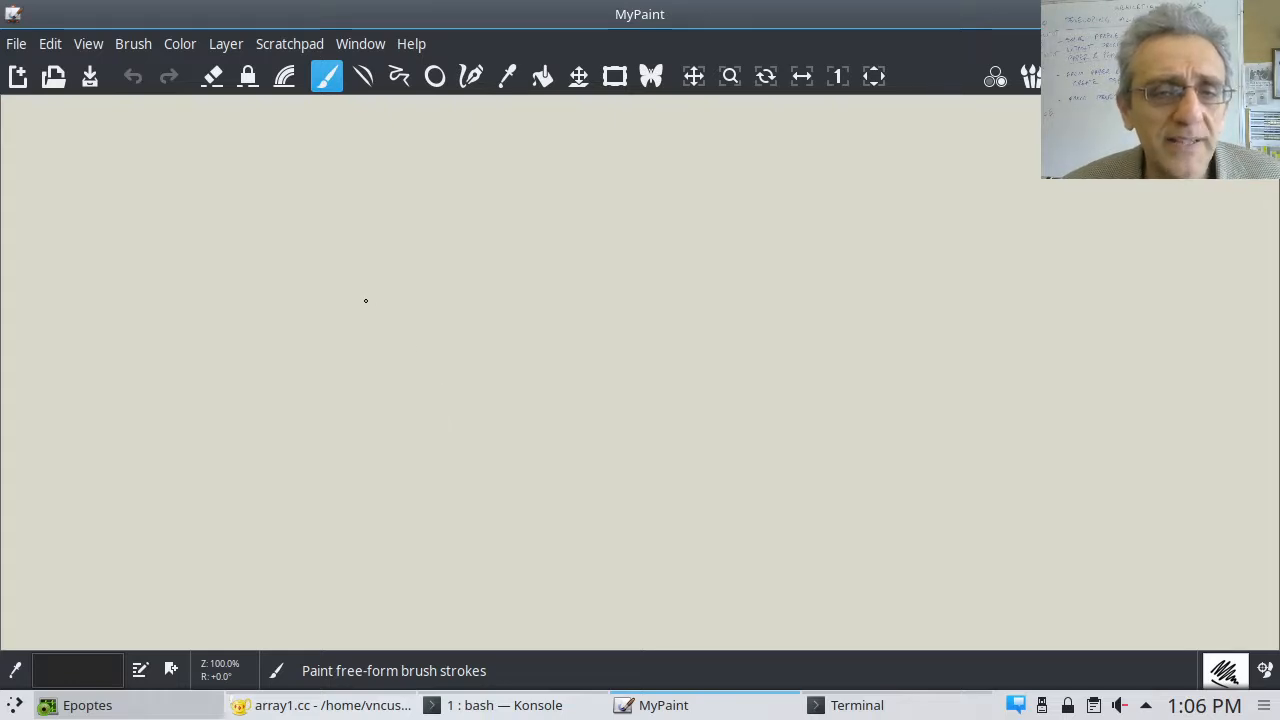
mouse_move(393, 225)
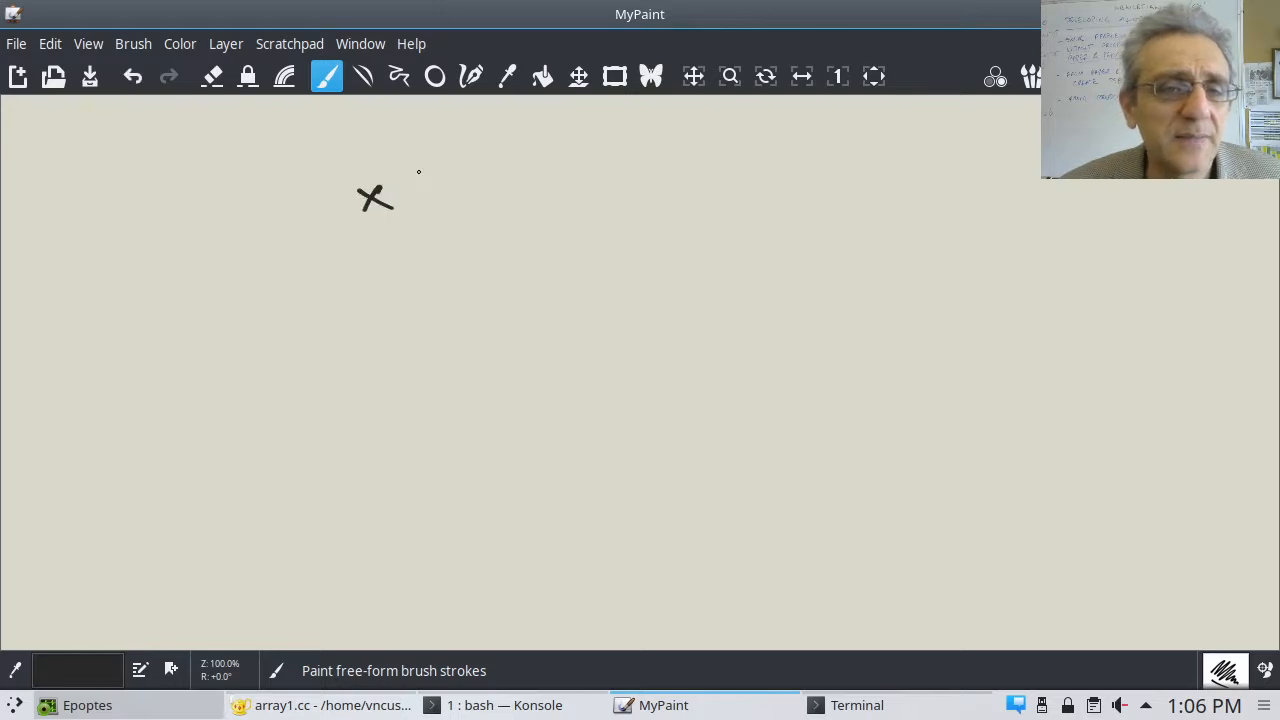
left_click_drag(405, 175, 460, 215)
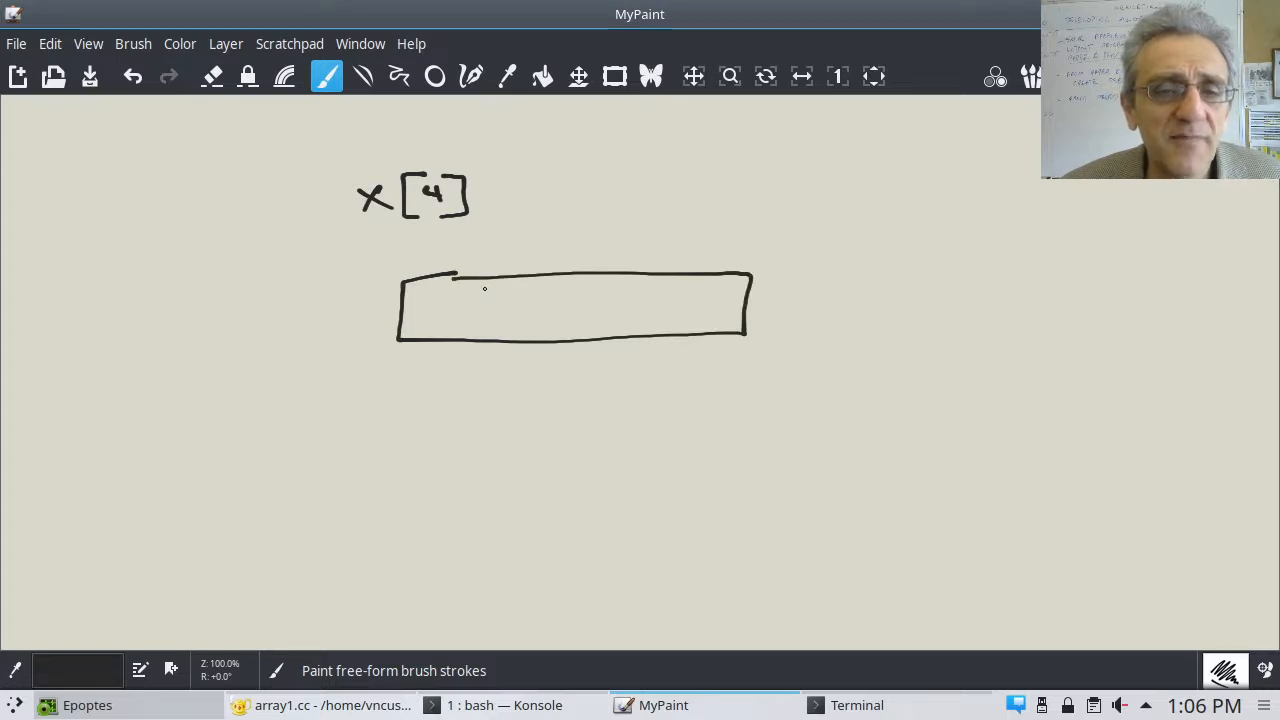
left_click_drag(475, 270, 475, 340)
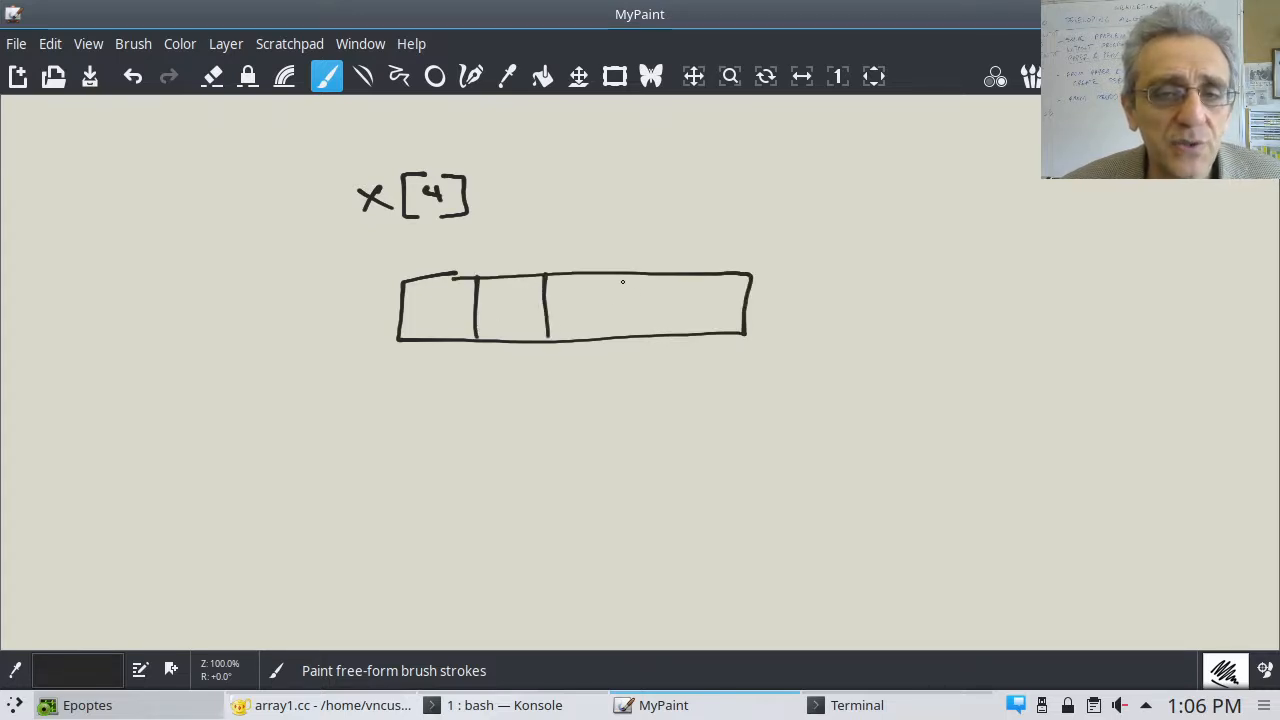
left_click_drag(625, 270, 625, 335)
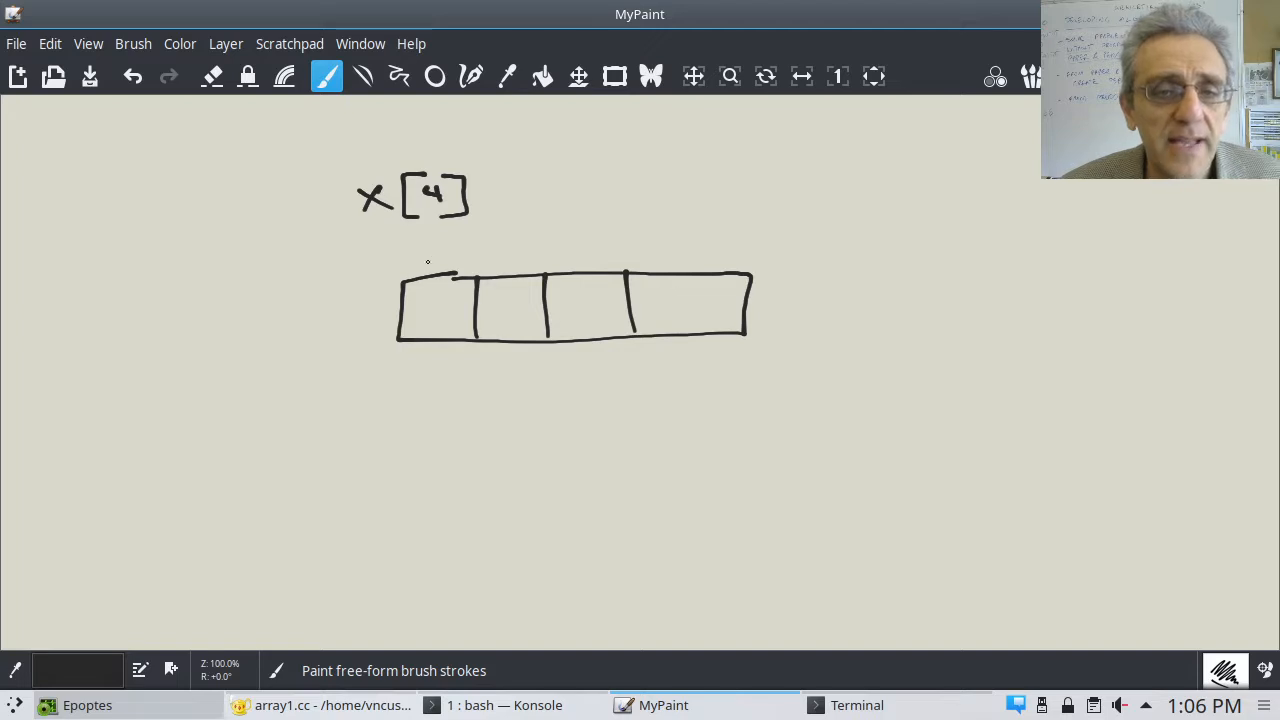
Number the cells 0–3, outline the drawing, and draw a brace past the array
left_click_drag(430, 245, 510, 250)
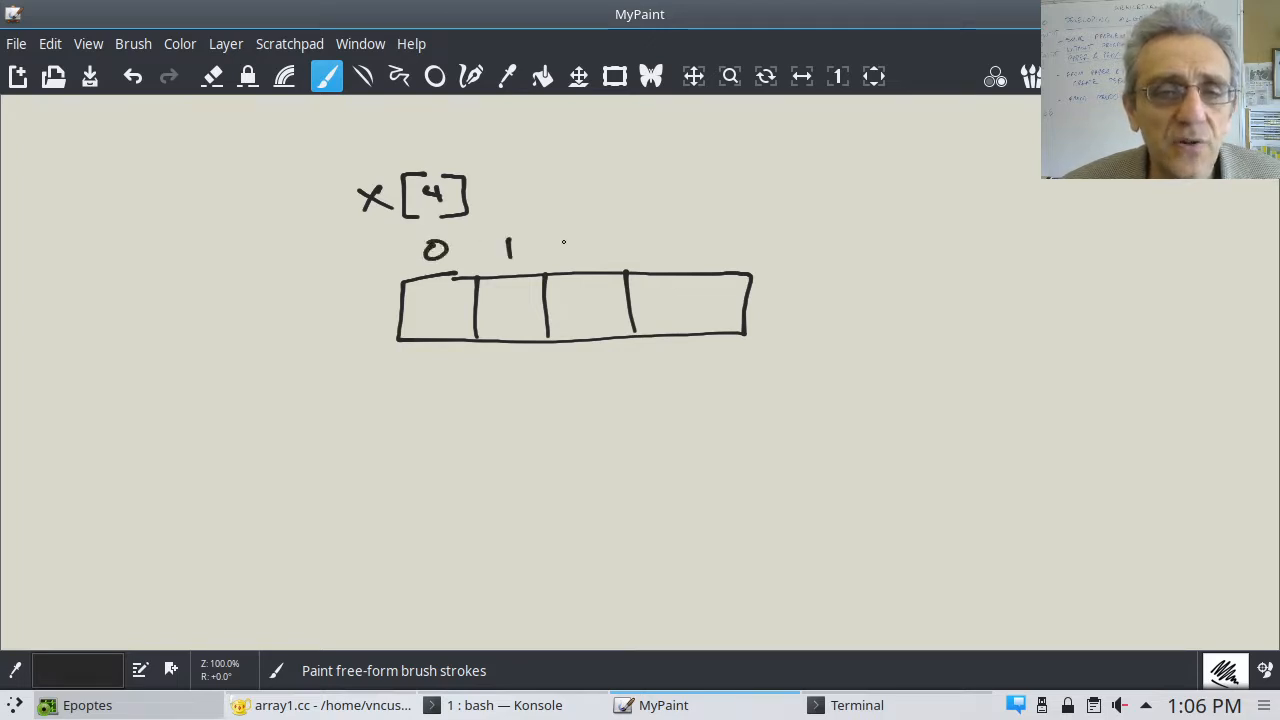
left_click_drag(585, 248, 665, 248)
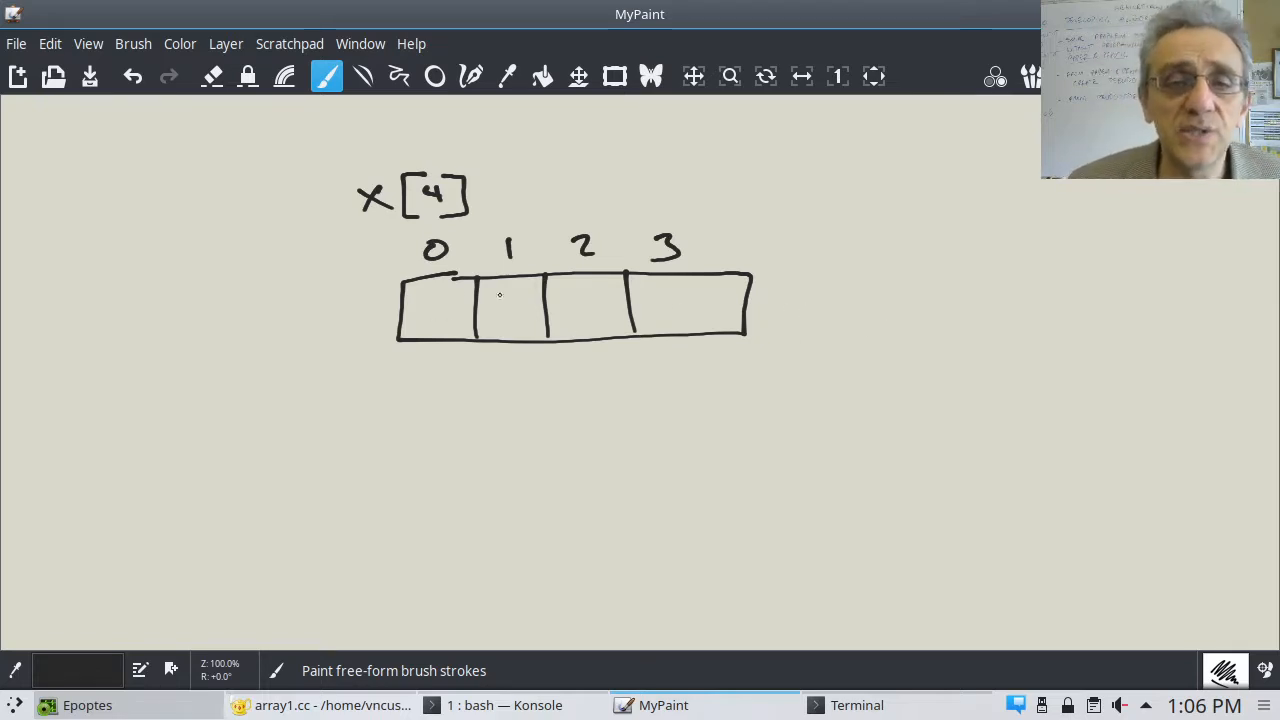
left_click_drag(395, 100, 815, 500)
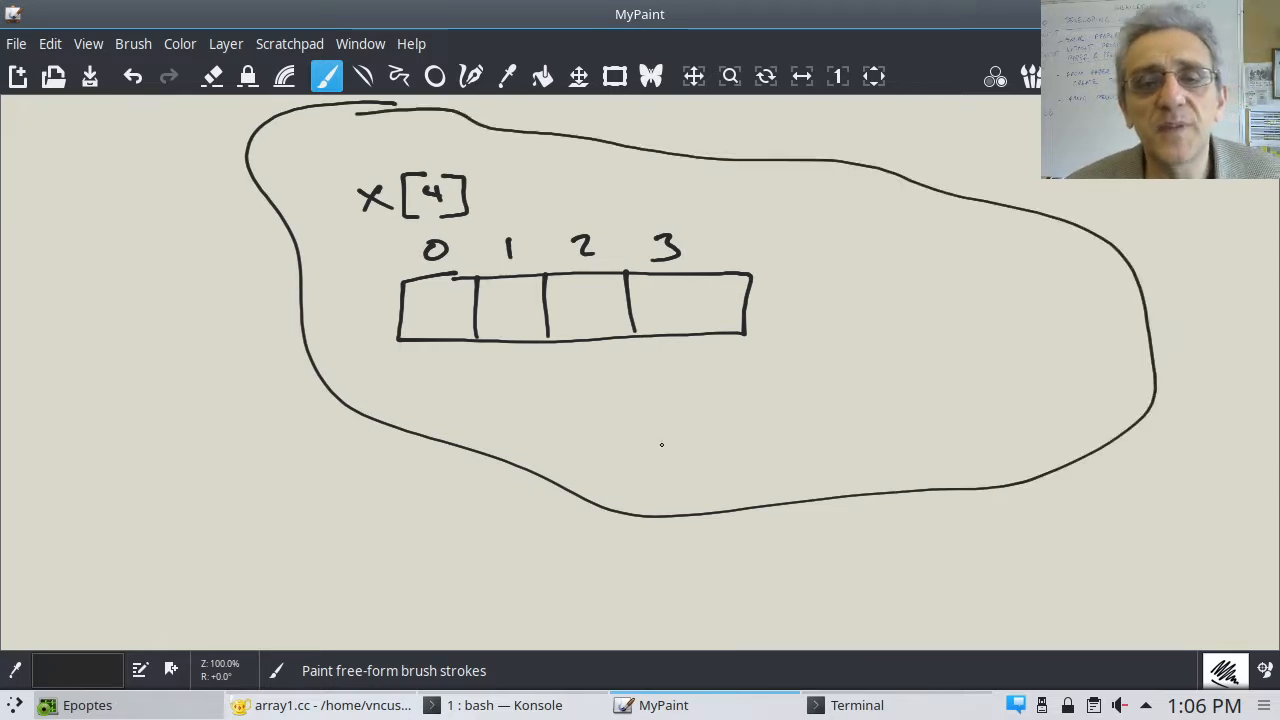
mouse_move(787, 294)
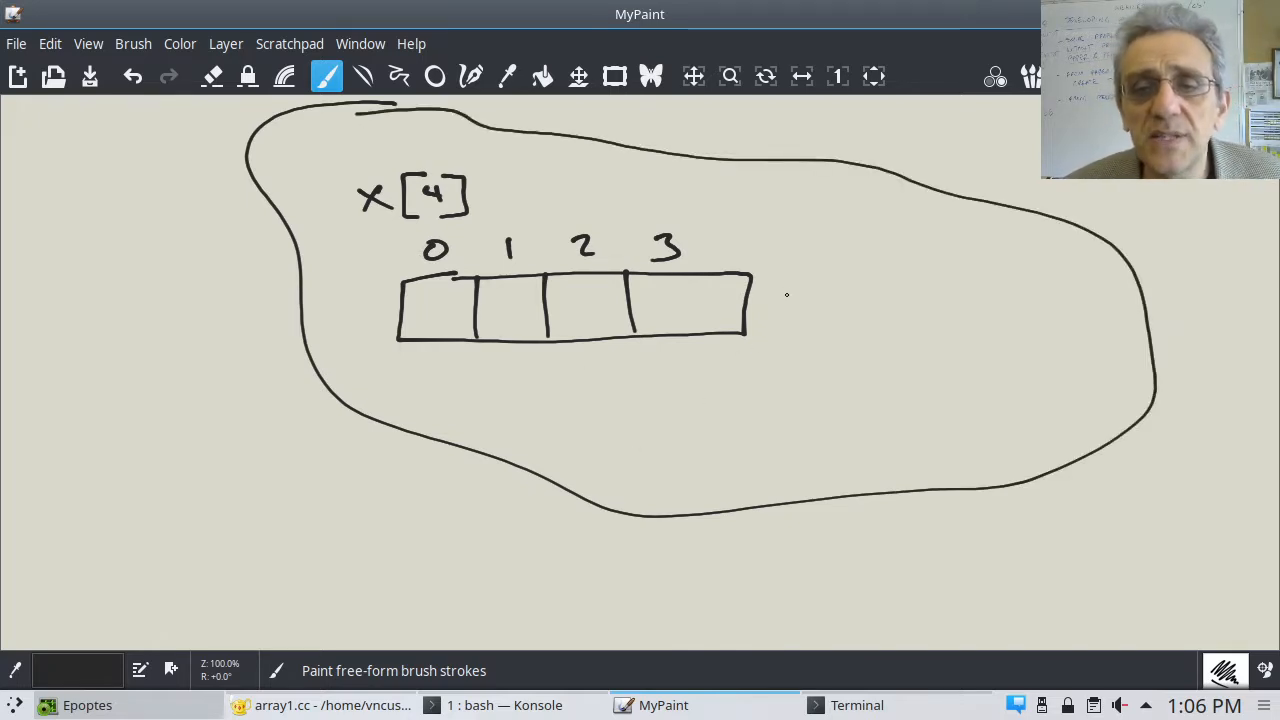
left_click_drag(755, 340, 865, 352)
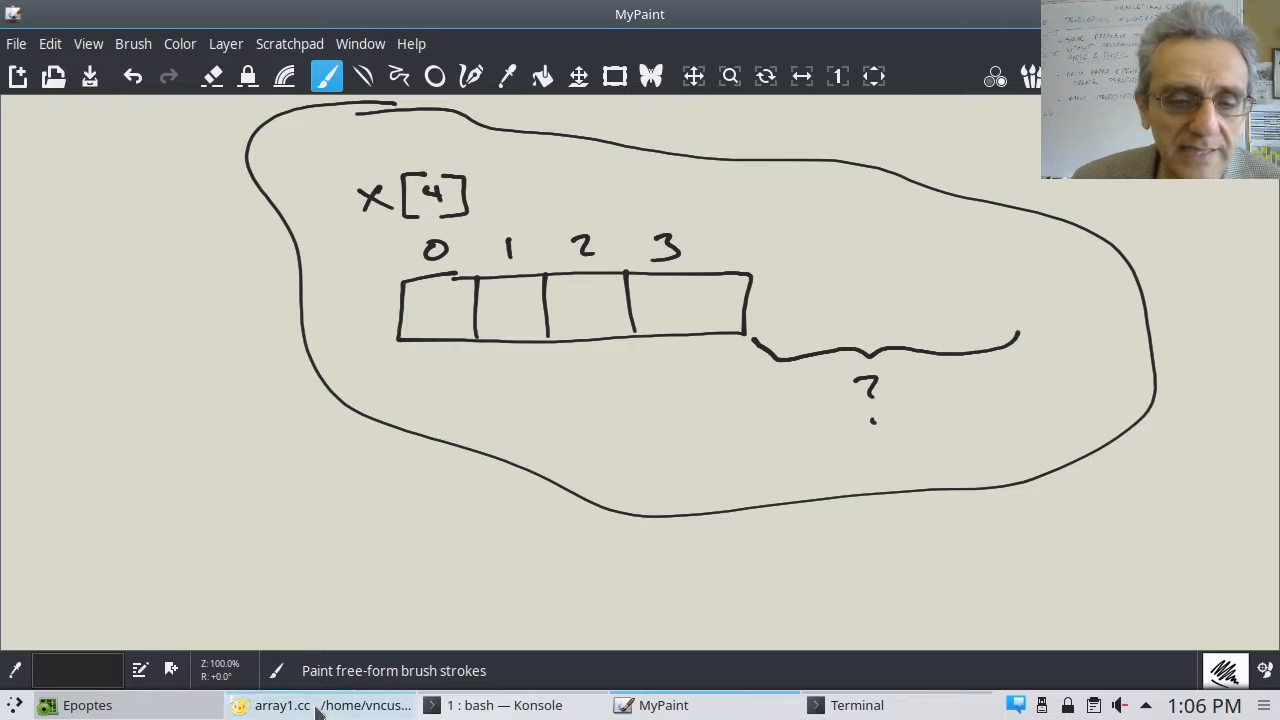
left_click(310, 705)
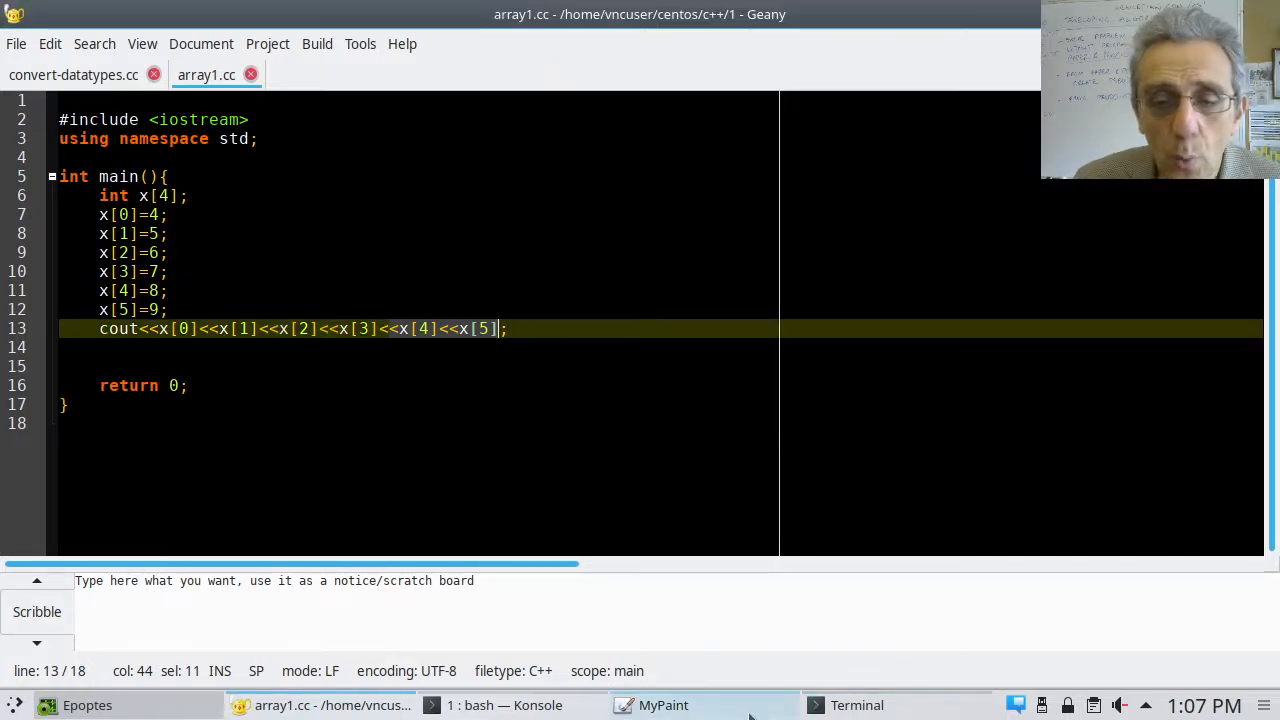
left_click(658, 705)
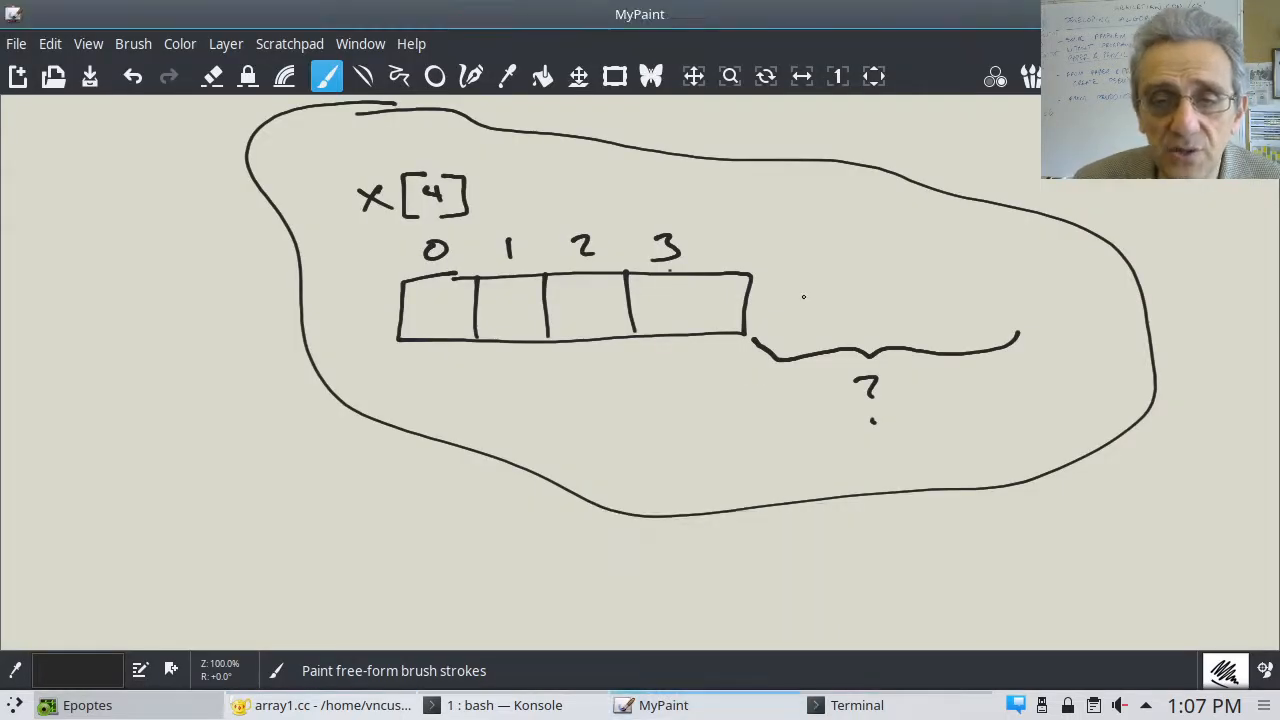
Draw two extra cells past index 3 and a box around the array cells
left_click_drag(755, 270, 840, 330)
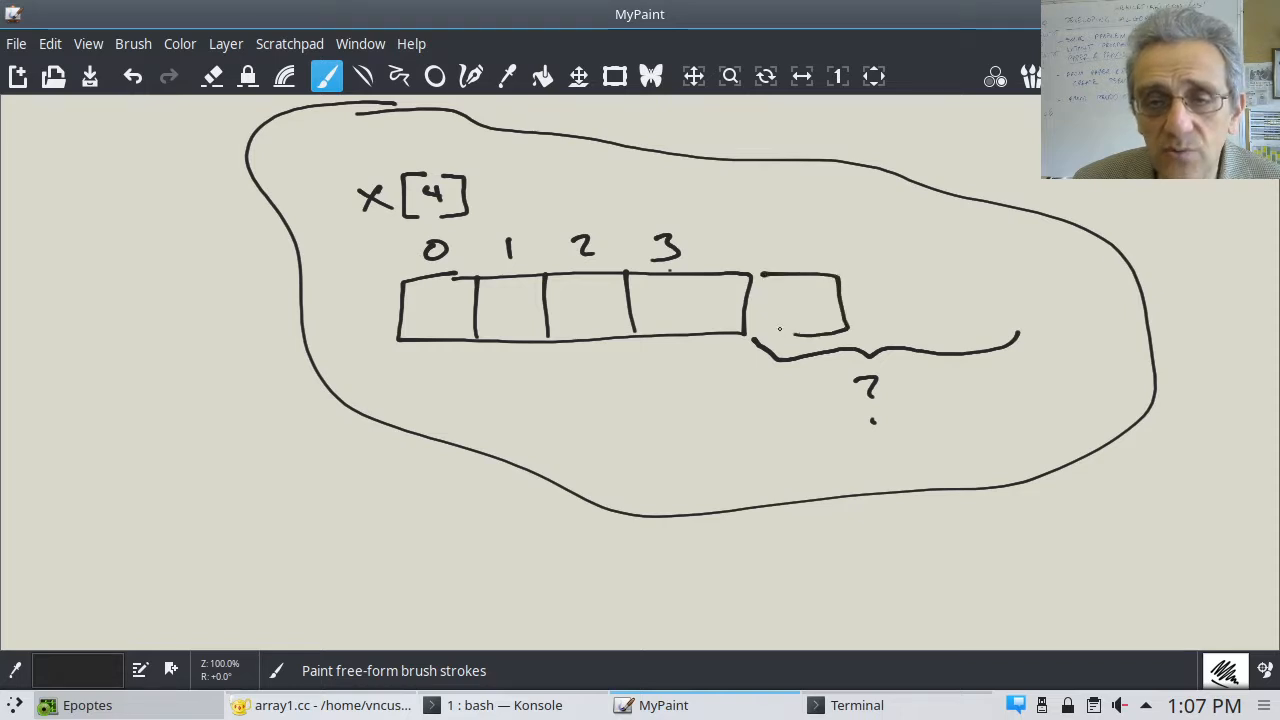
left_click_drag(845, 270, 940, 340)
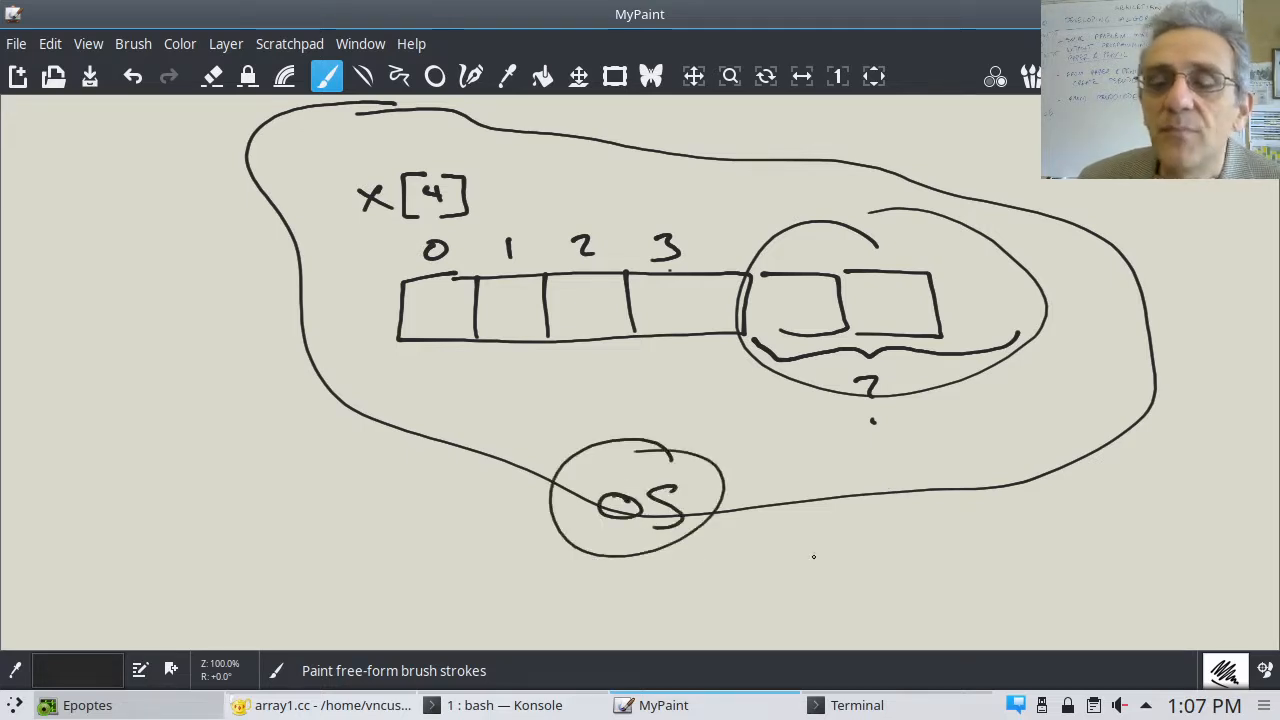
mouse_move(761, 416)
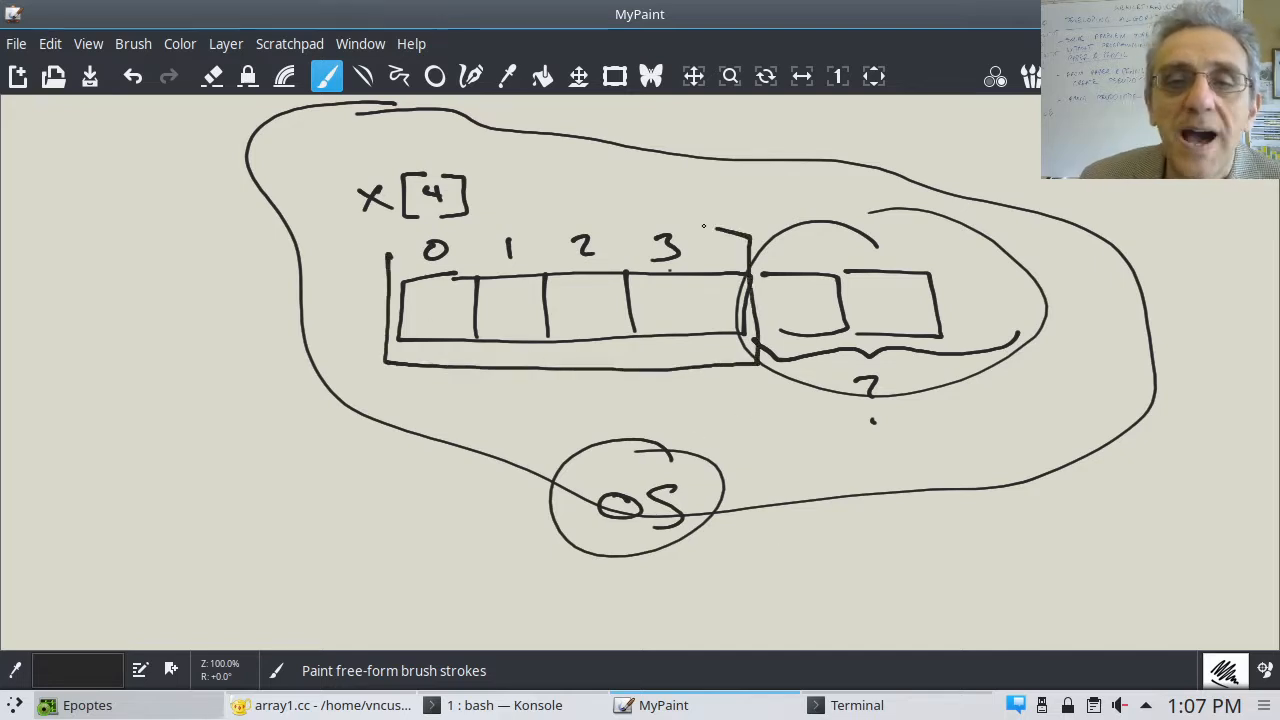
left_click_drag(390, 230, 750, 230)
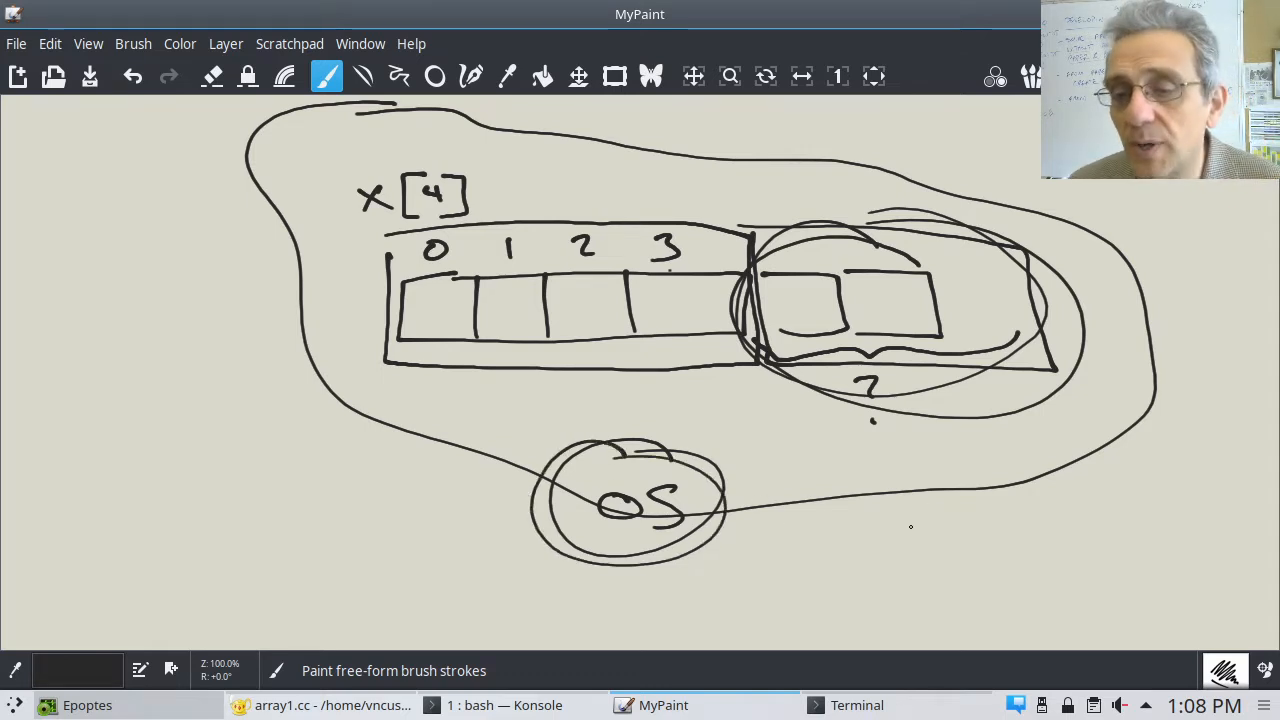
mouse_move(924, 533)
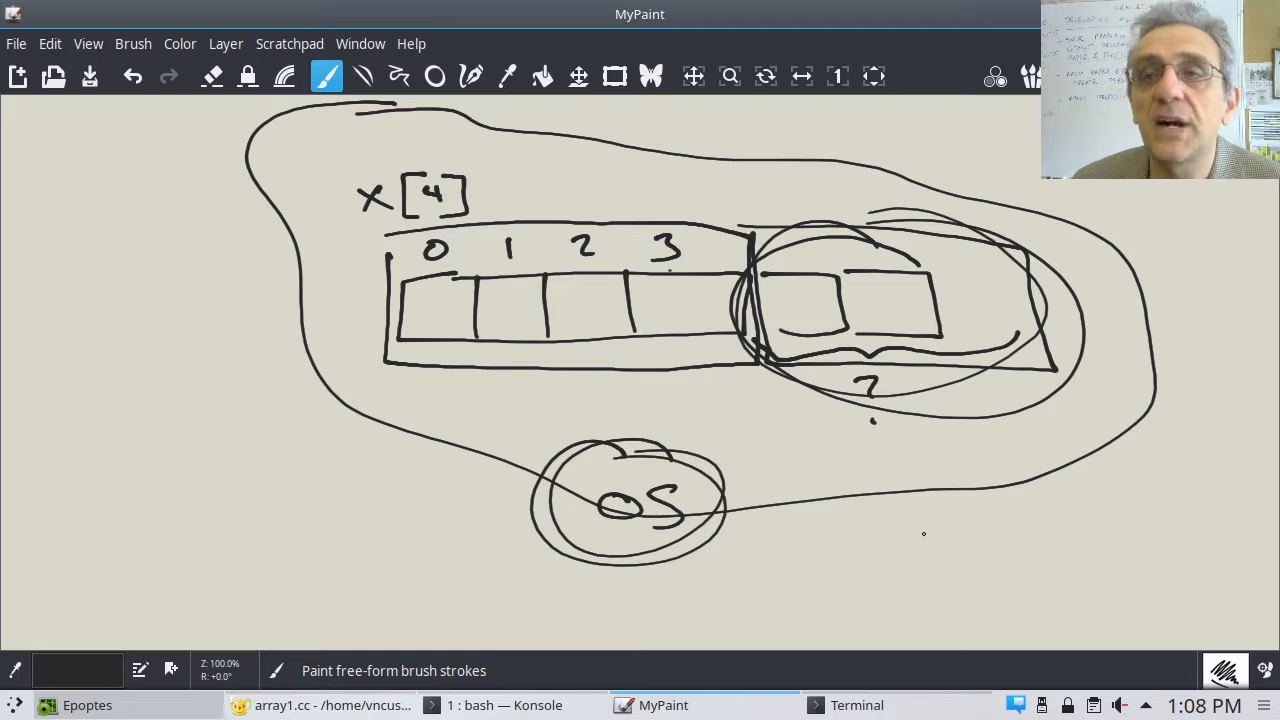
mouse_move(907, 544)
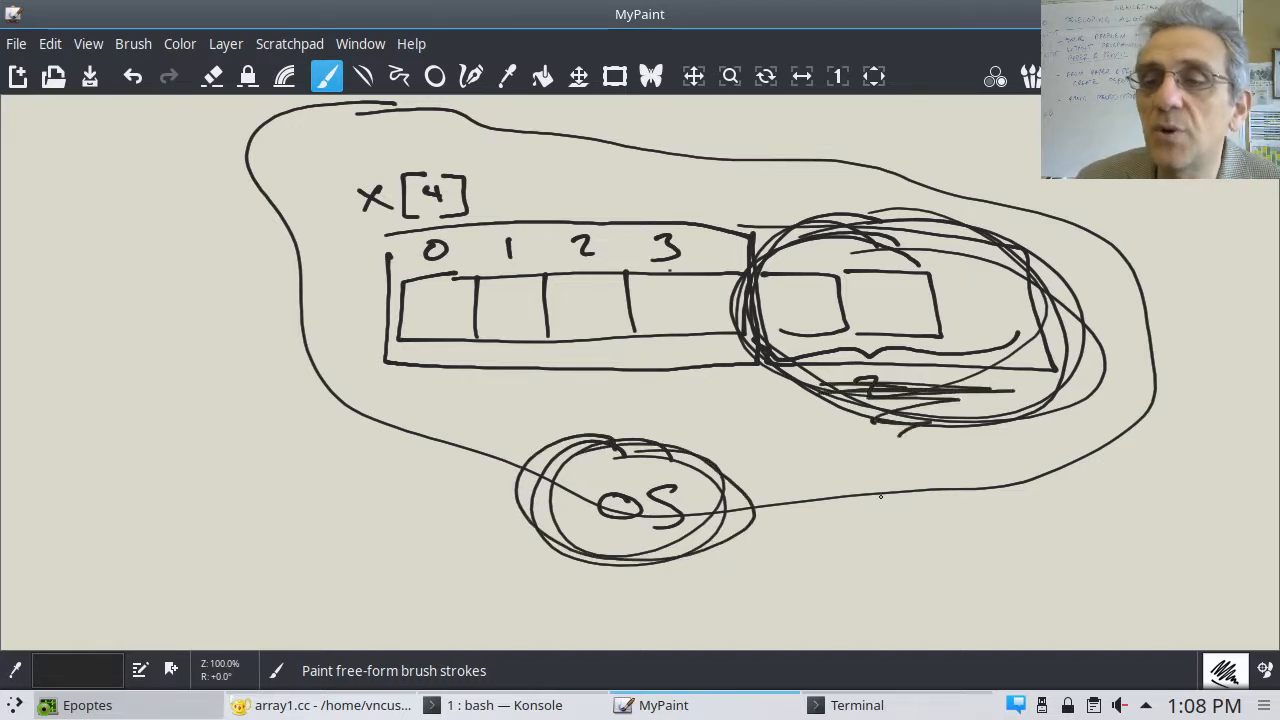
mouse_move(882, 535)
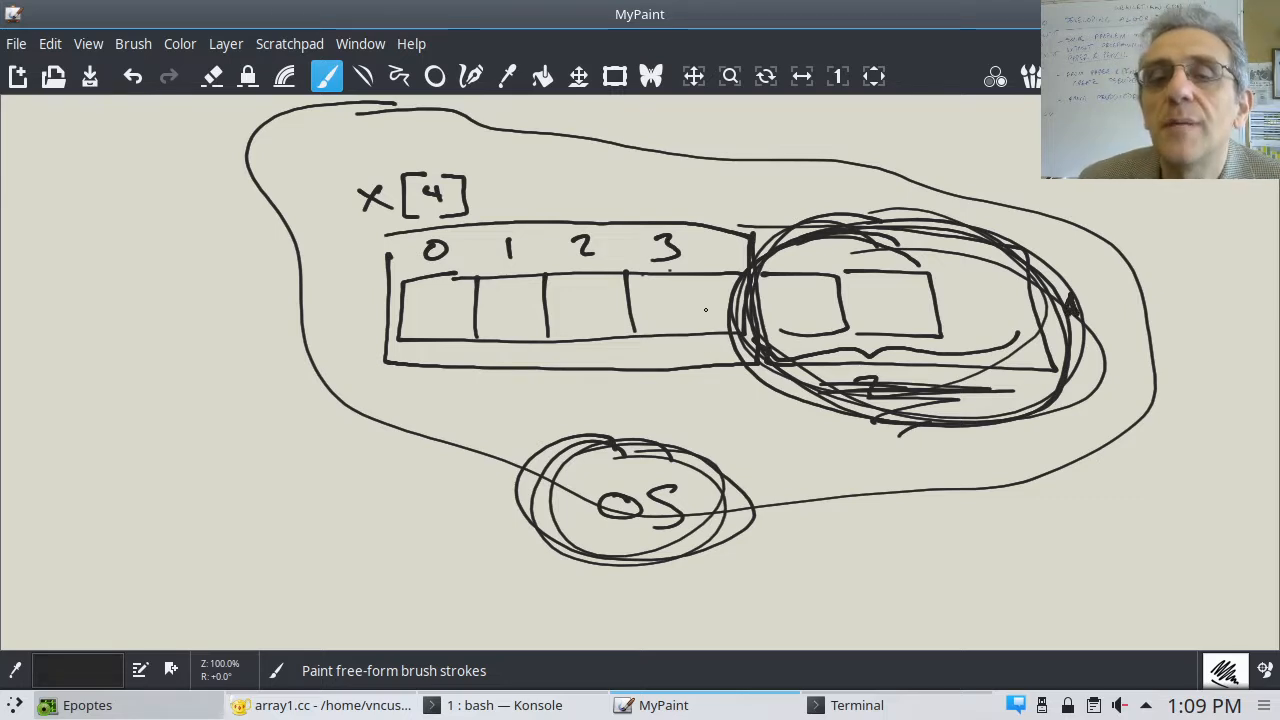
mouse_move(735, 386)
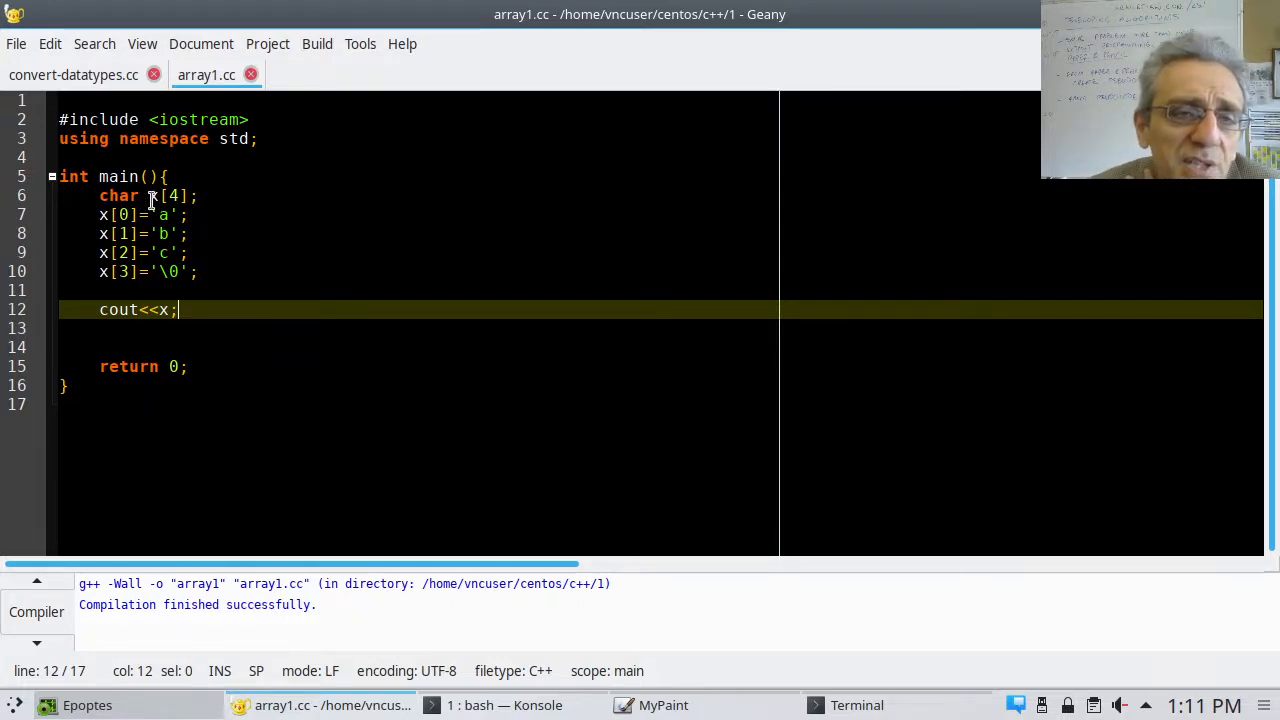
mouse_move(206, 178)
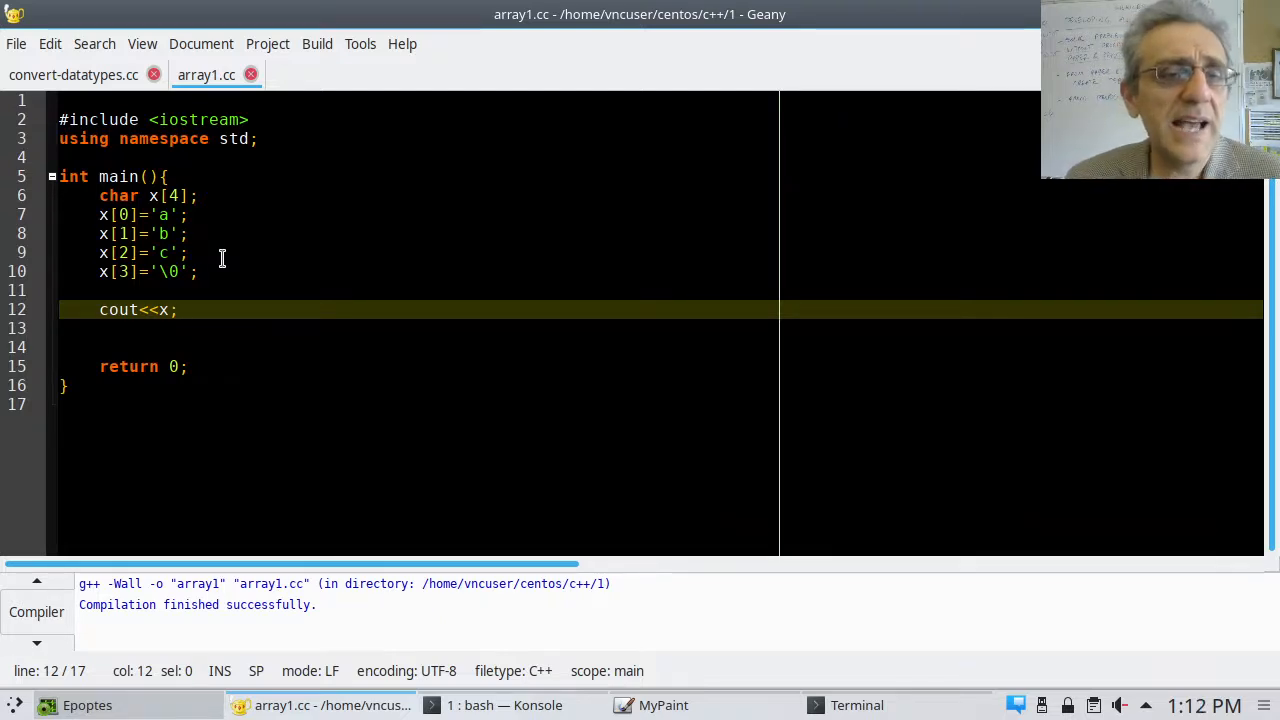
Comment the x[3]='\0'; line as terminating the C-string
left_click(157, 271)
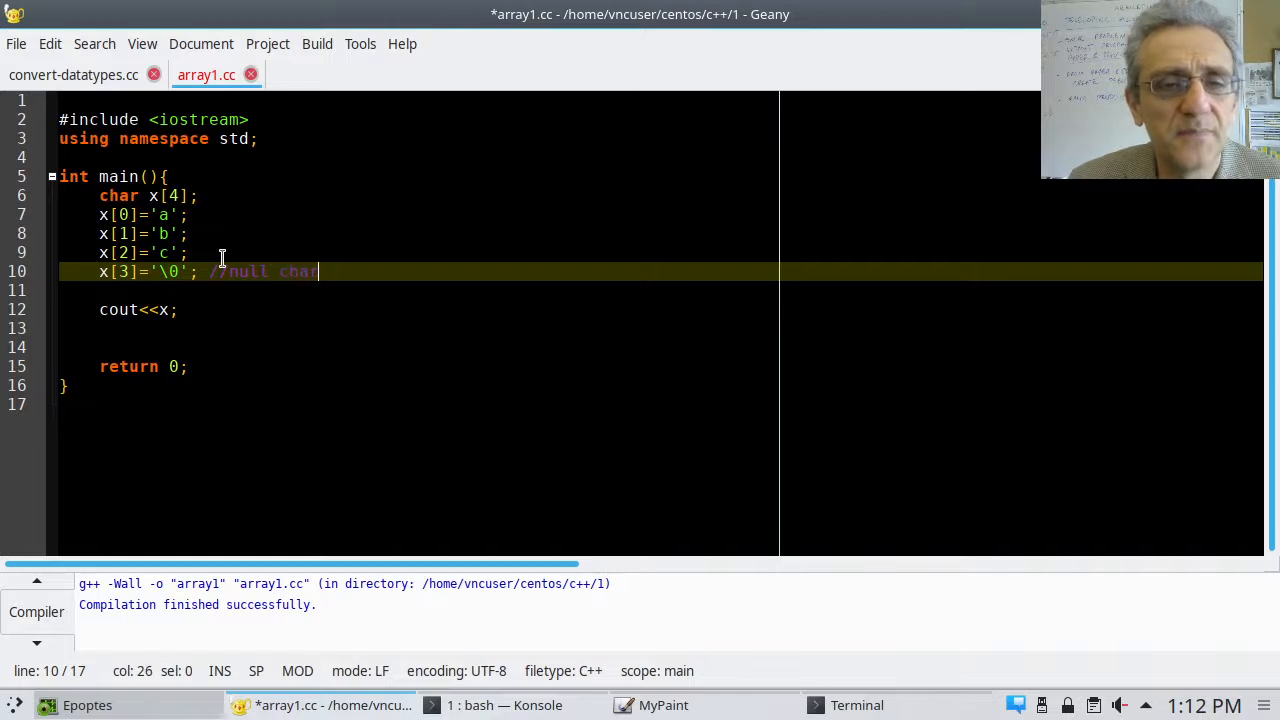
type("(null")
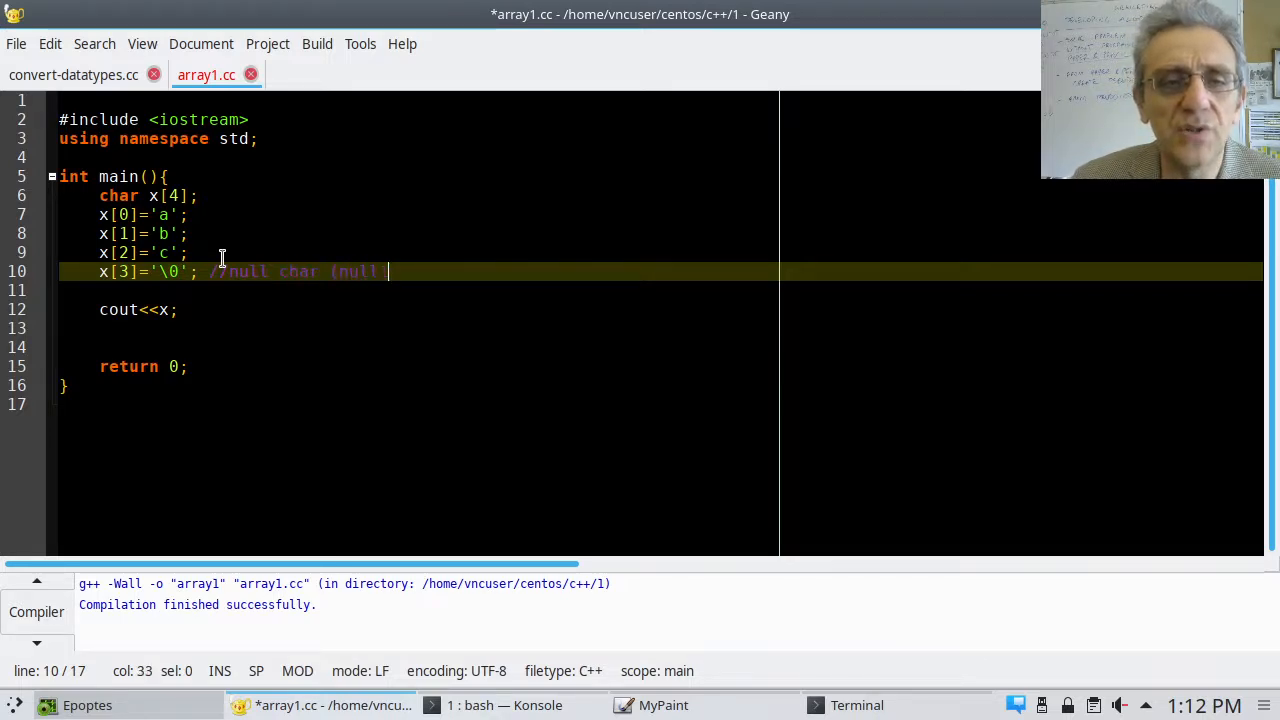
type("terminated")
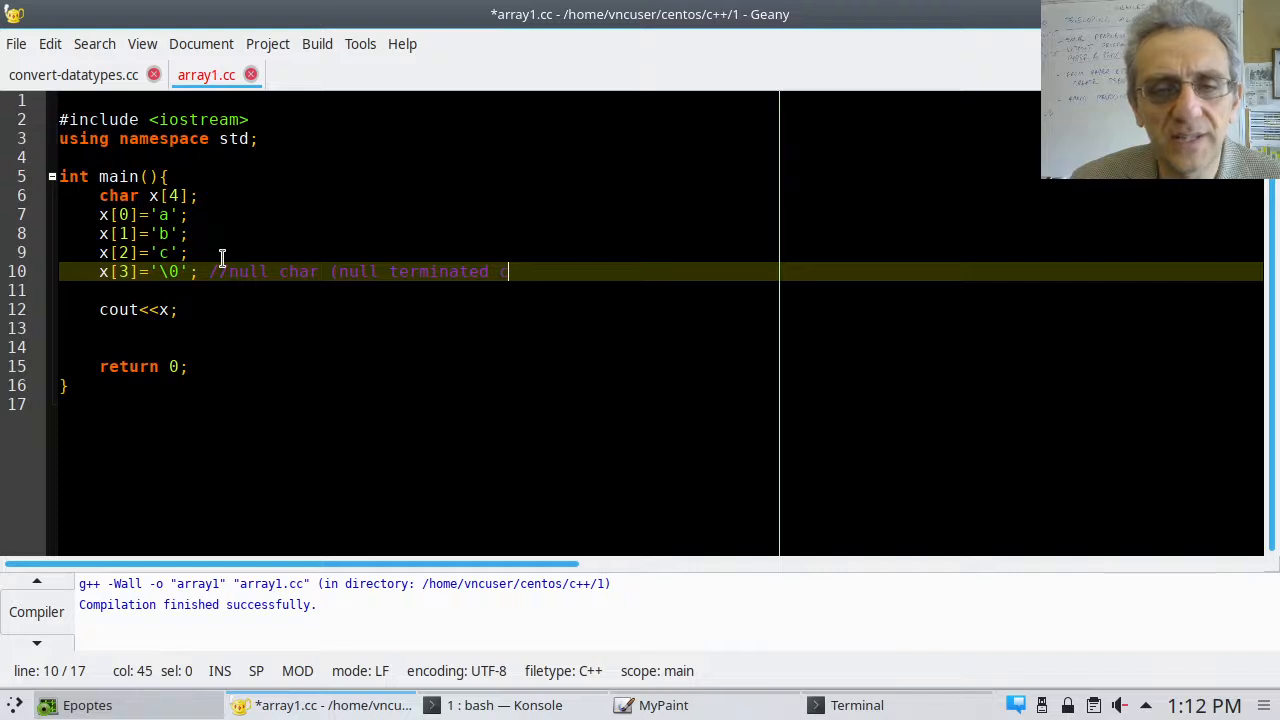
type("c-strs")
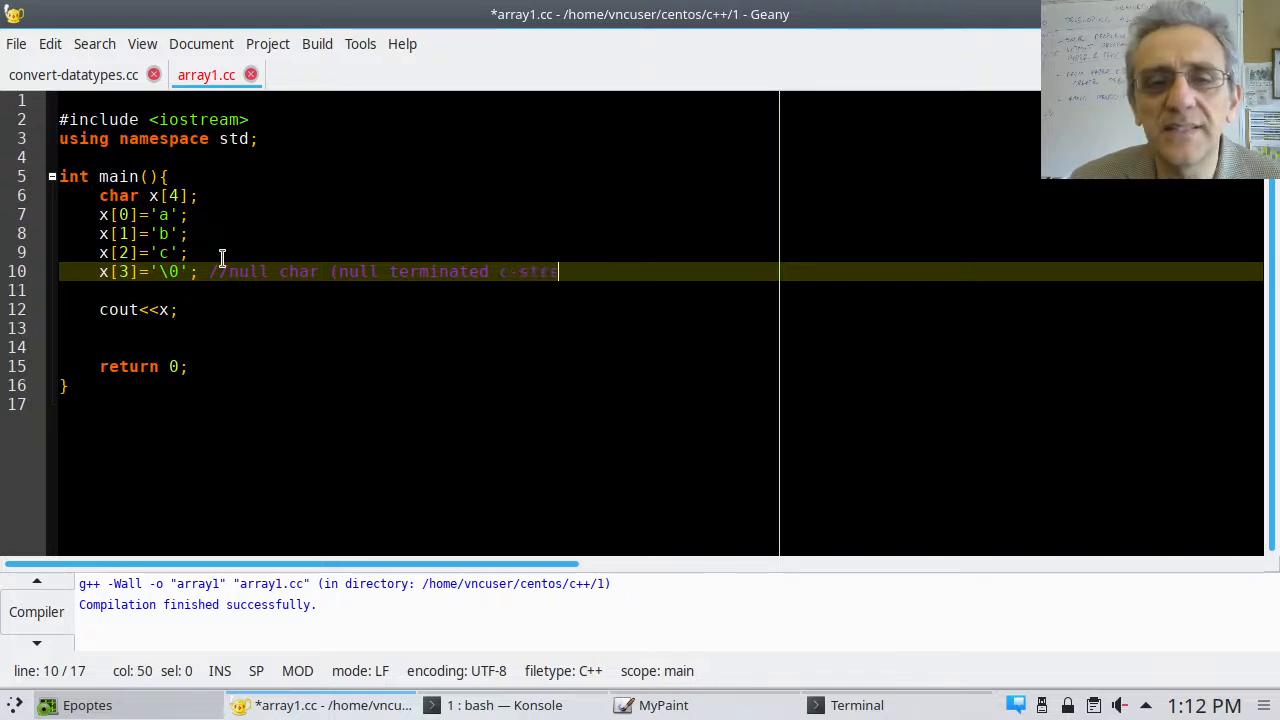
type("ng")
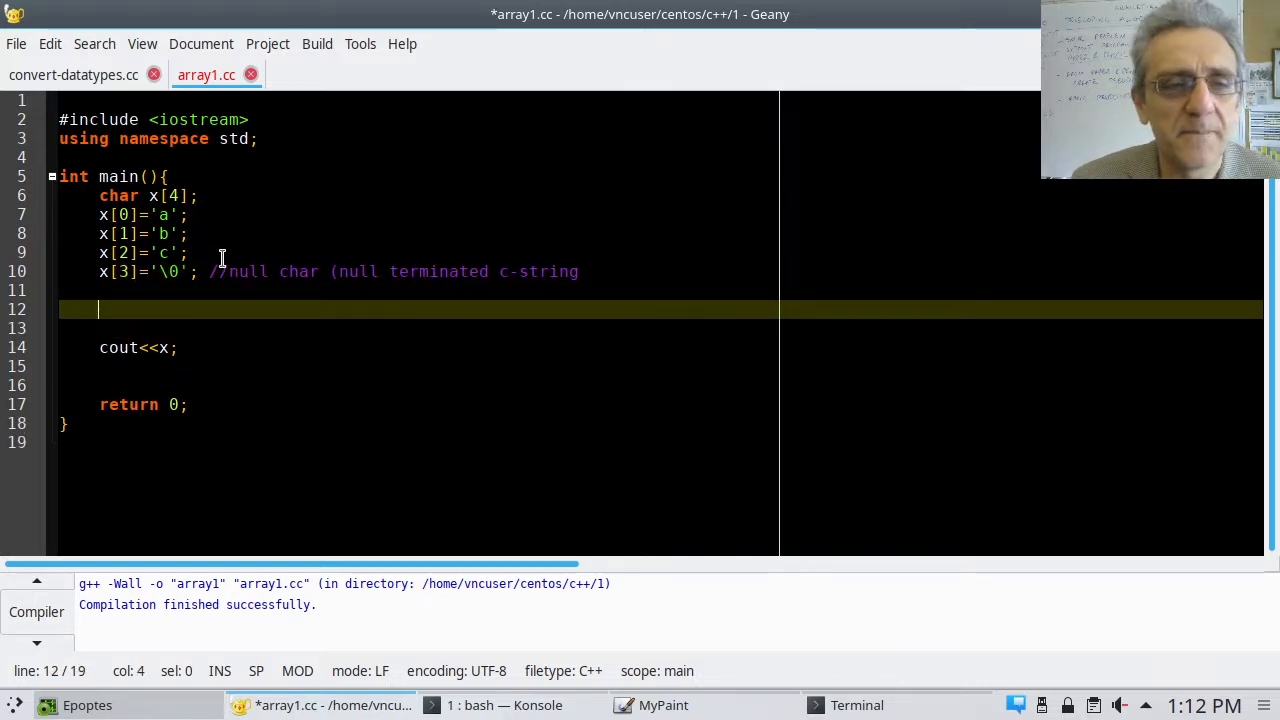
Declare string s("abc") and print it with cout<<s;
type("string")
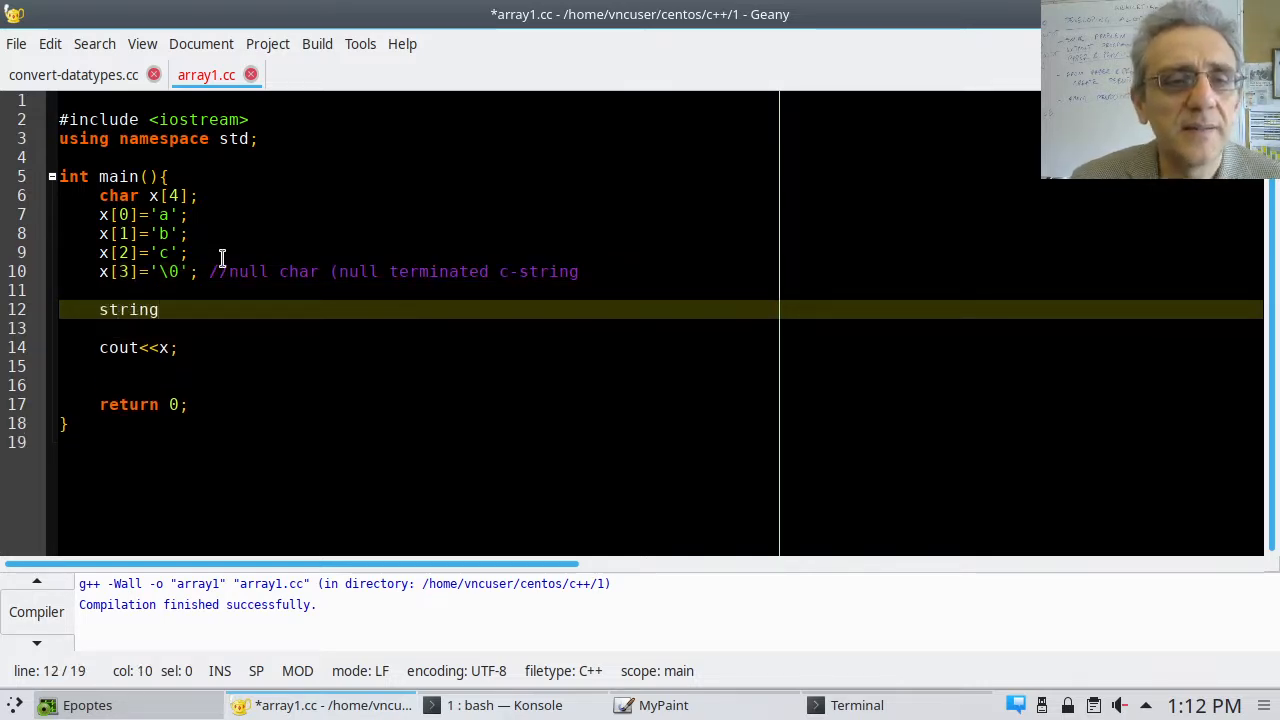
type("s(")
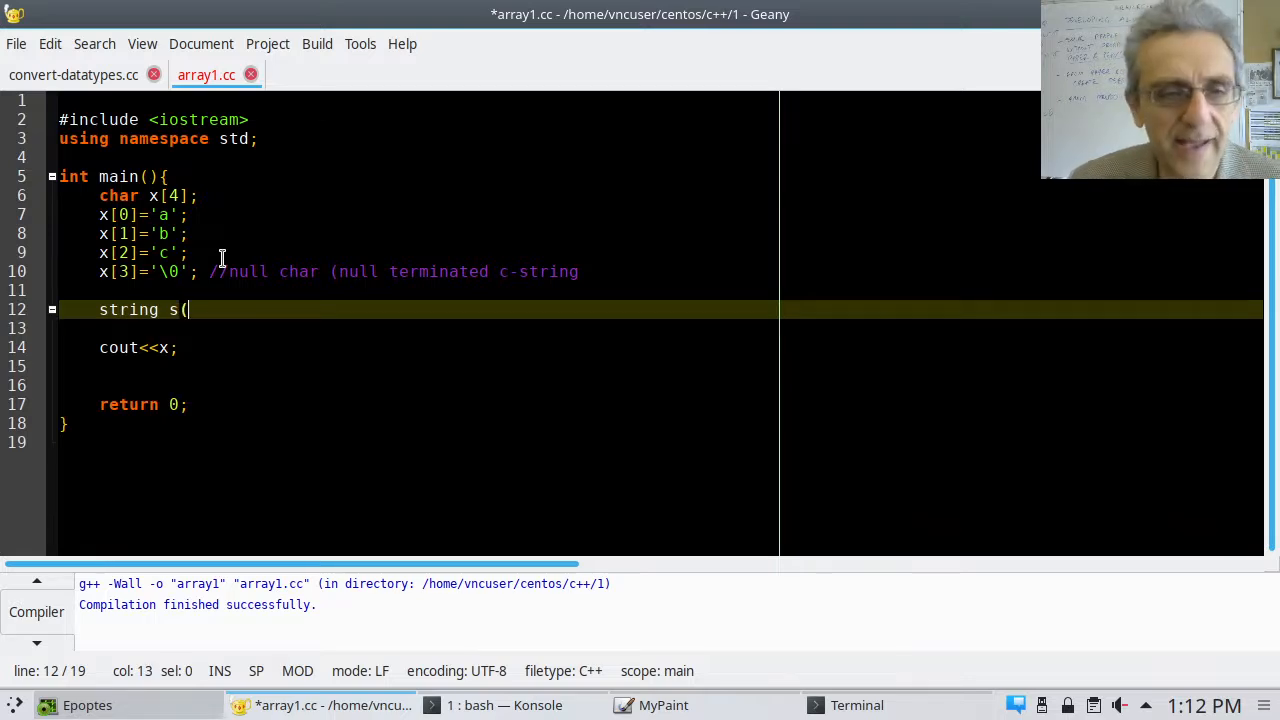
type("\"")
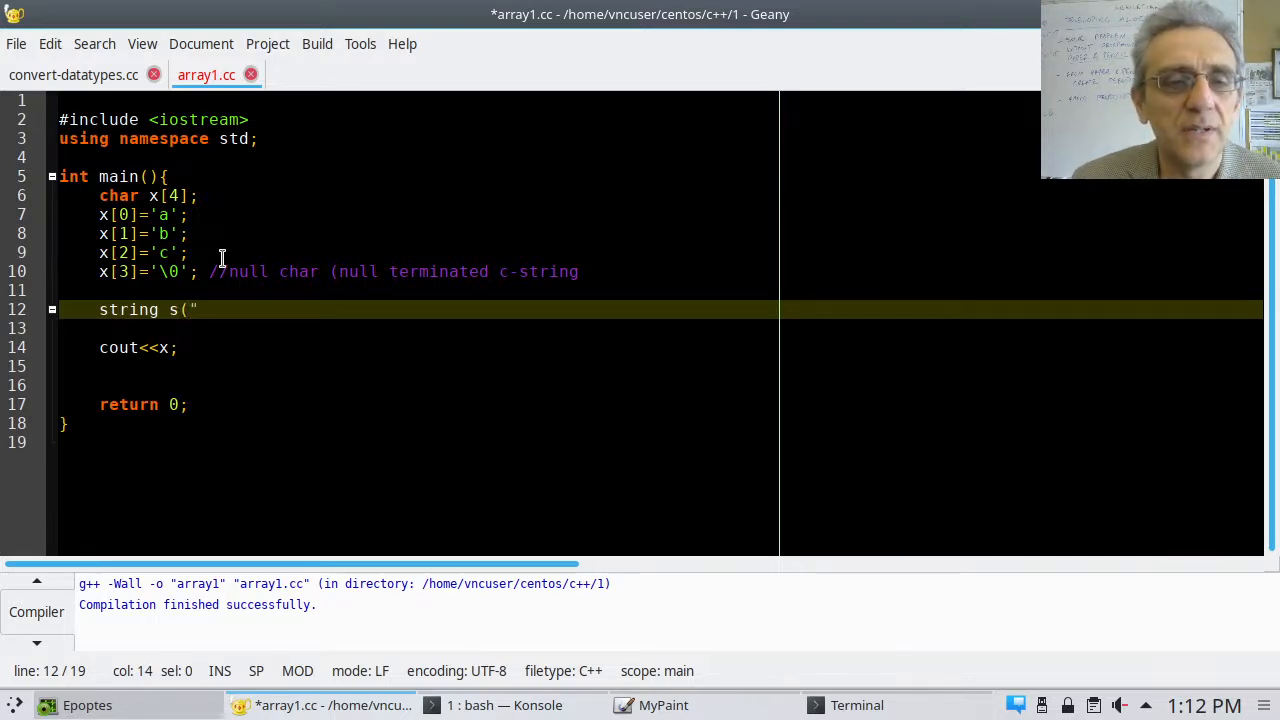
type("abc\"")
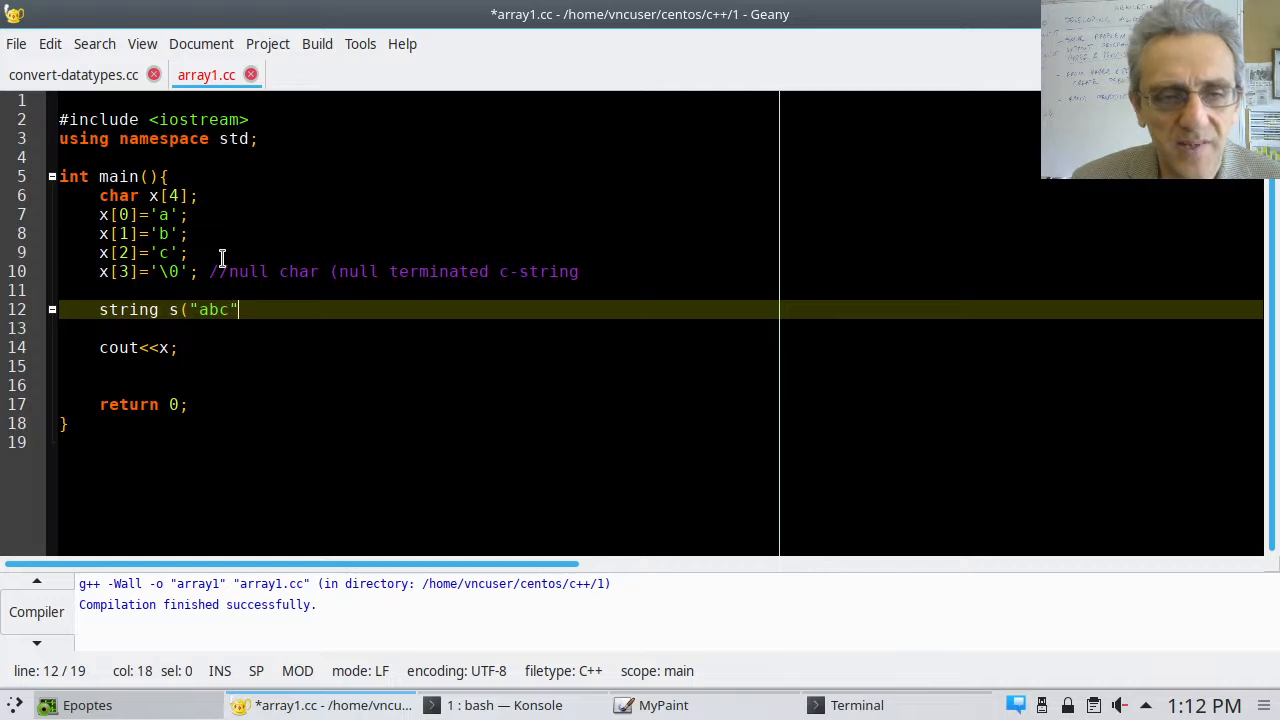
type(");")
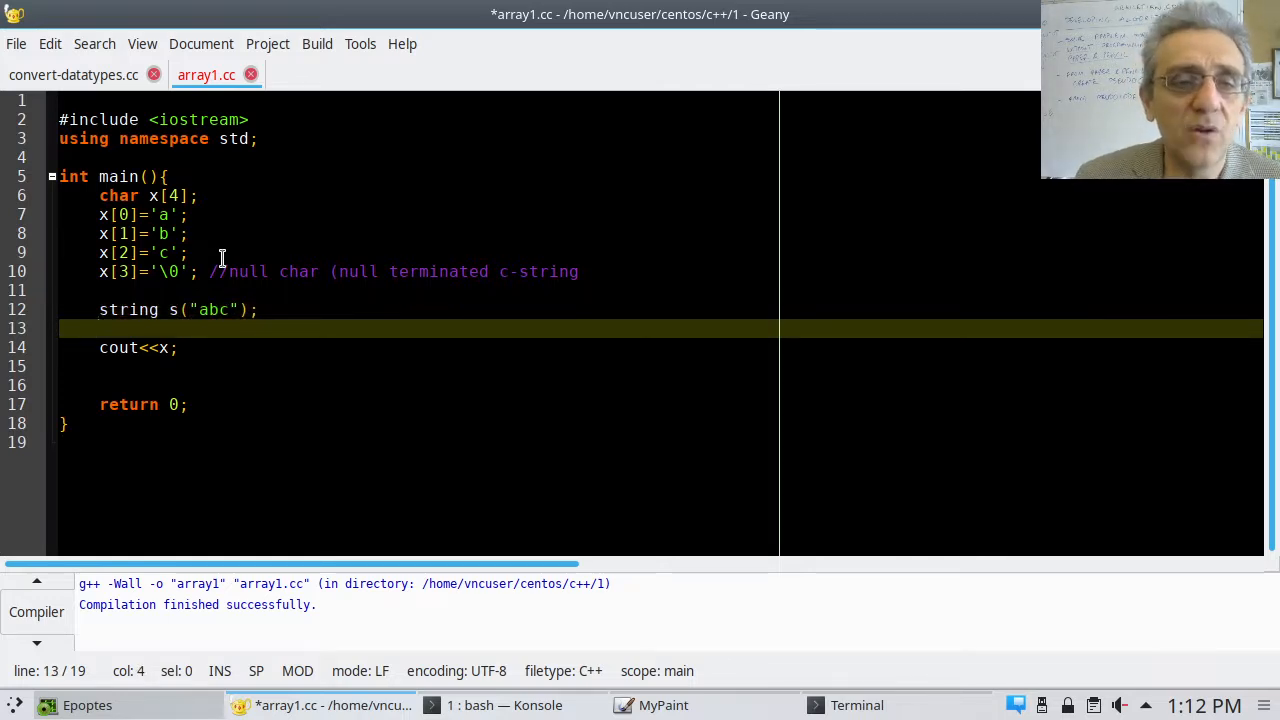
type("cout")
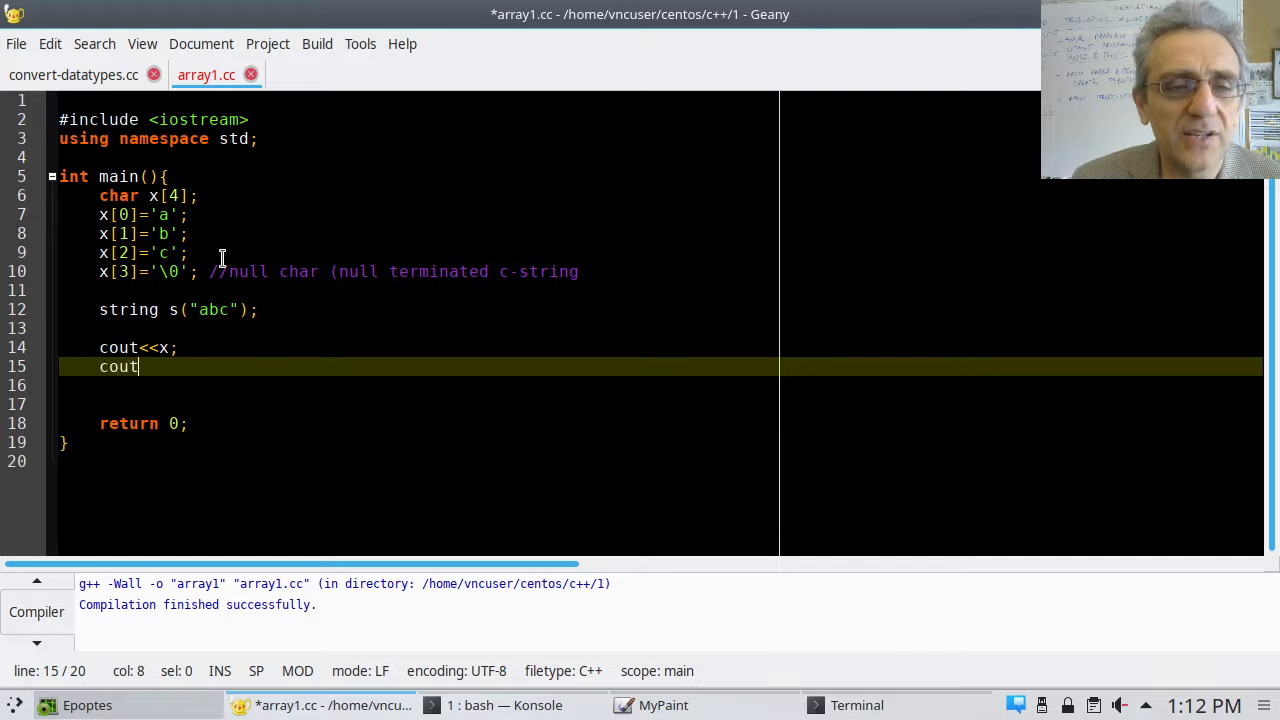
type("<<")
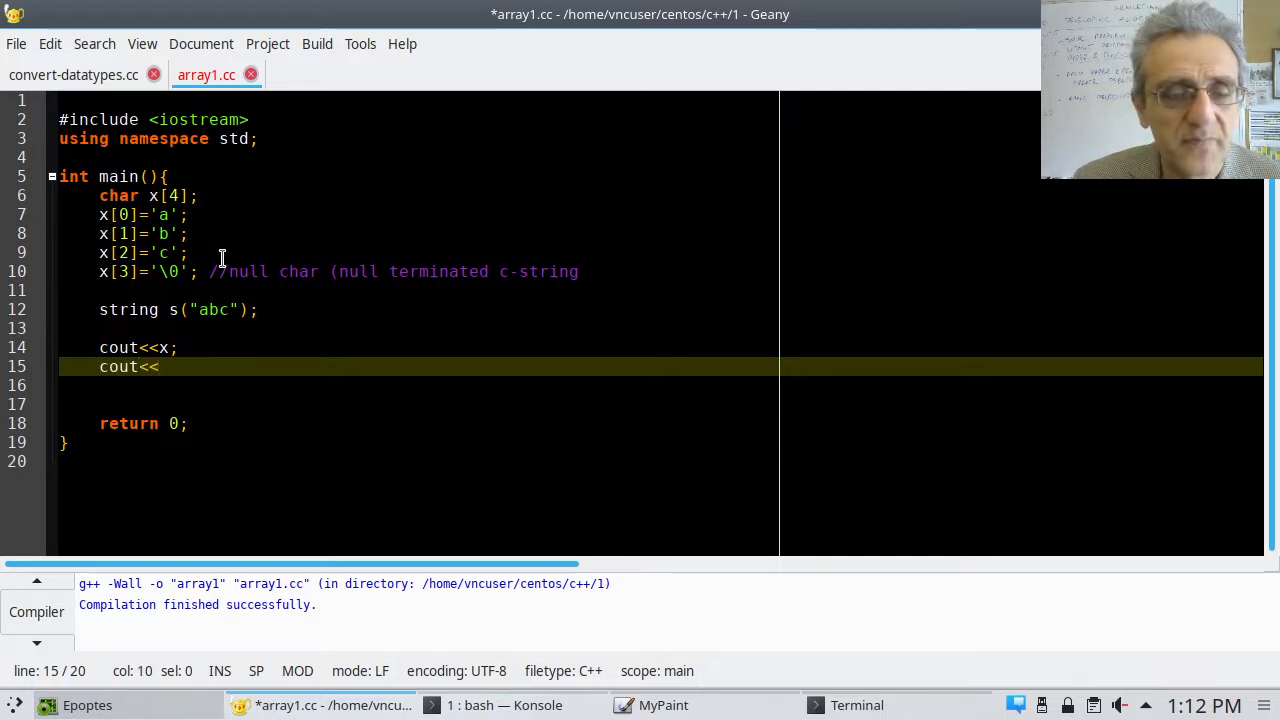
type("s;")
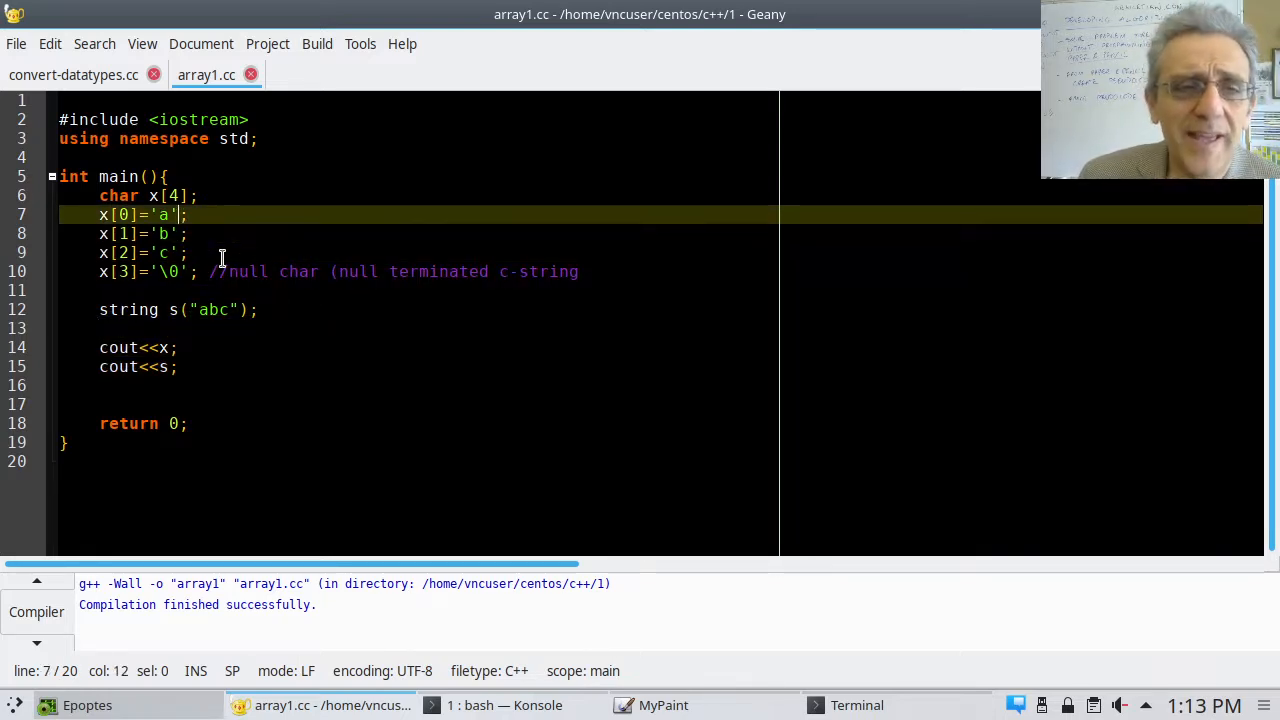
Replace the per-element assignments with strcpy(x, "abc") and comment out the string s lines
left_click(99, 214)
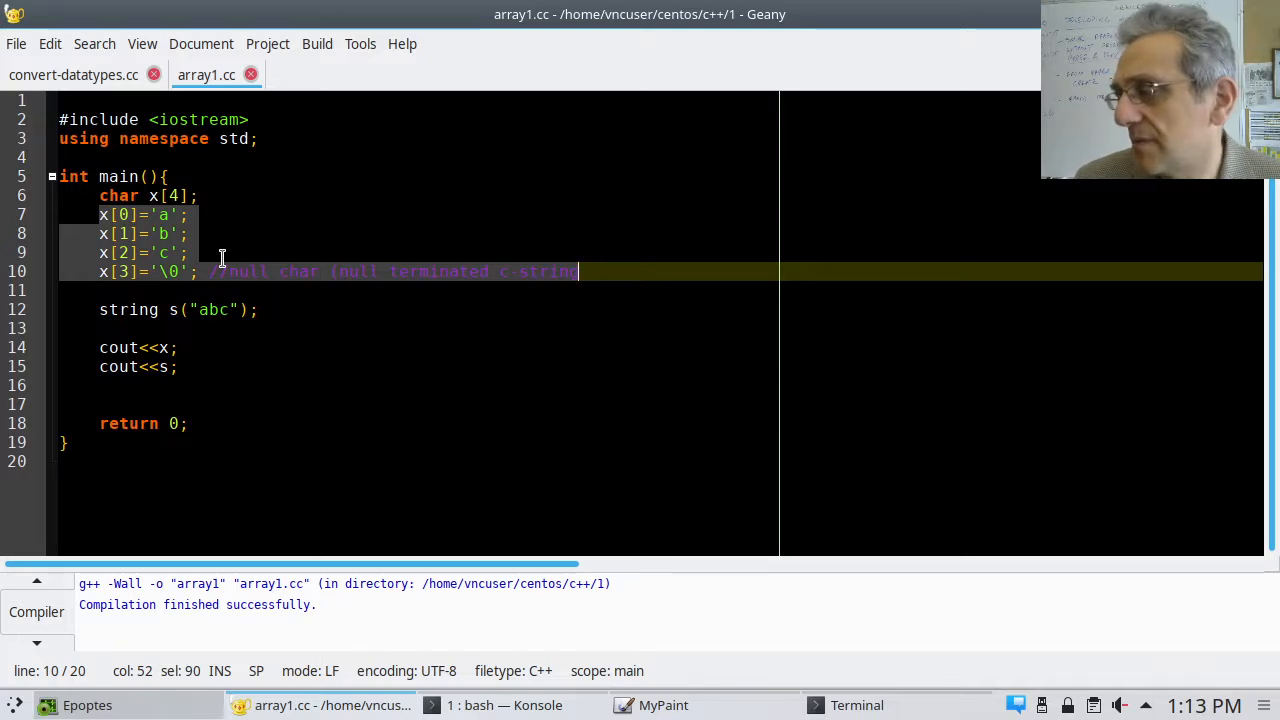
type("strcpy(")
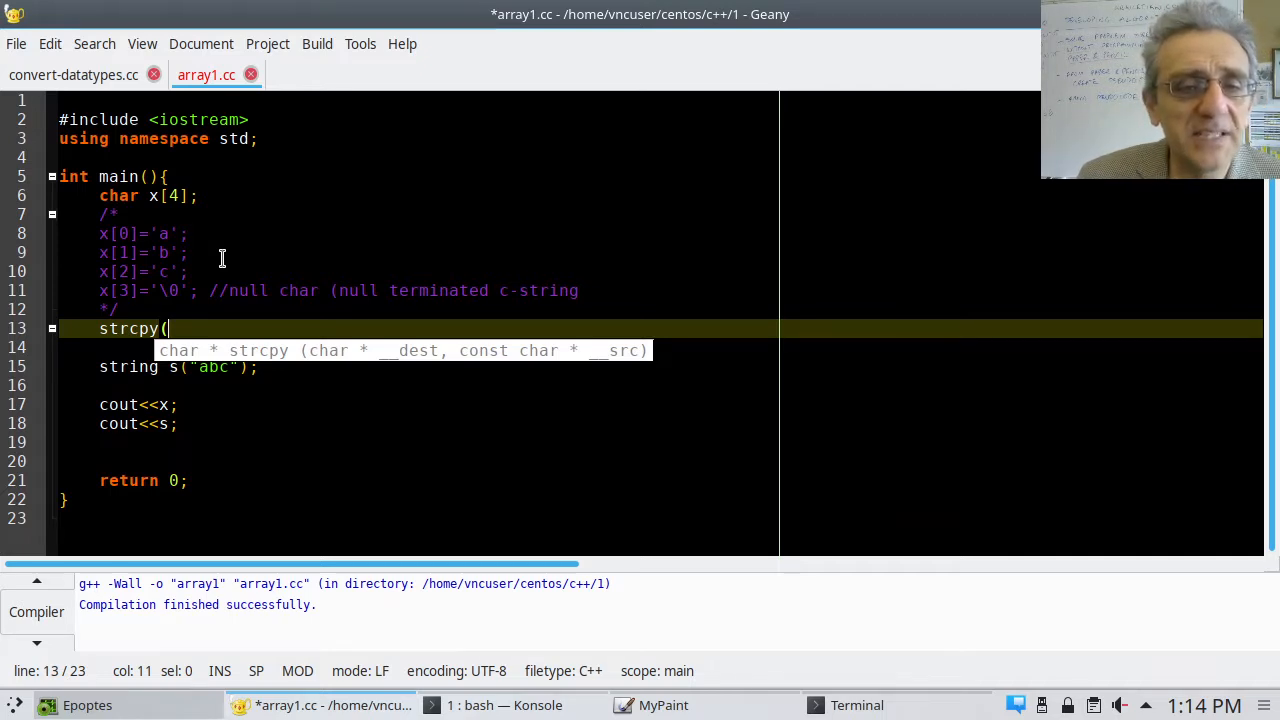
type("x")
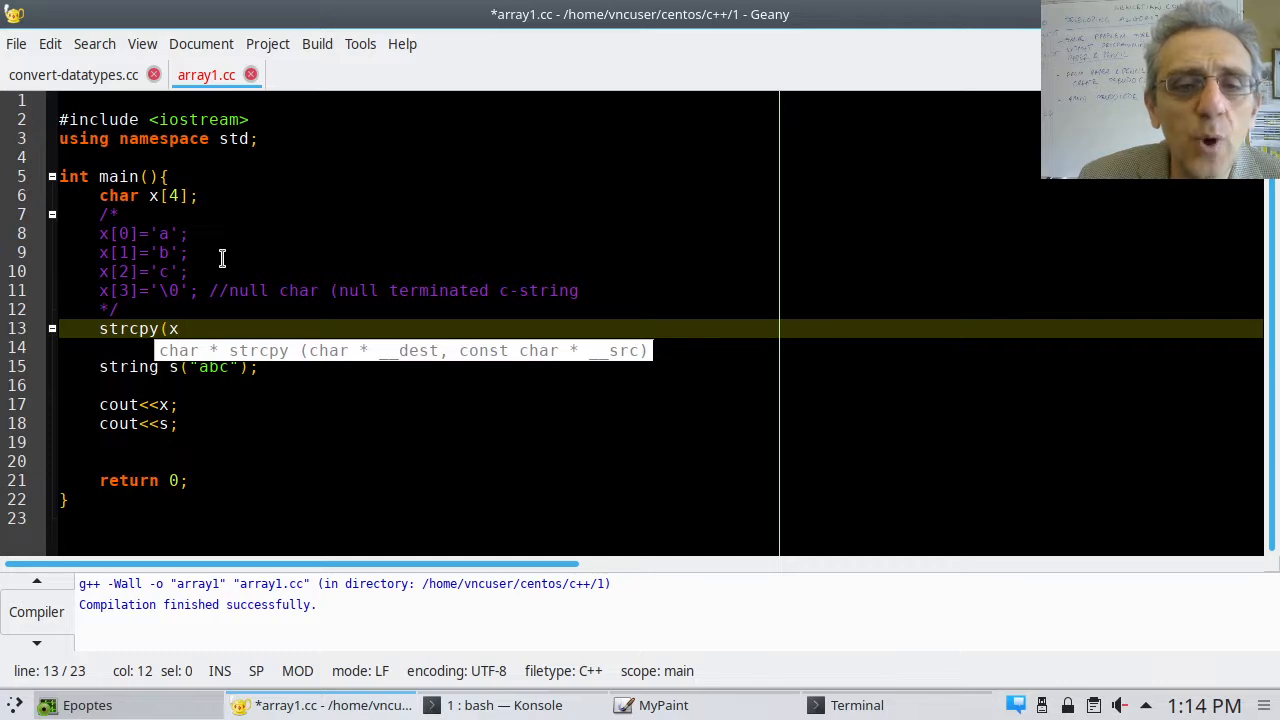
type(", \"")
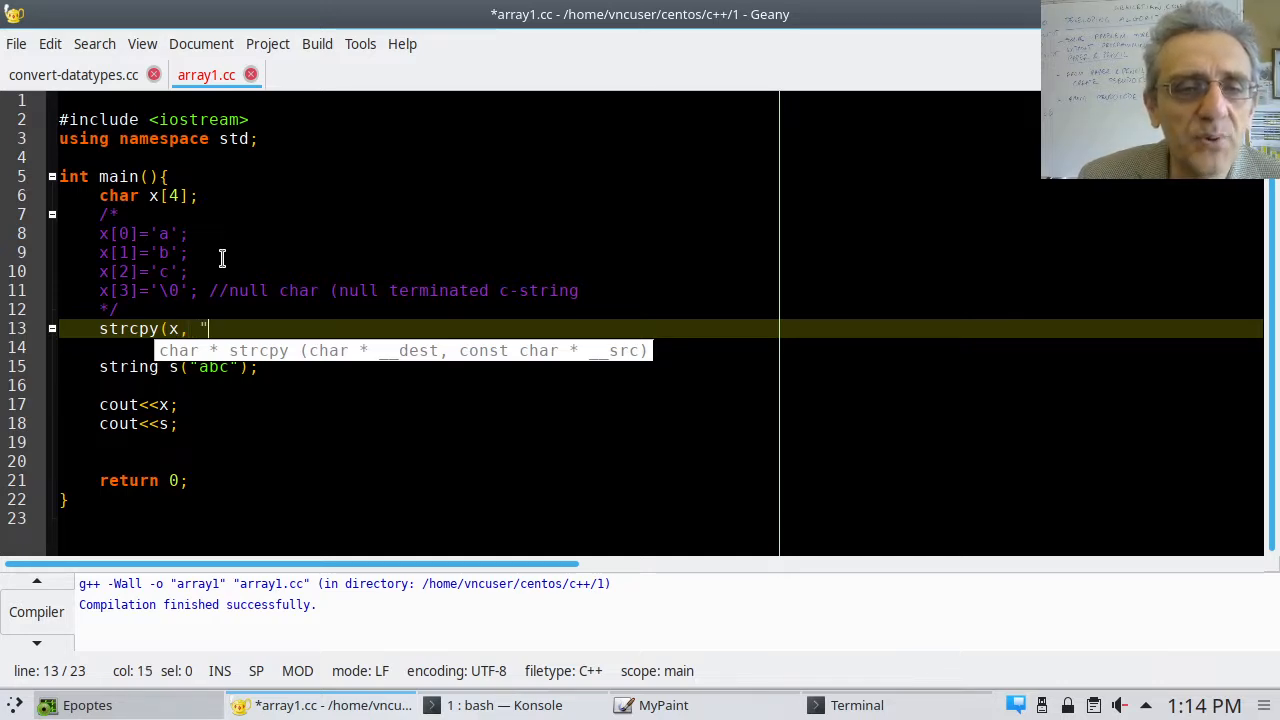
type("abc\");")
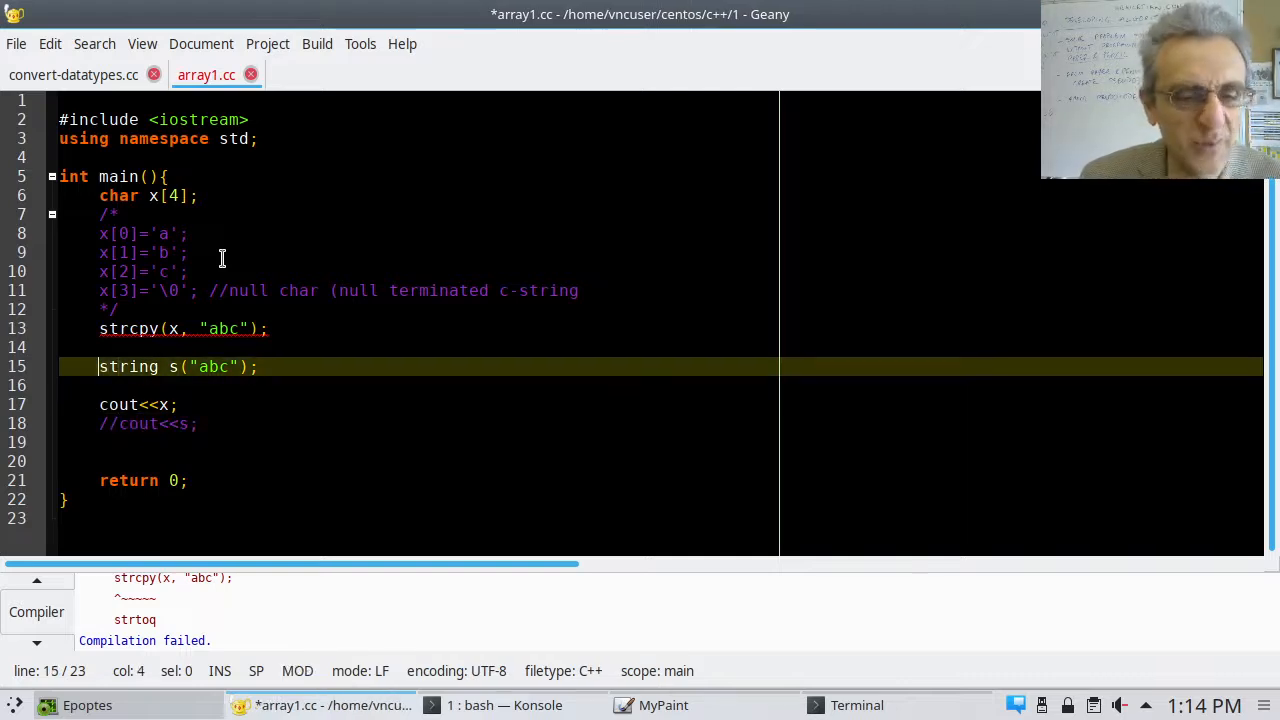
type("//")
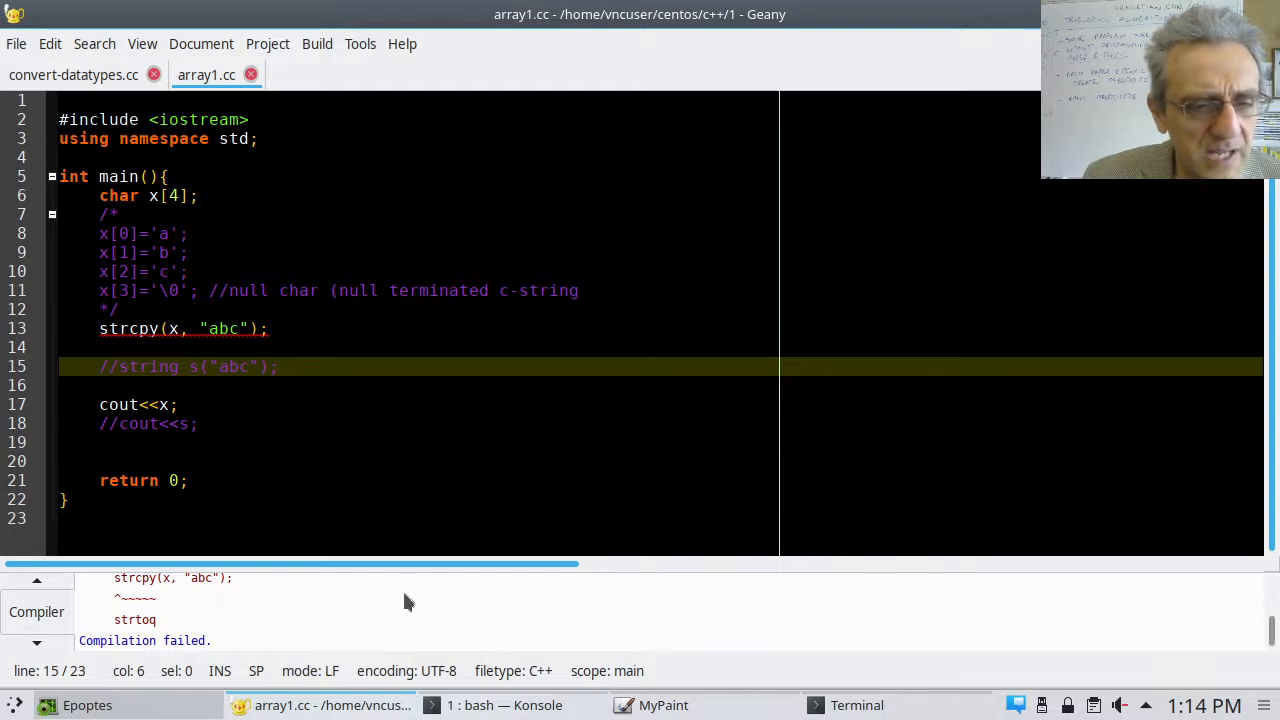
Test an overflowing 'def' extension of the literal, then trim it back to abc
left_click_drag(410, 563, 450, 563)
type("#include <cstring>")
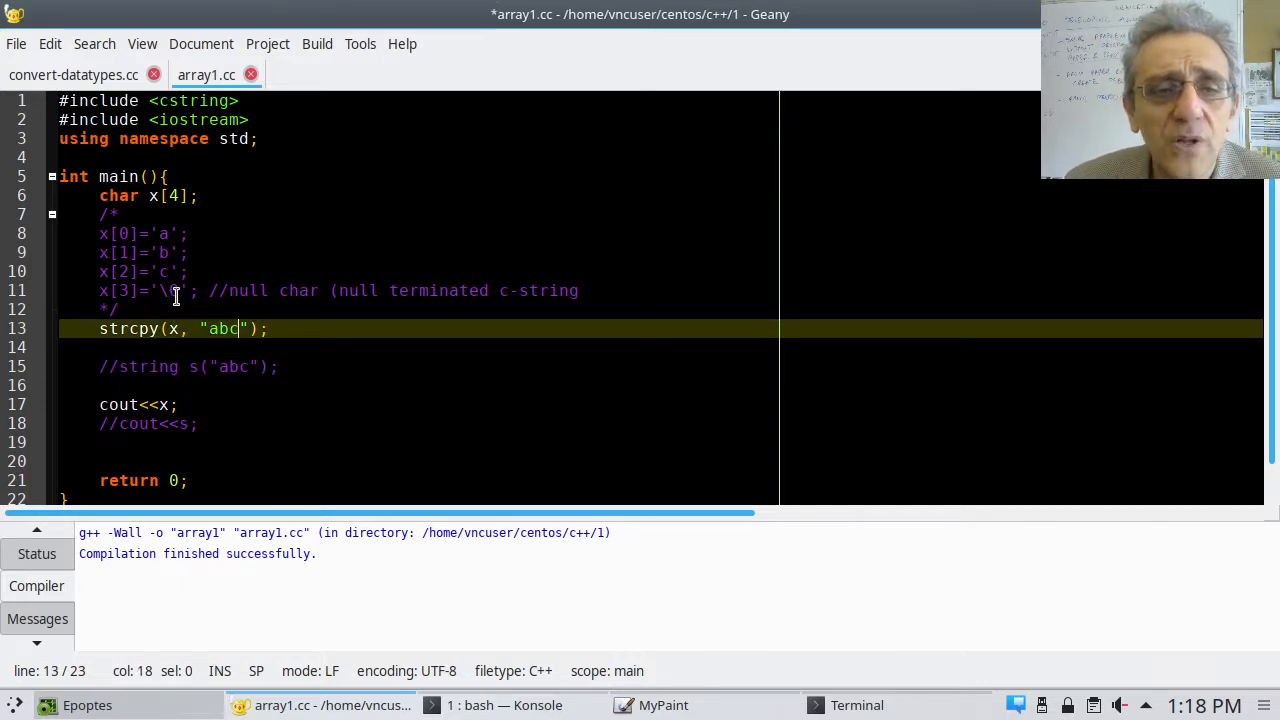
type("def")
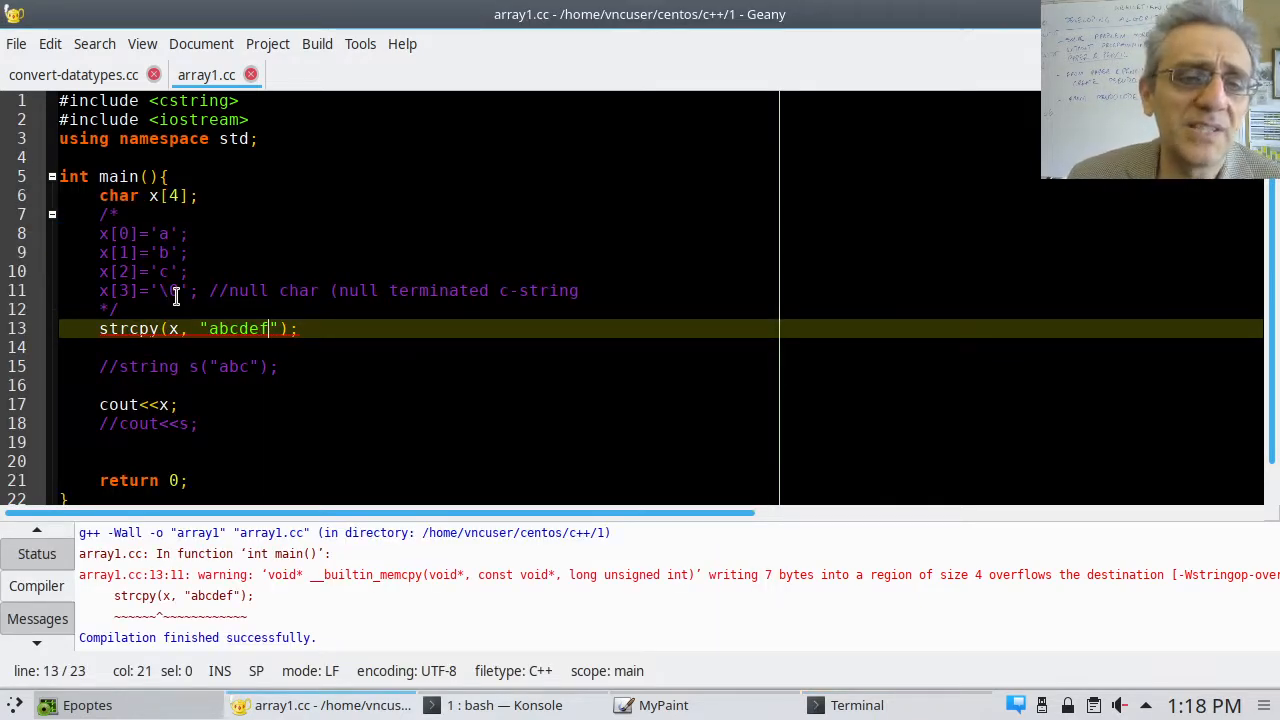
key("BackSpace")
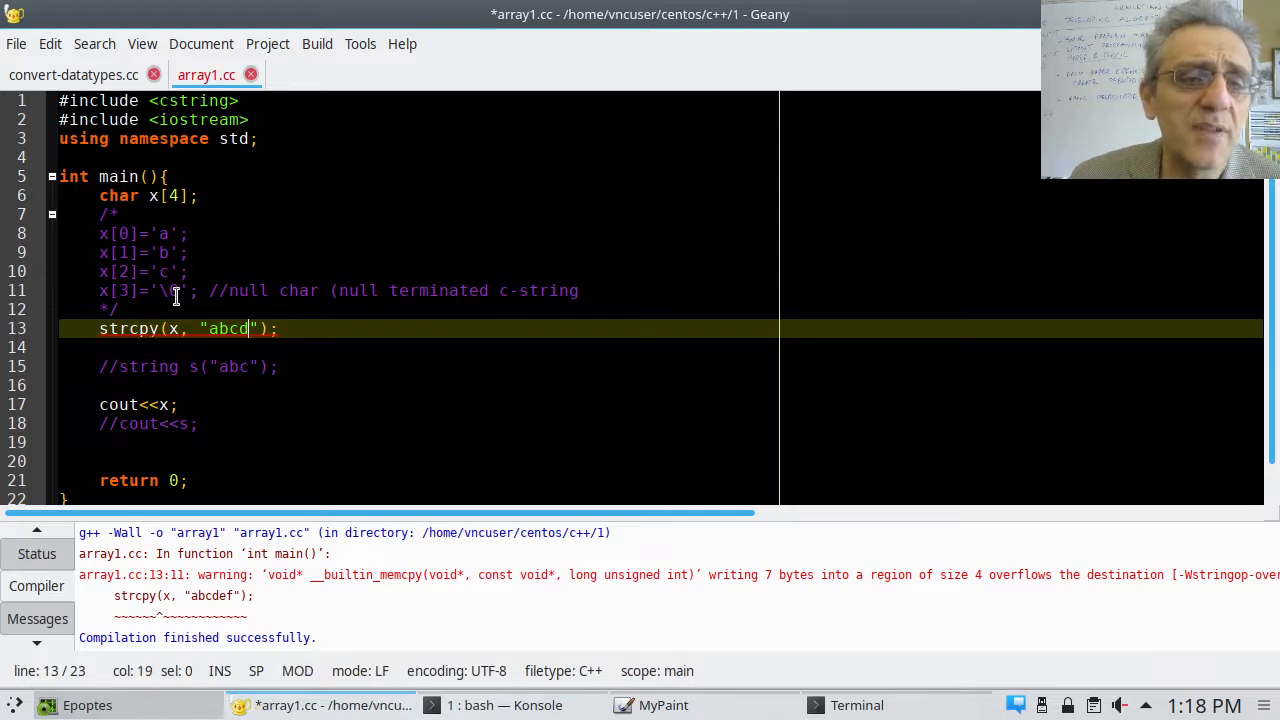
key("BackSpace")
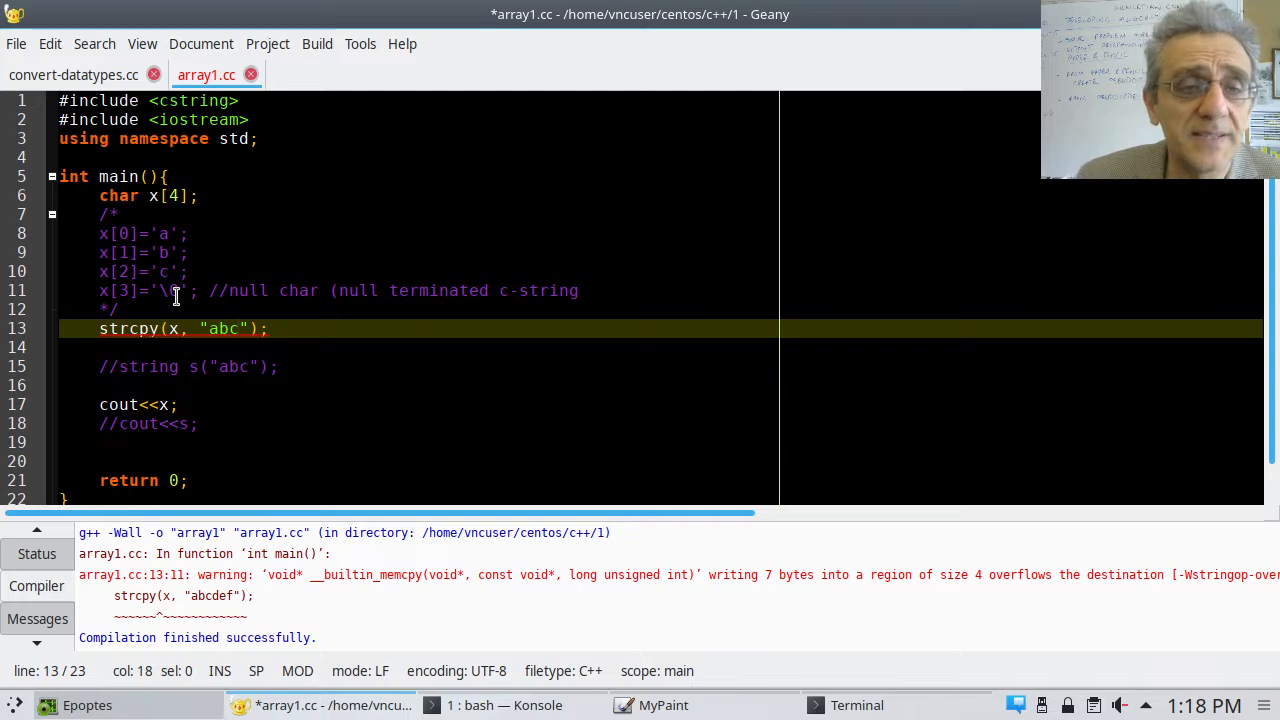
Change strcpy to strncpy(x, …, sizeof(x)-1) and lengthen the literal with a's
left_click(160, 328)
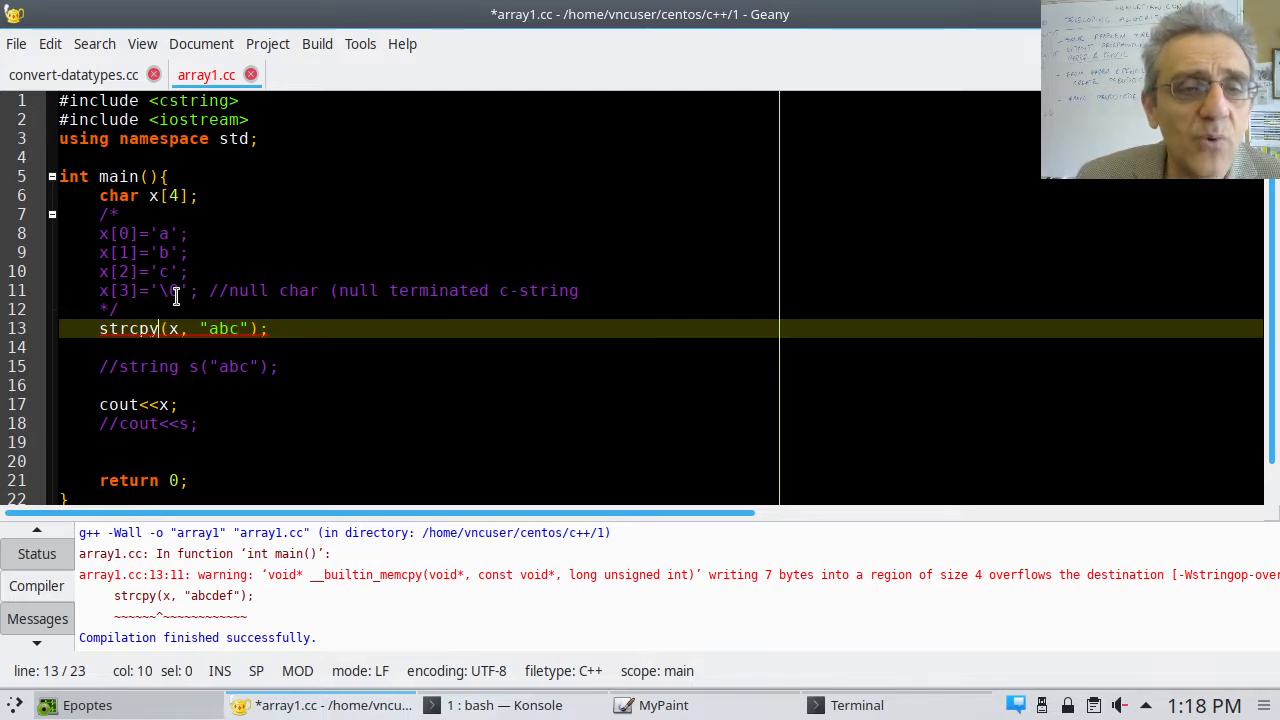
type("n")
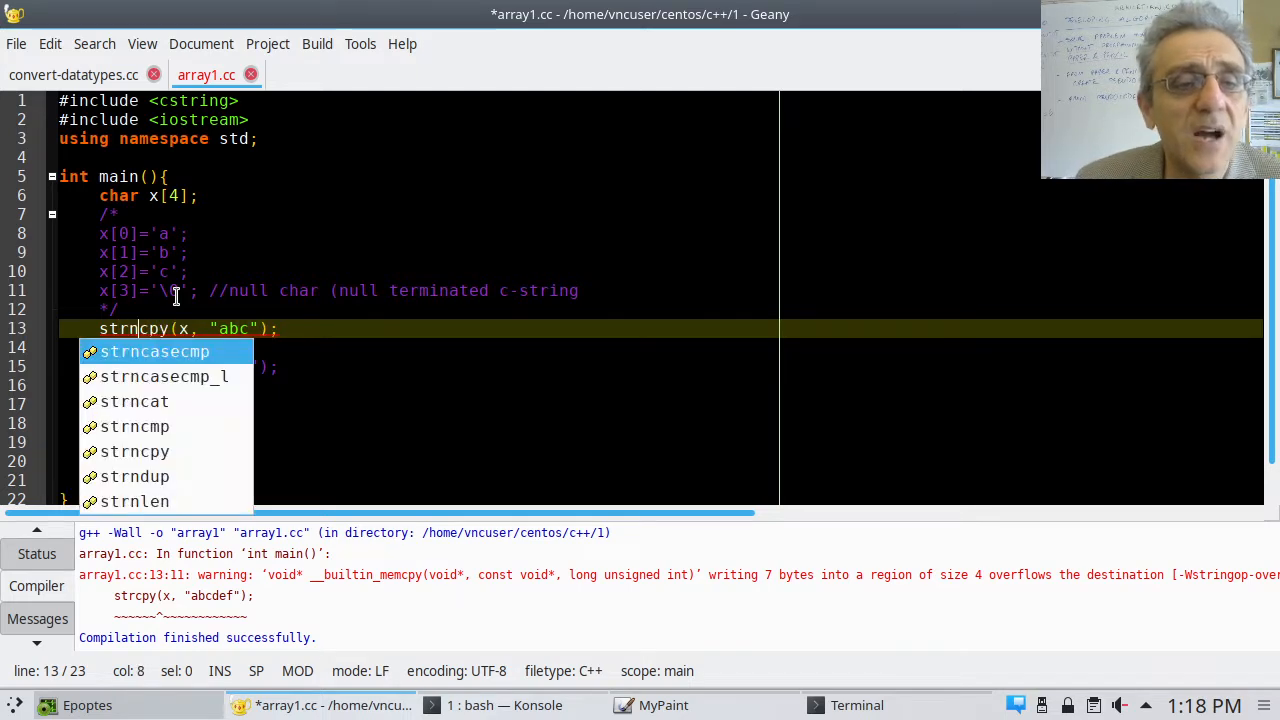
key("Escape")
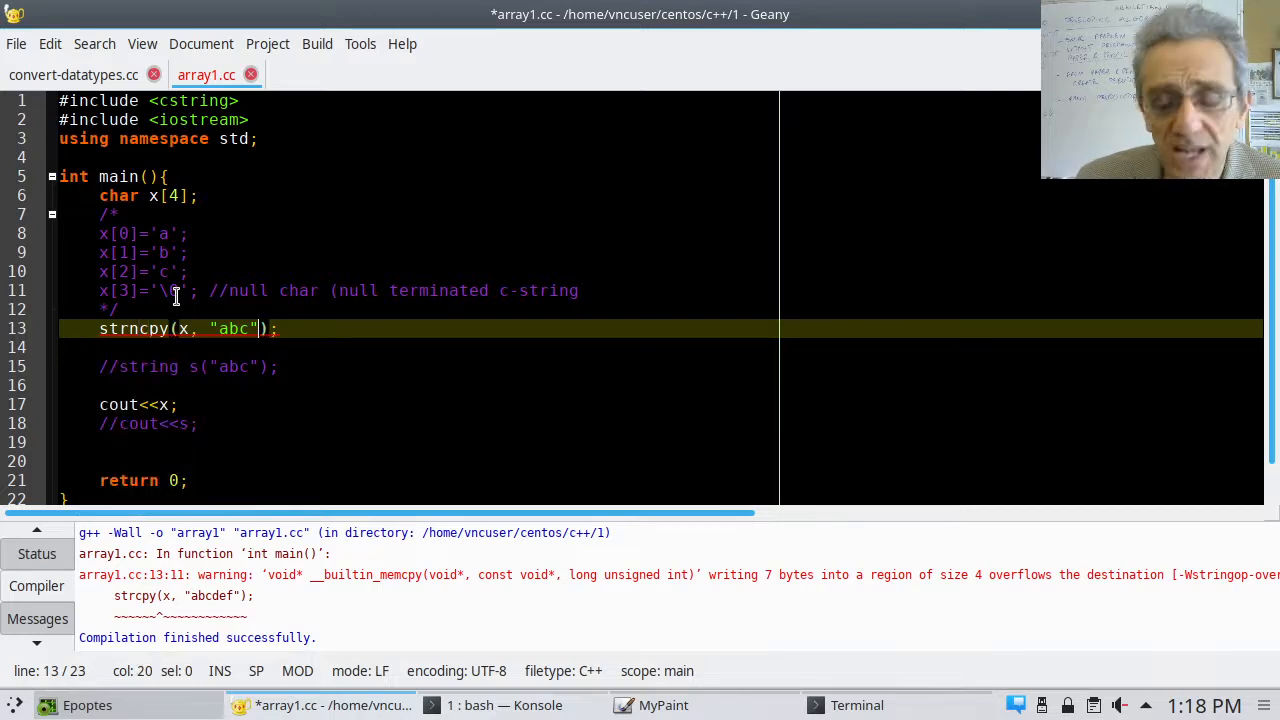
type(",")
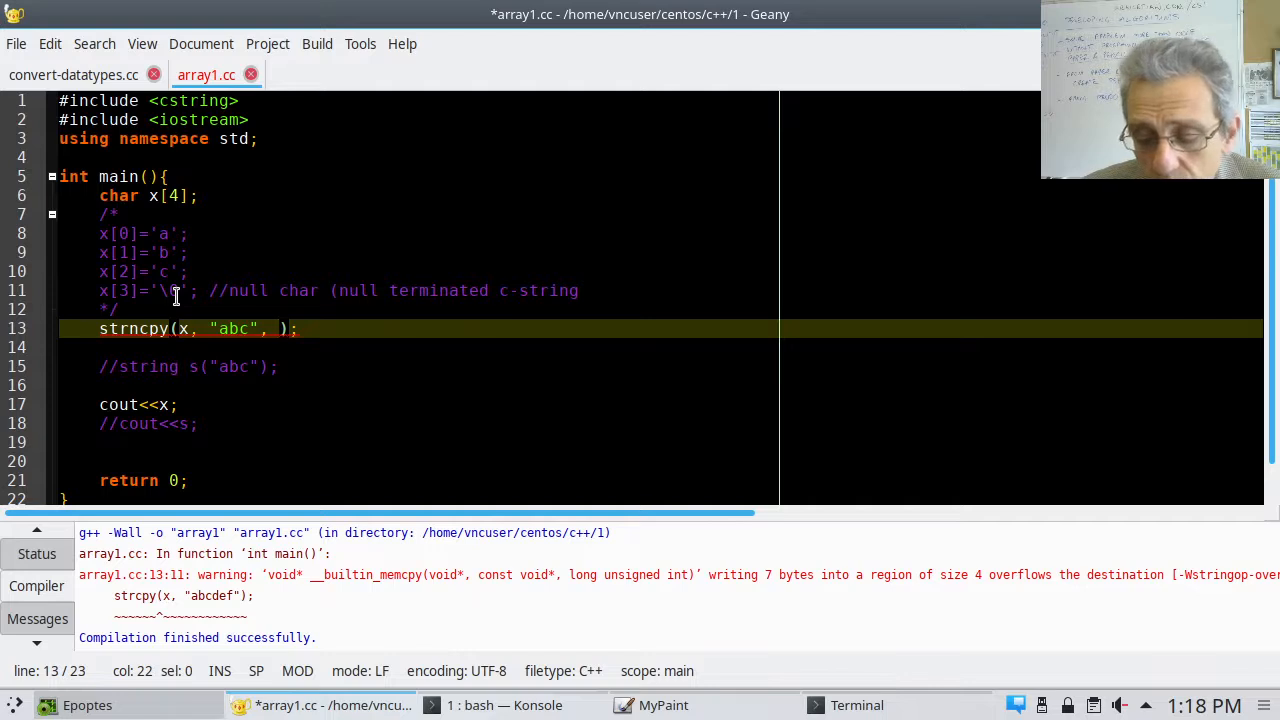
type("4-")
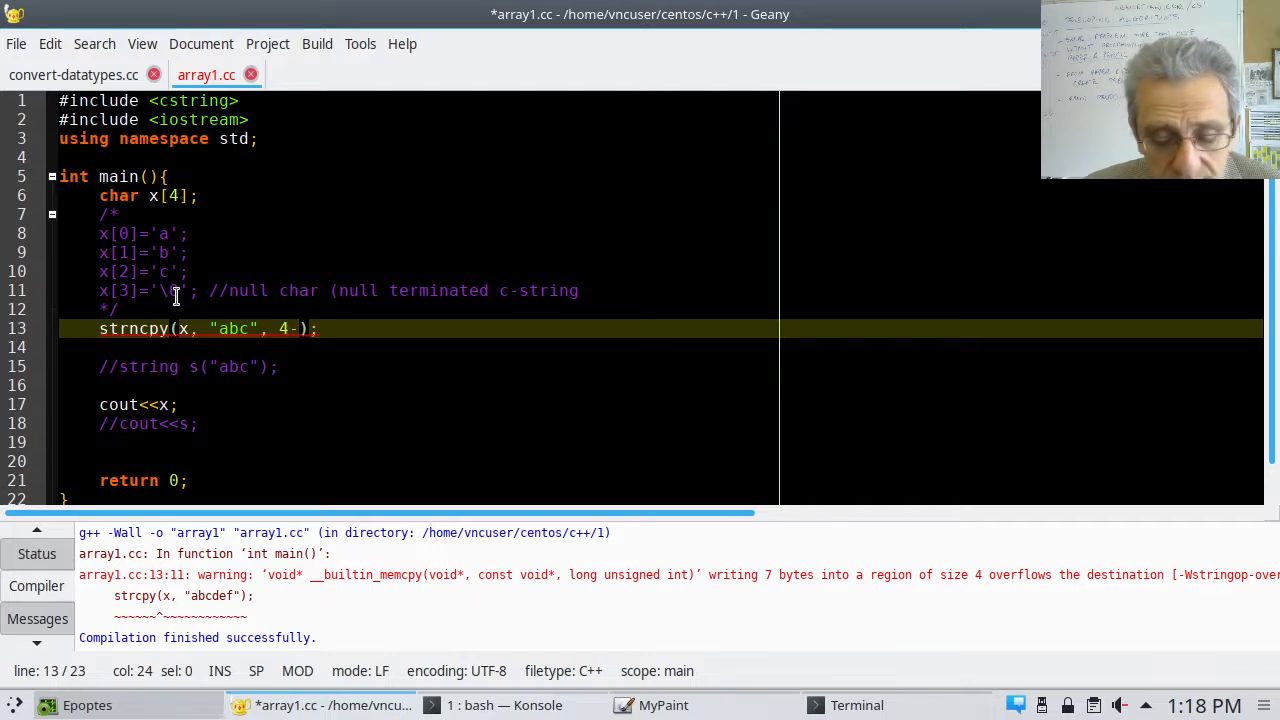
type("1")
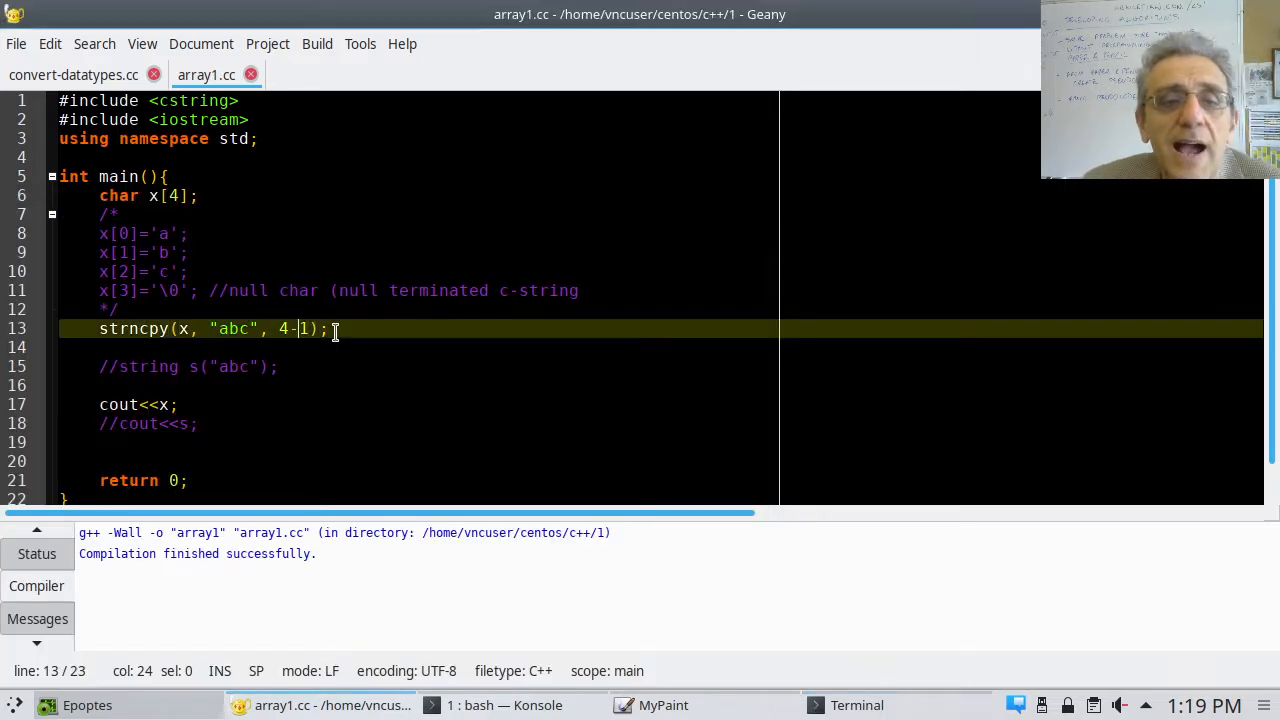
type("si")
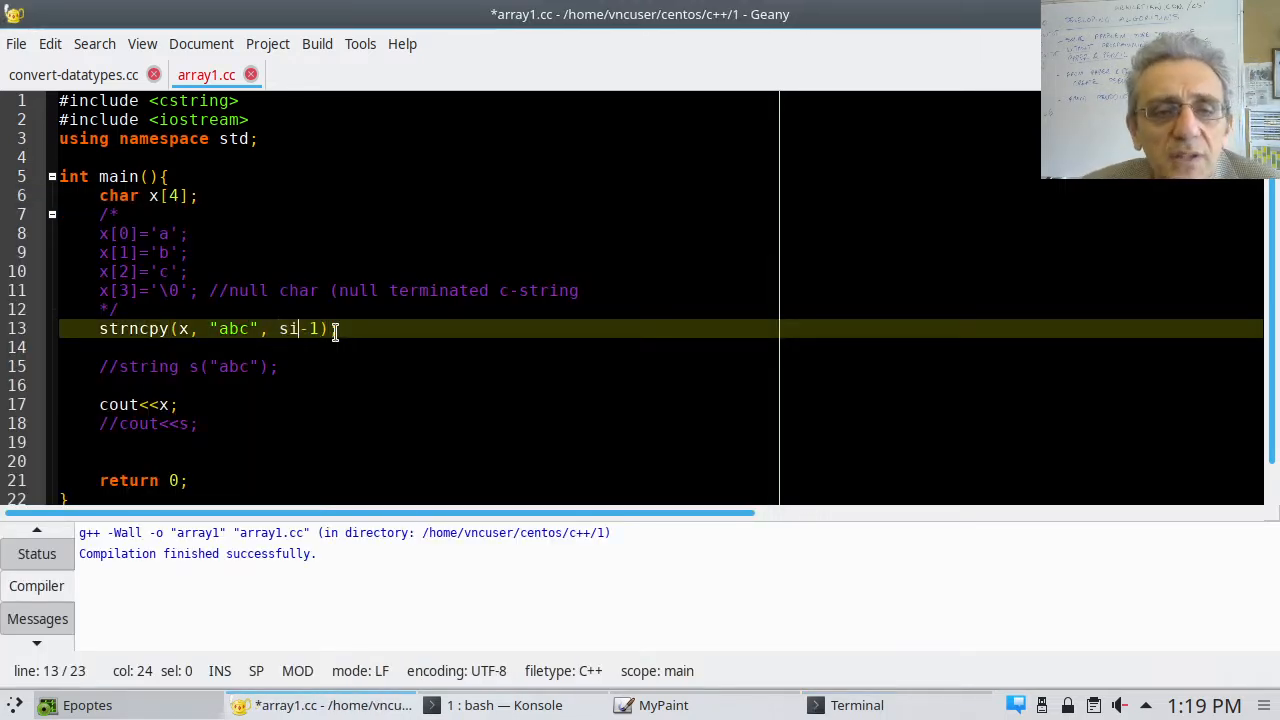
type("zeof(")
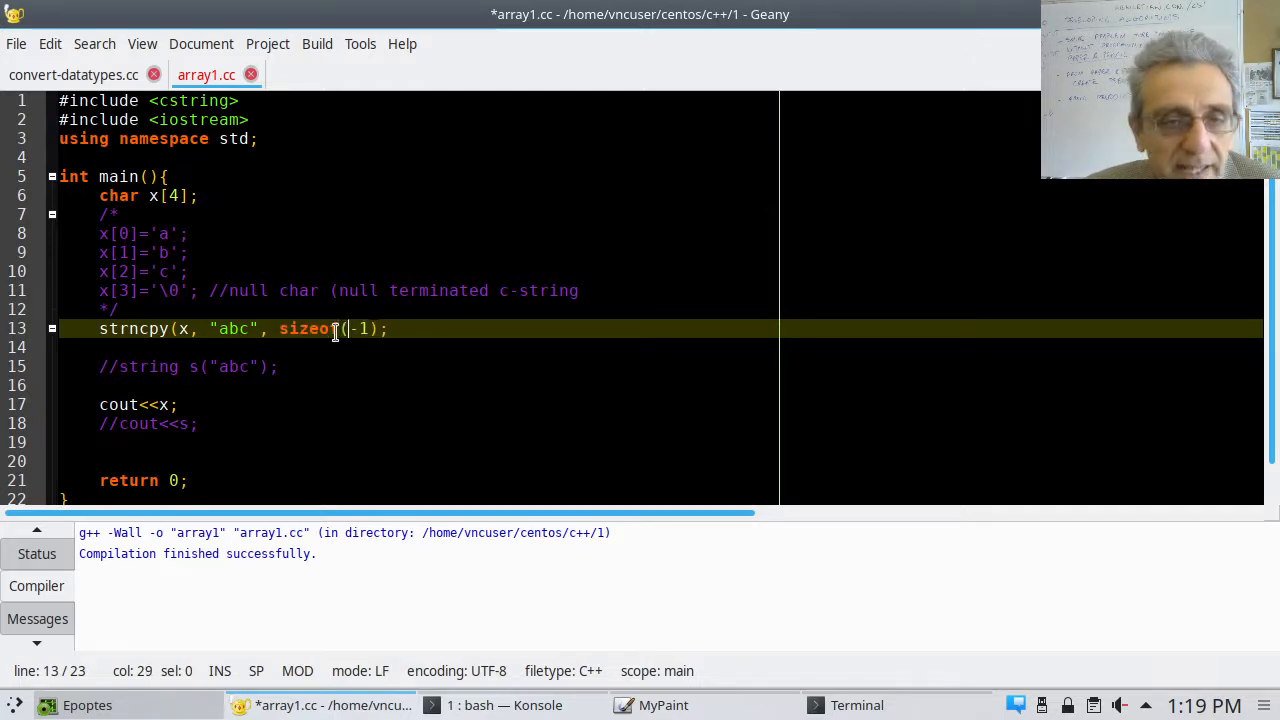
type("x)")
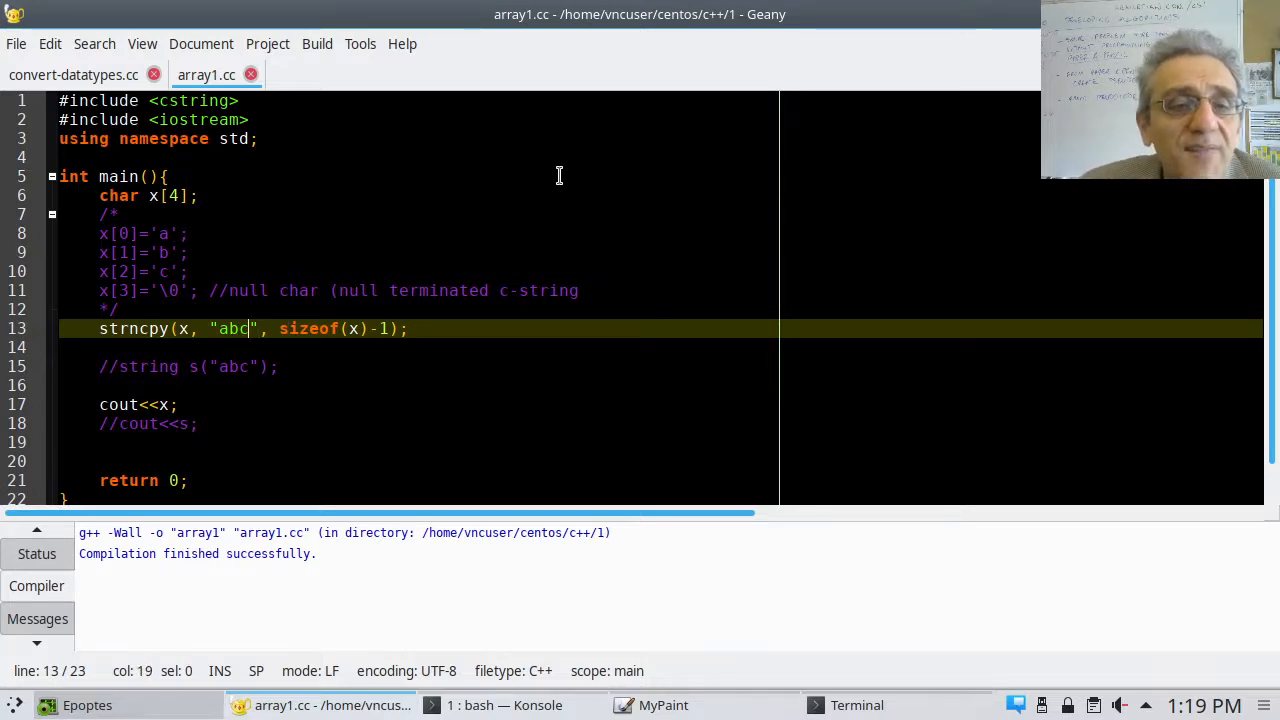
type("aaaaaaaaaaaaaaaaaaaa")
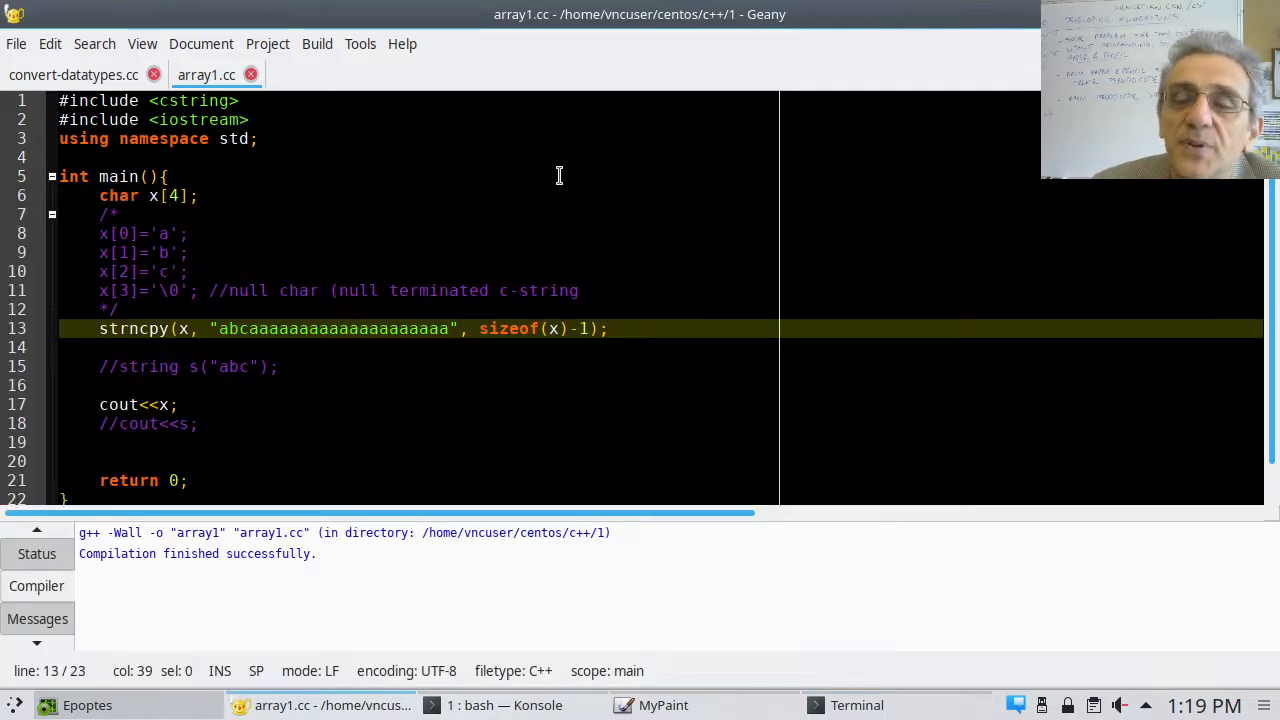
key("BackSpace")
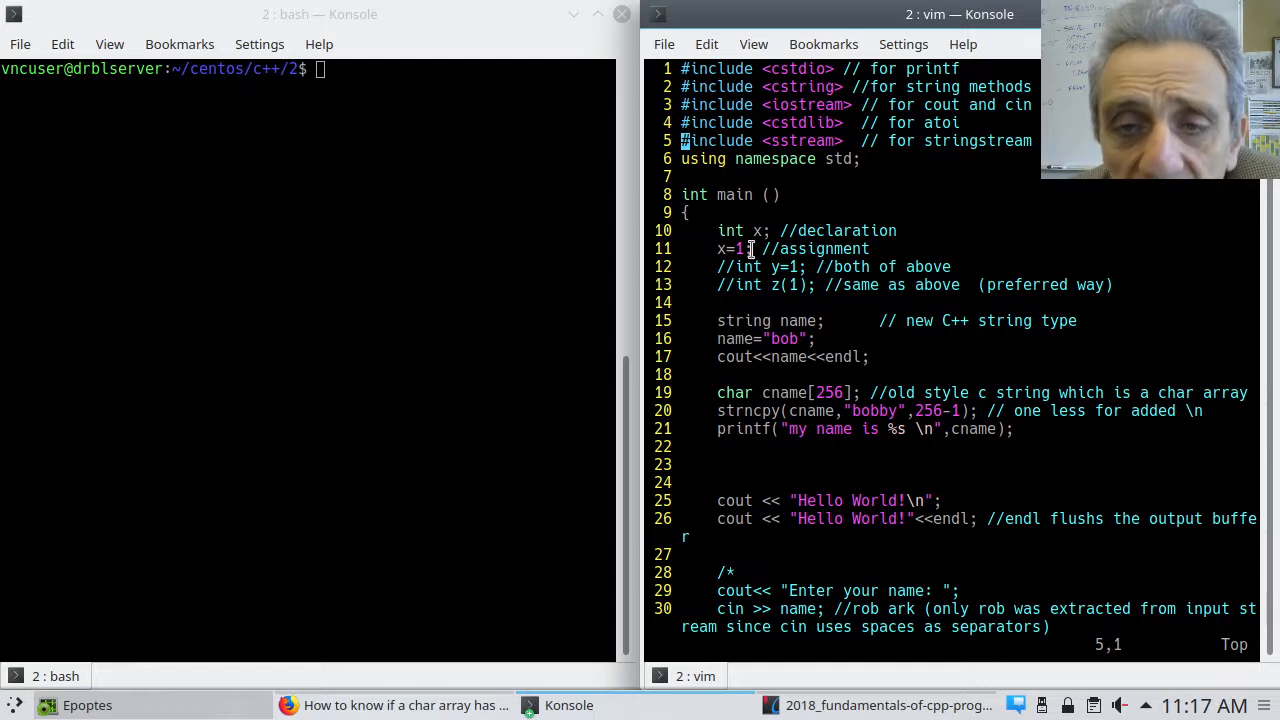
mouse_move(800, 285)
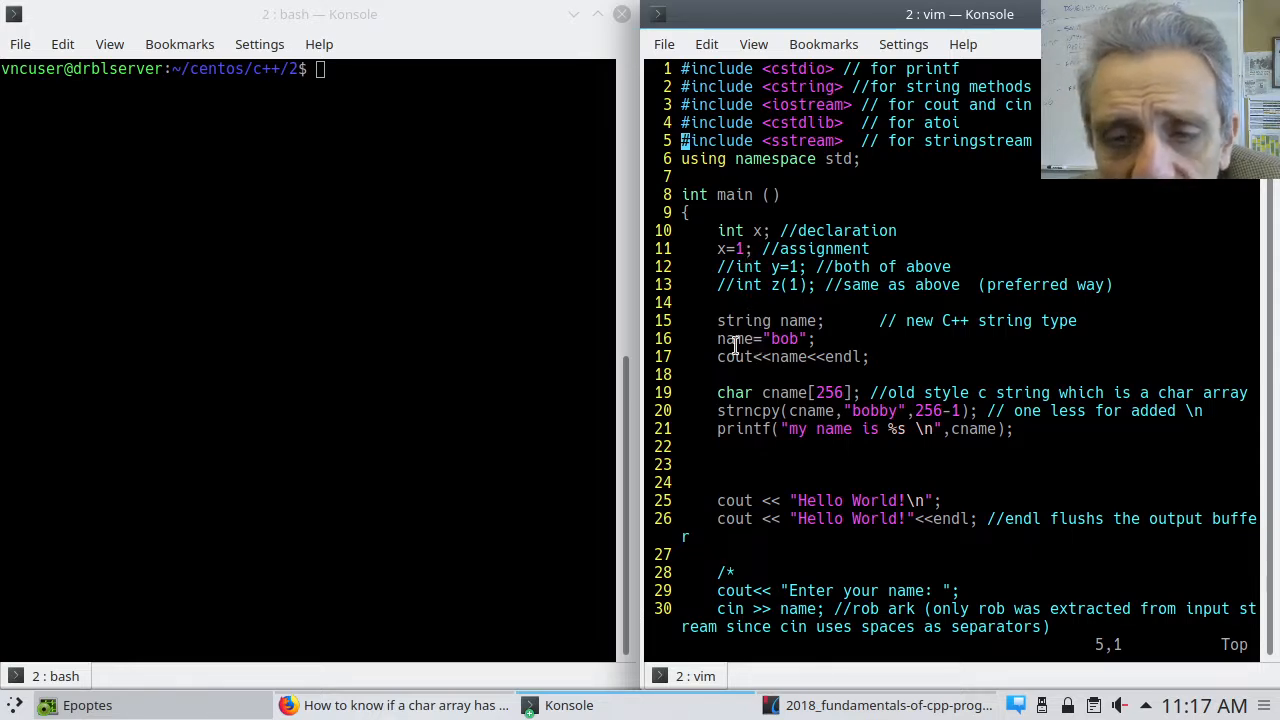
mouse_move(782, 366)
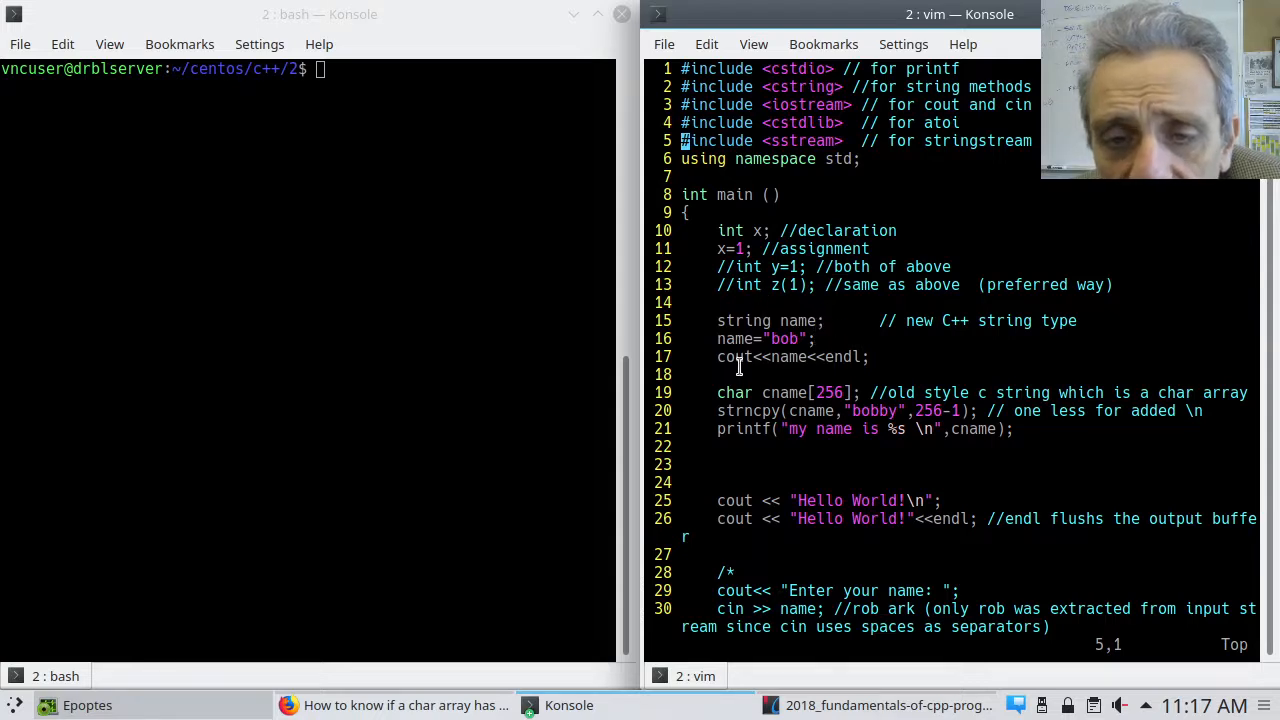
mouse_move(772, 411)
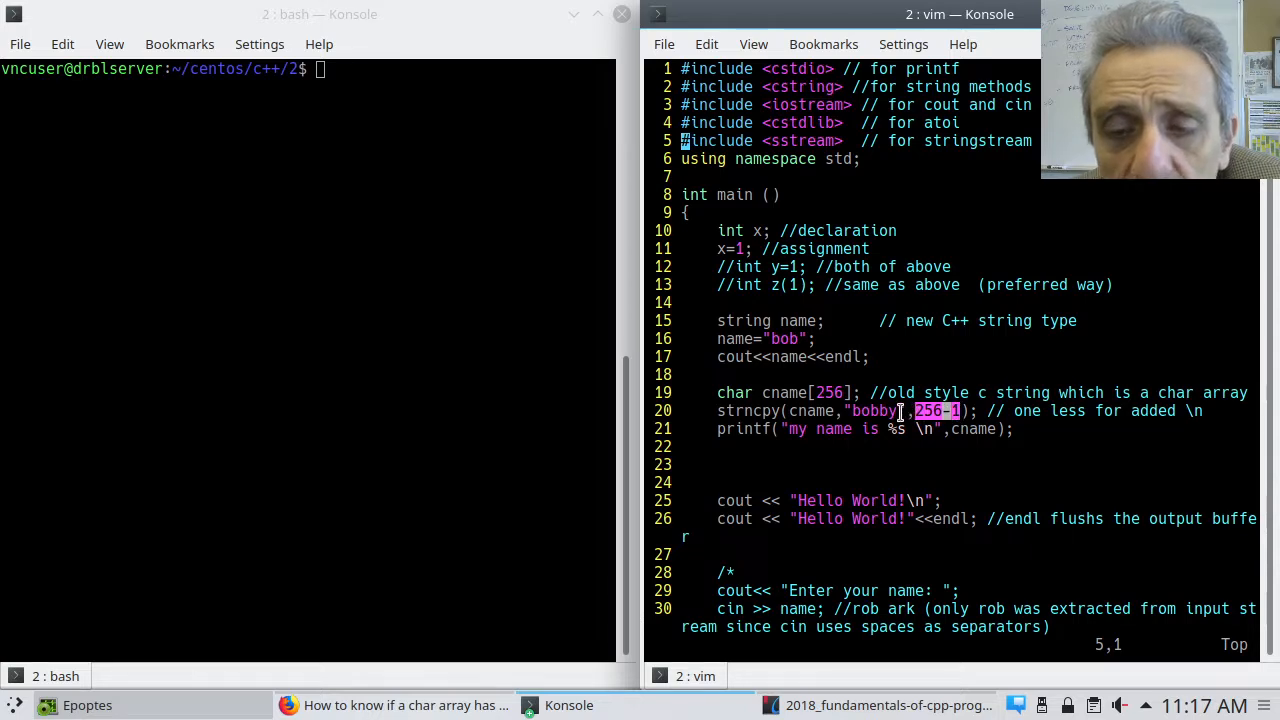
mouse_move(845, 411)
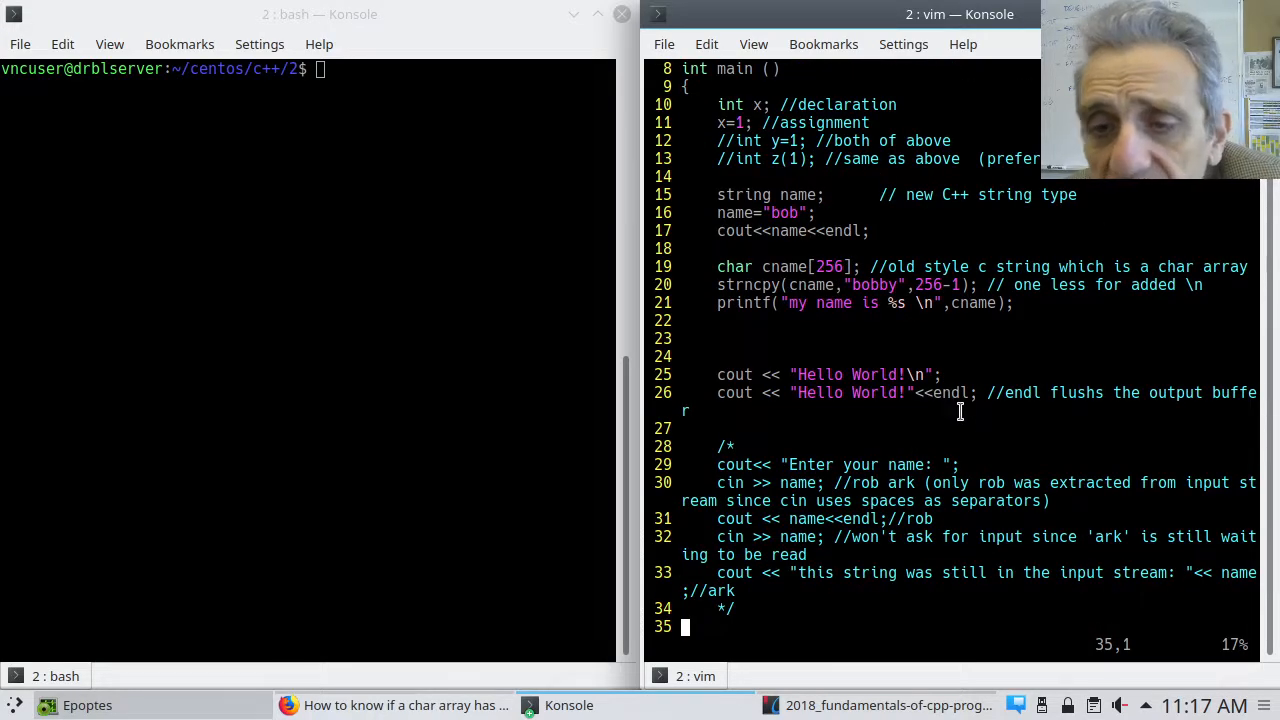
Scroll the vim file down to the getline and string/int conversion examples
scroll("down", 3)
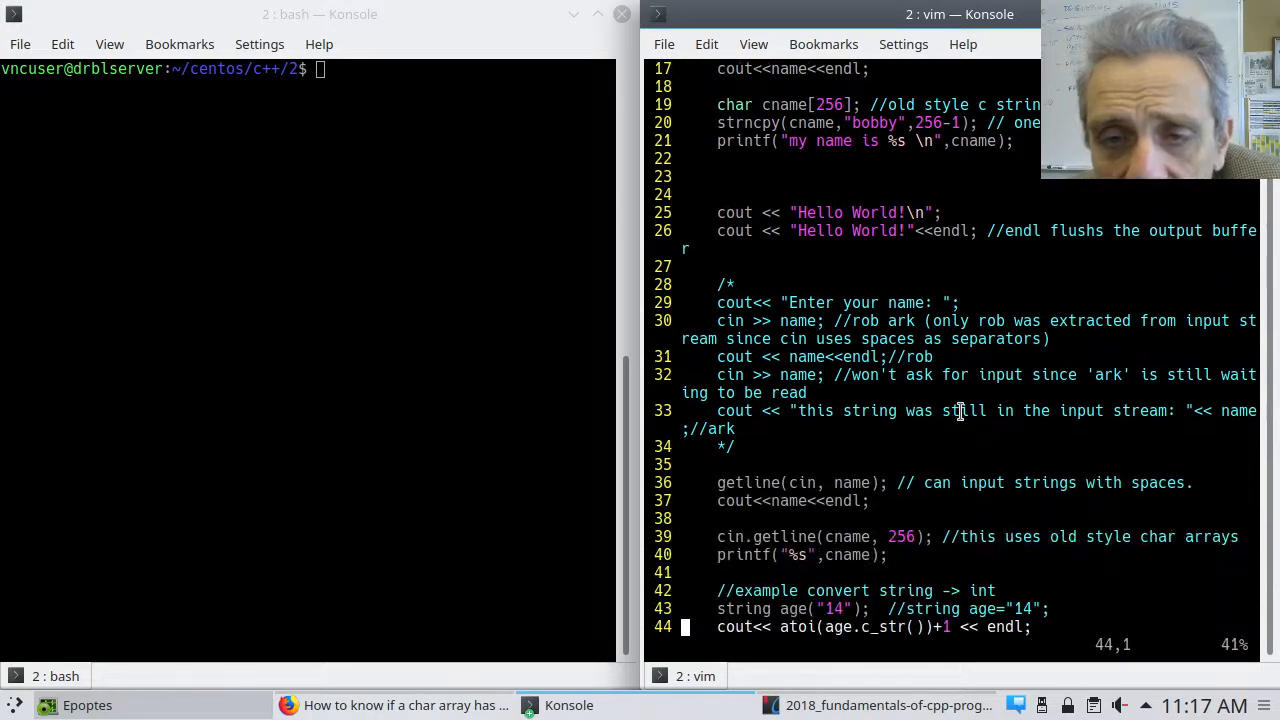
scroll("down", 3)
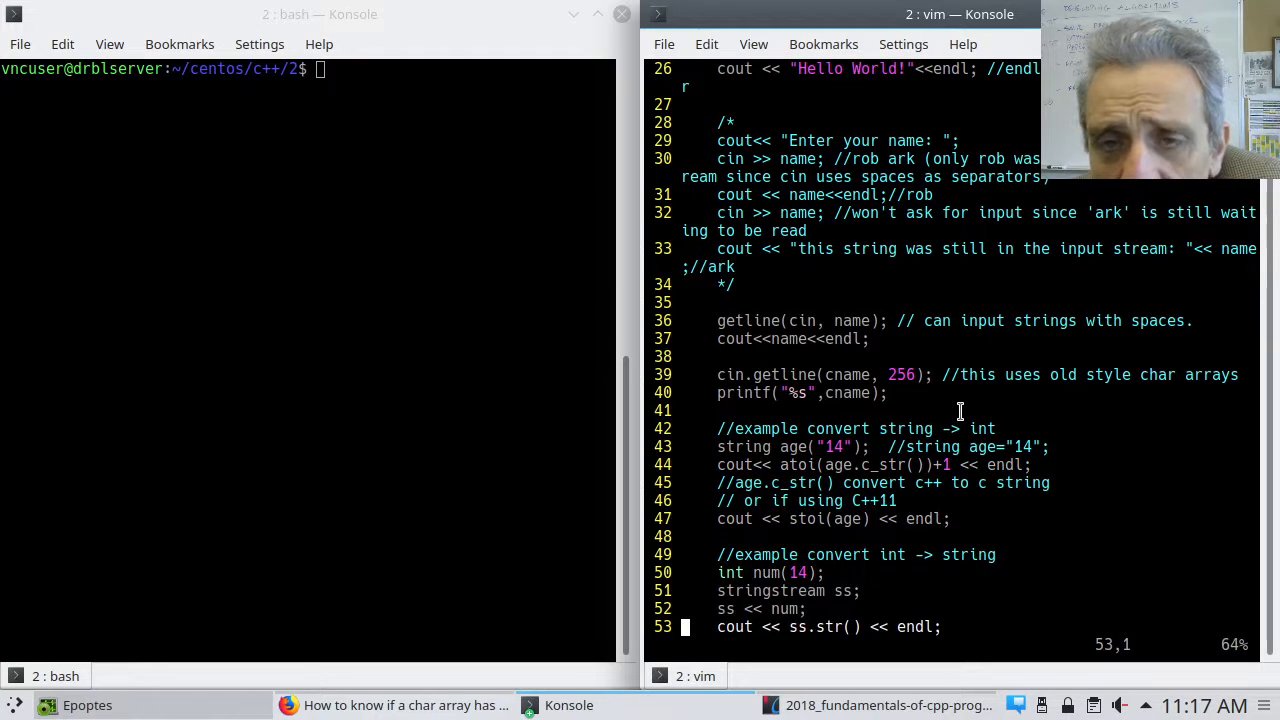
mouse_move(822, 374)
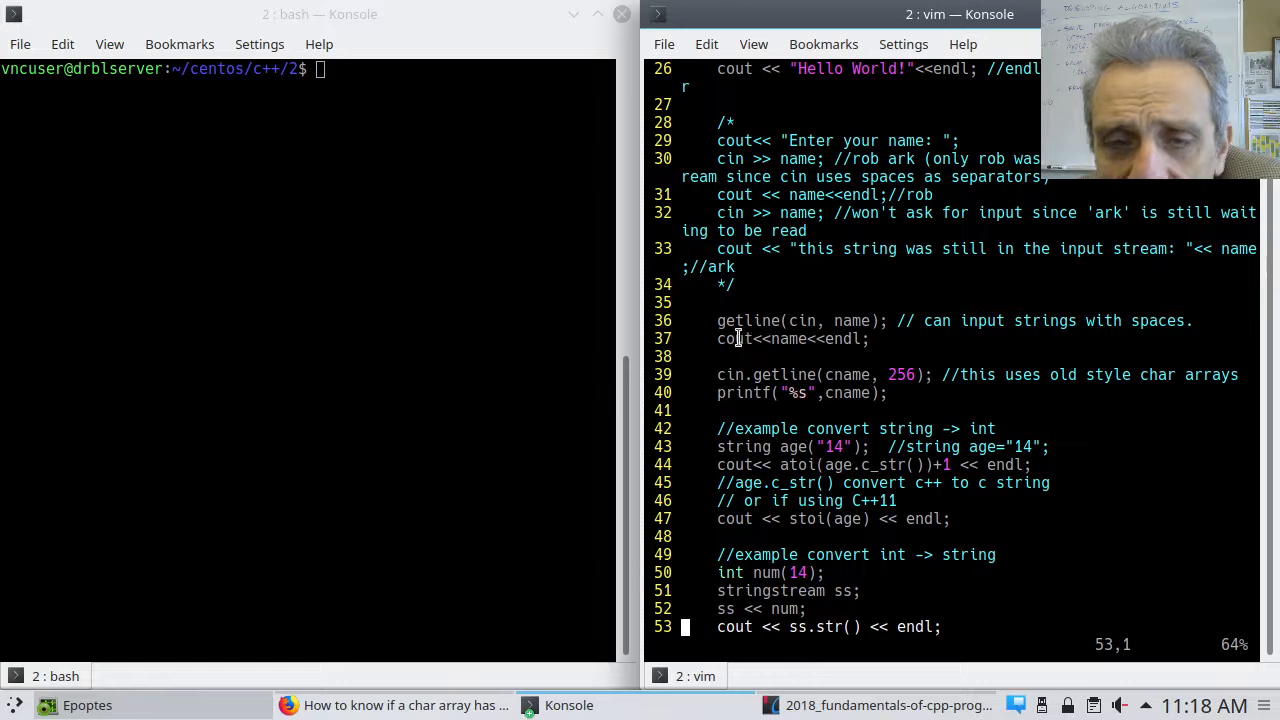
mouse_move(950, 301)
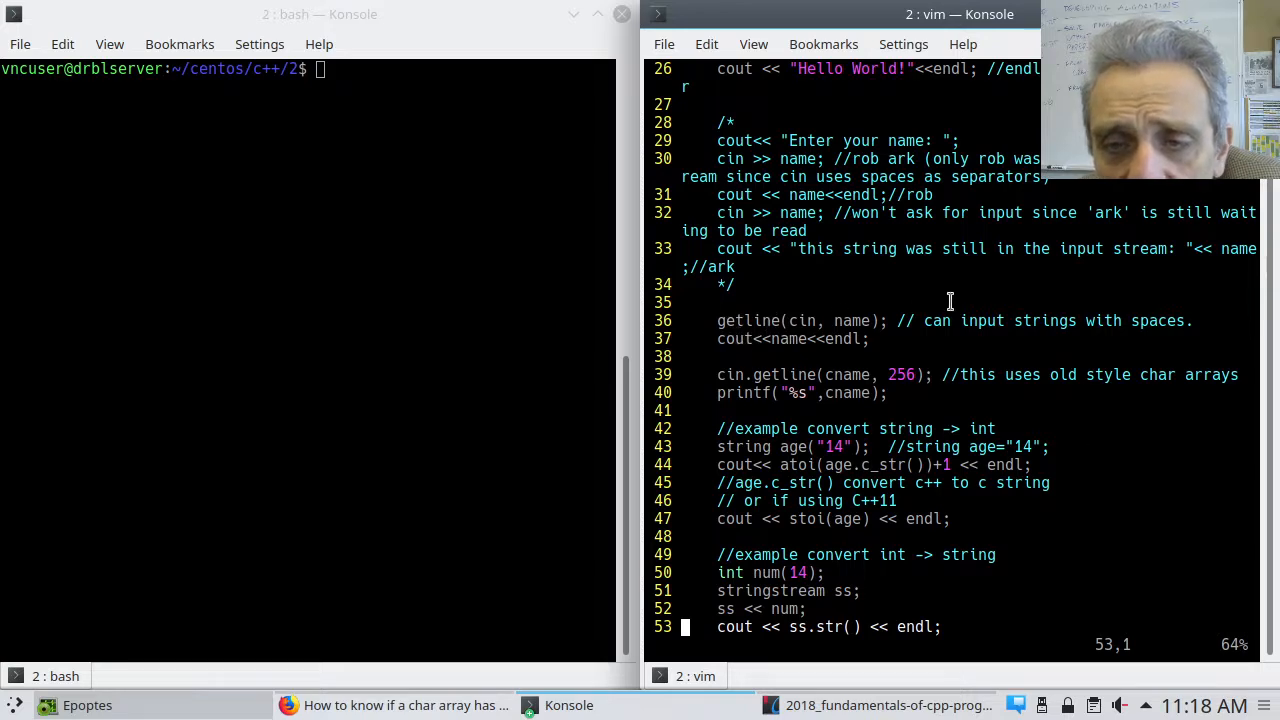
mouse_move(900, 392)
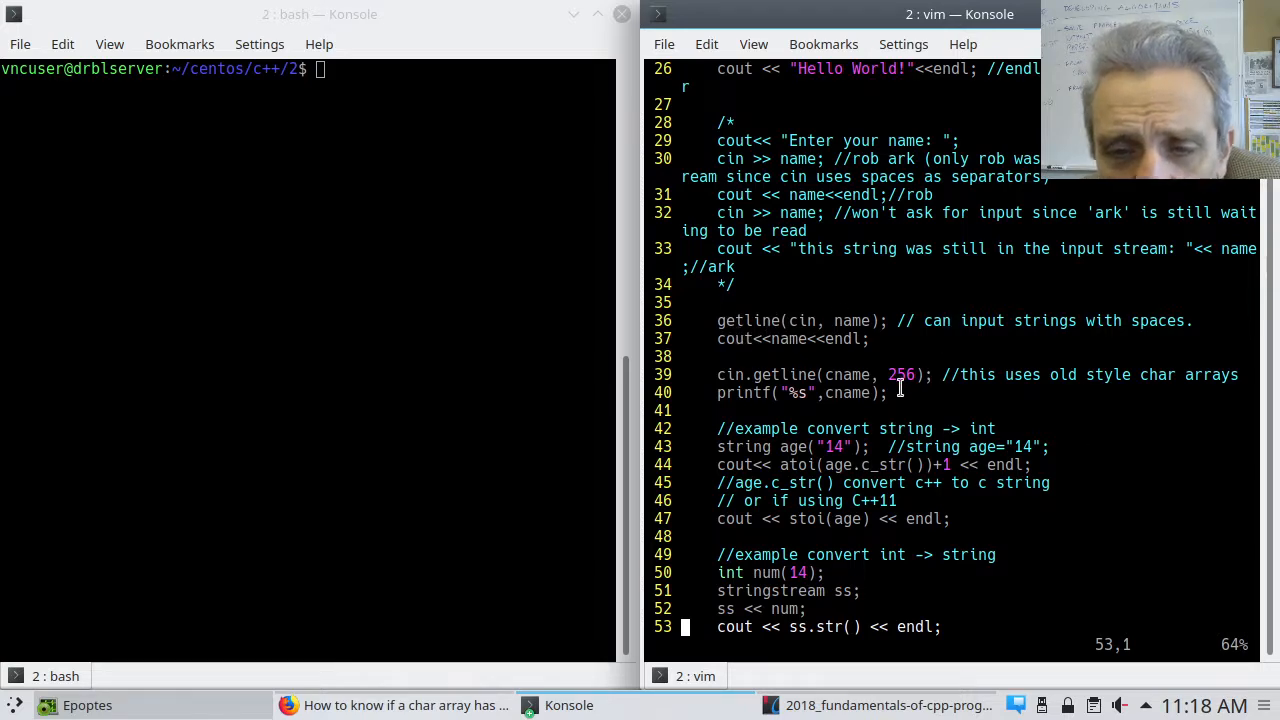
mouse_move(942, 393)
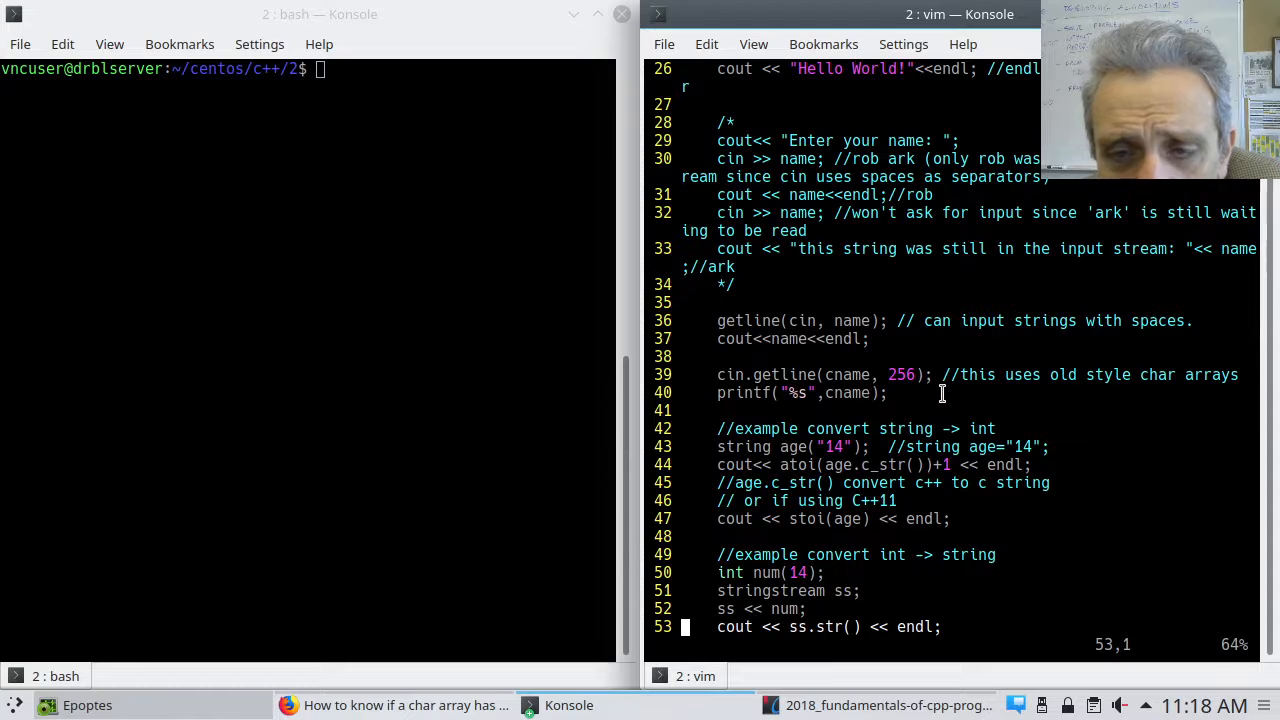
scroll("down", 3)
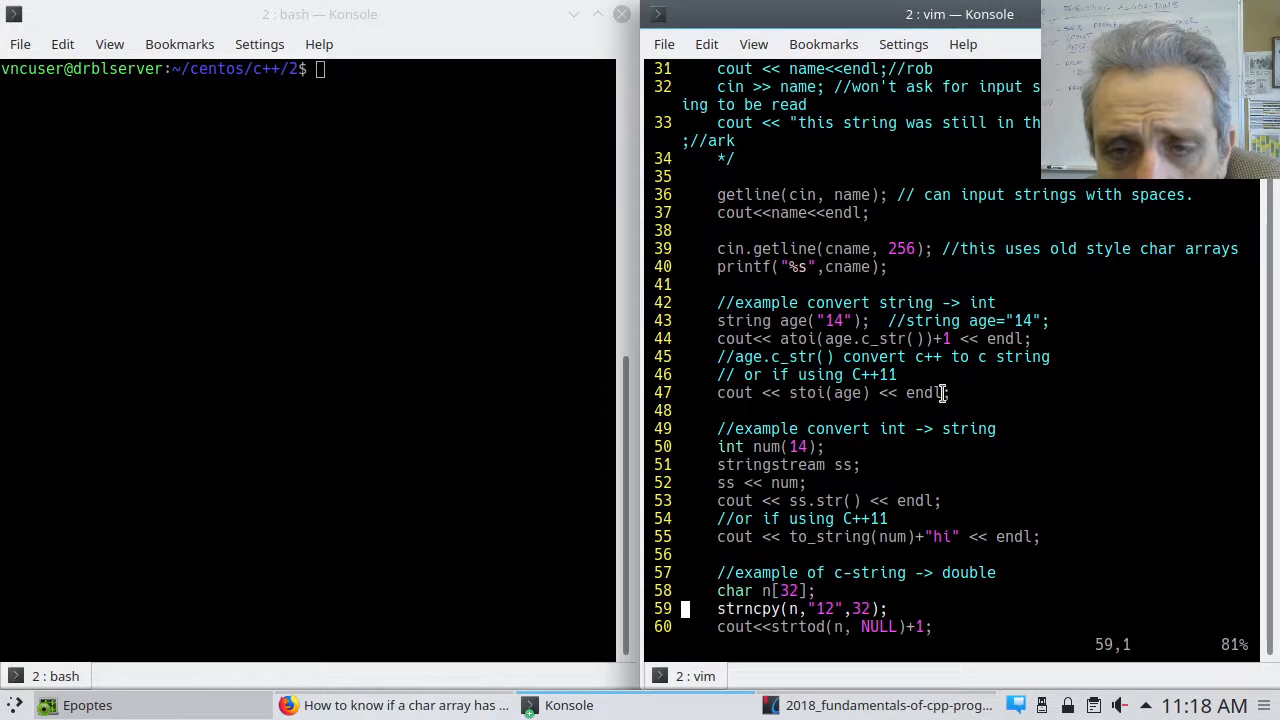
mouse_move(881, 255)
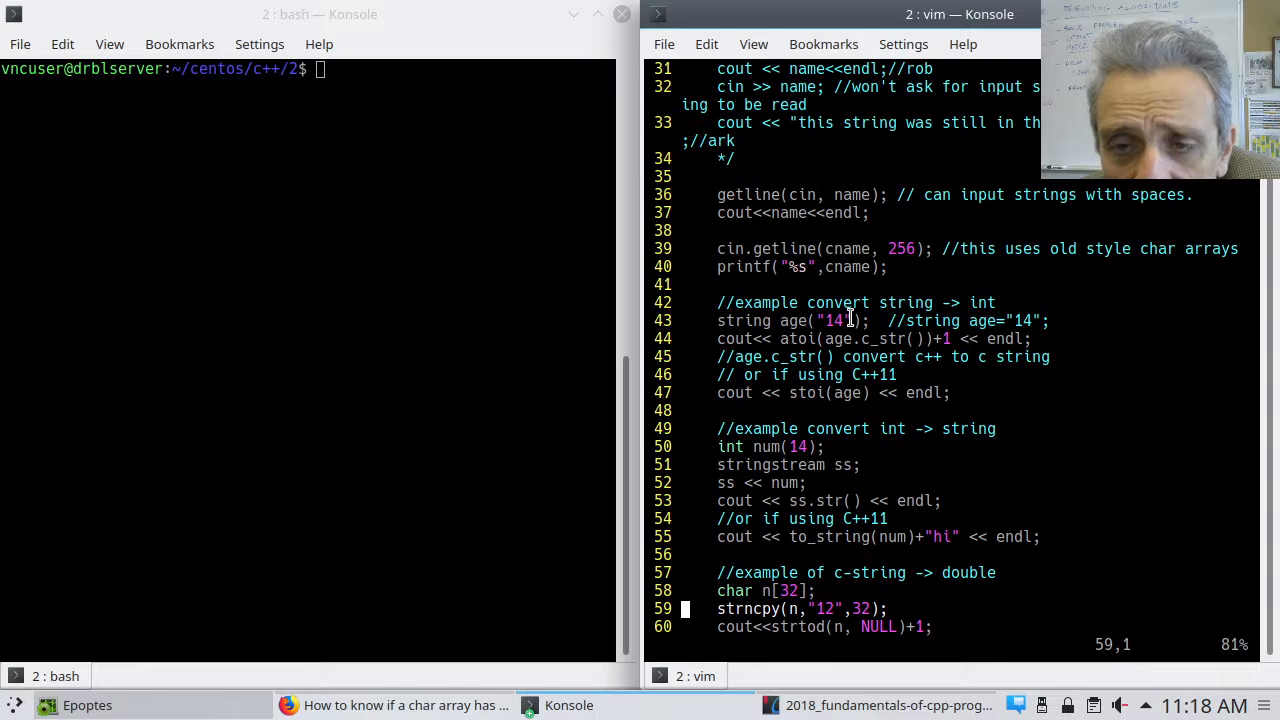
mouse_move(828, 357)
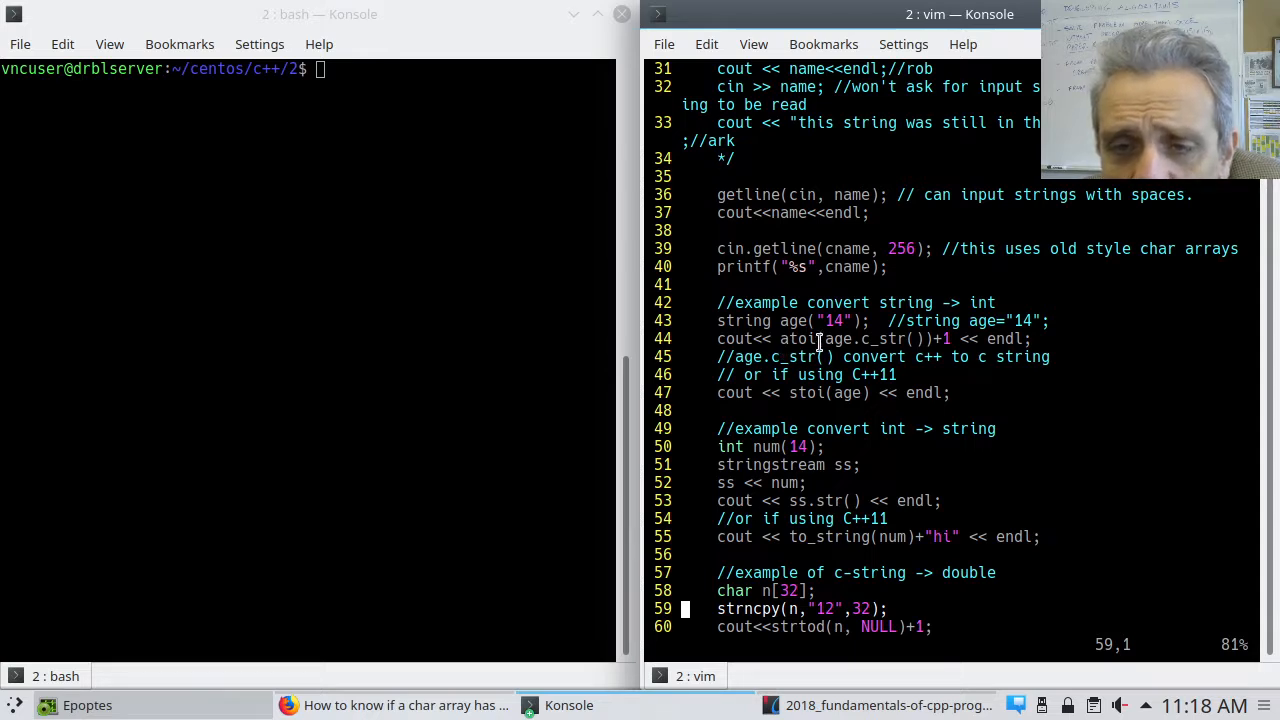
mouse_move(807, 338)
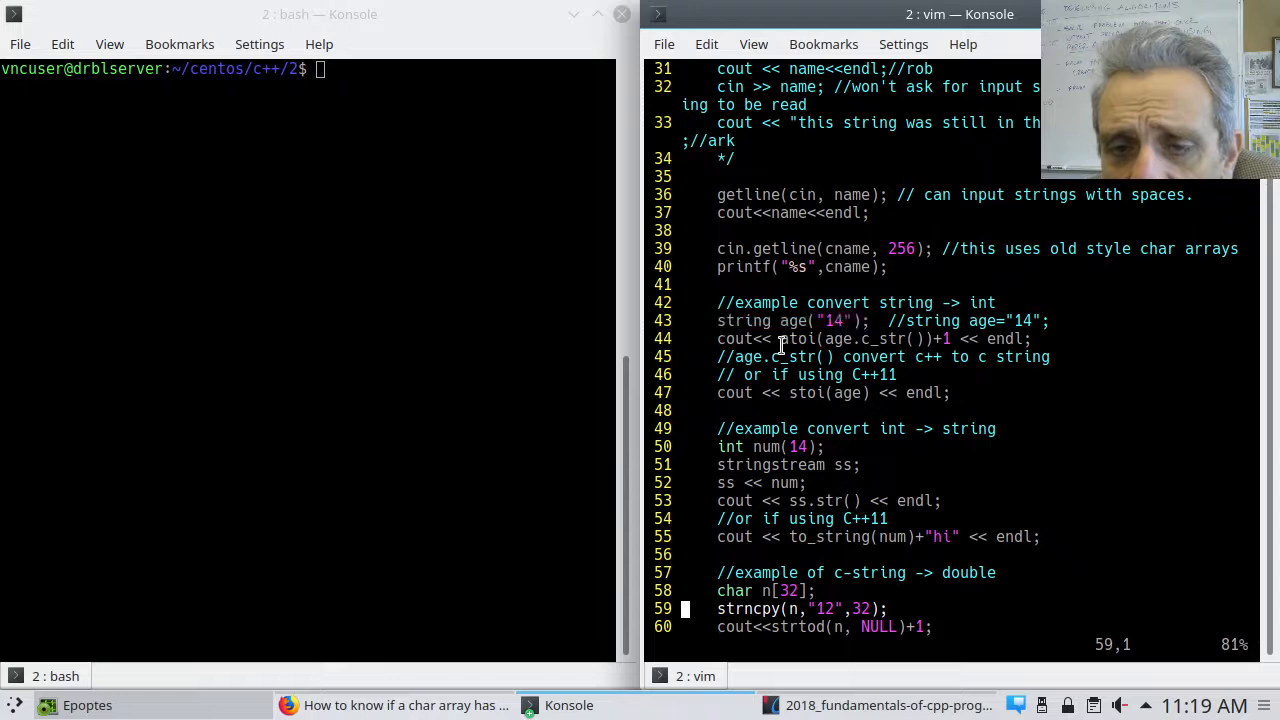
double_click(798, 338)
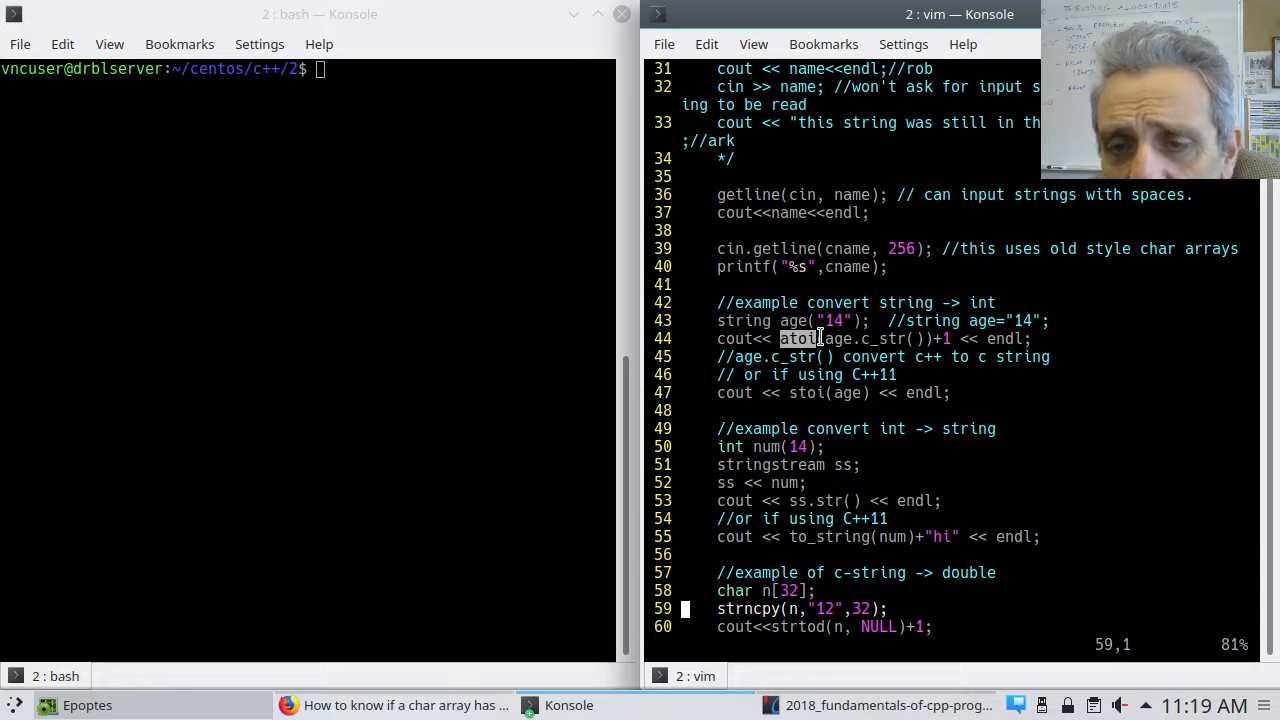
mouse_move(768, 320)
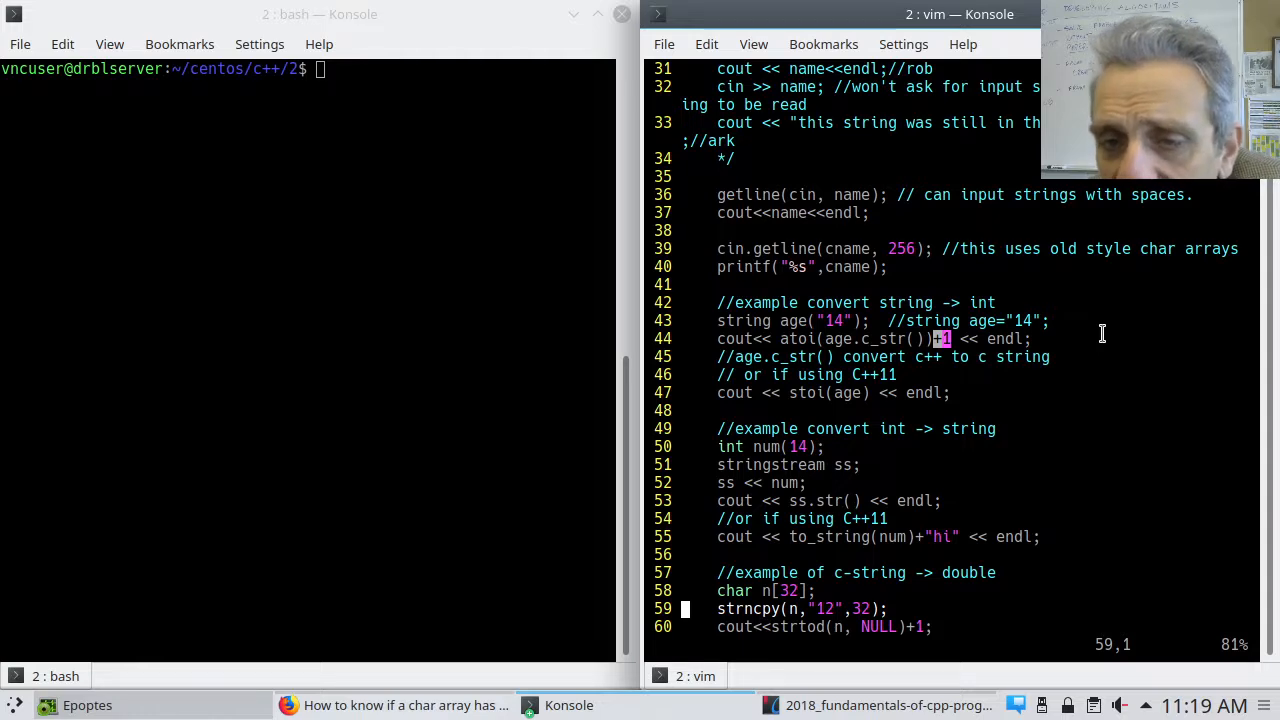
mouse_move(1064, 357)
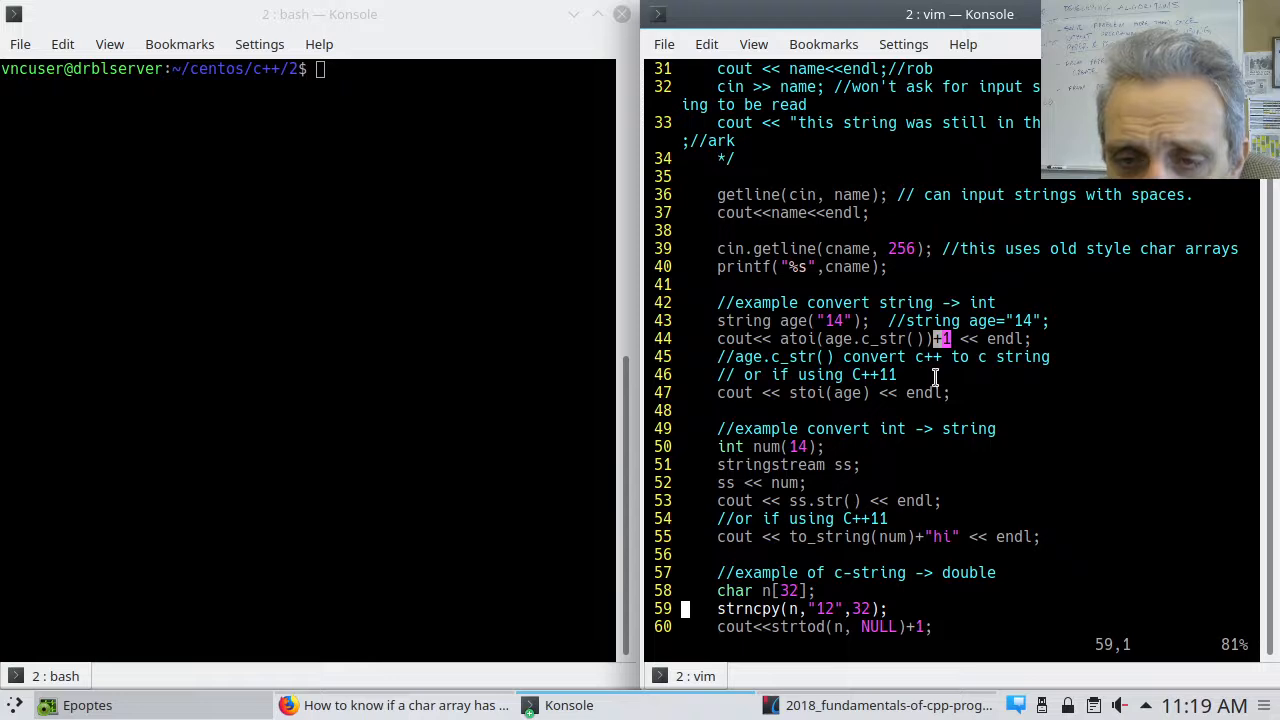
mouse_move(910, 380)
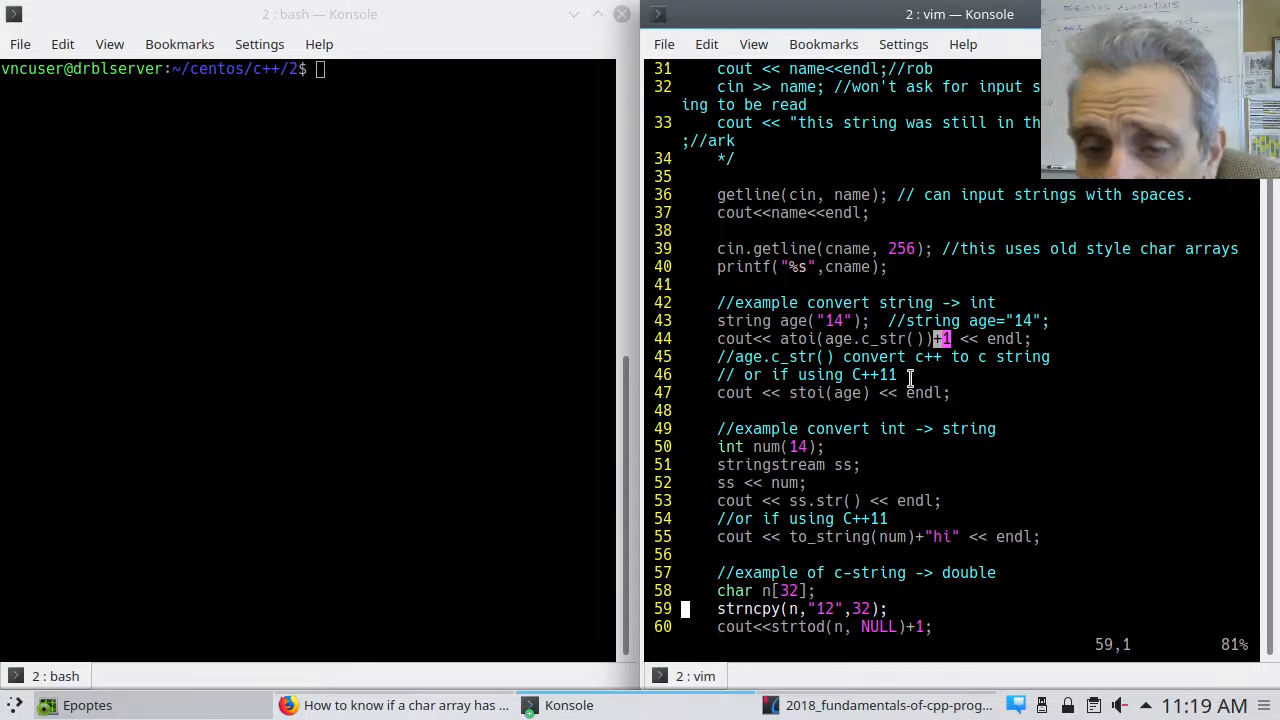
mouse_move(834, 416)
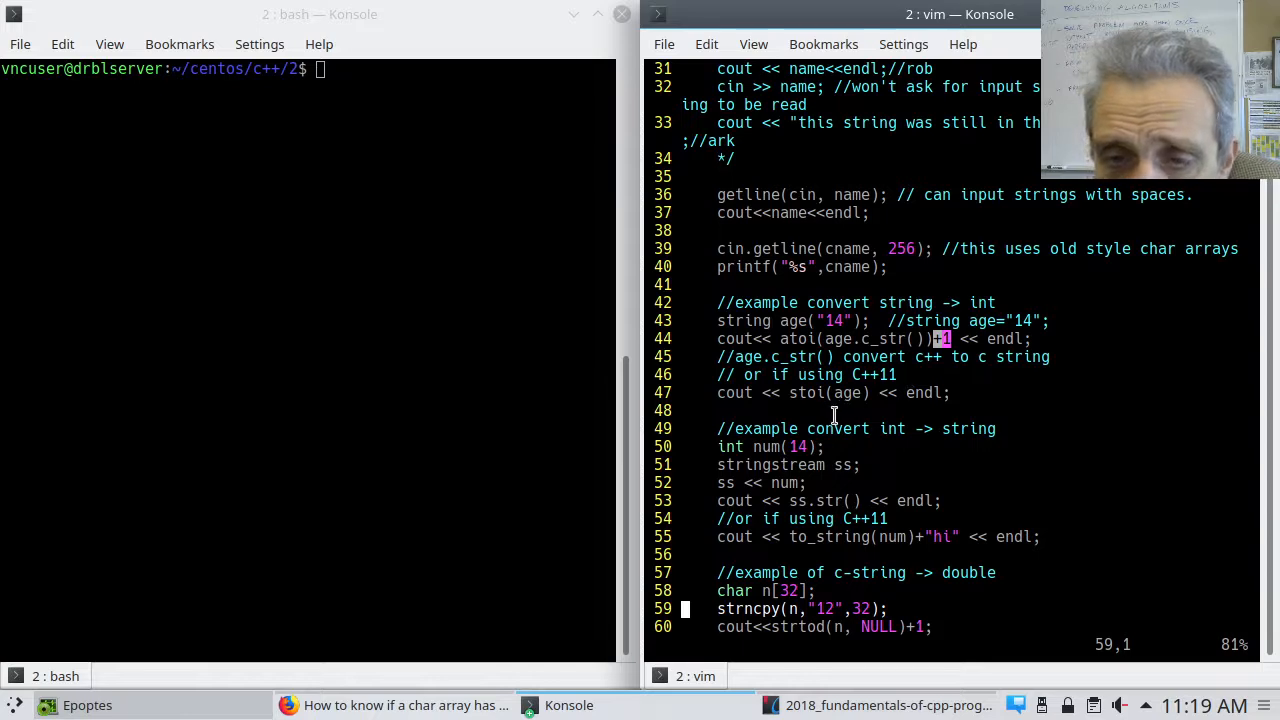
mouse_move(787, 393)
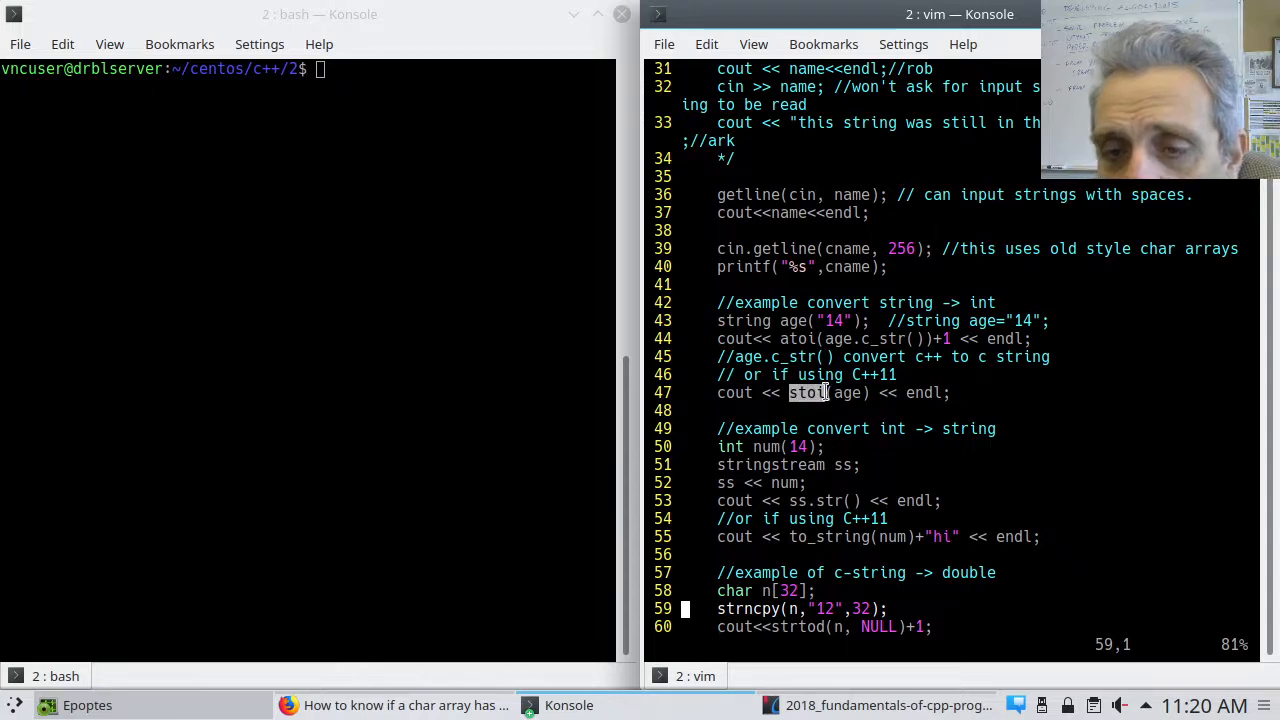
mouse_move(825, 406)
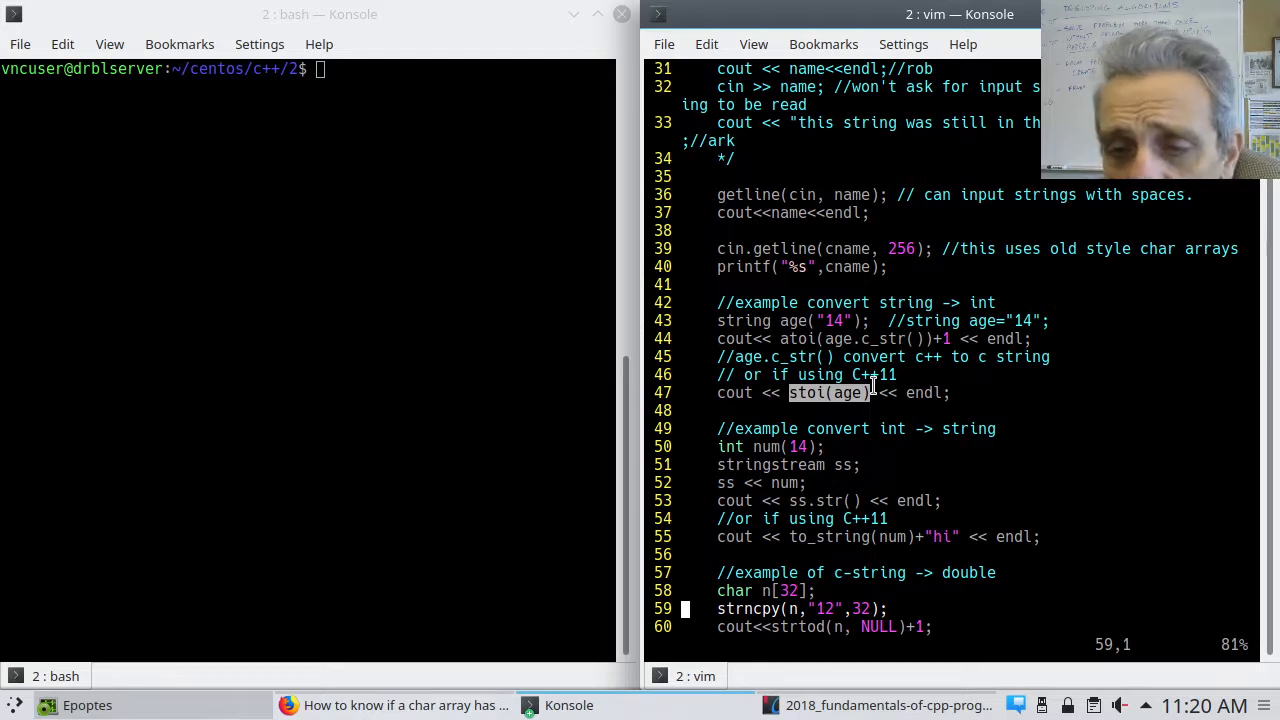
mouse_move(969, 392)
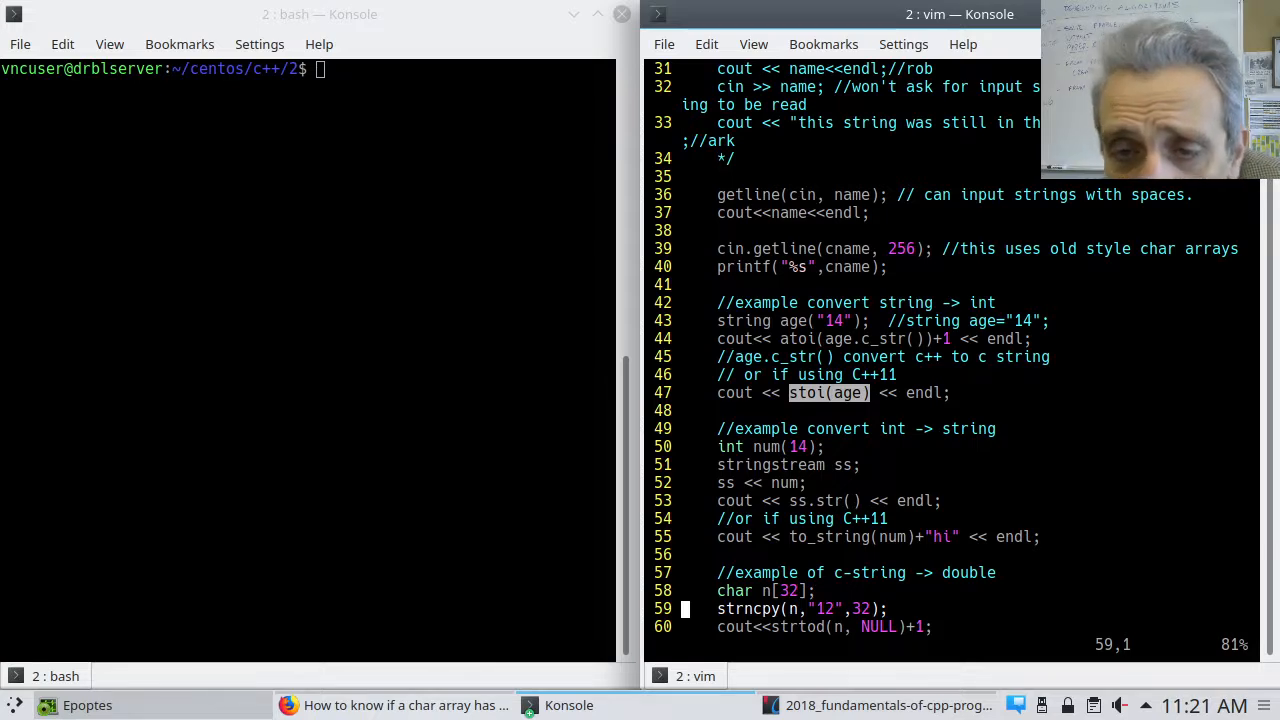
mouse_move(903, 385)
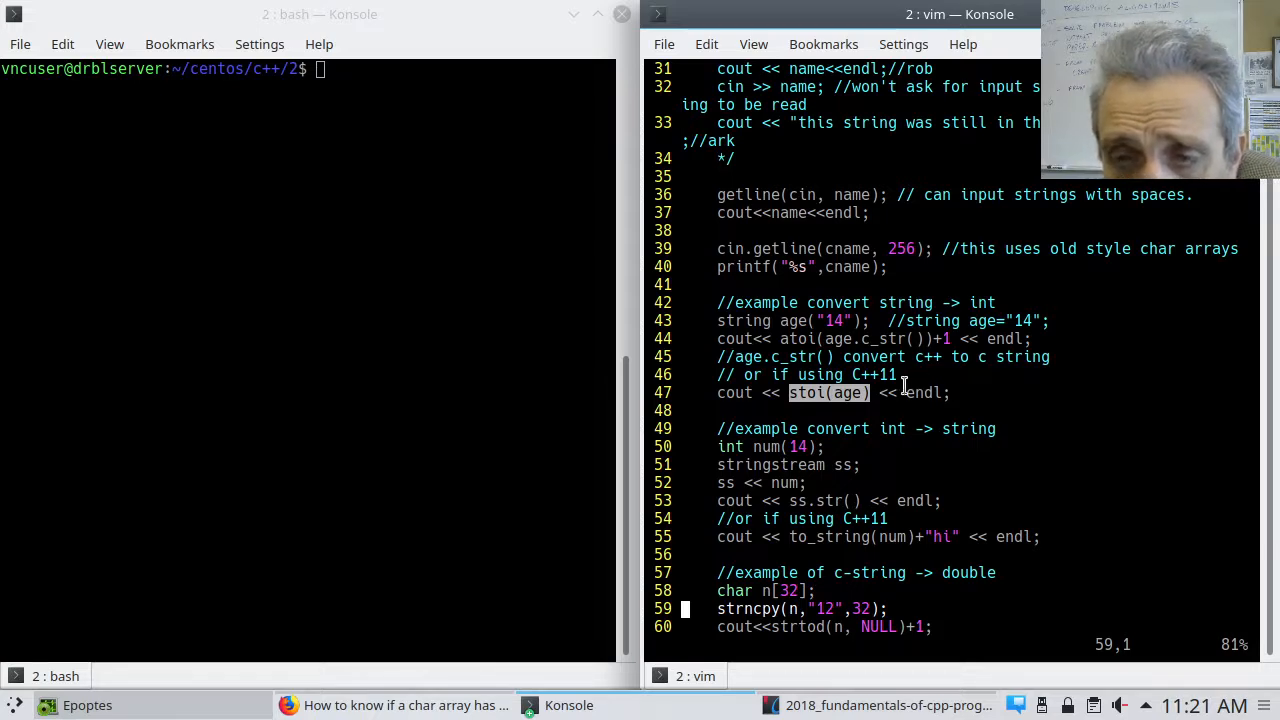
mouse_move(737, 429)
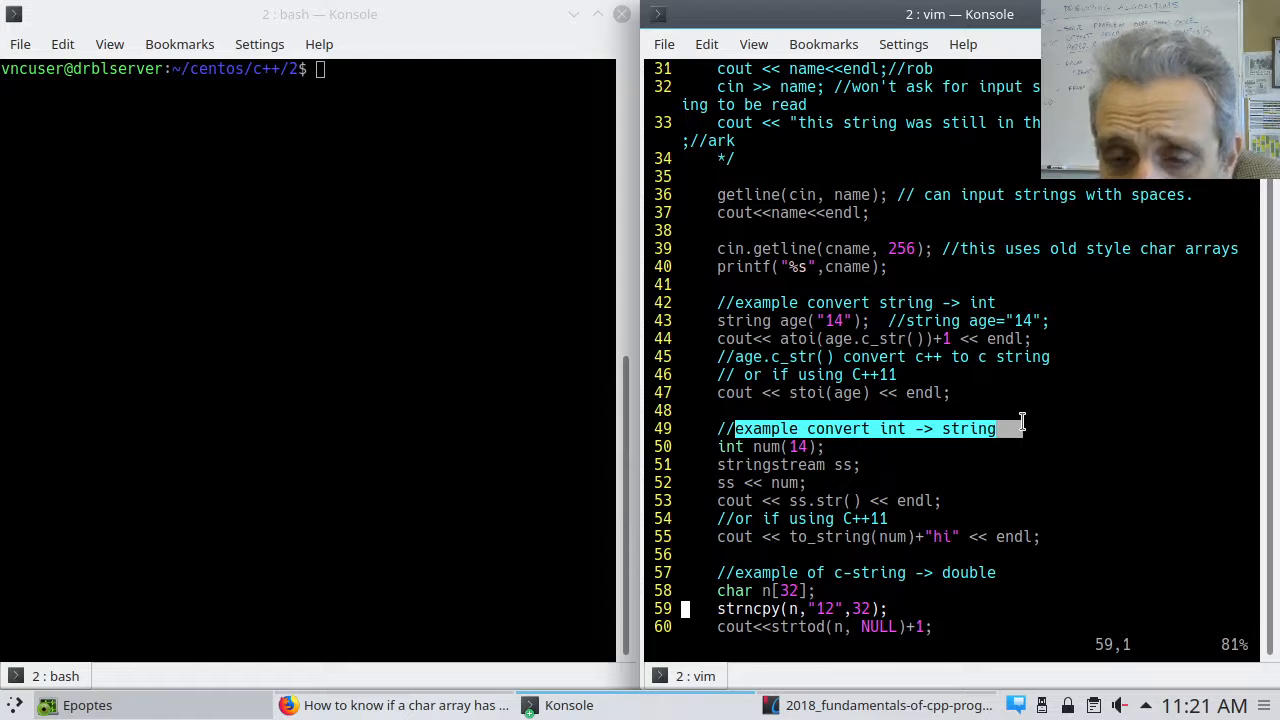
mouse_move(932, 477)
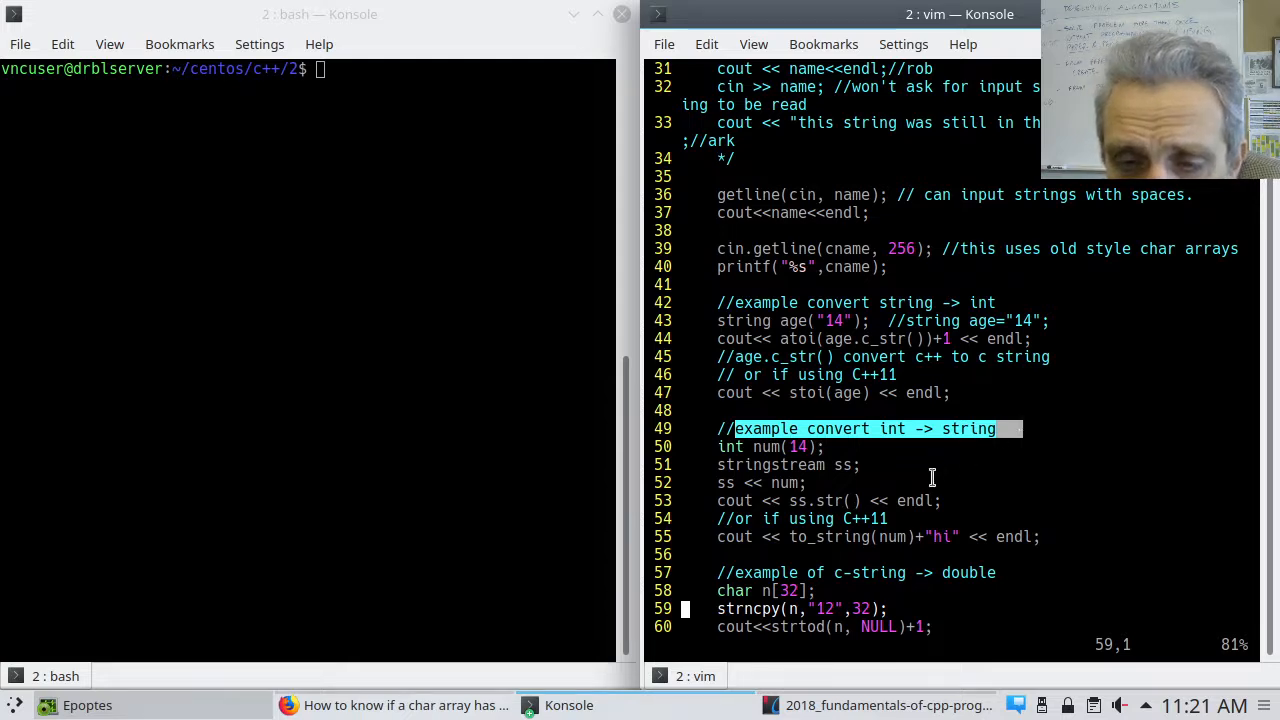
mouse_move(750, 446)
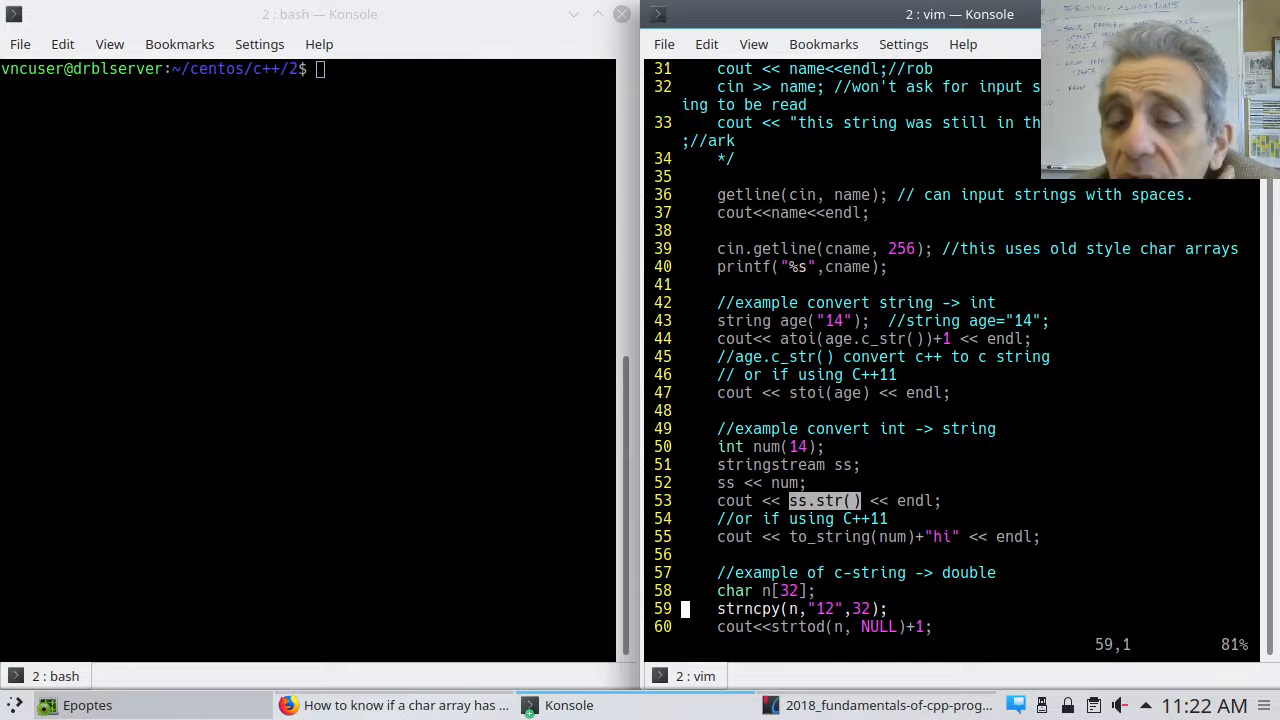
mouse_move(767, 501)
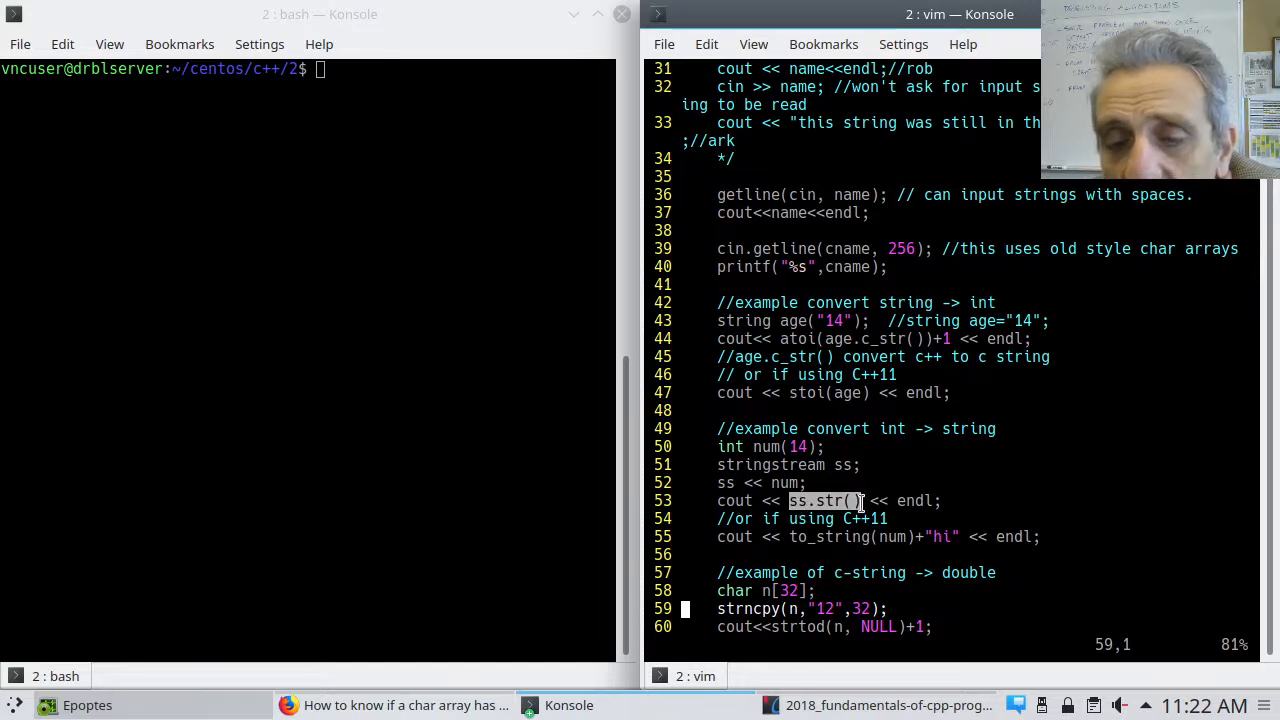
mouse_move(830, 465)
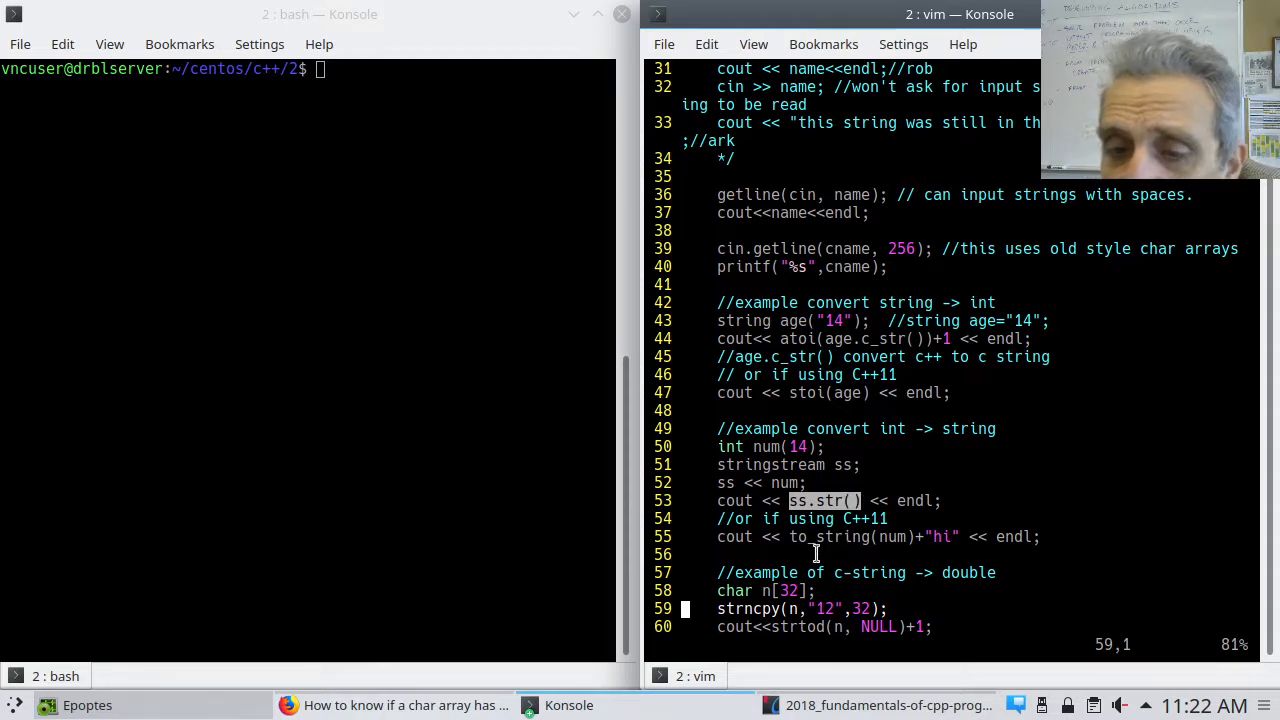
mouse_move(780, 537)
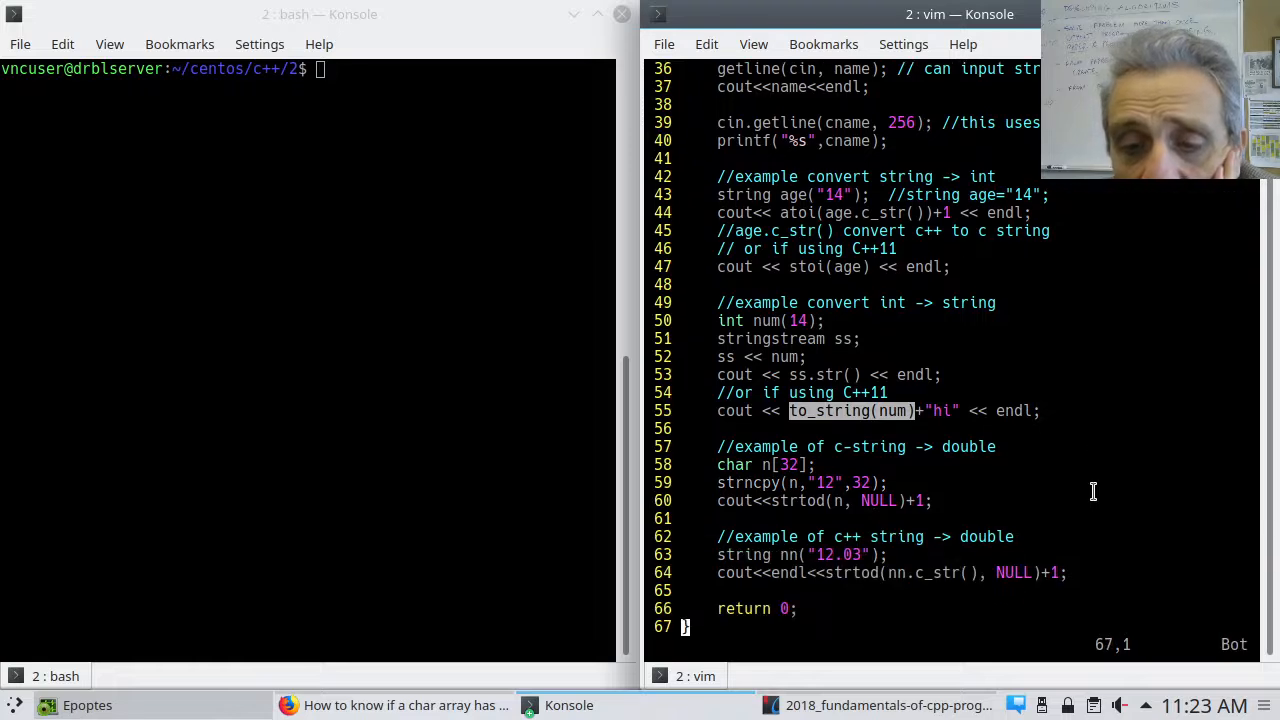
mouse_move(1007, 490)
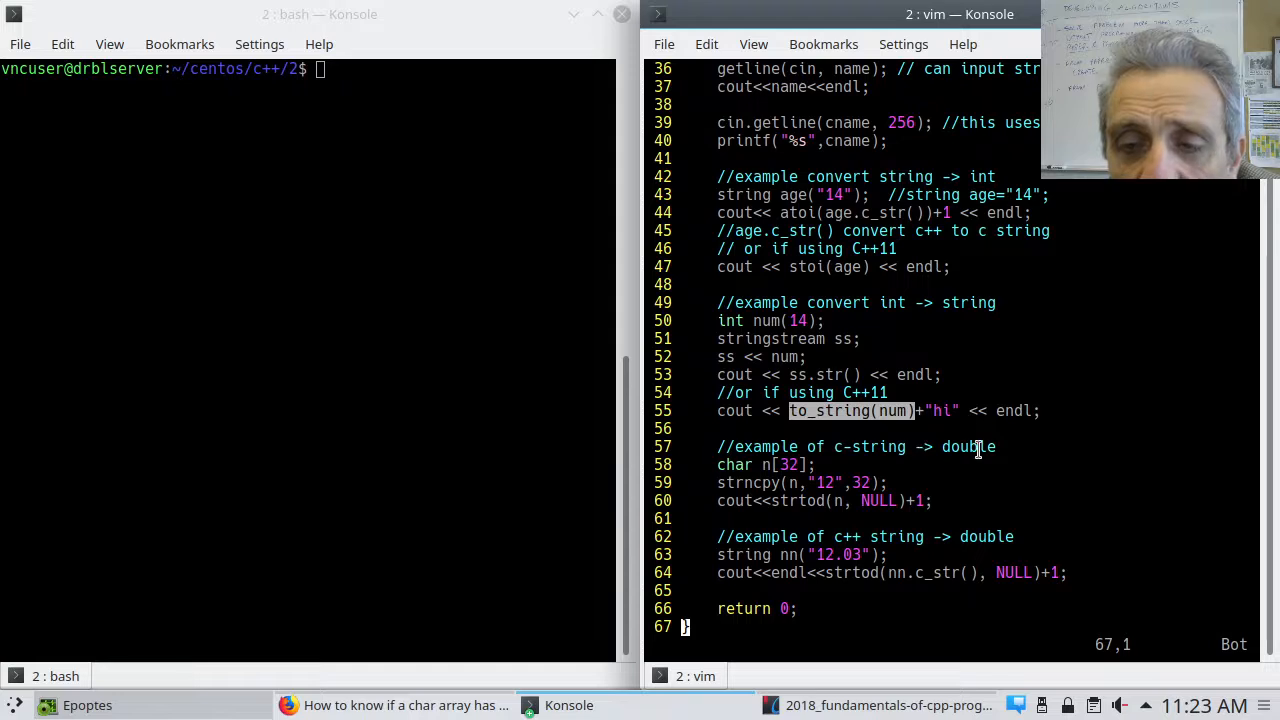
mouse_move(943, 510)
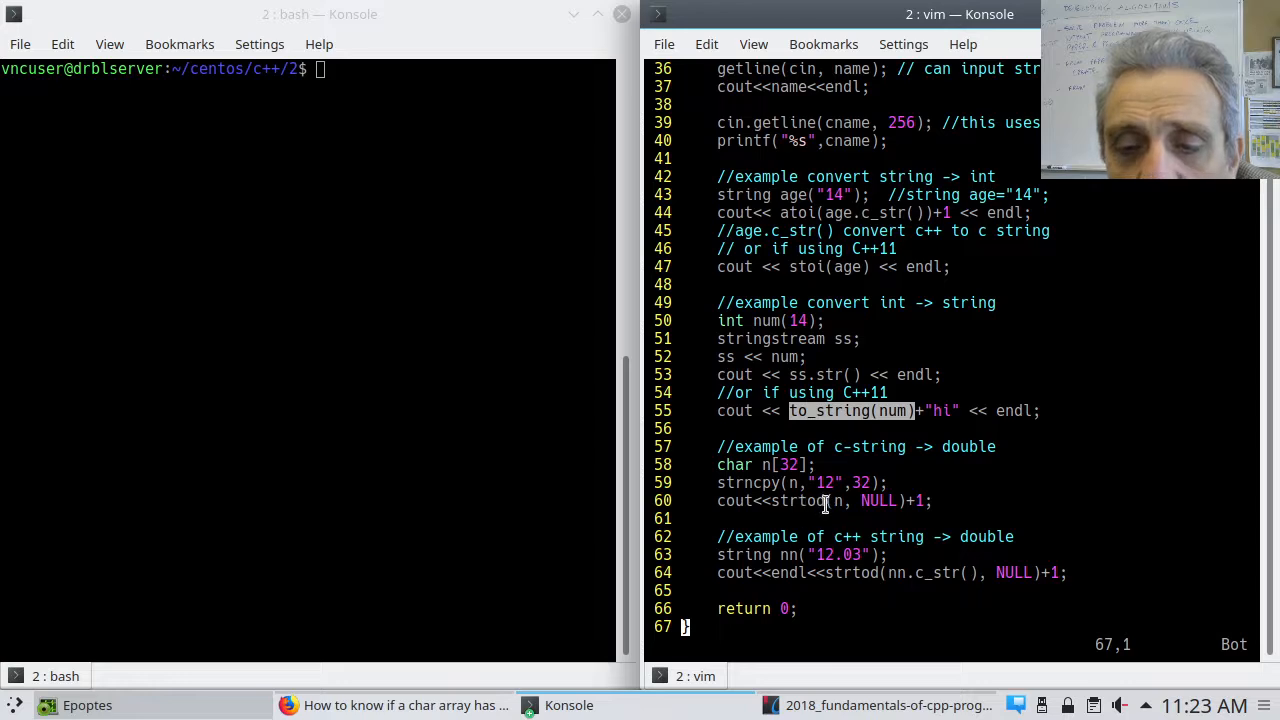
mouse_move(824, 501)
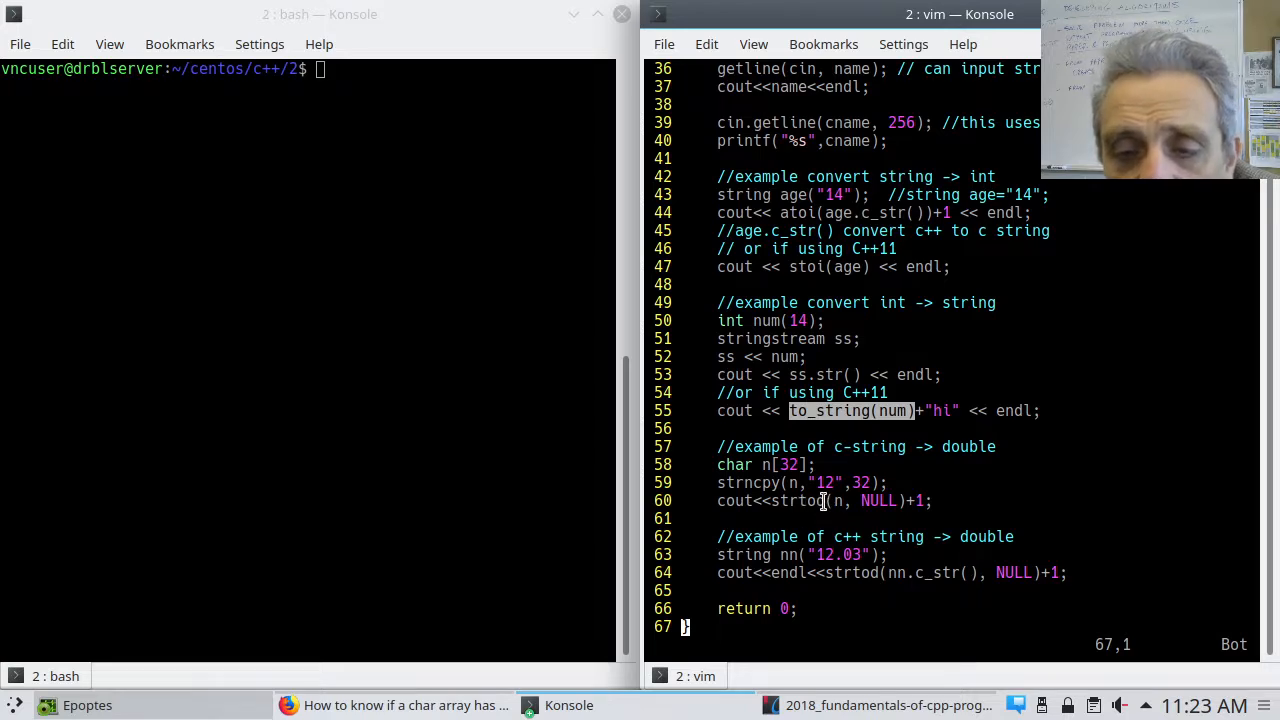
mouse_move(842, 510)
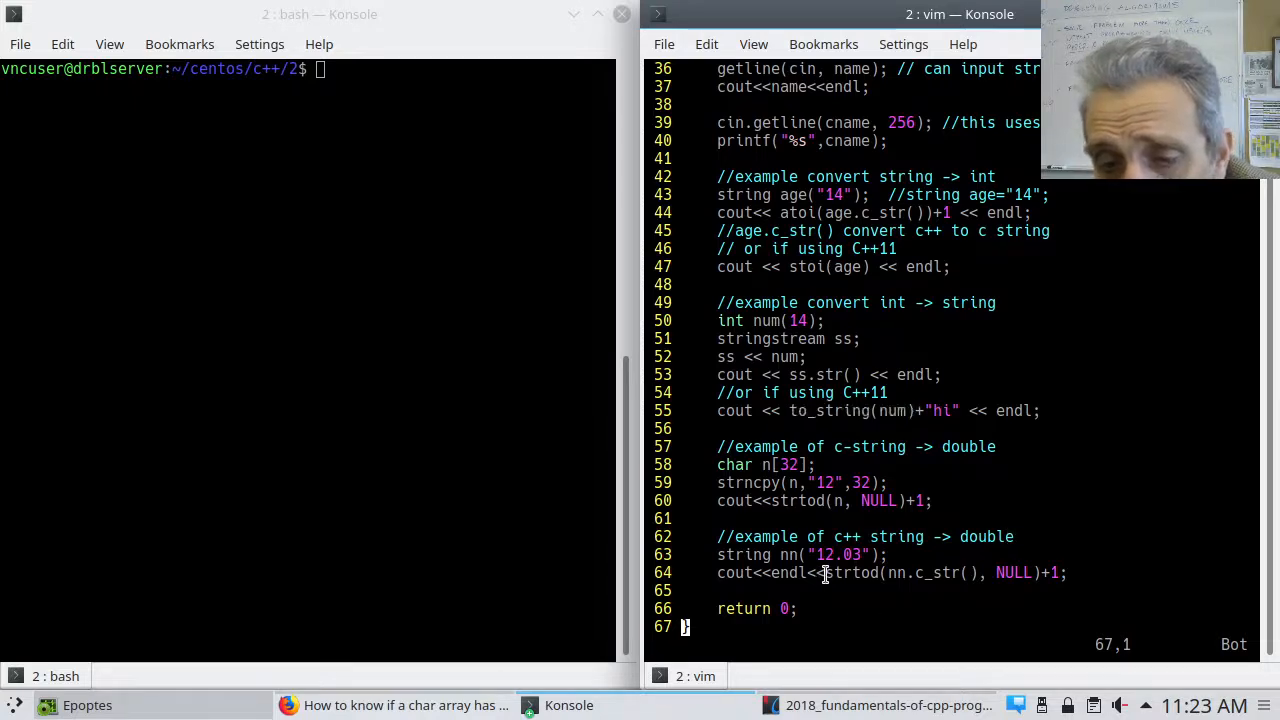
Highlight the strtod call on line 64 in the C++ string-to-double example
double_click(851, 572)
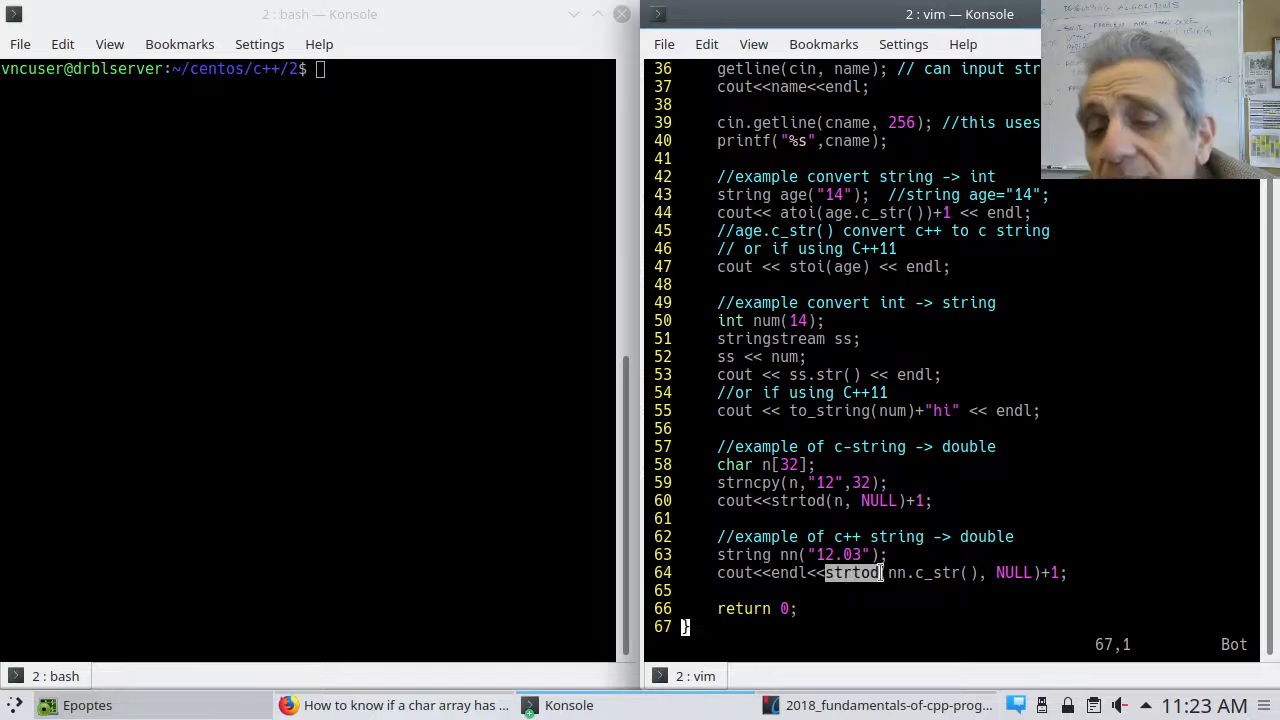